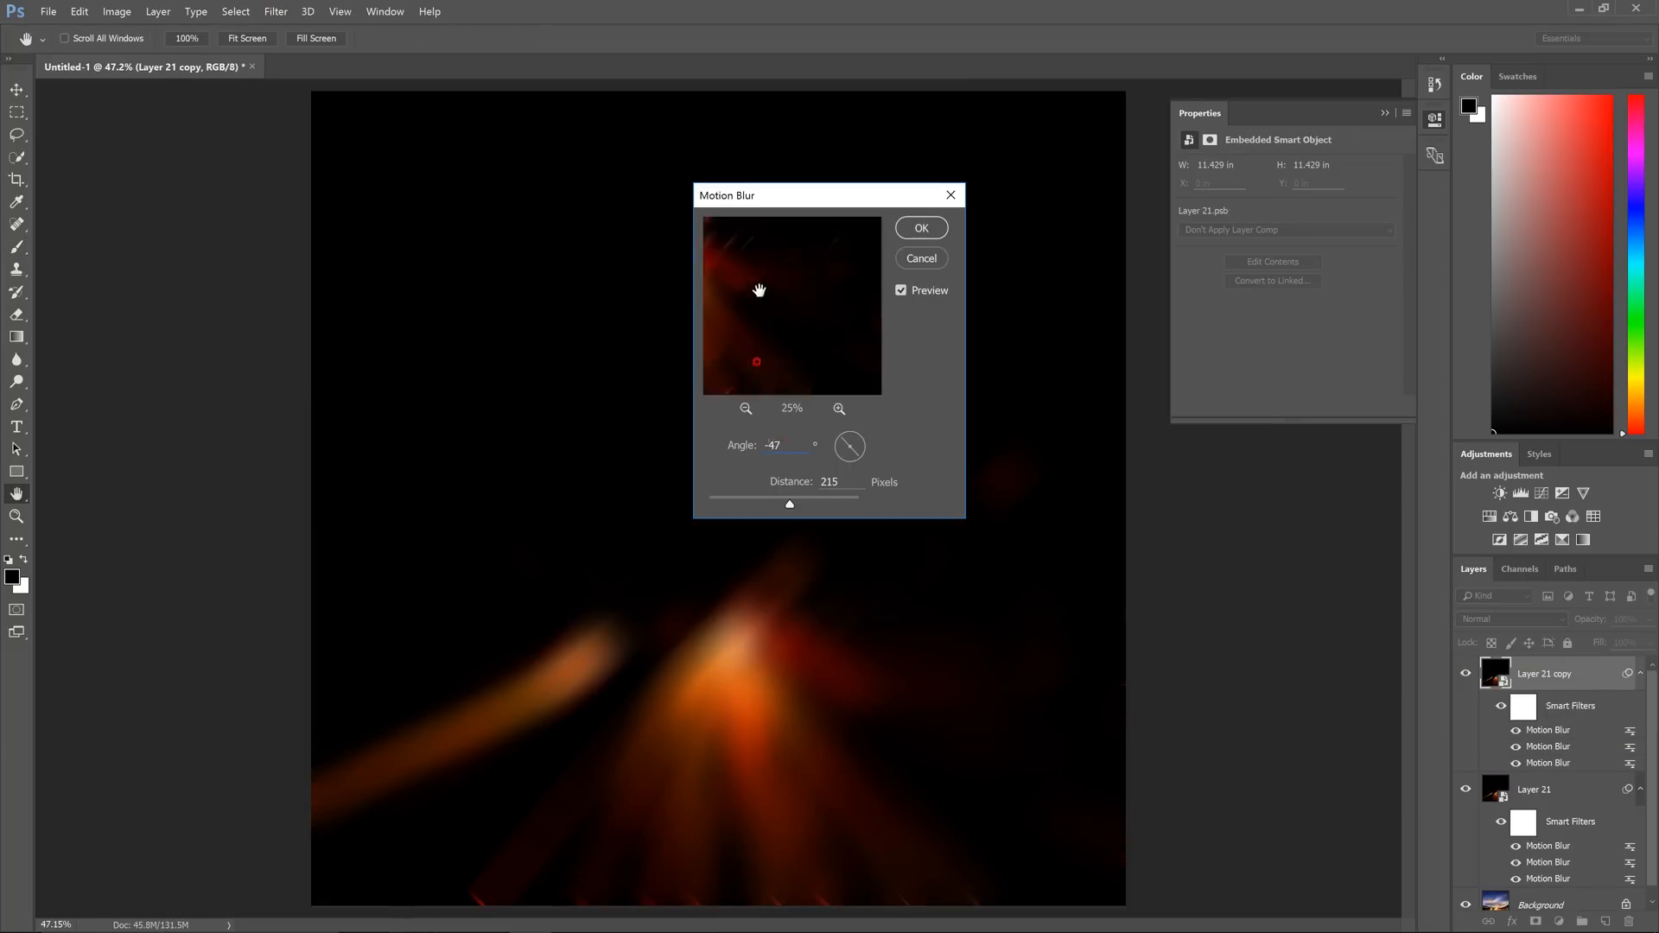
# Add a Levels adjustment and push its black point far right to crush the photo to black
pyautogui.click(920, 228)
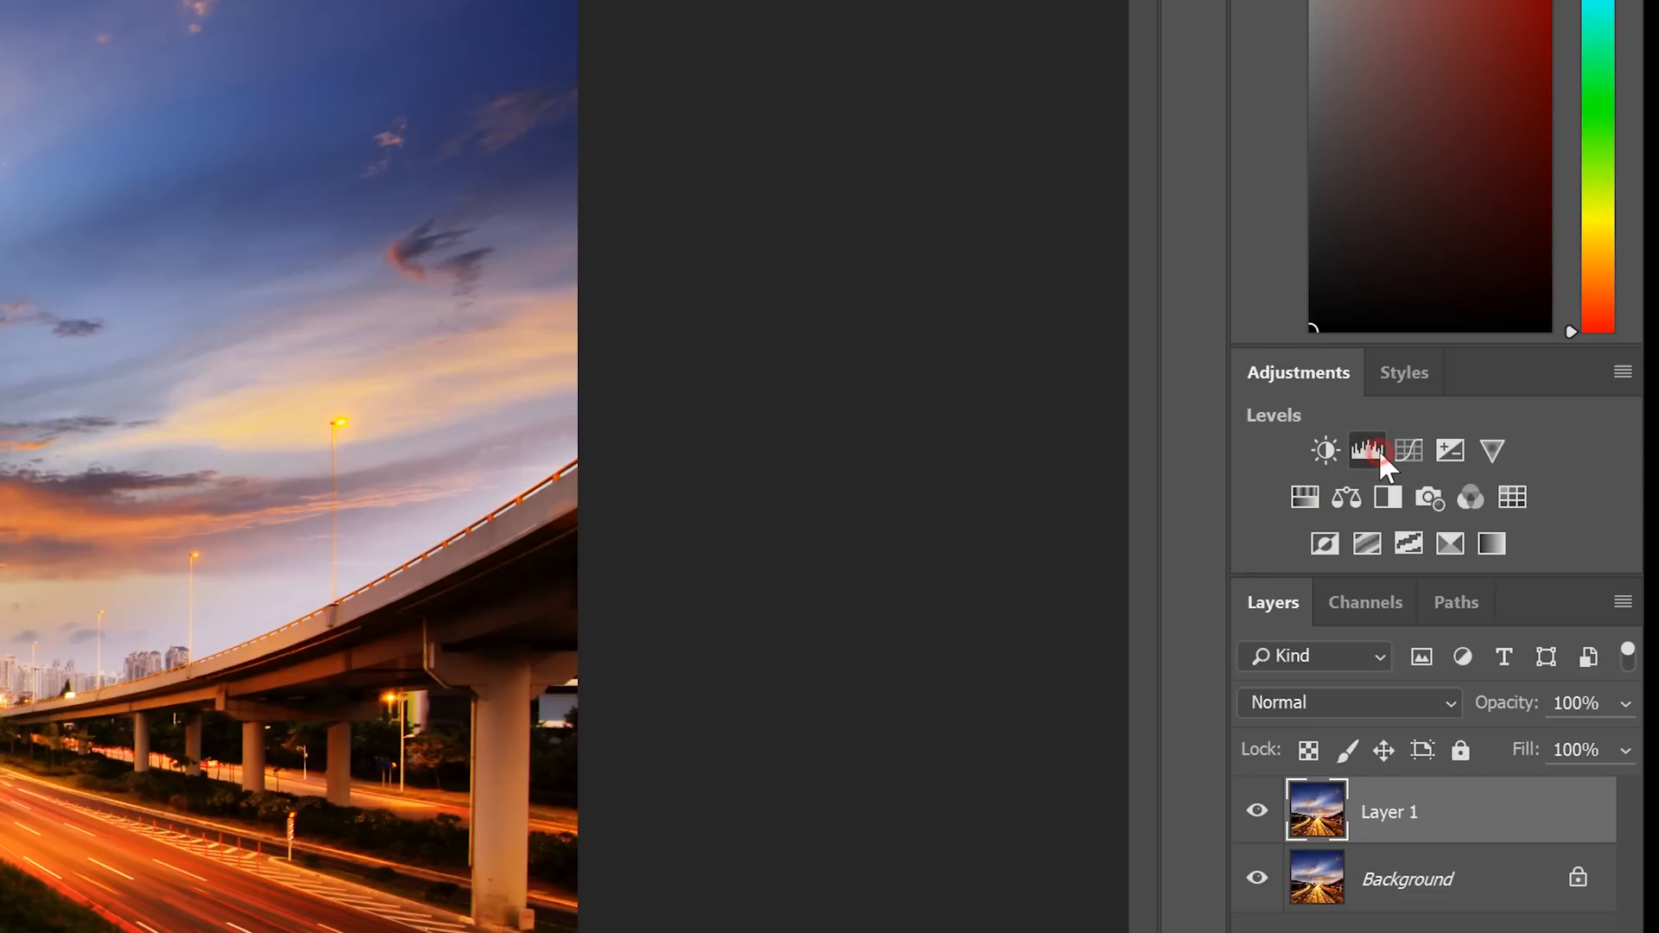
pyautogui.click(1366, 449)
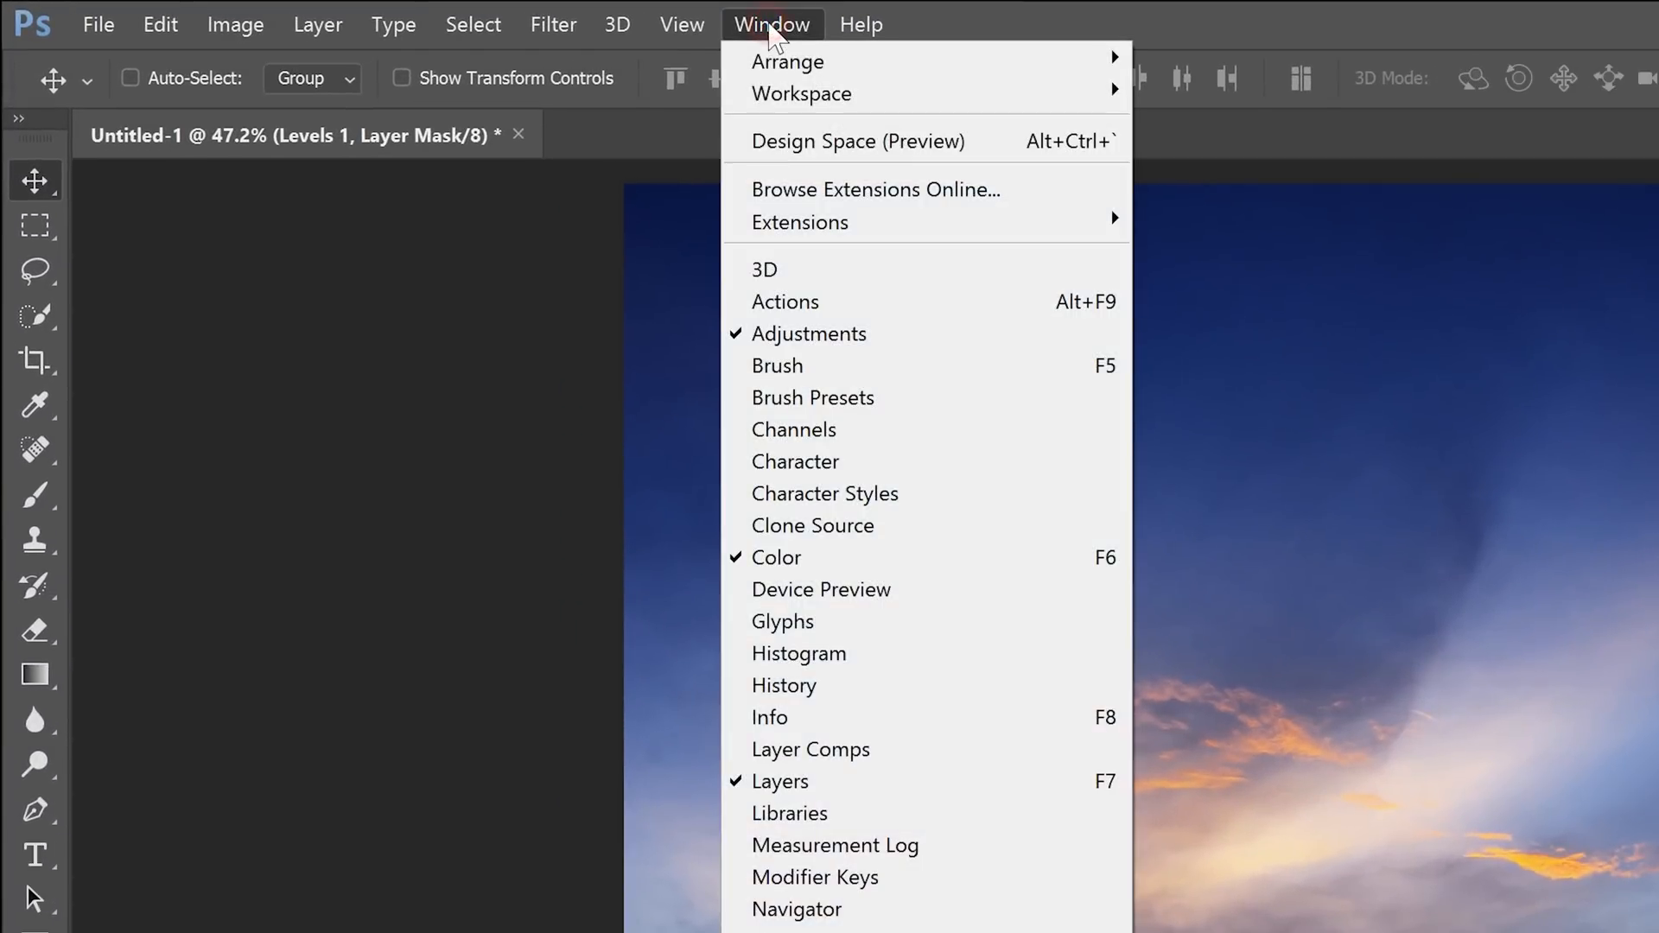
pyautogui.moveTo(873, 345)
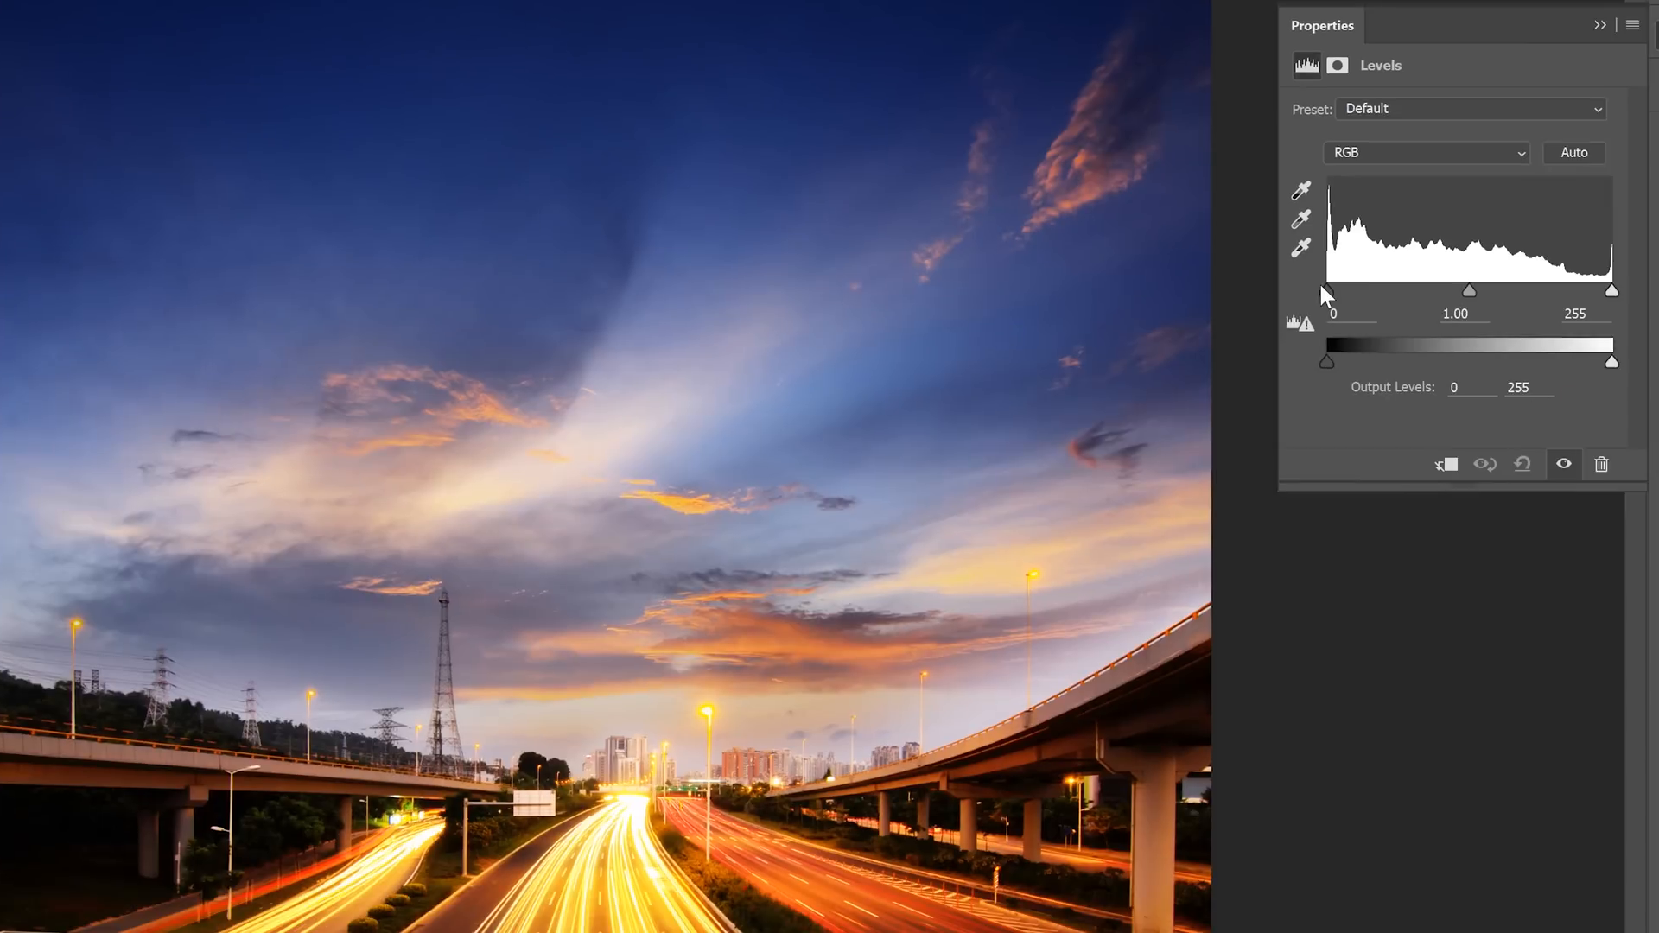
pyautogui.moveTo(1327, 290); pyautogui.dragTo(1364, 290)
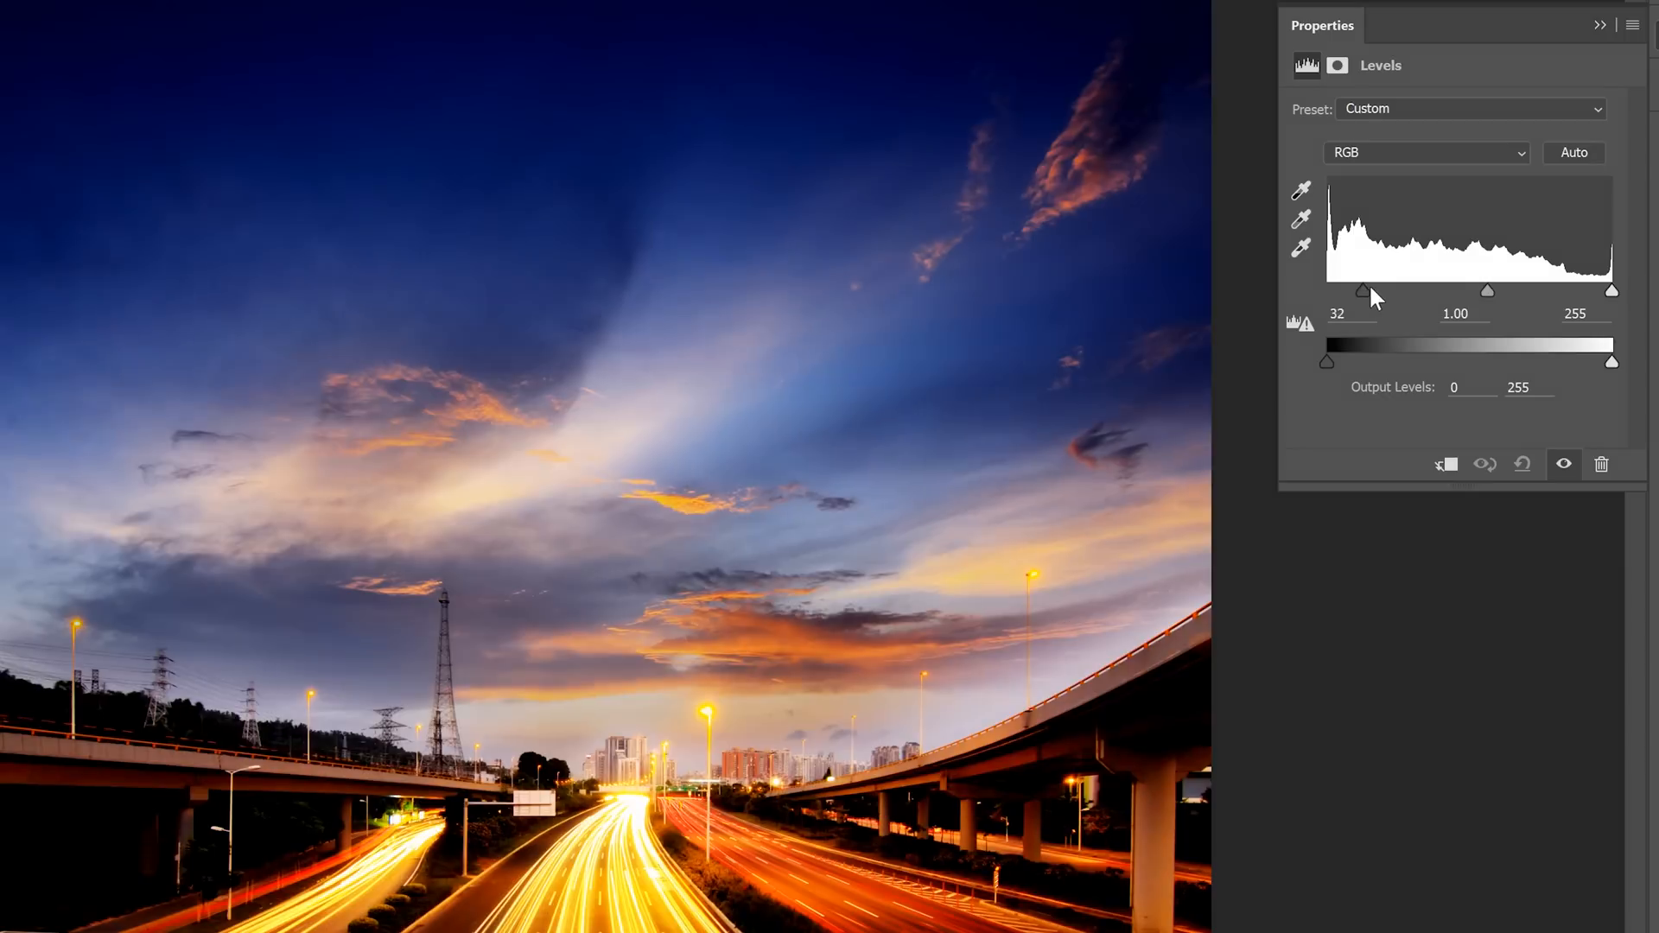
pyautogui.moveTo(1363, 290); pyautogui.dragTo(1507, 290)
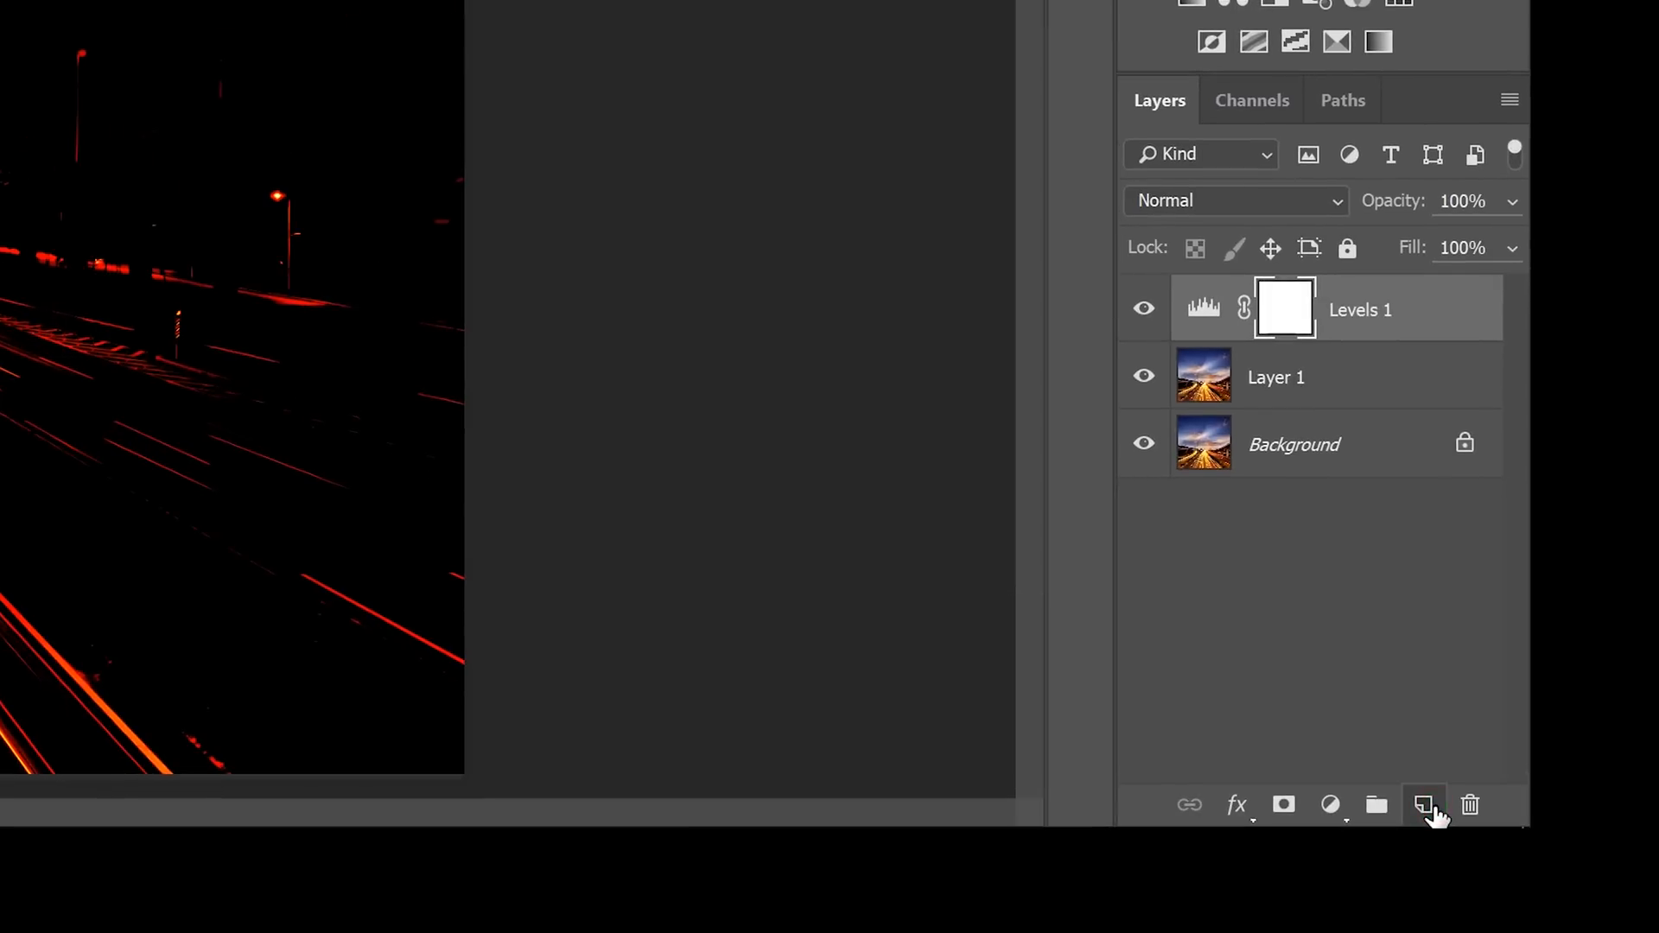
# Add a new layer and set the brush to Normal blending, 100% opacity, about 20% hardness
pyautogui.click(1422, 804)
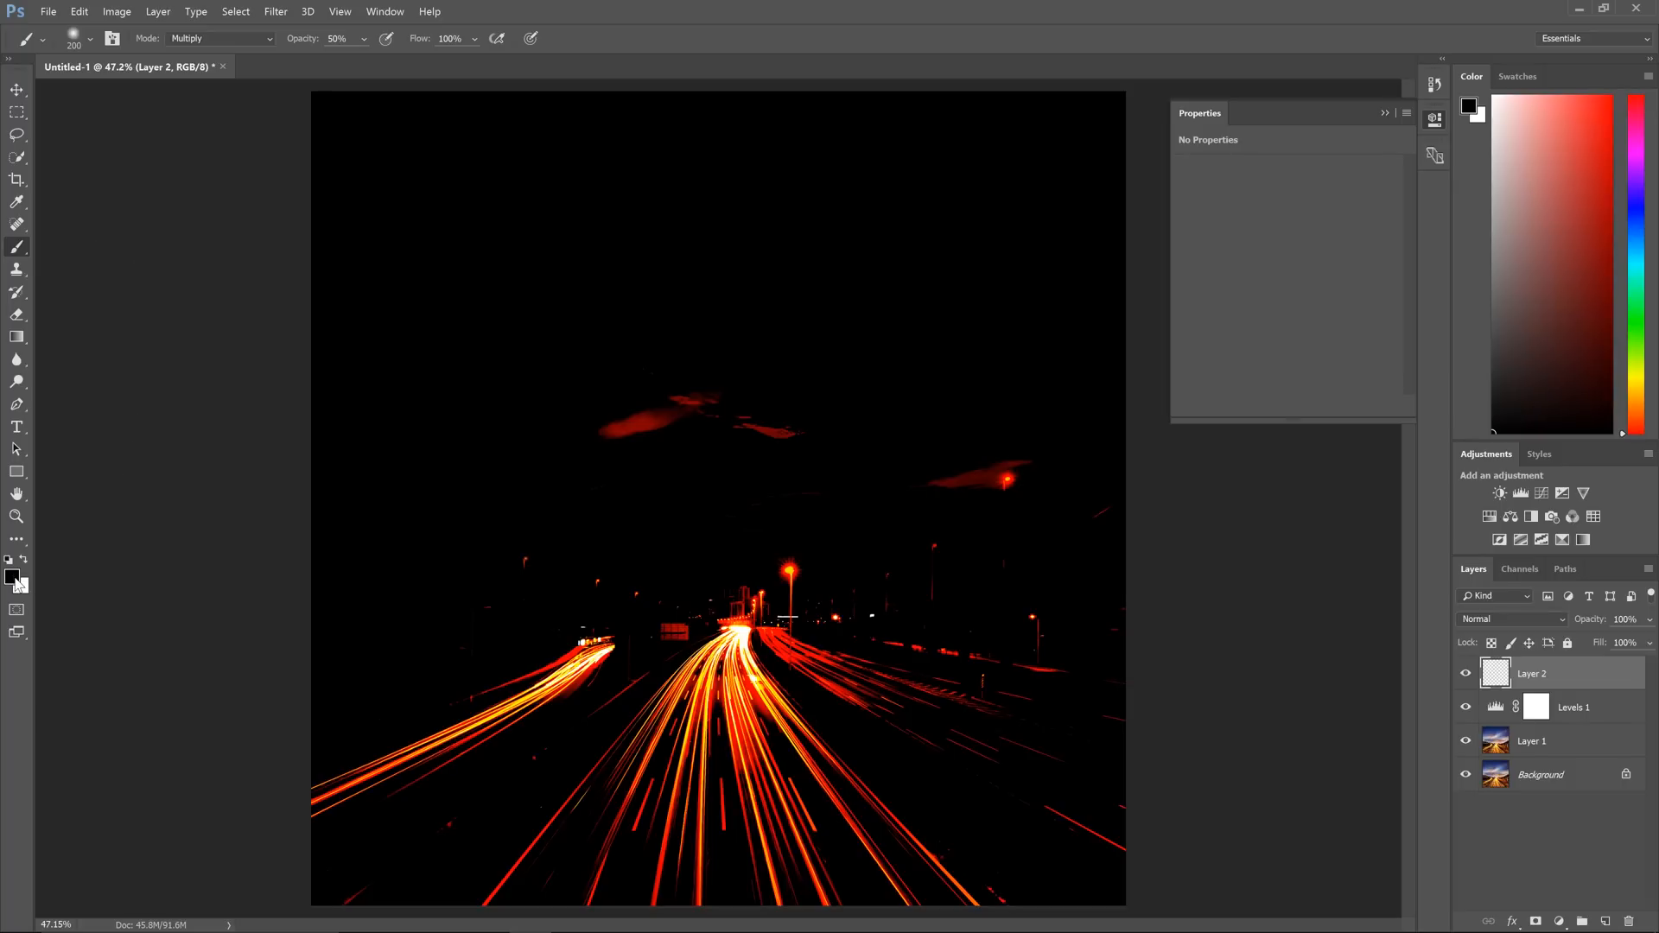
pyautogui.moveTo(674, 591)
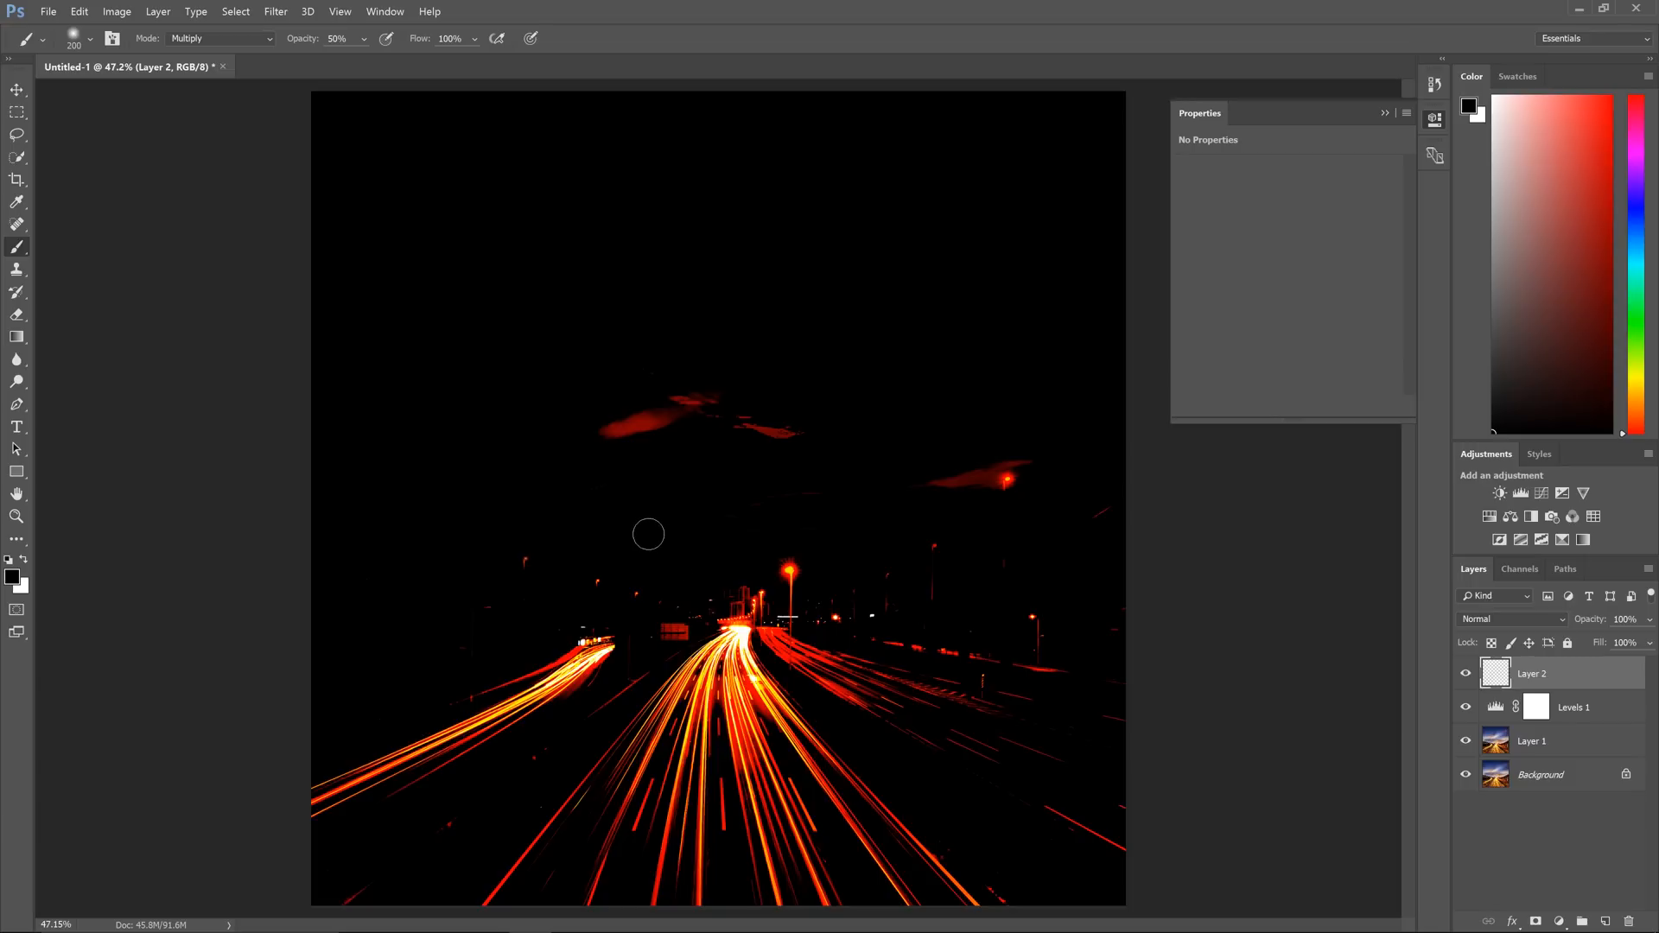
pyautogui.moveTo(529, 456)
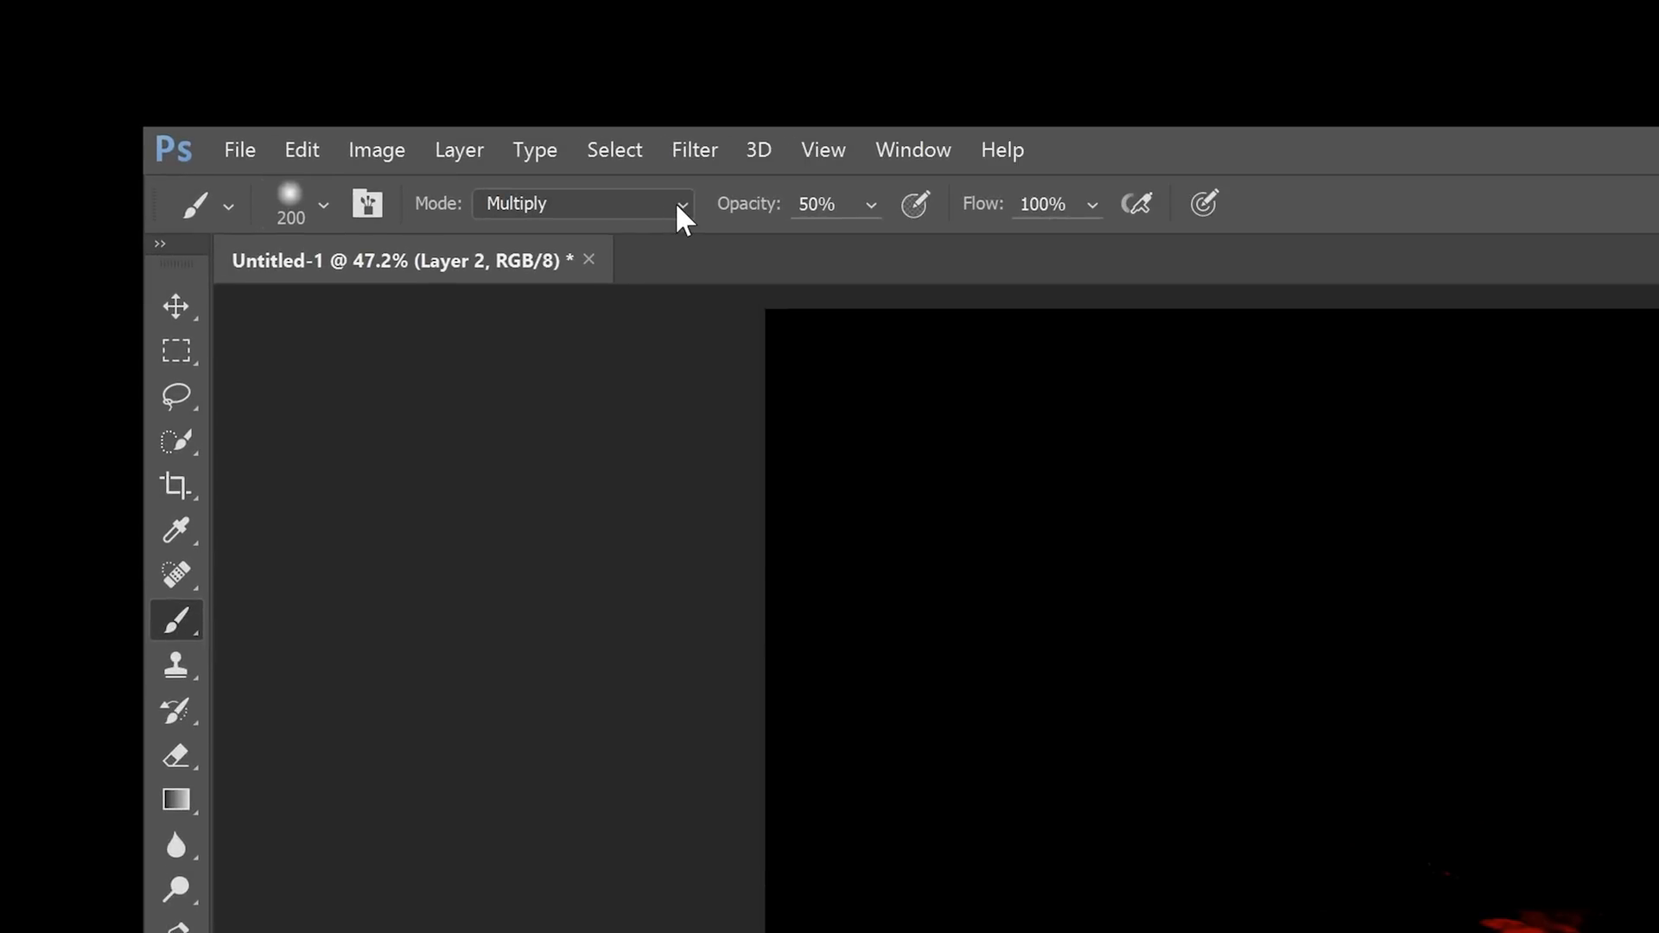
pyautogui.click(681, 204)
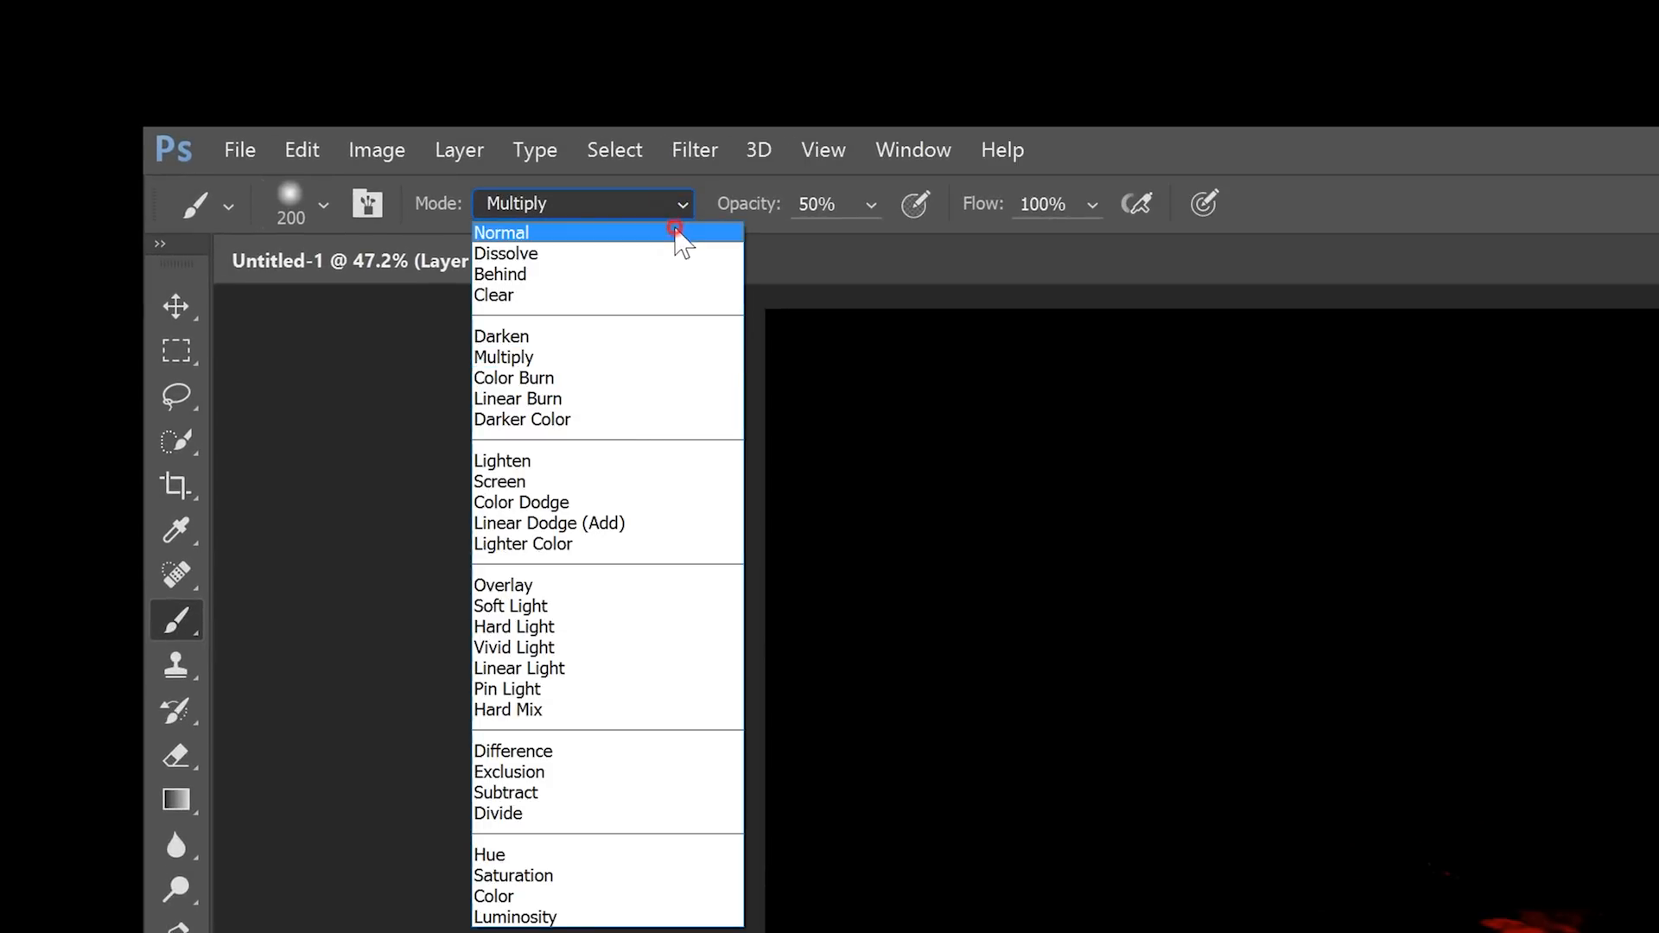
pyautogui.click(501, 232)
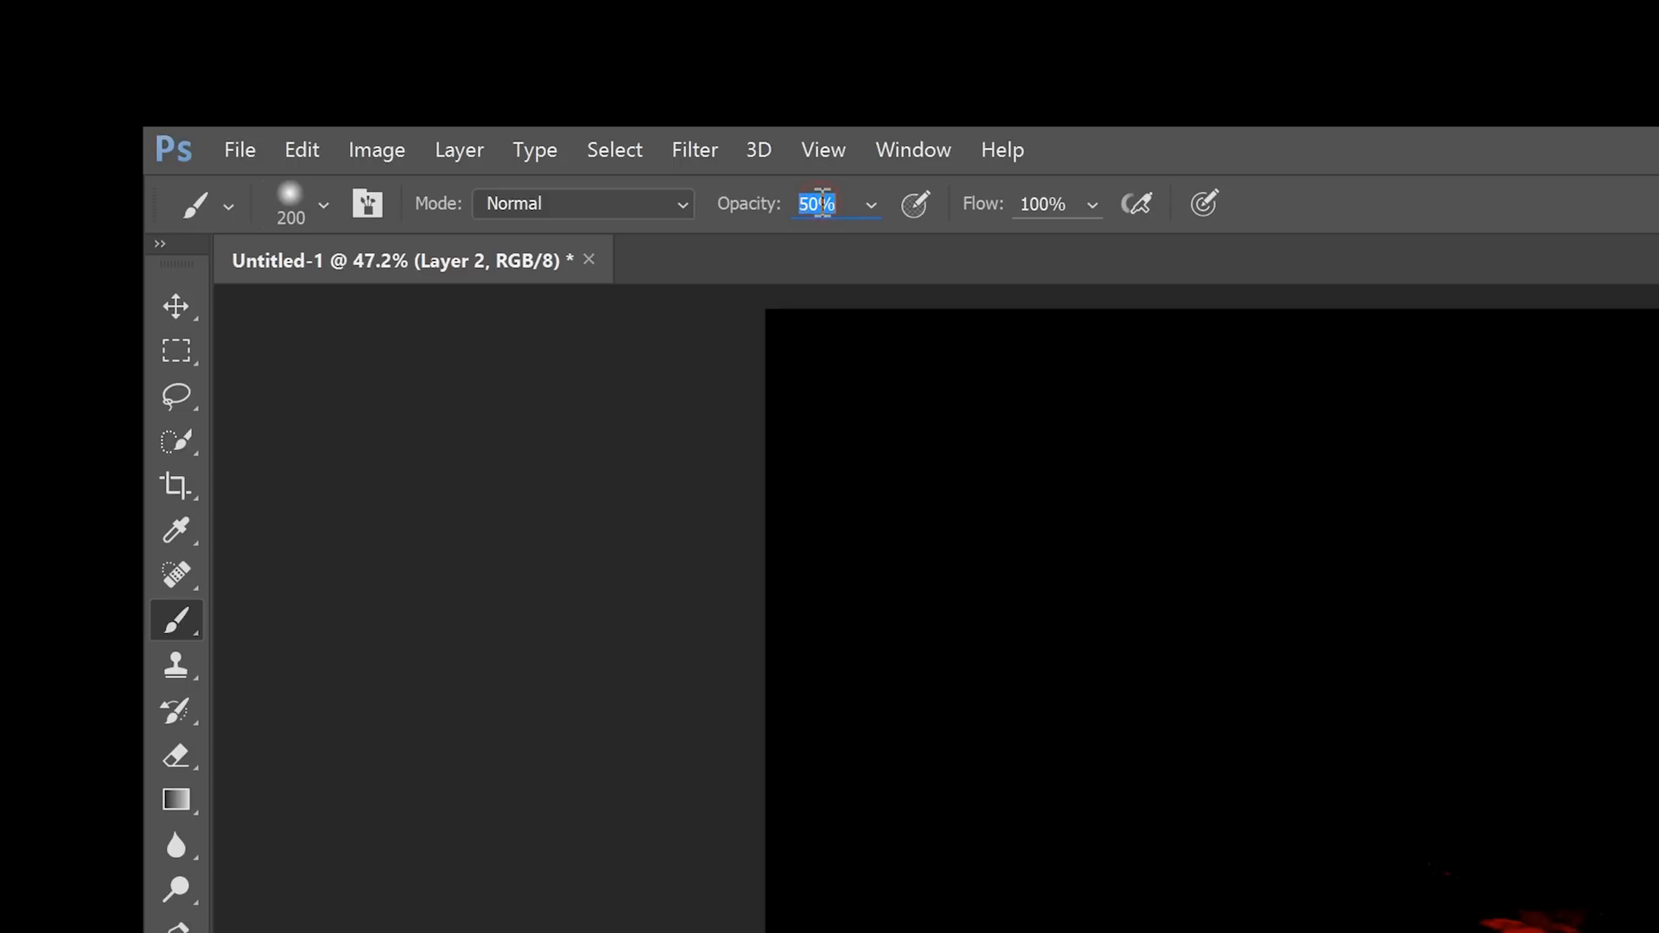
pyautogui.write('100')
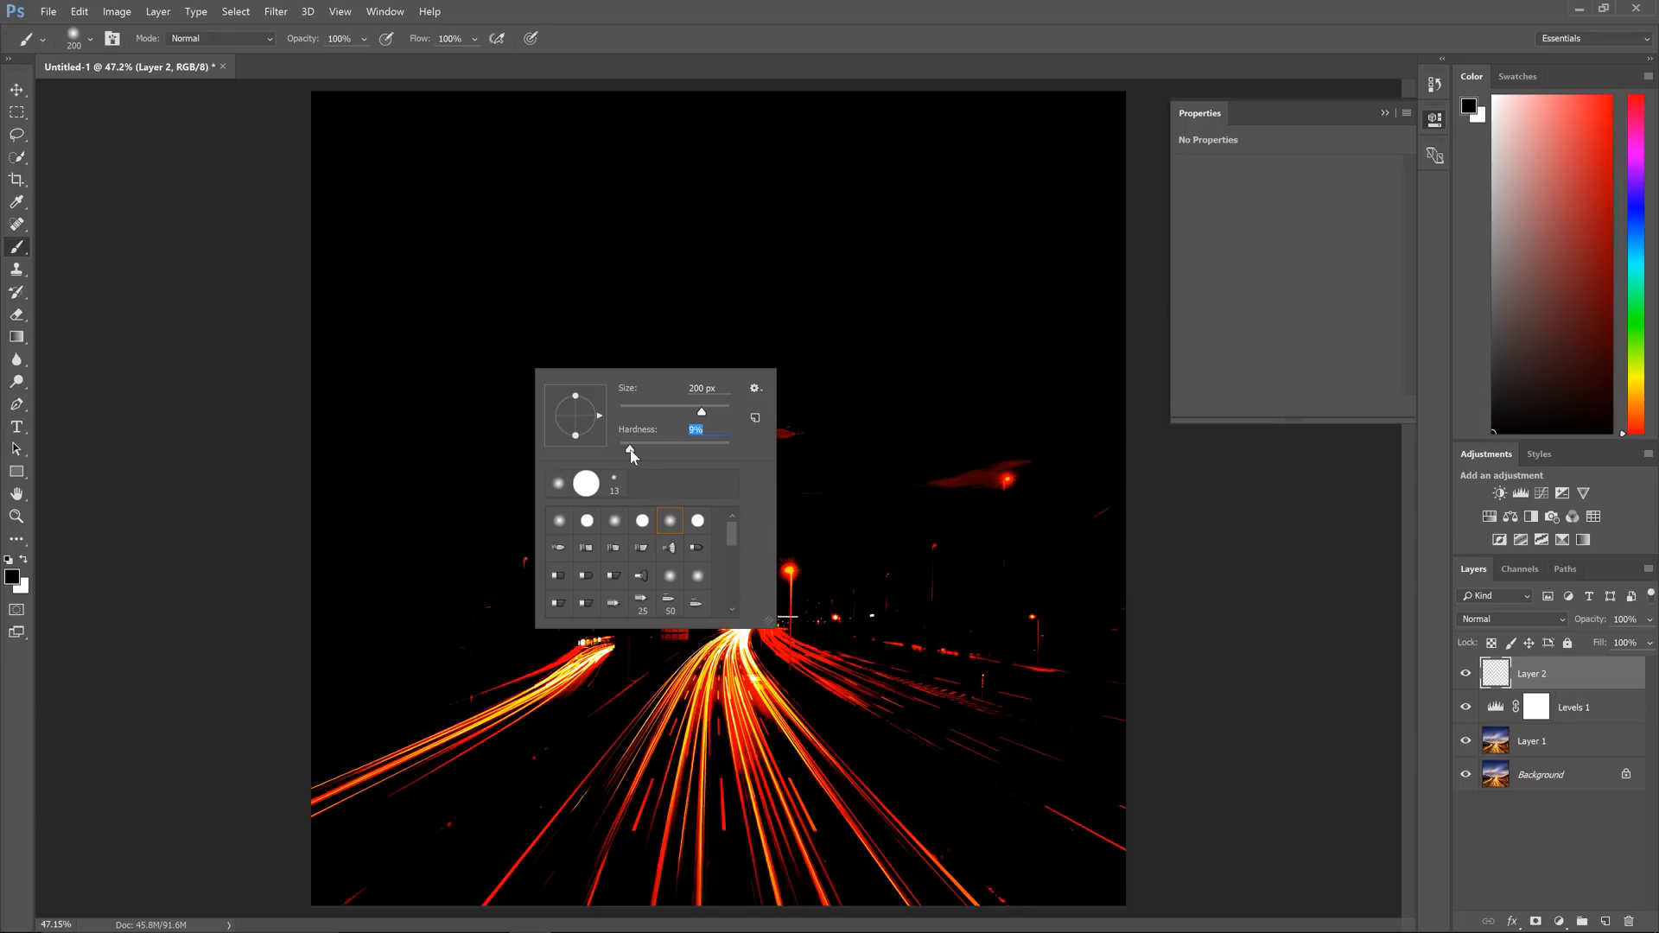
pyautogui.moveTo(632, 446); pyautogui.dragTo(643, 446)
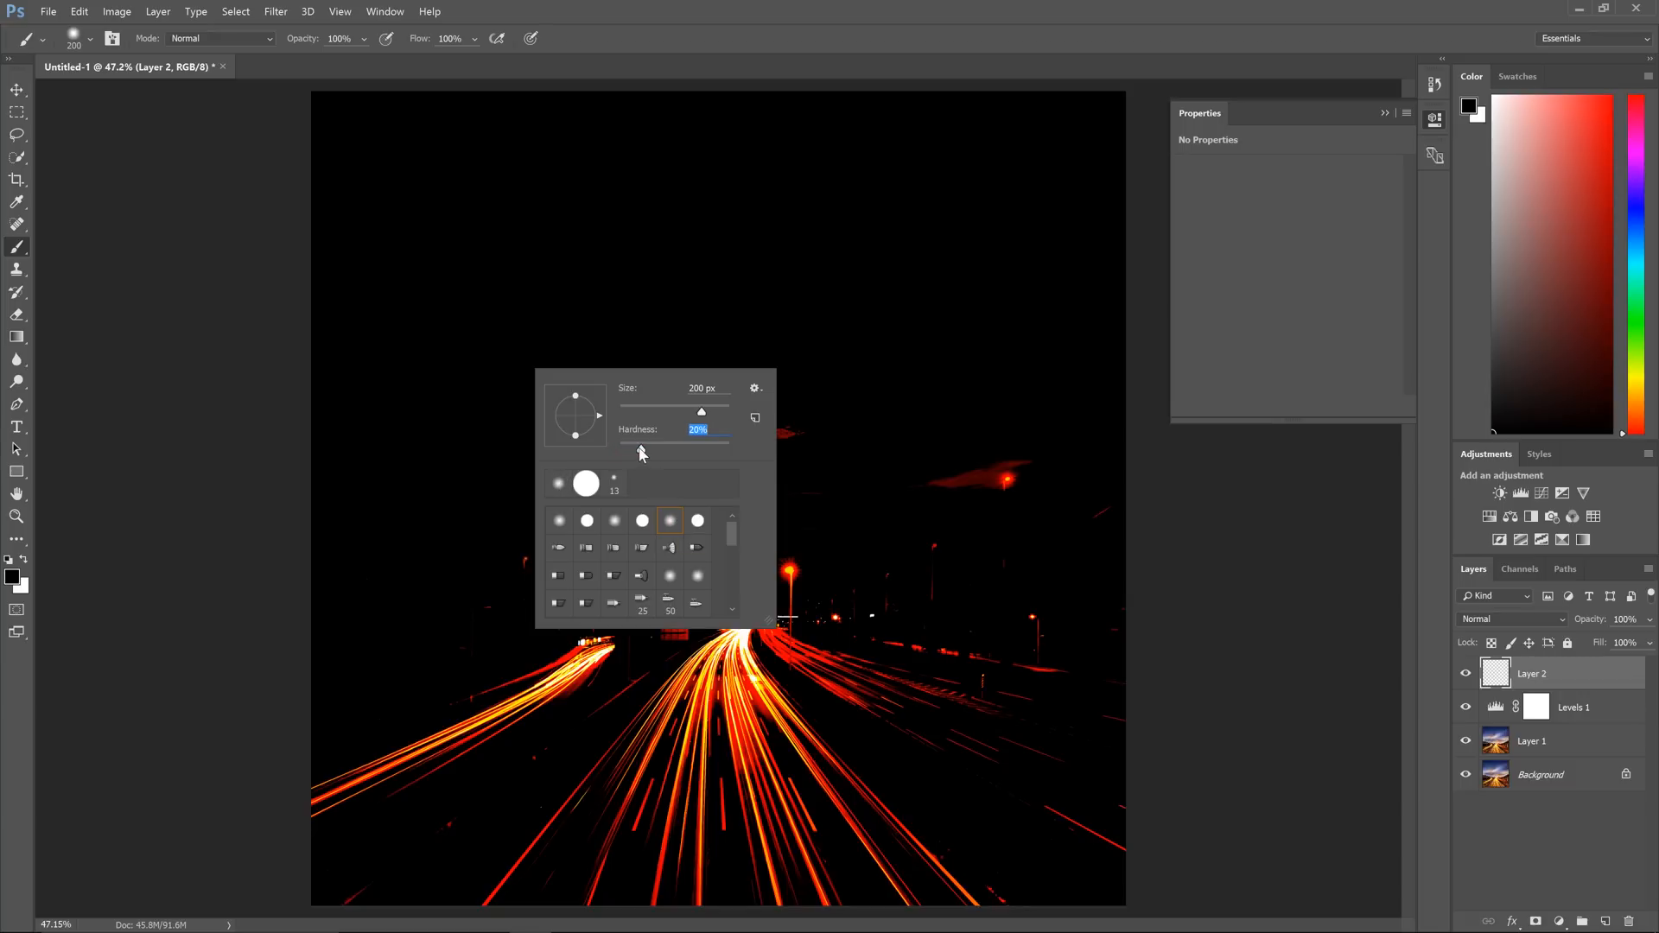
pyautogui.moveTo(700, 411); pyautogui.dragTo(714, 412)
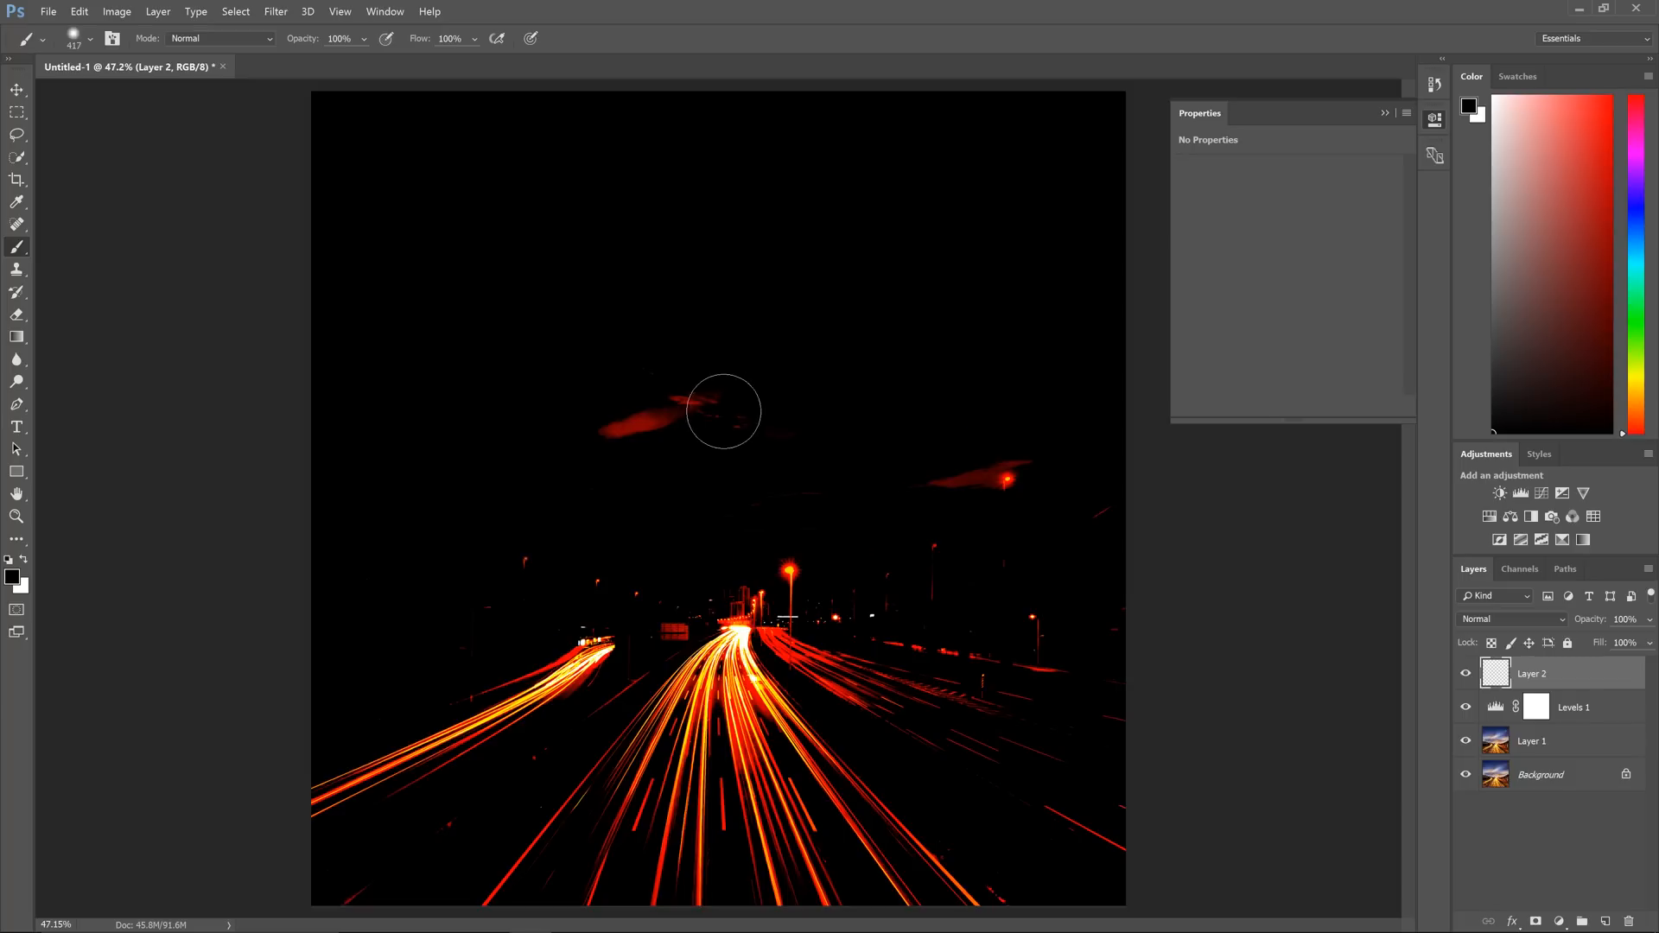
# Paint black over the stray red glows across the sky, left to right
pyautogui.moveTo(724, 411); pyautogui.dragTo(582, 477)
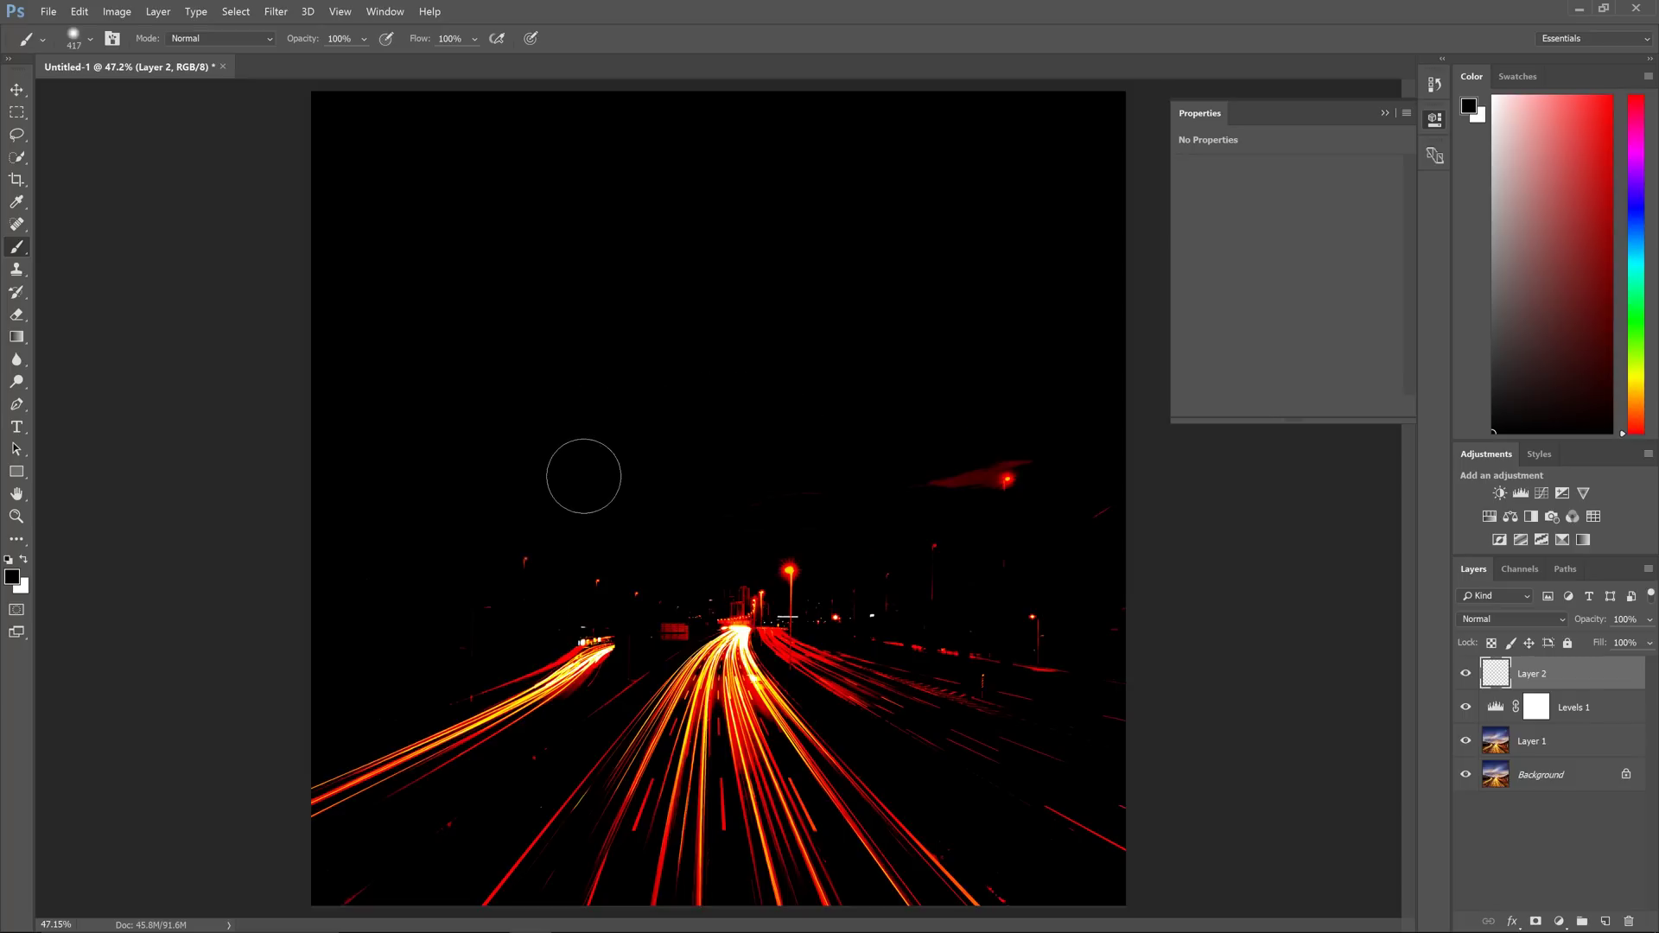
pyautogui.moveTo(582, 477); pyautogui.dragTo(949, 479)
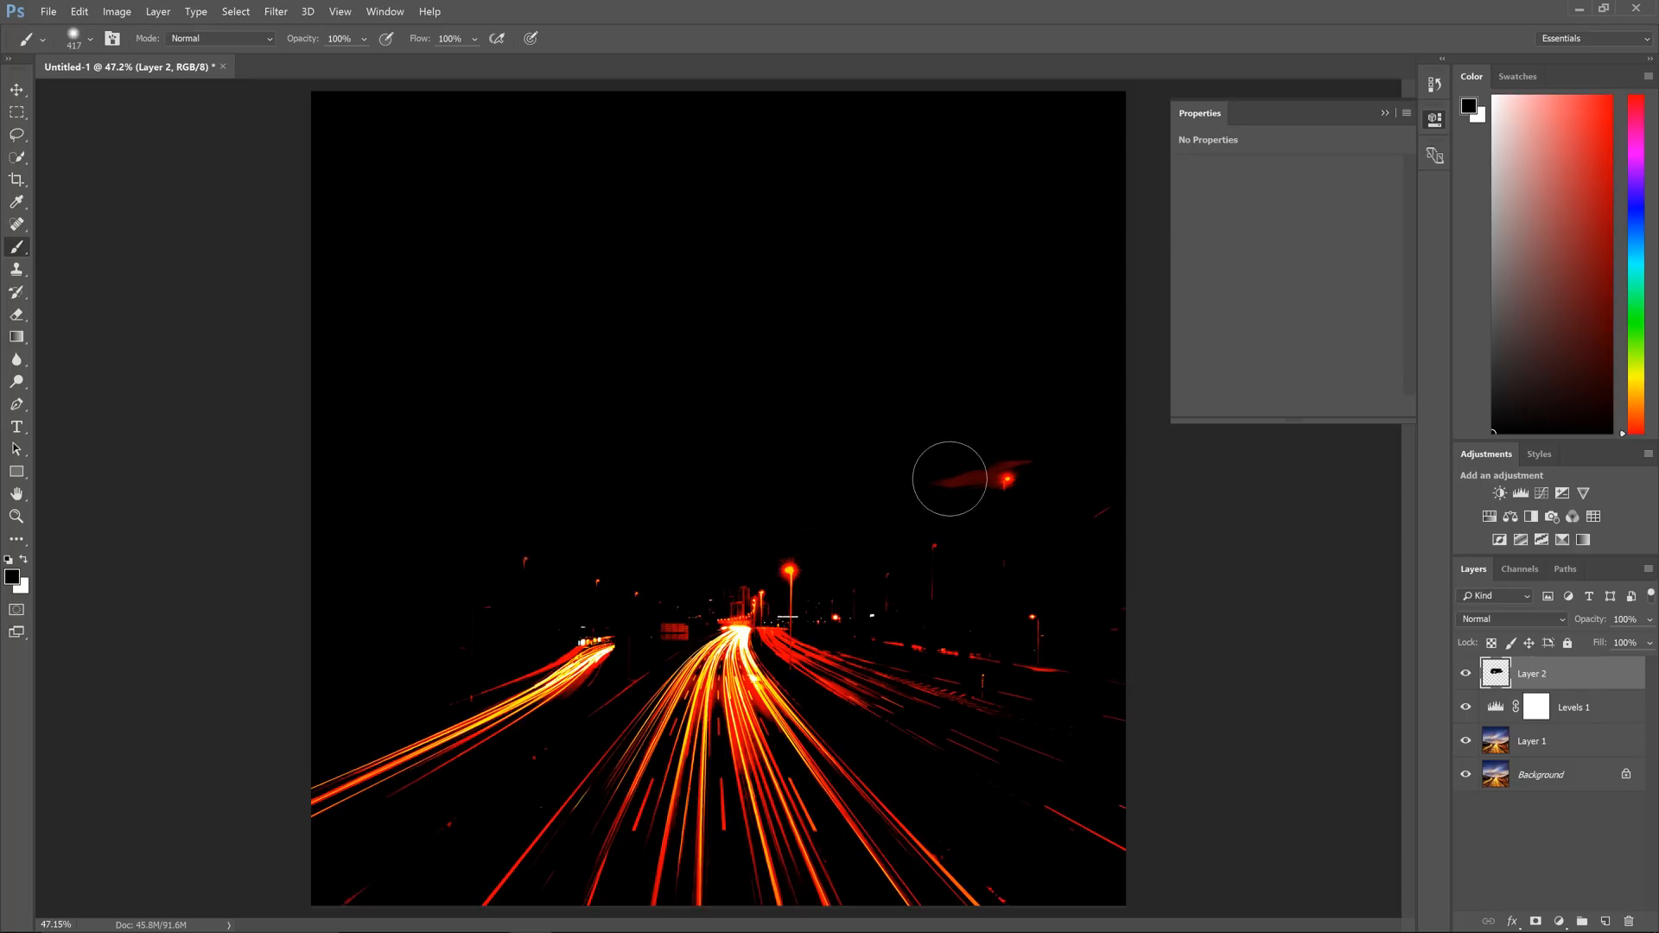
pyautogui.moveTo(949, 478); pyautogui.dragTo(1023, 428)
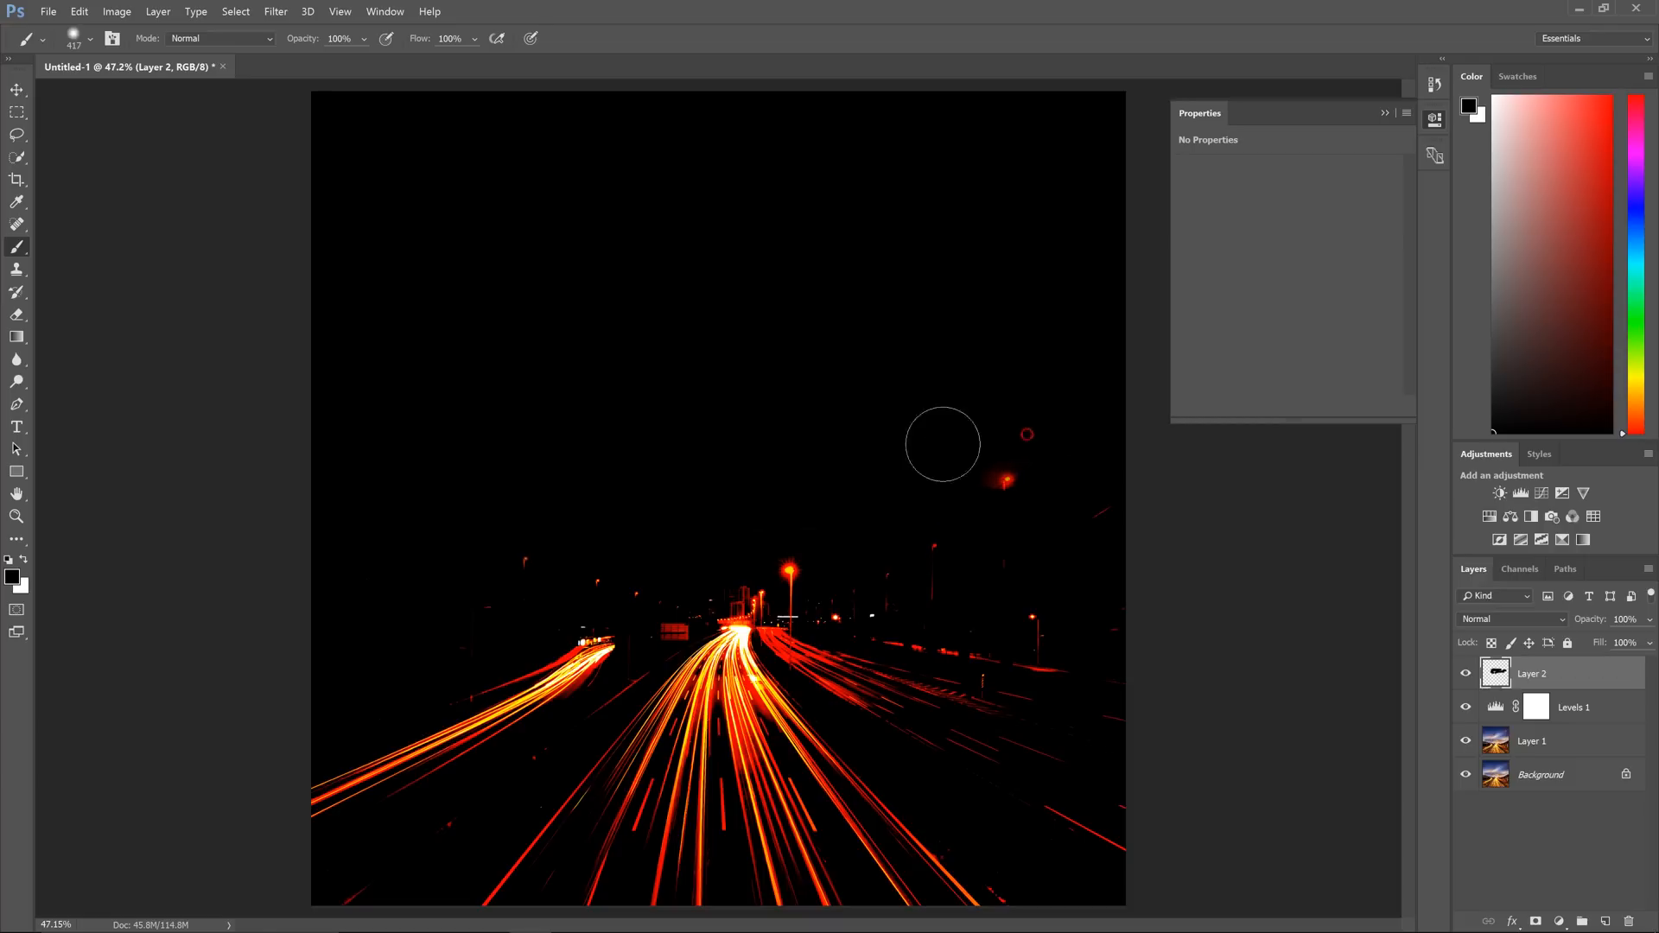
pyautogui.moveTo(1118, 516)
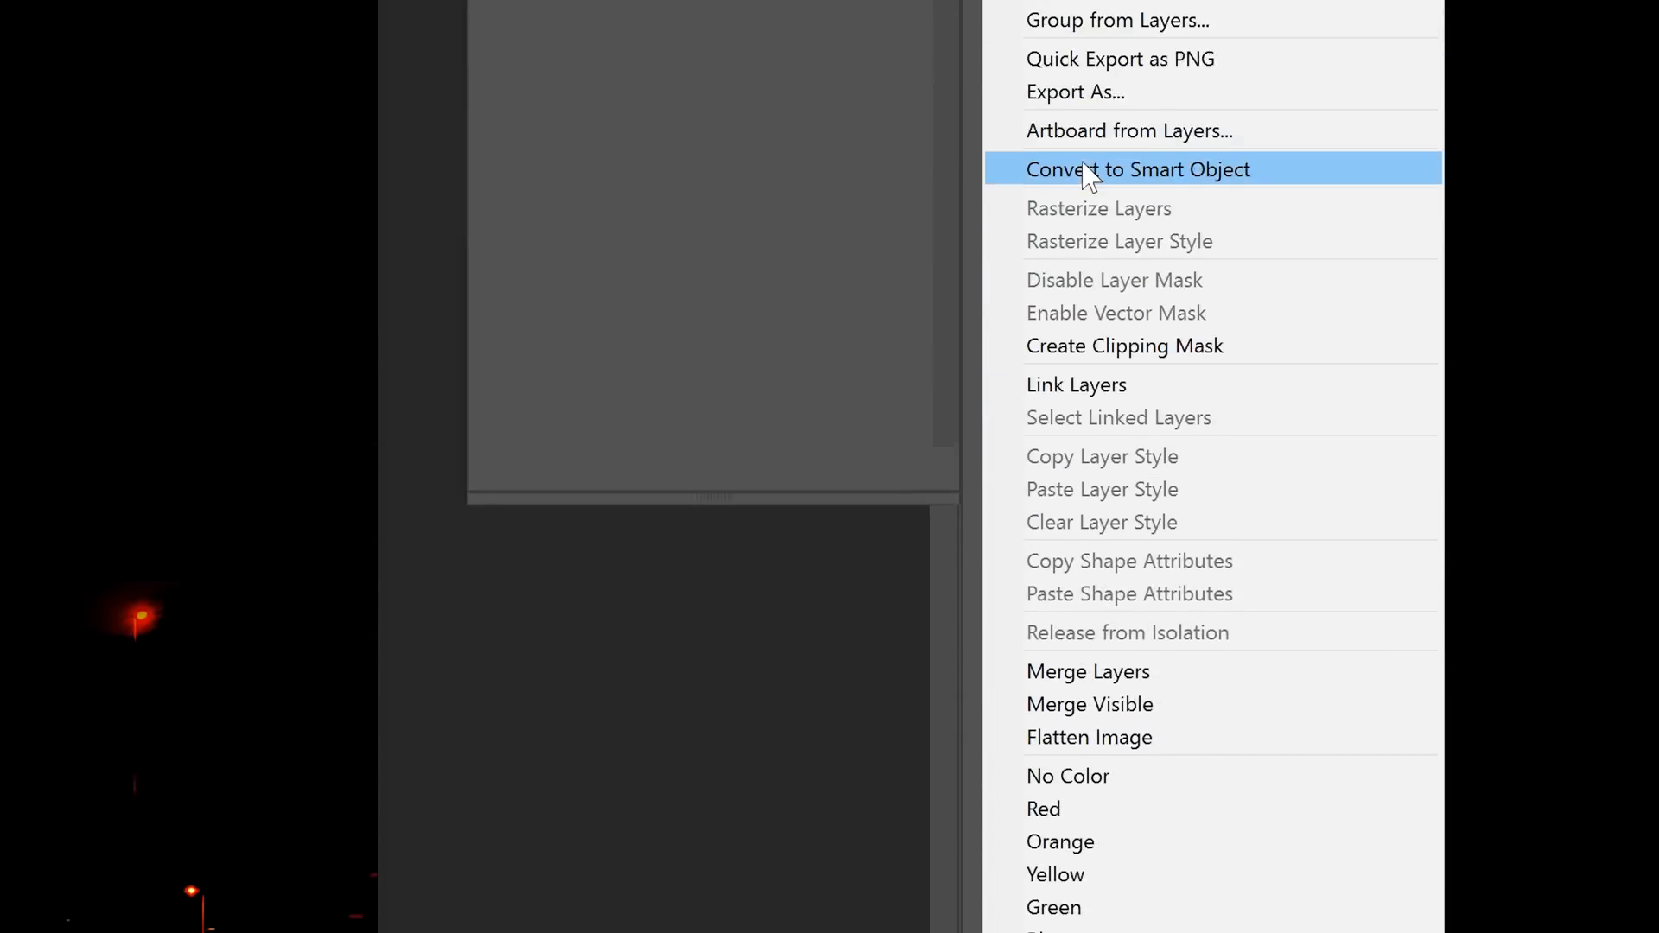
# Convert the selected upper layers into one smart object and close its contents document
pyautogui.click(1138, 169)
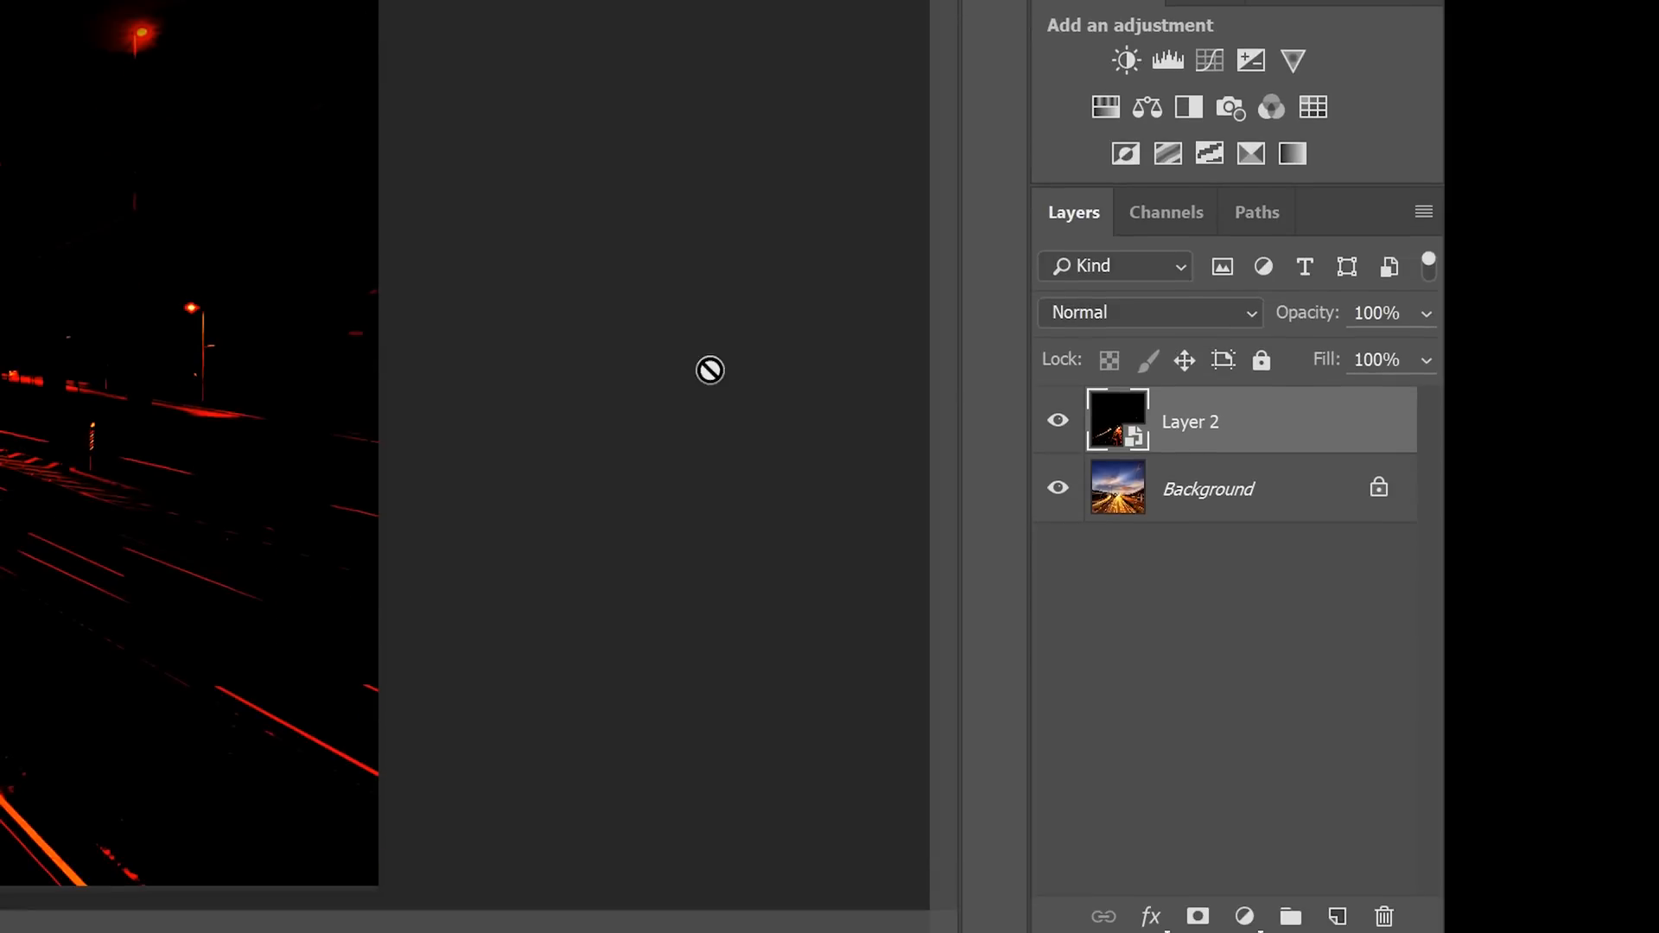
pyautogui.moveTo(1023, 491)
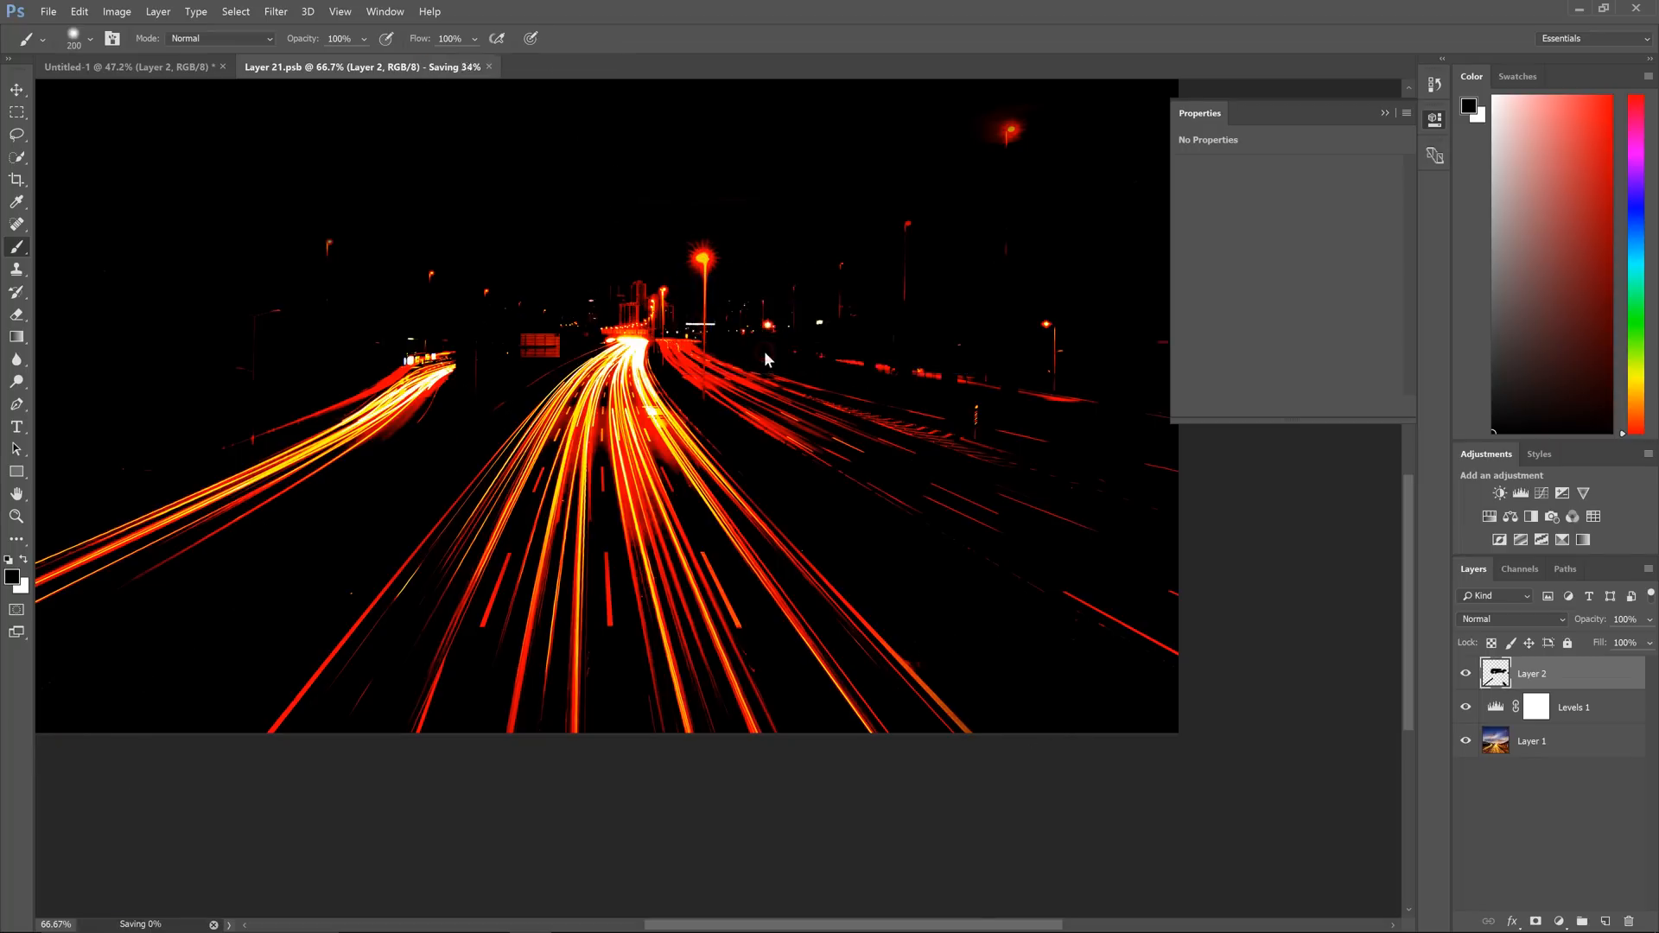
pyautogui.click(103, 65)
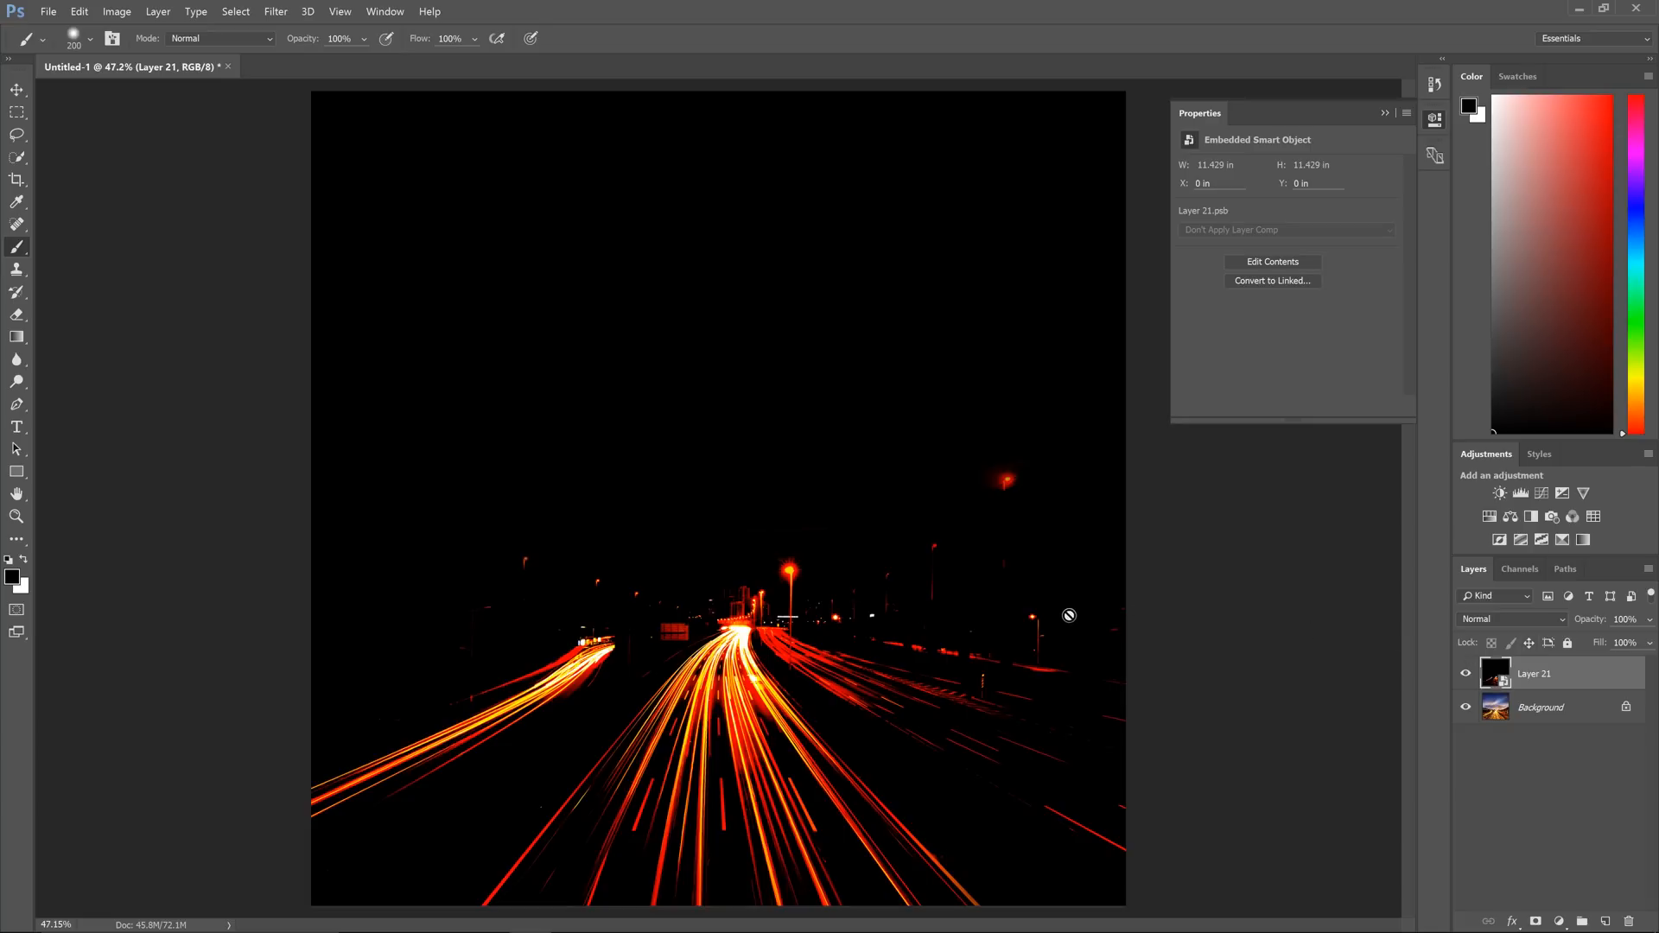
pyautogui.moveTo(1048, 608)
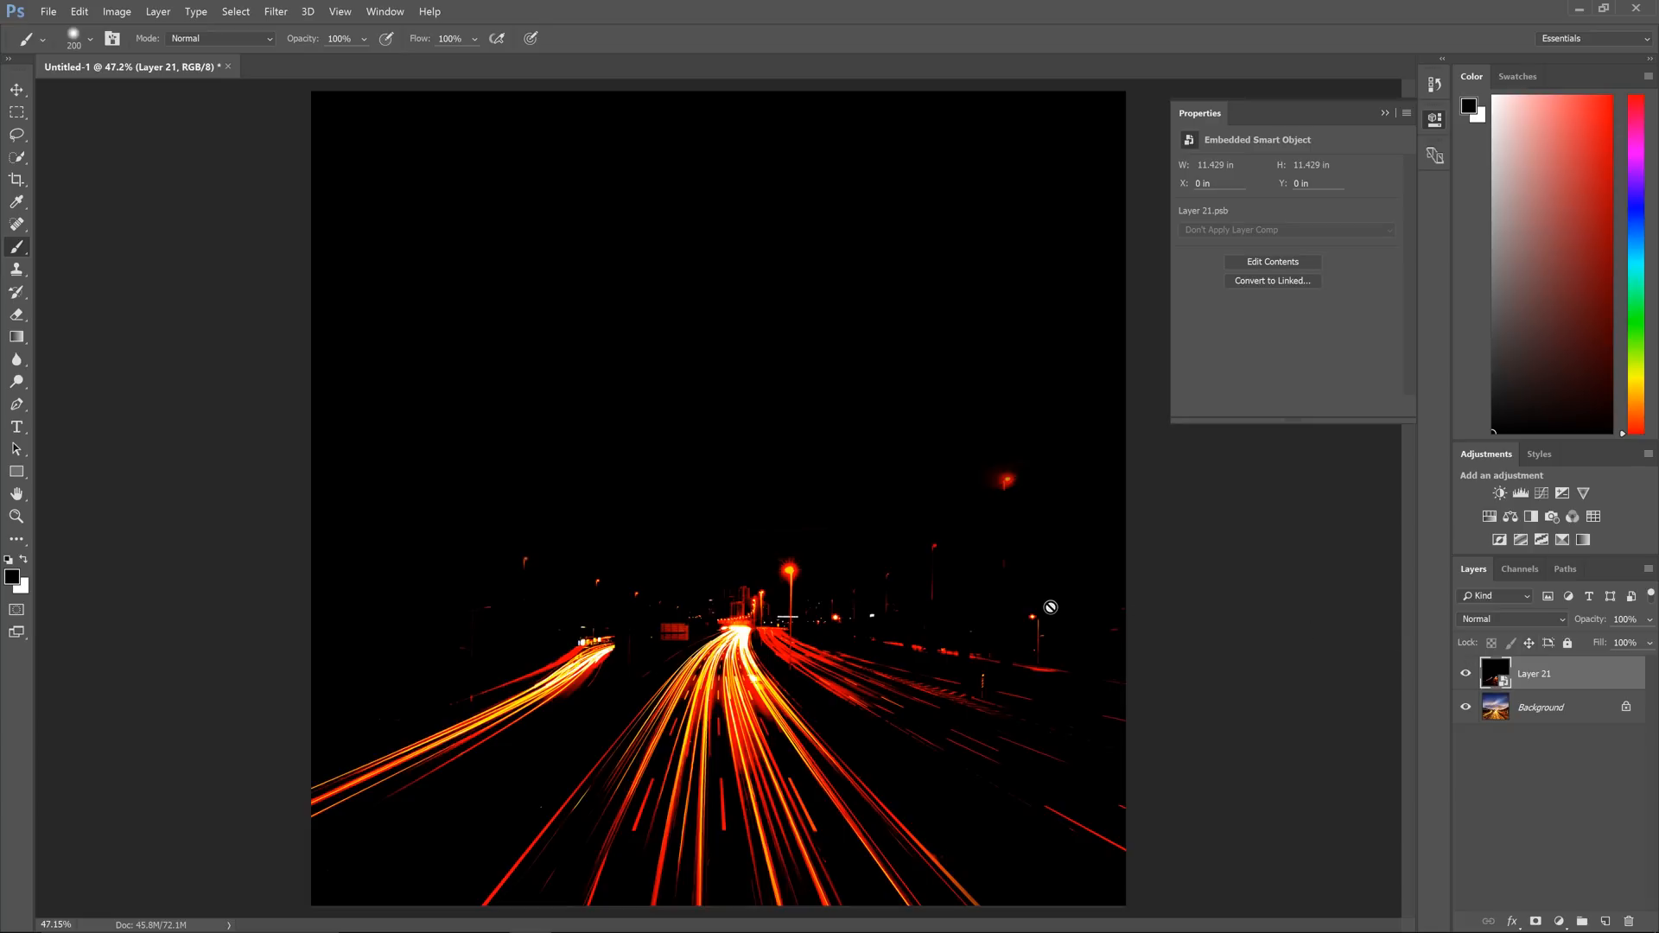
pyautogui.moveTo(394, 242)
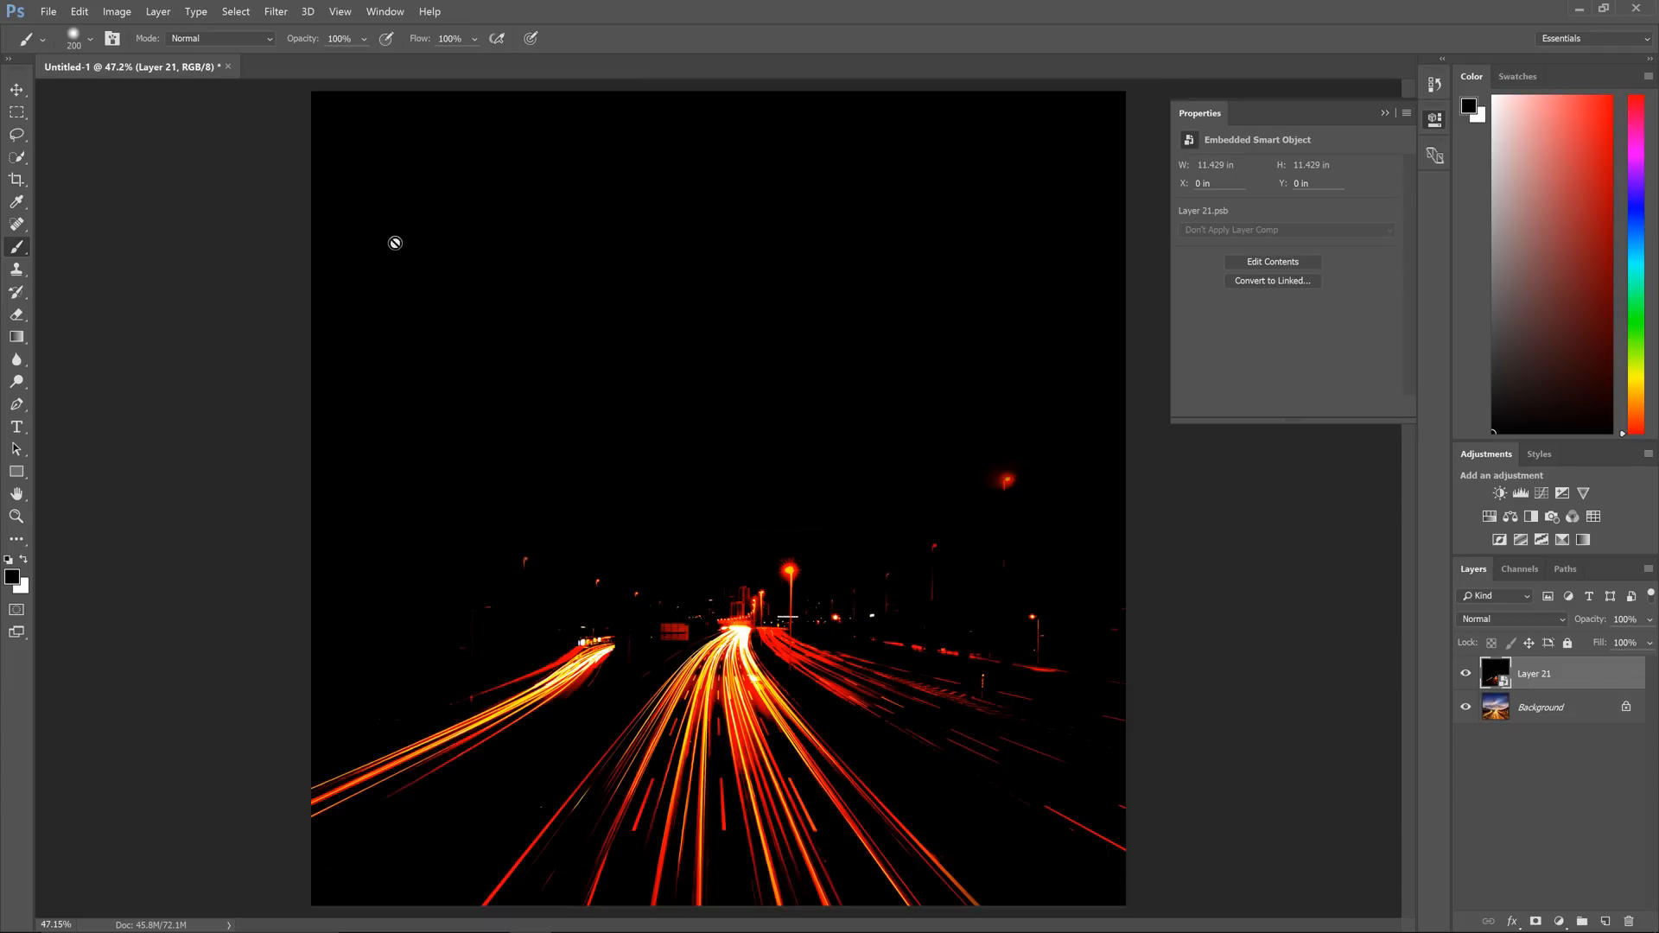
# Apply a Motion Blur smart filter at 215 pixels distance and 47° angle
pyautogui.click(275, 10)
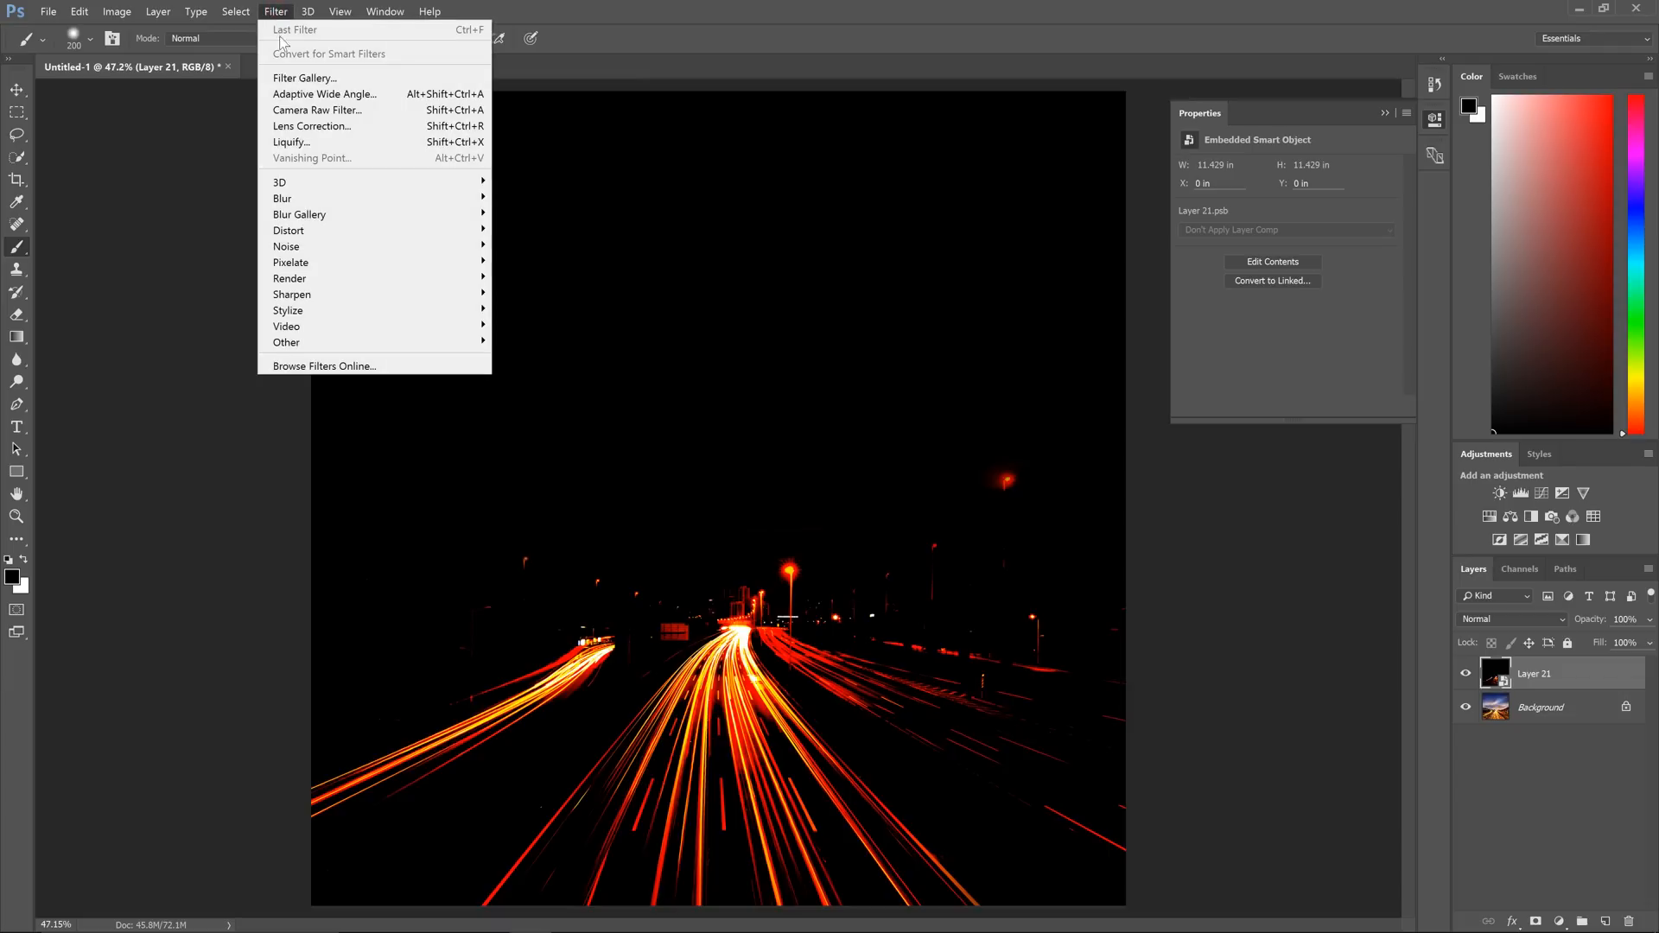
pyautogui.moveTo(282, 197)
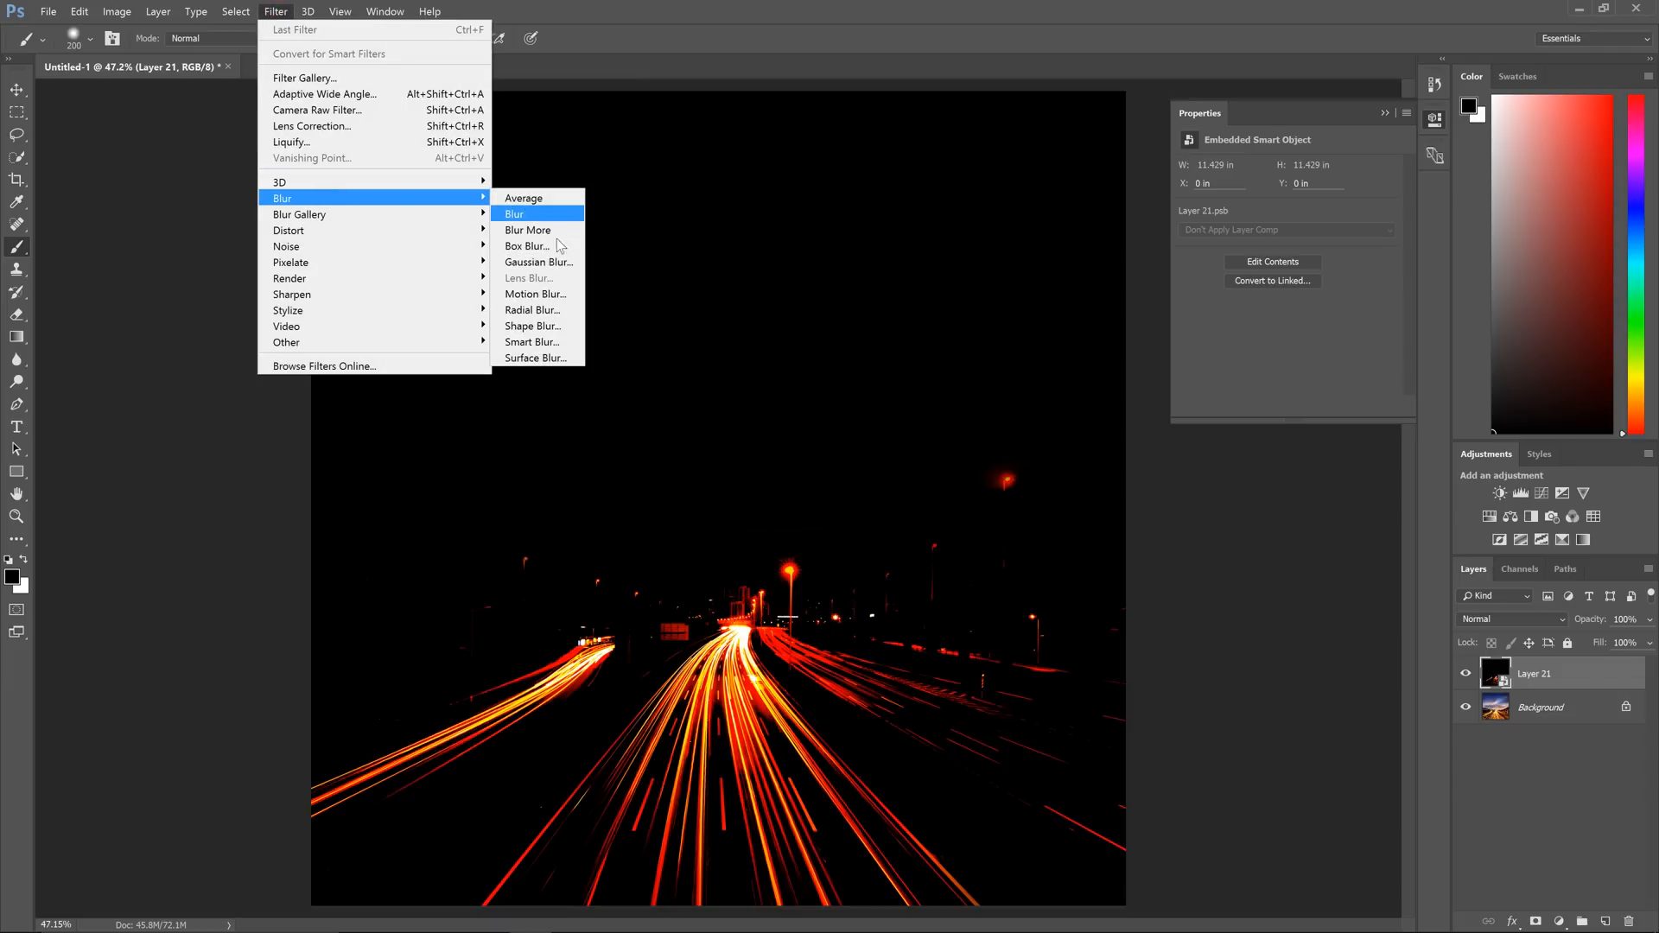
pyautogui.click(536, 294)
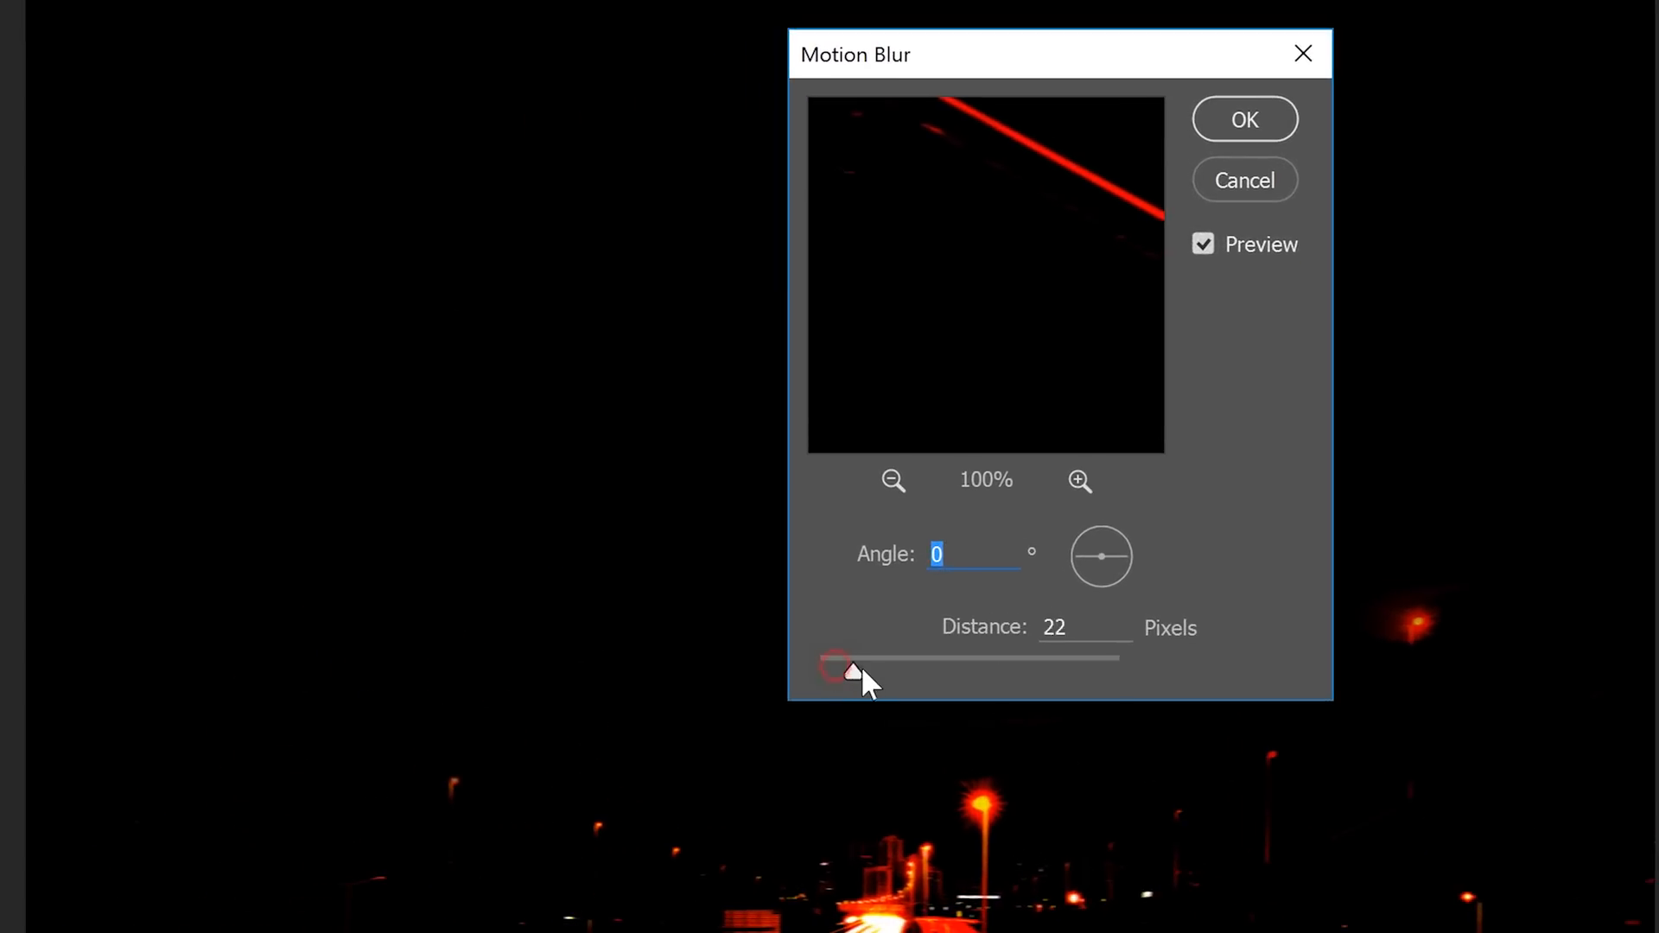
pyautogui.moveTo(851, 669); pyautogui.dragTo(971, 676)
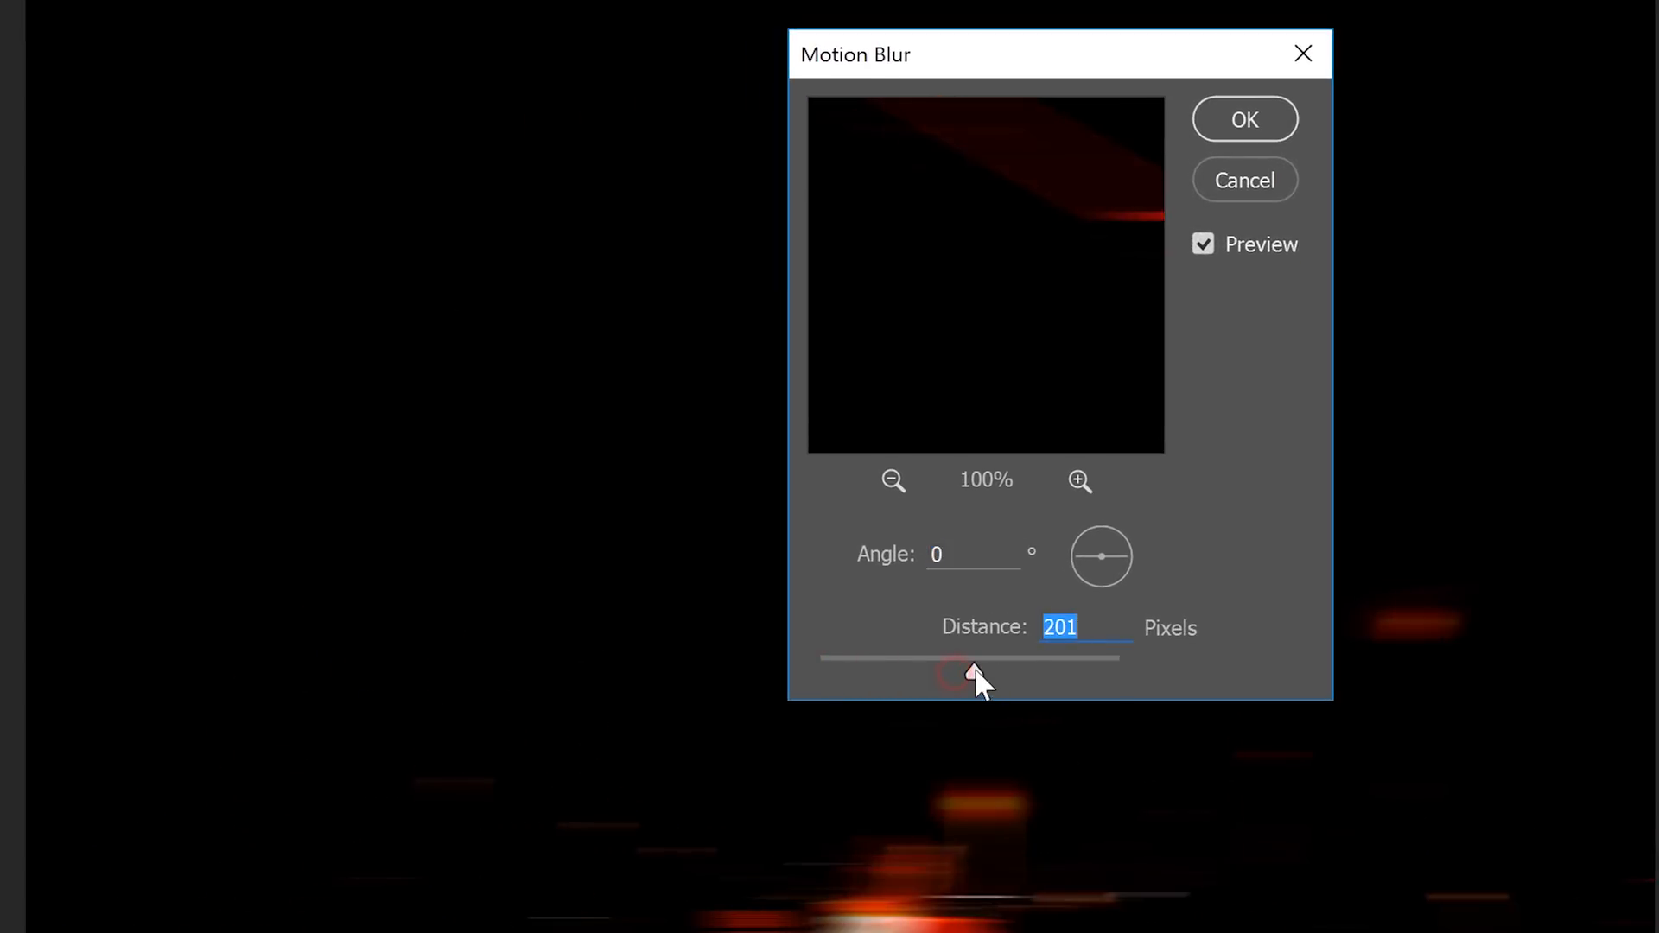
pyautogui.moveTo(971, 674); pyautogui.dragTo(1002, 673)
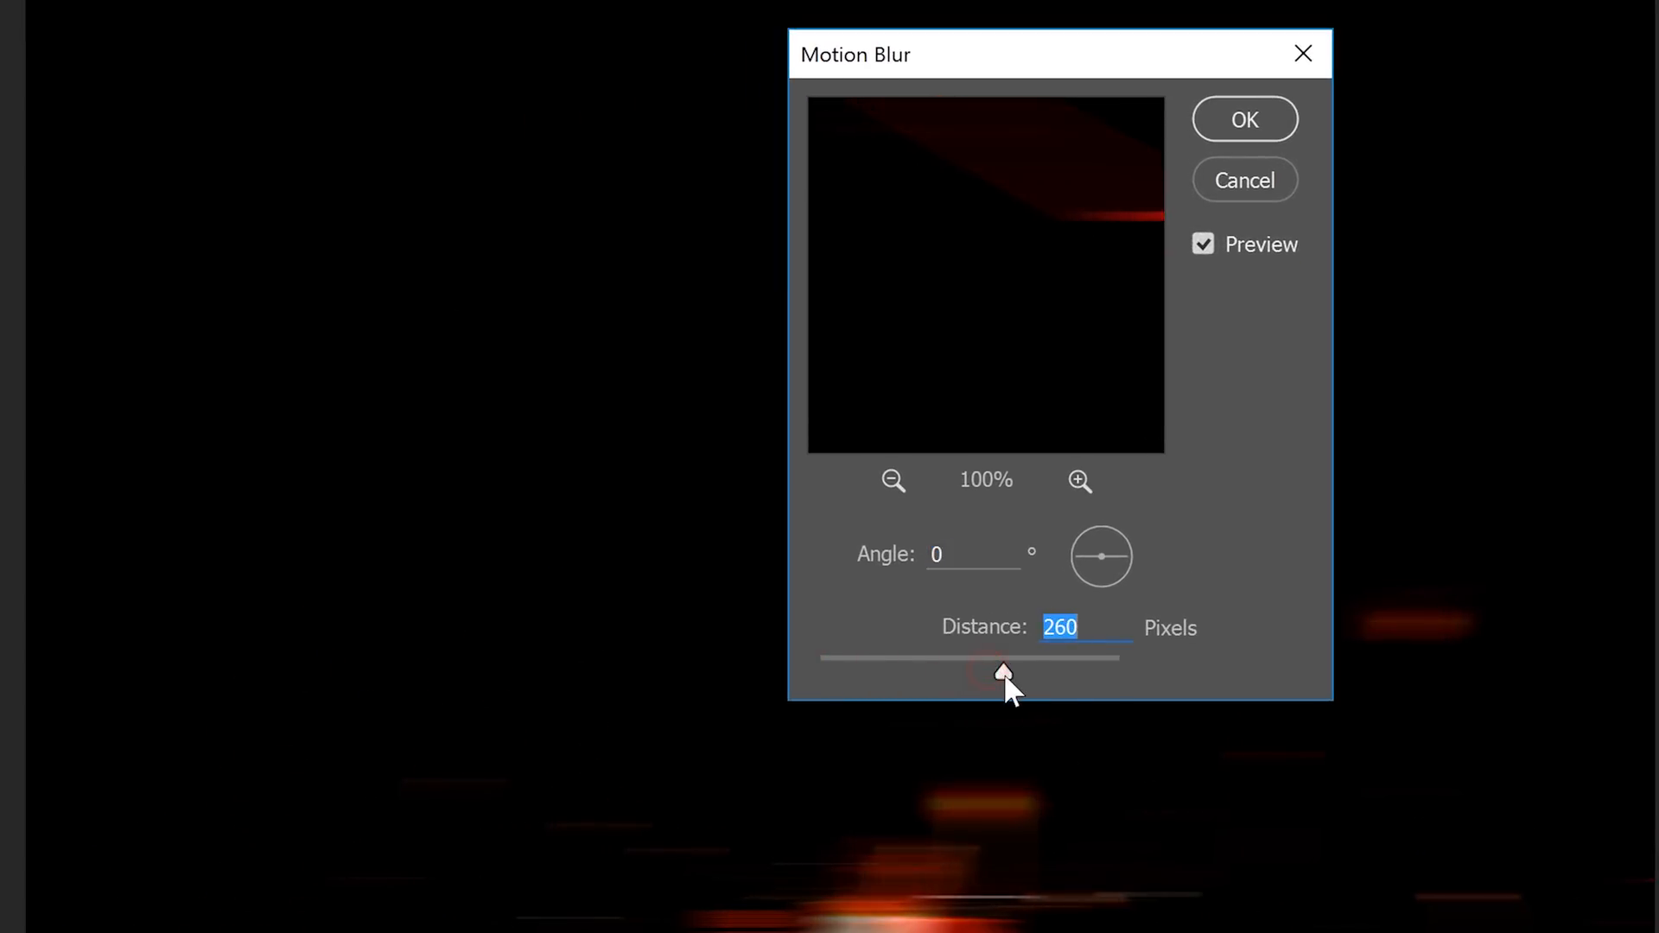
pyautogui.moveTo(1003, 672); pyautogui.dragTo(980, 672)
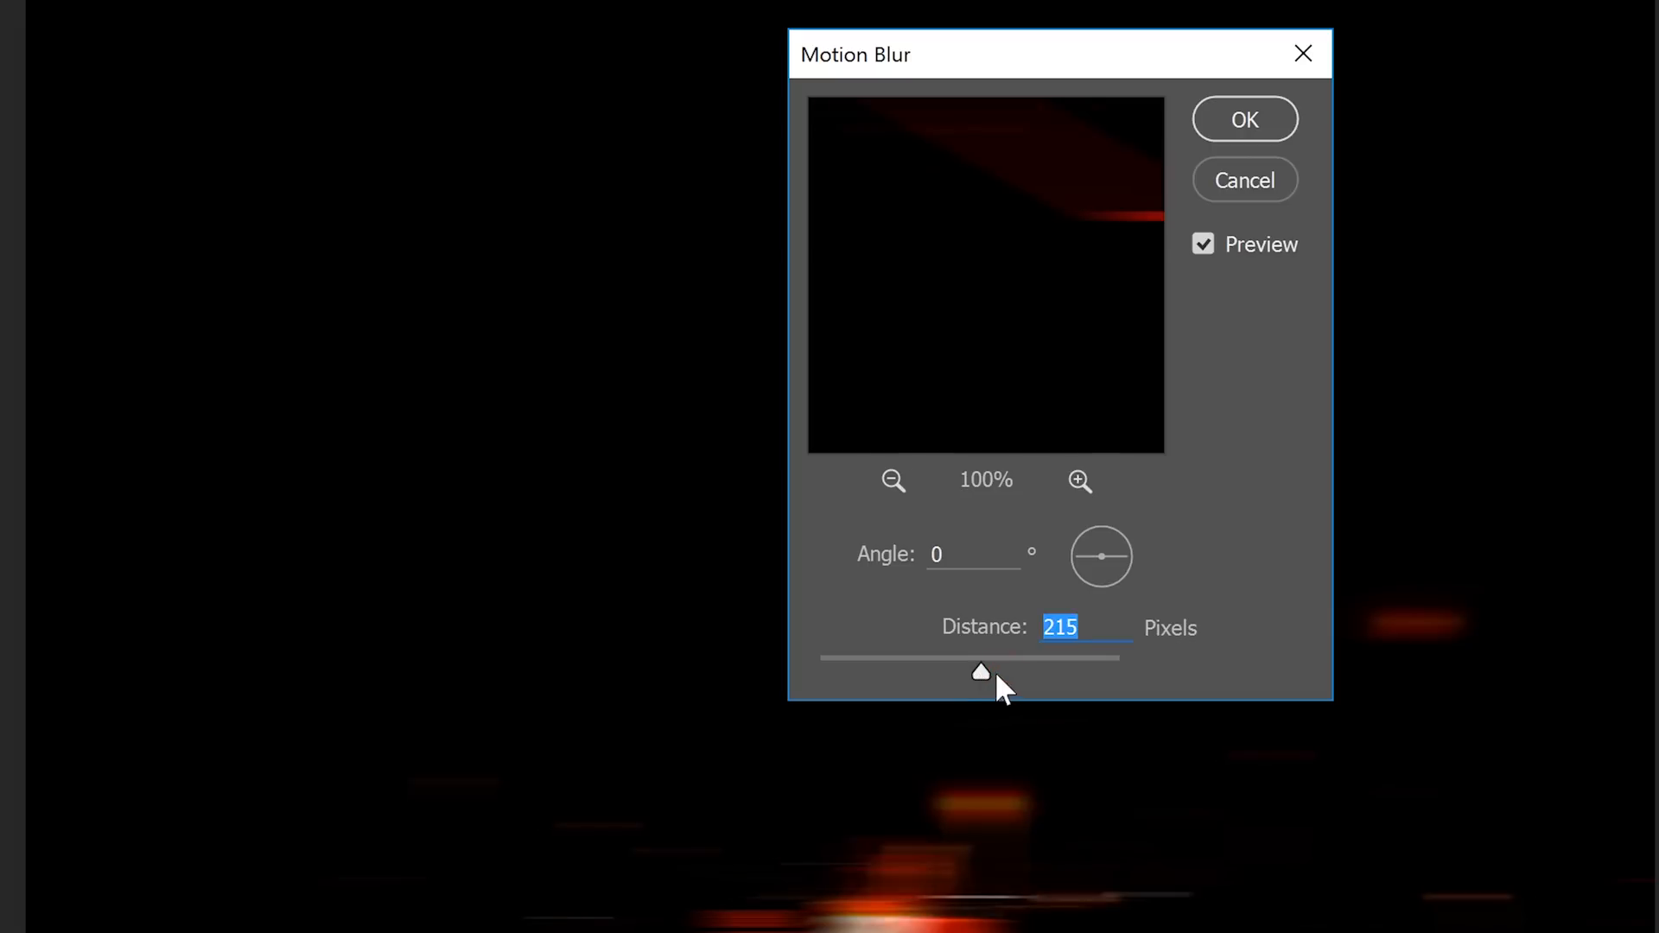
pyautogui.moveTo(1101, 554); pyautogui.dragTo(1110, 581)
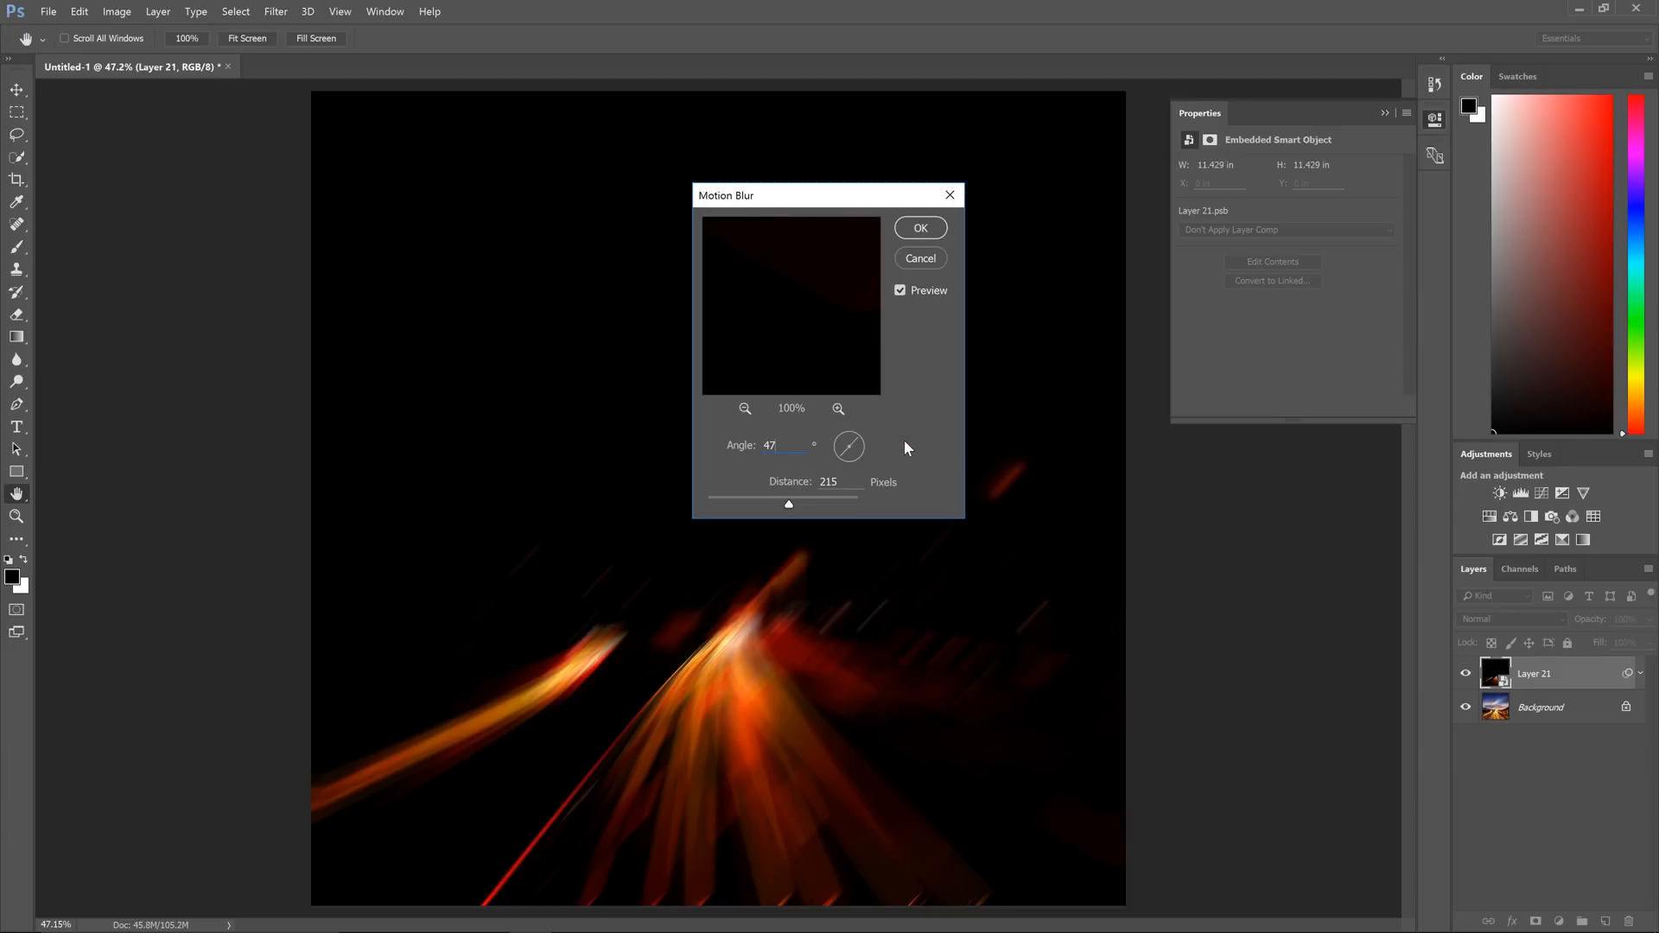
pyautogui.moveTo(912, 418)
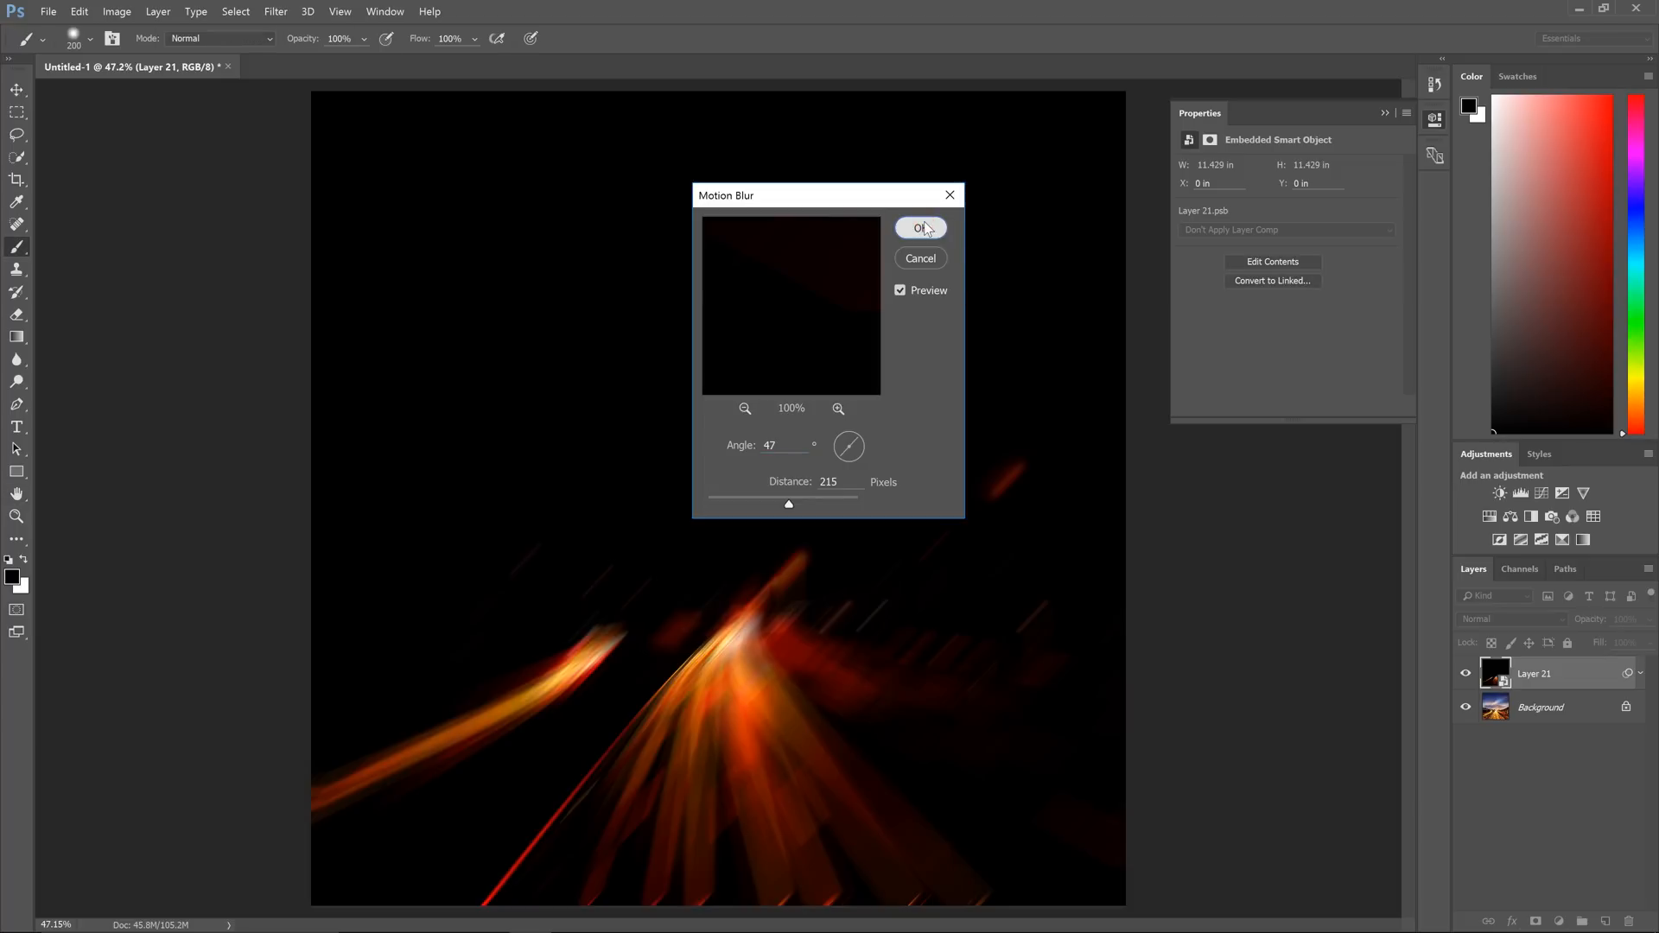
pyautogui.click(919, 228)
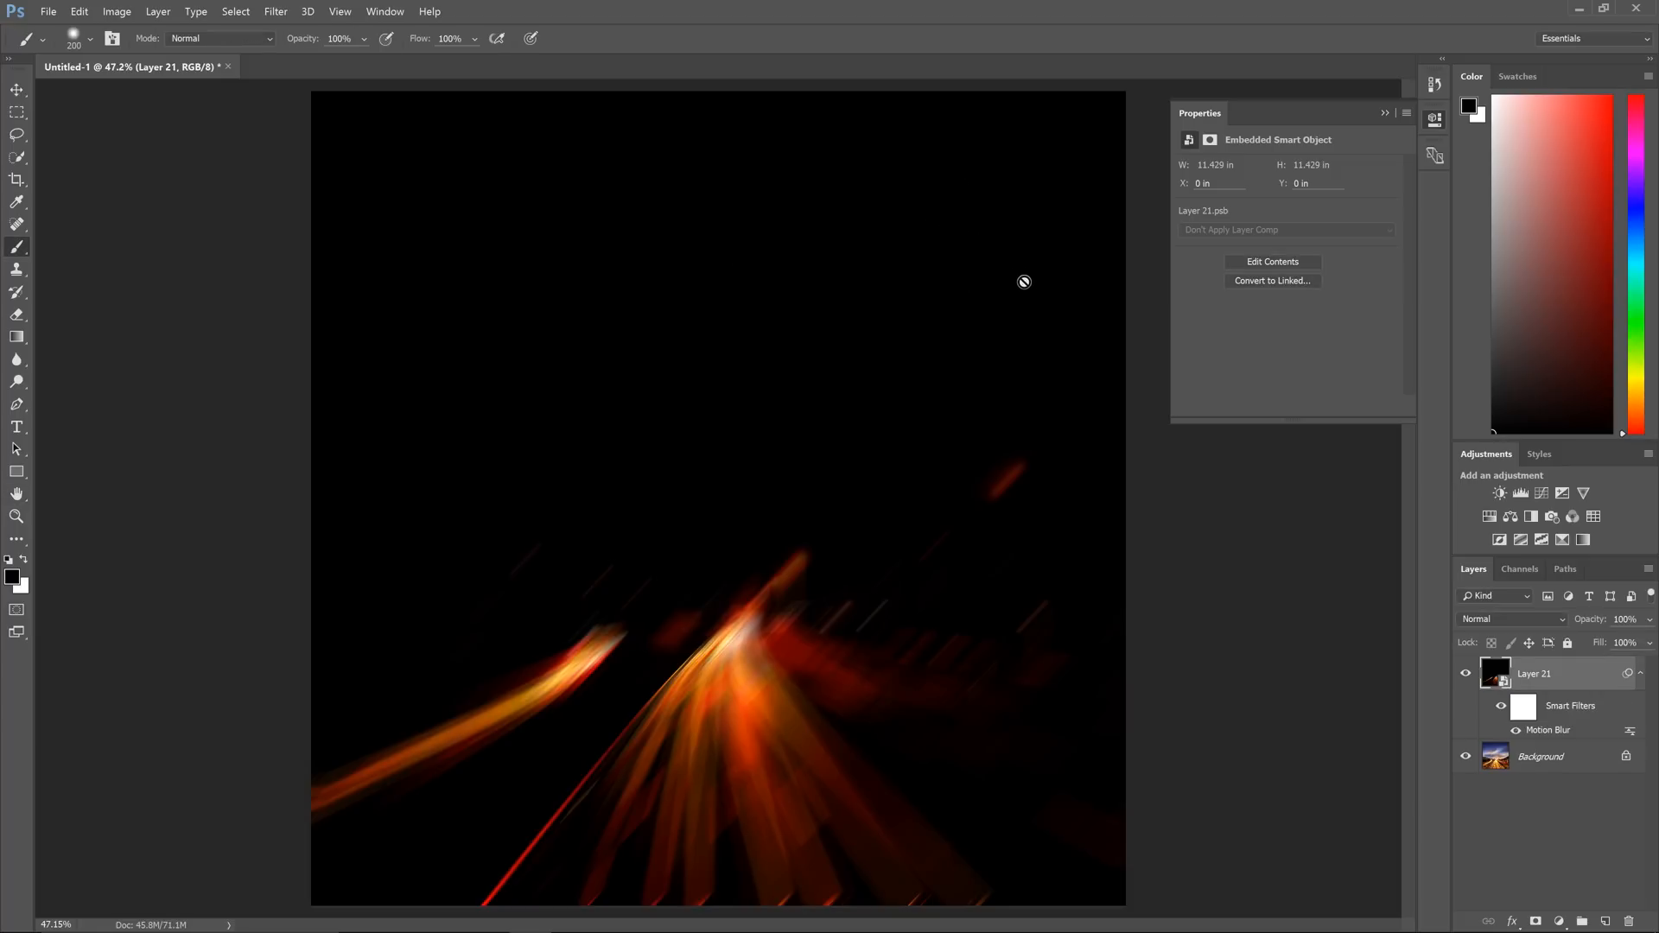
pyautogui.moveTo(1038, 325)
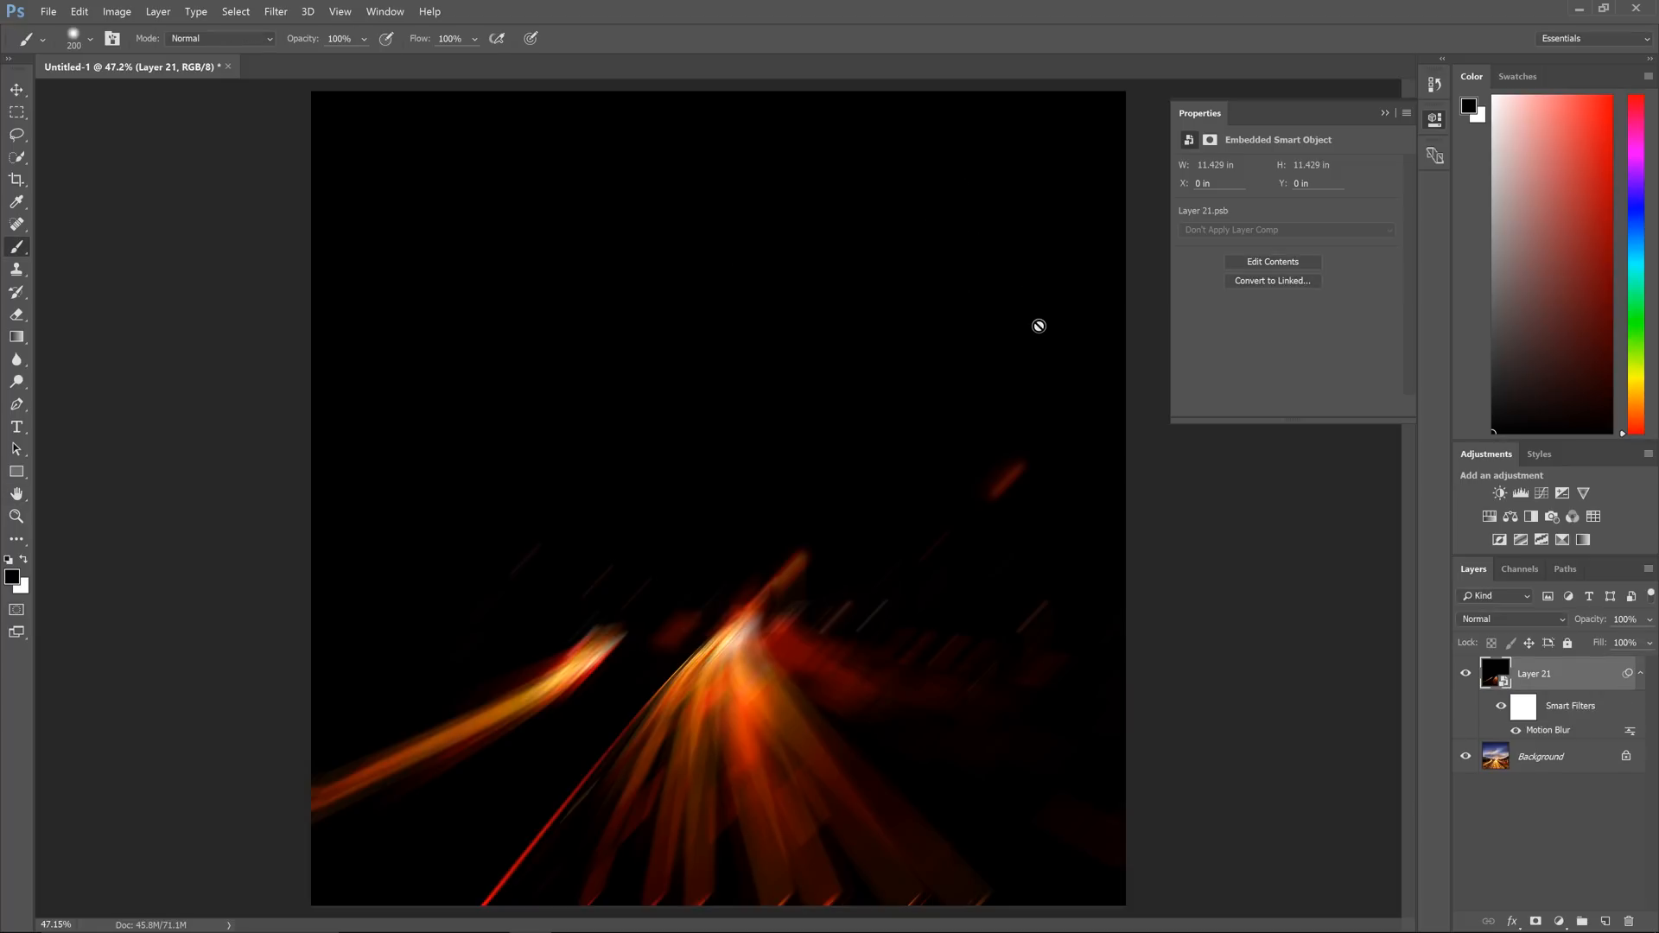
pyautogui.moveTo(1030, 319)
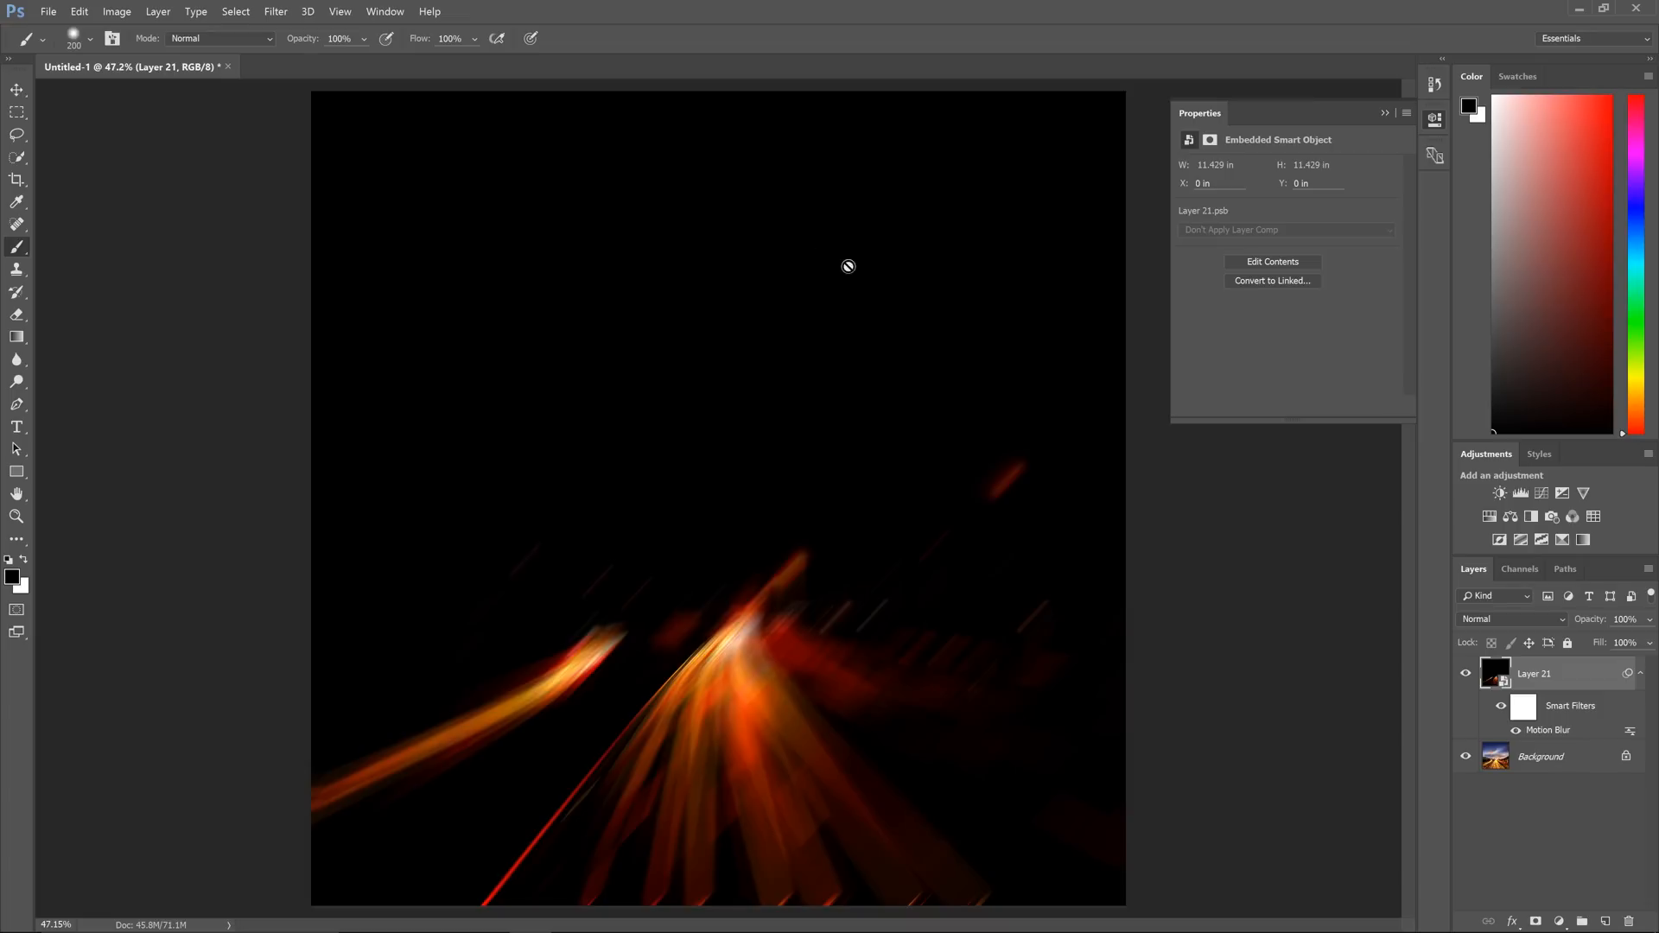
# Reapply the last Motion Blur filter at 47°, 215 pixels to stack another on Layer 21
pyautogui.click(275, 11)
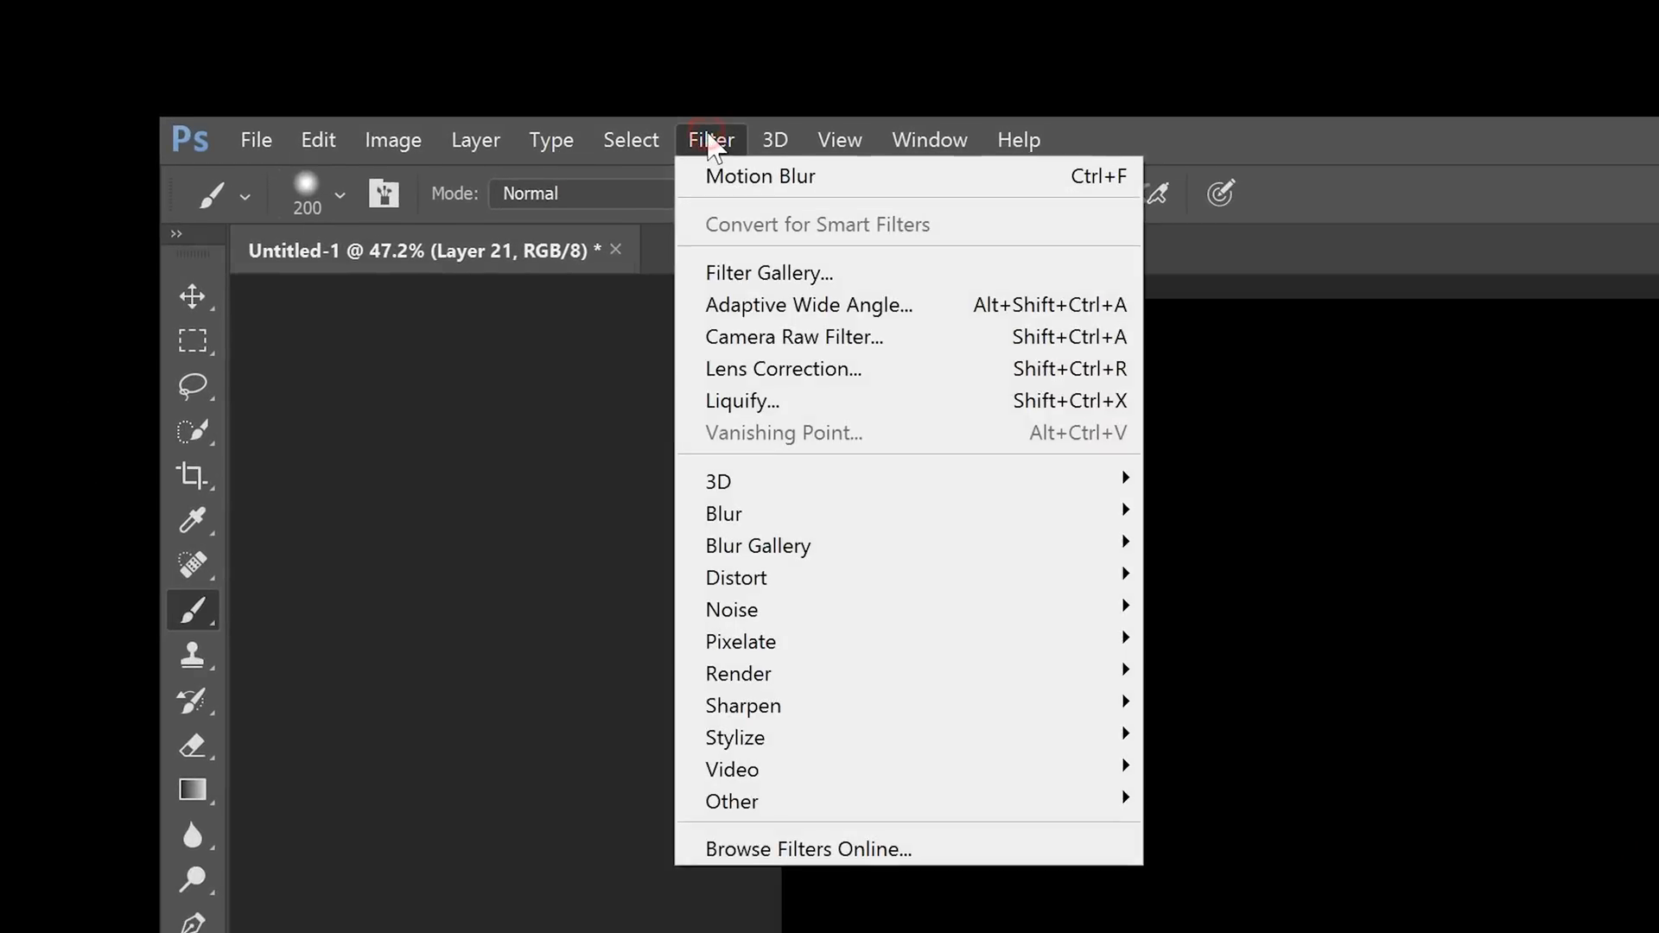
pyautogui.moveTo(746, 192)
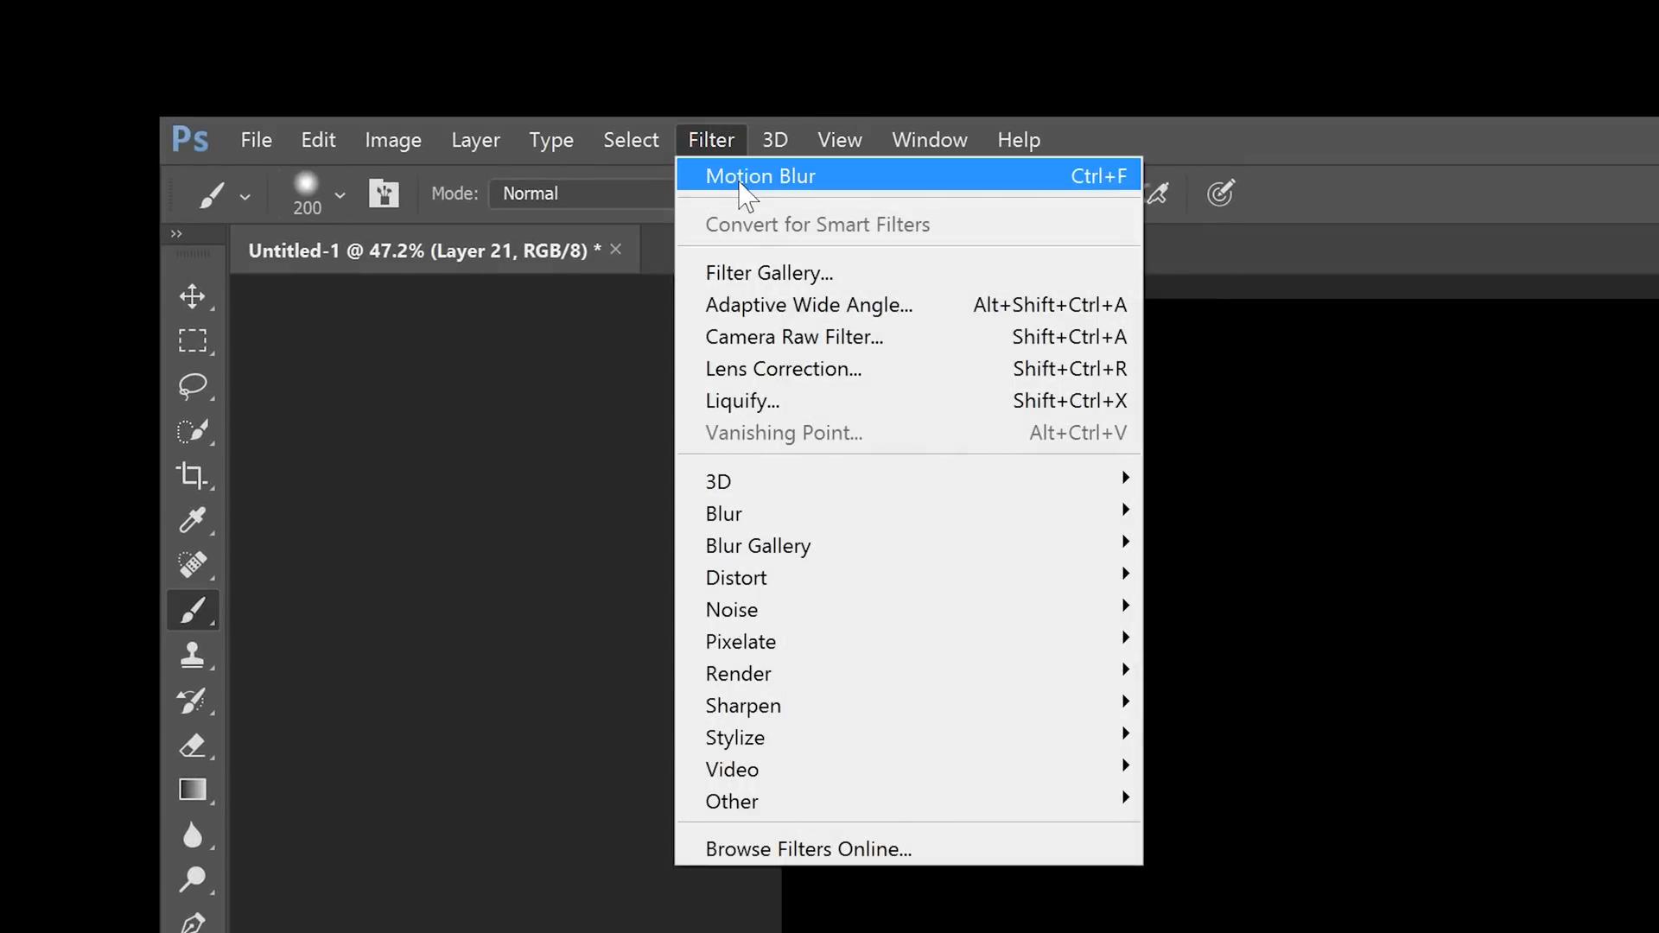
pyautogui.click(761, 176)
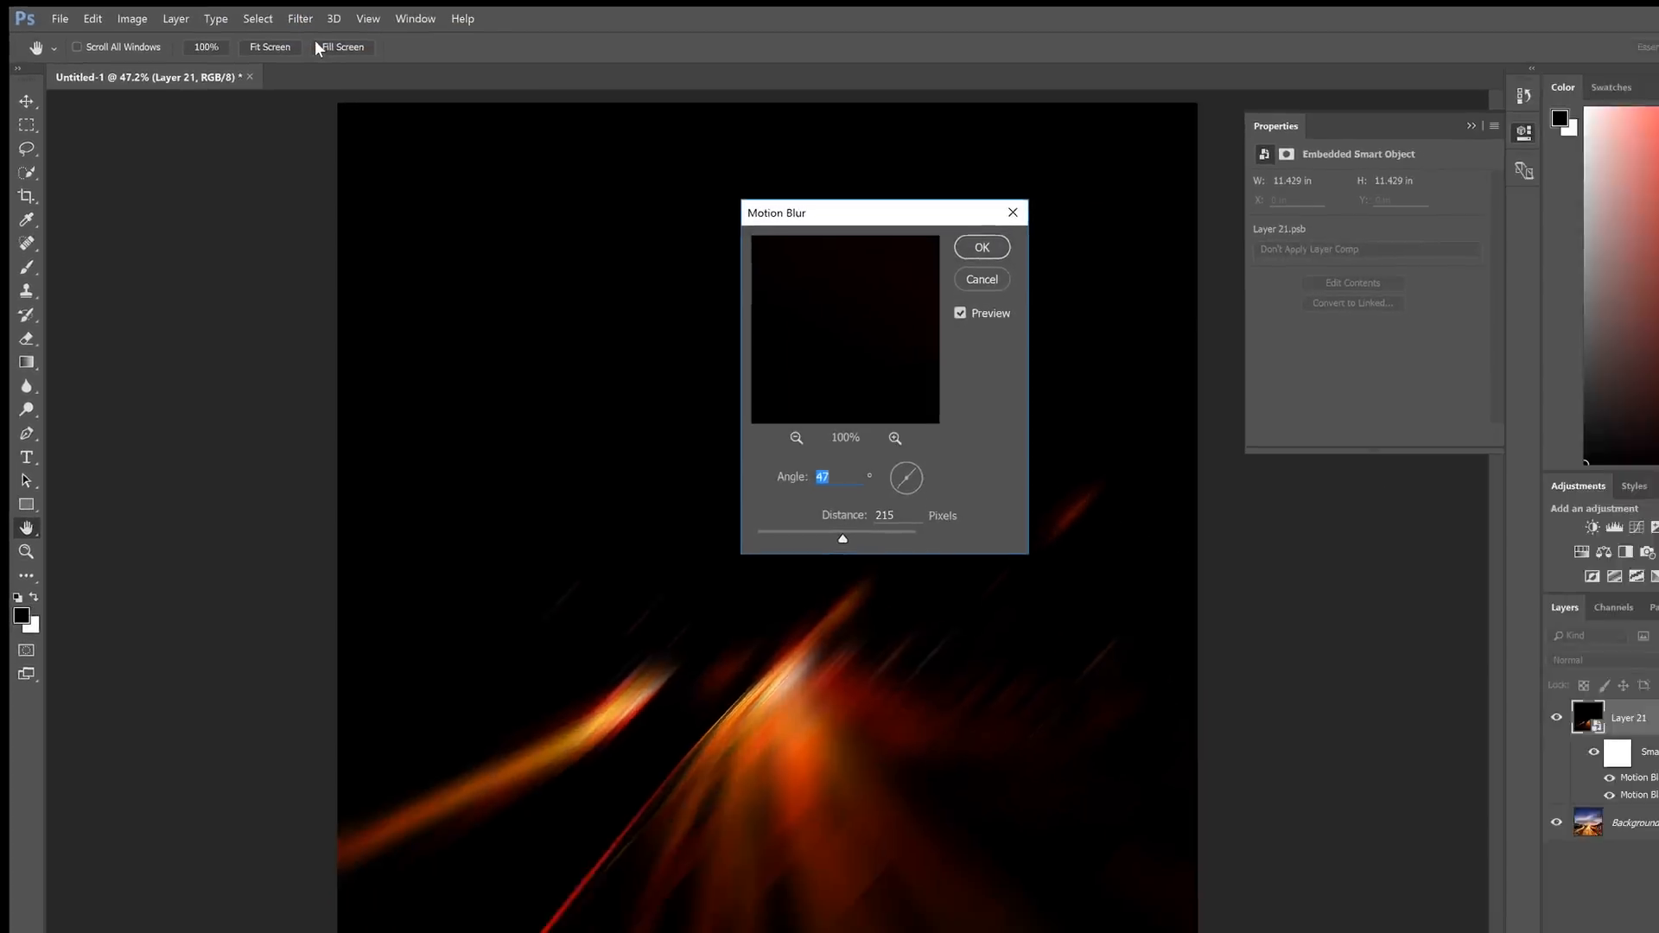
pyautogui.click(982, 247)
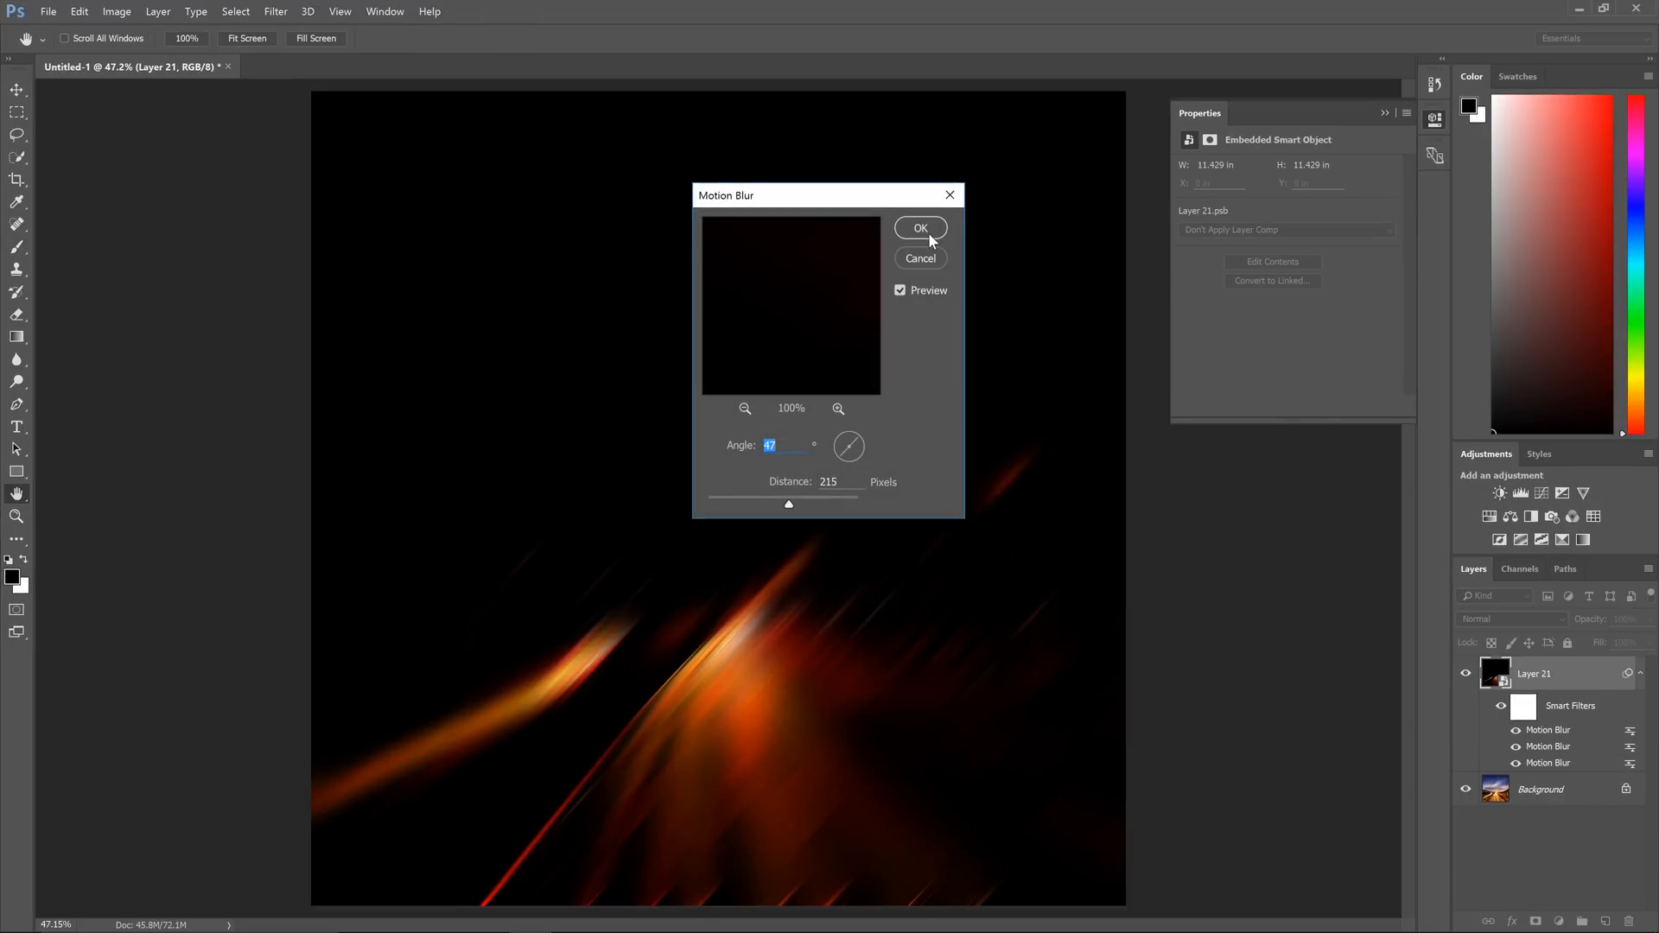
pyautogui.click(919, 228)
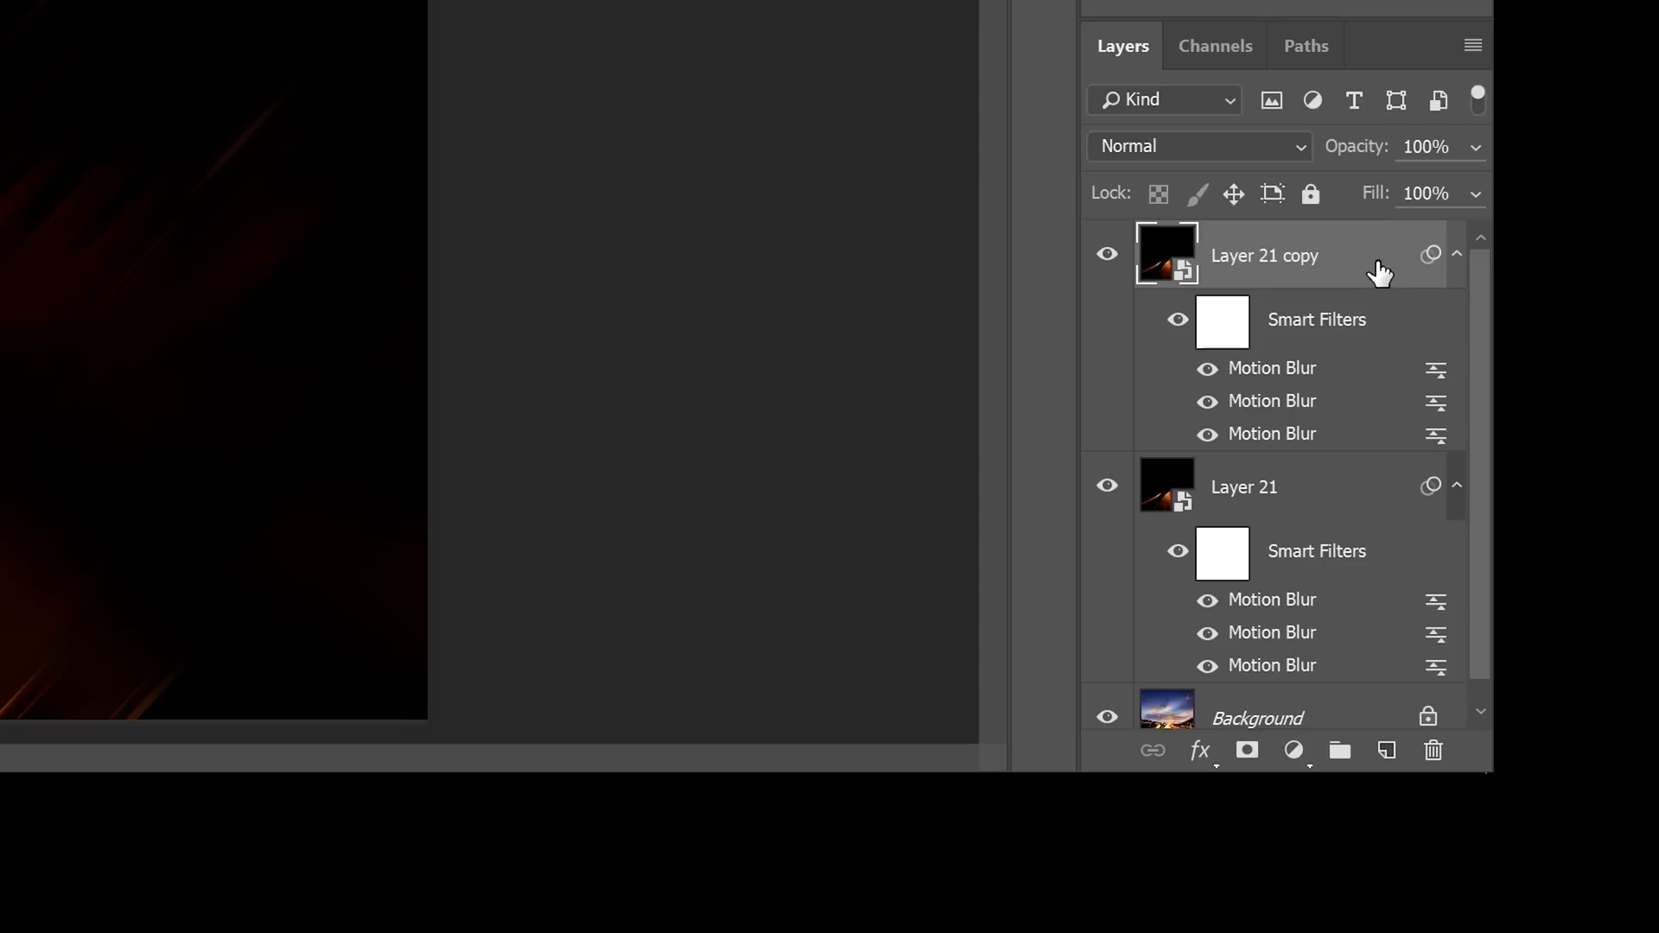
pyautogui.moveTo(1301, 368)
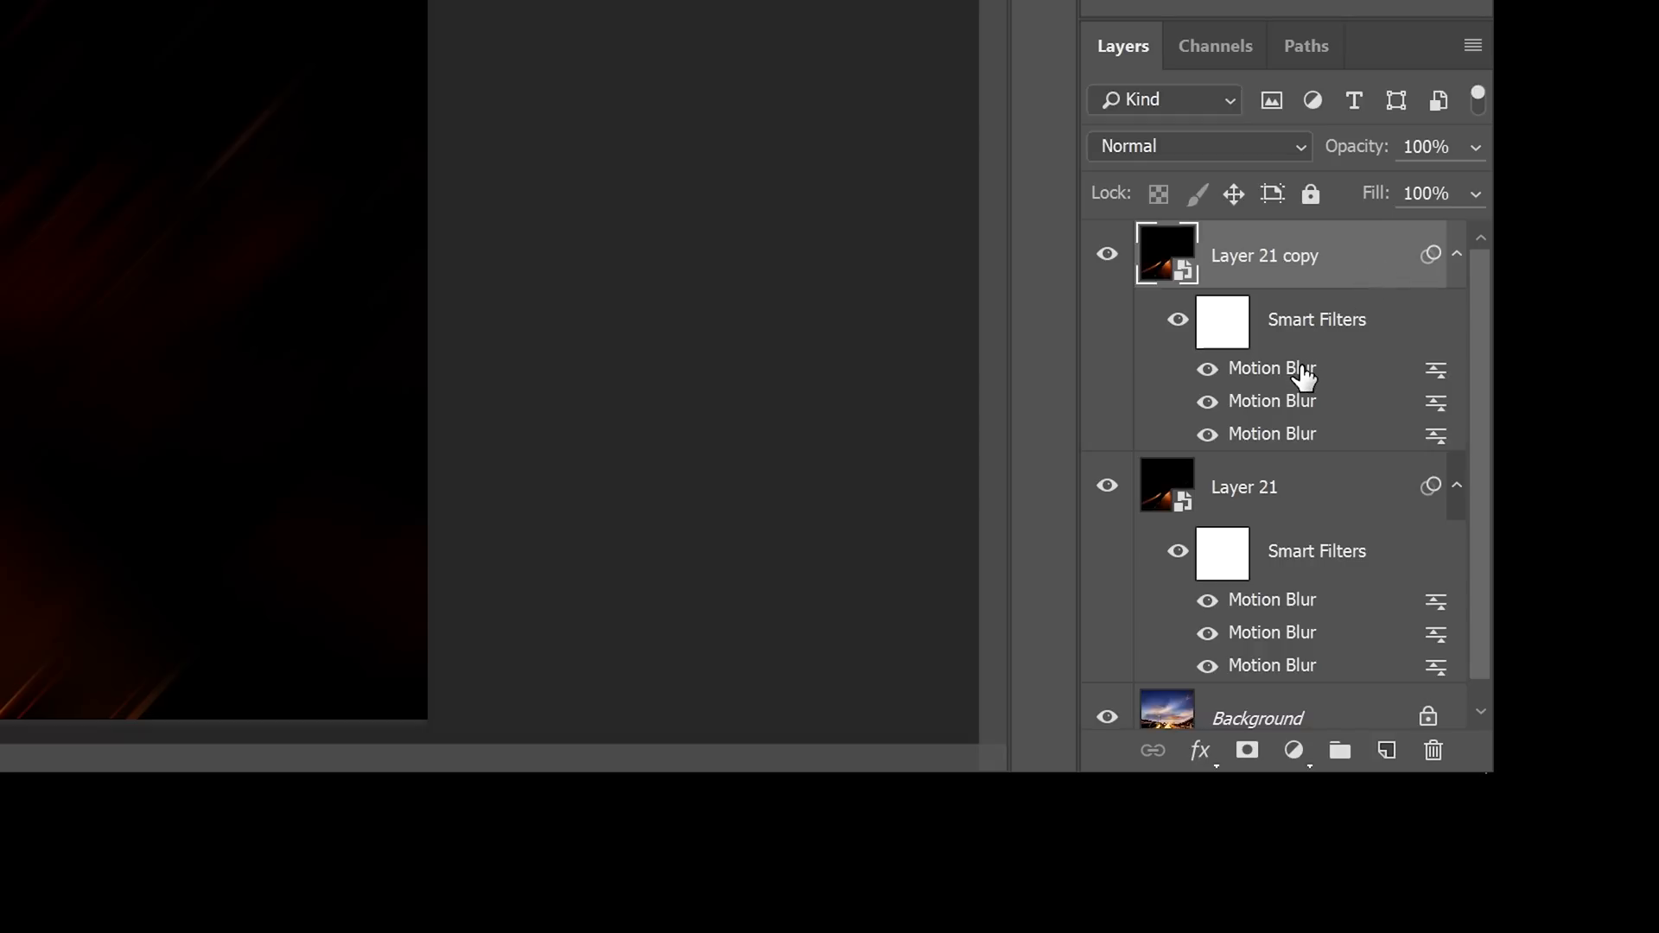
pyautogui.moveTo(1287, 384)
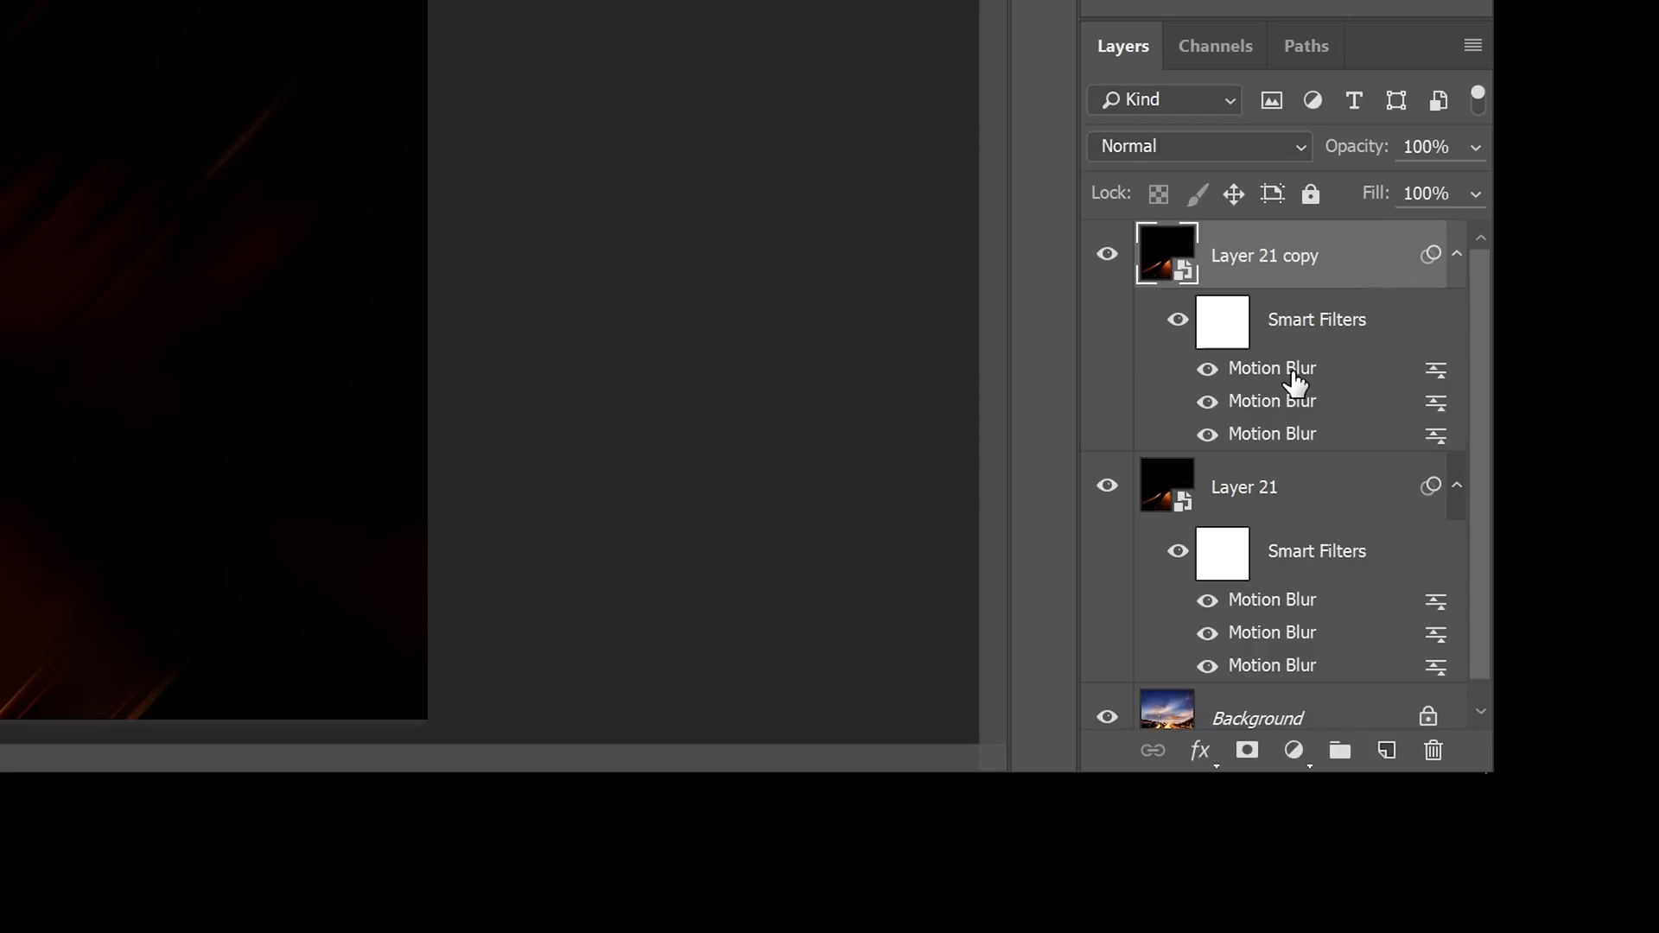
pyautogui.moveTo(1282, 375)
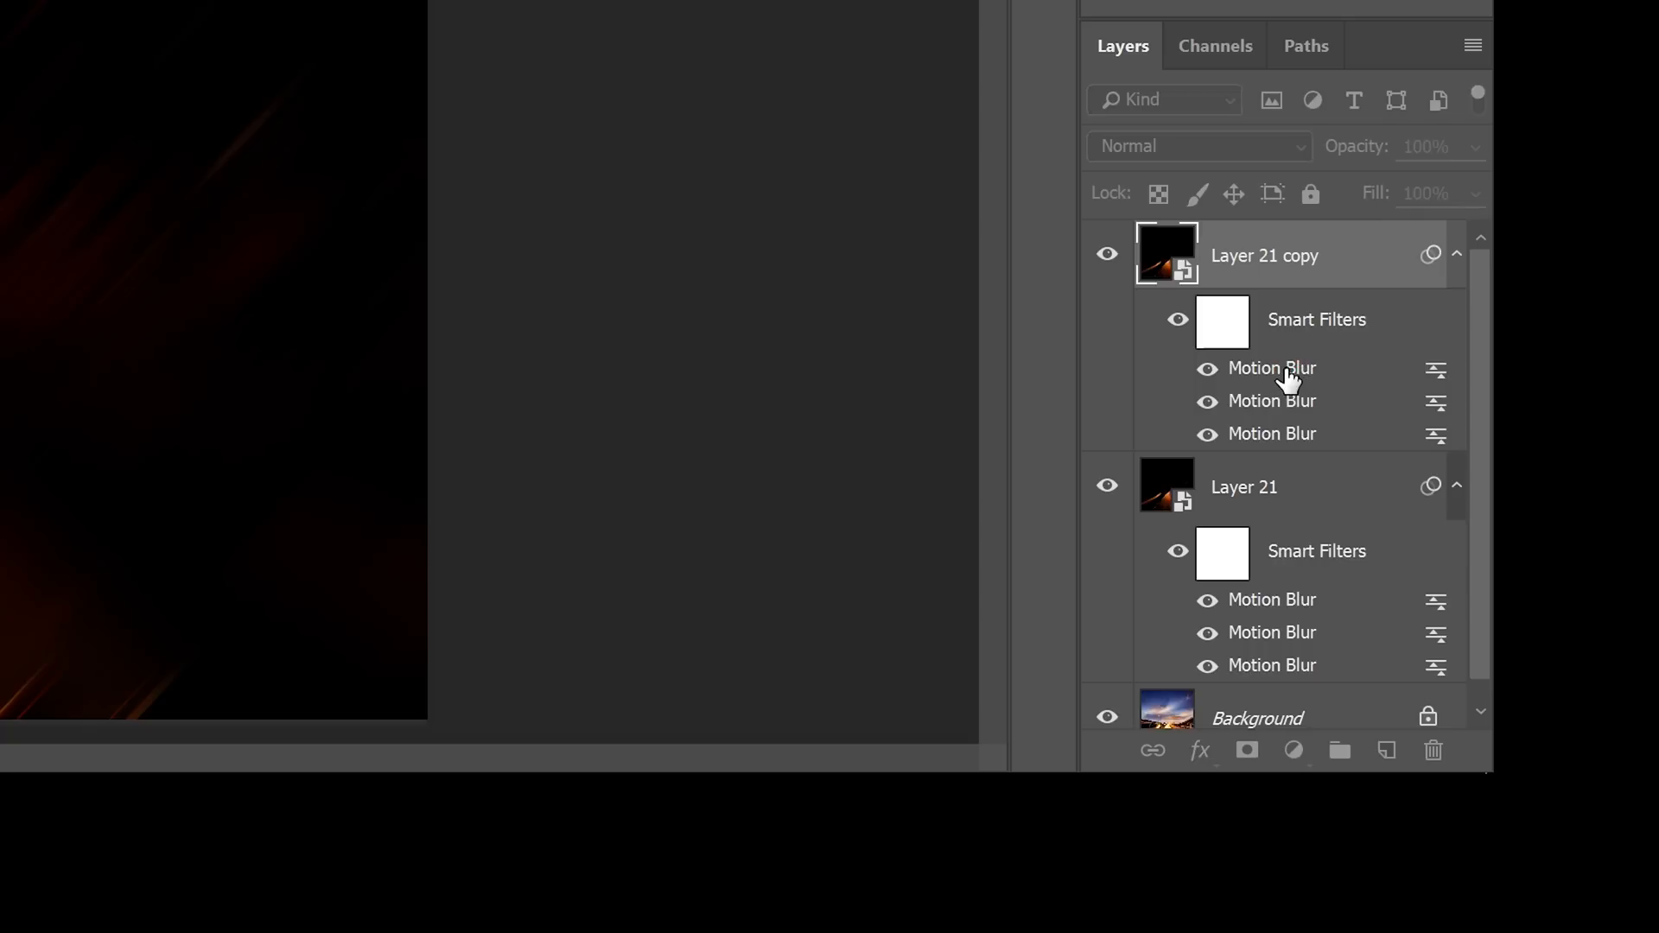
# Set the copy's Motion Blur filters to -47°, dismissing the stacked-filter warnings
pyautogui.doubleClick(1272, 368)
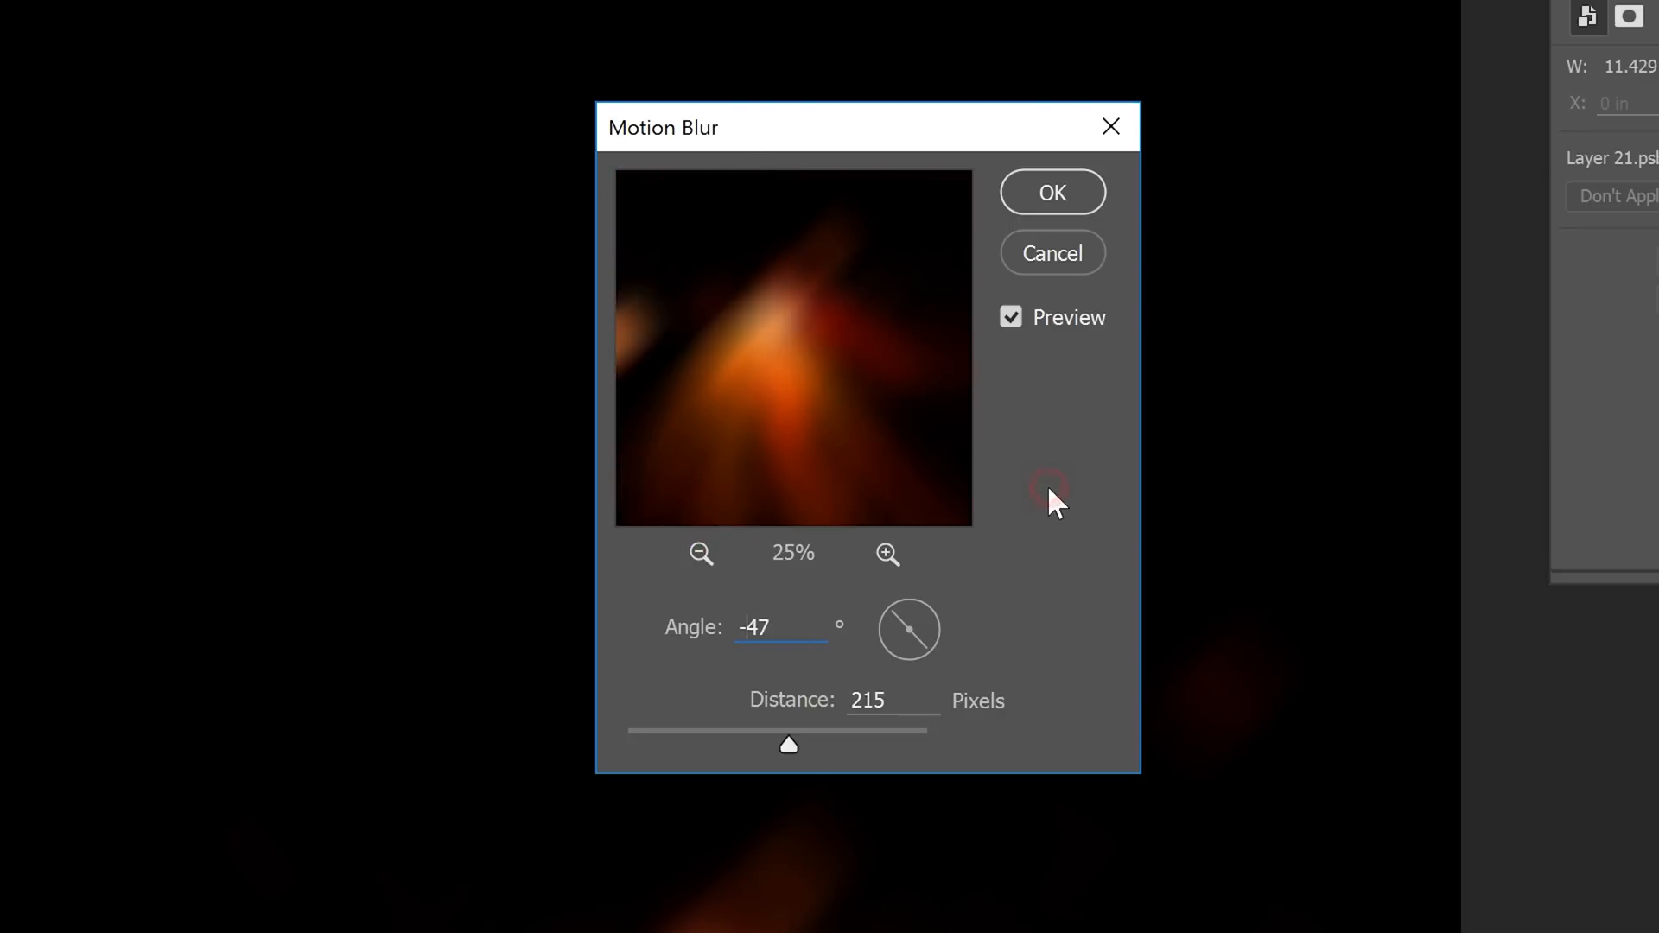
pyautogui.click(1052, 192)
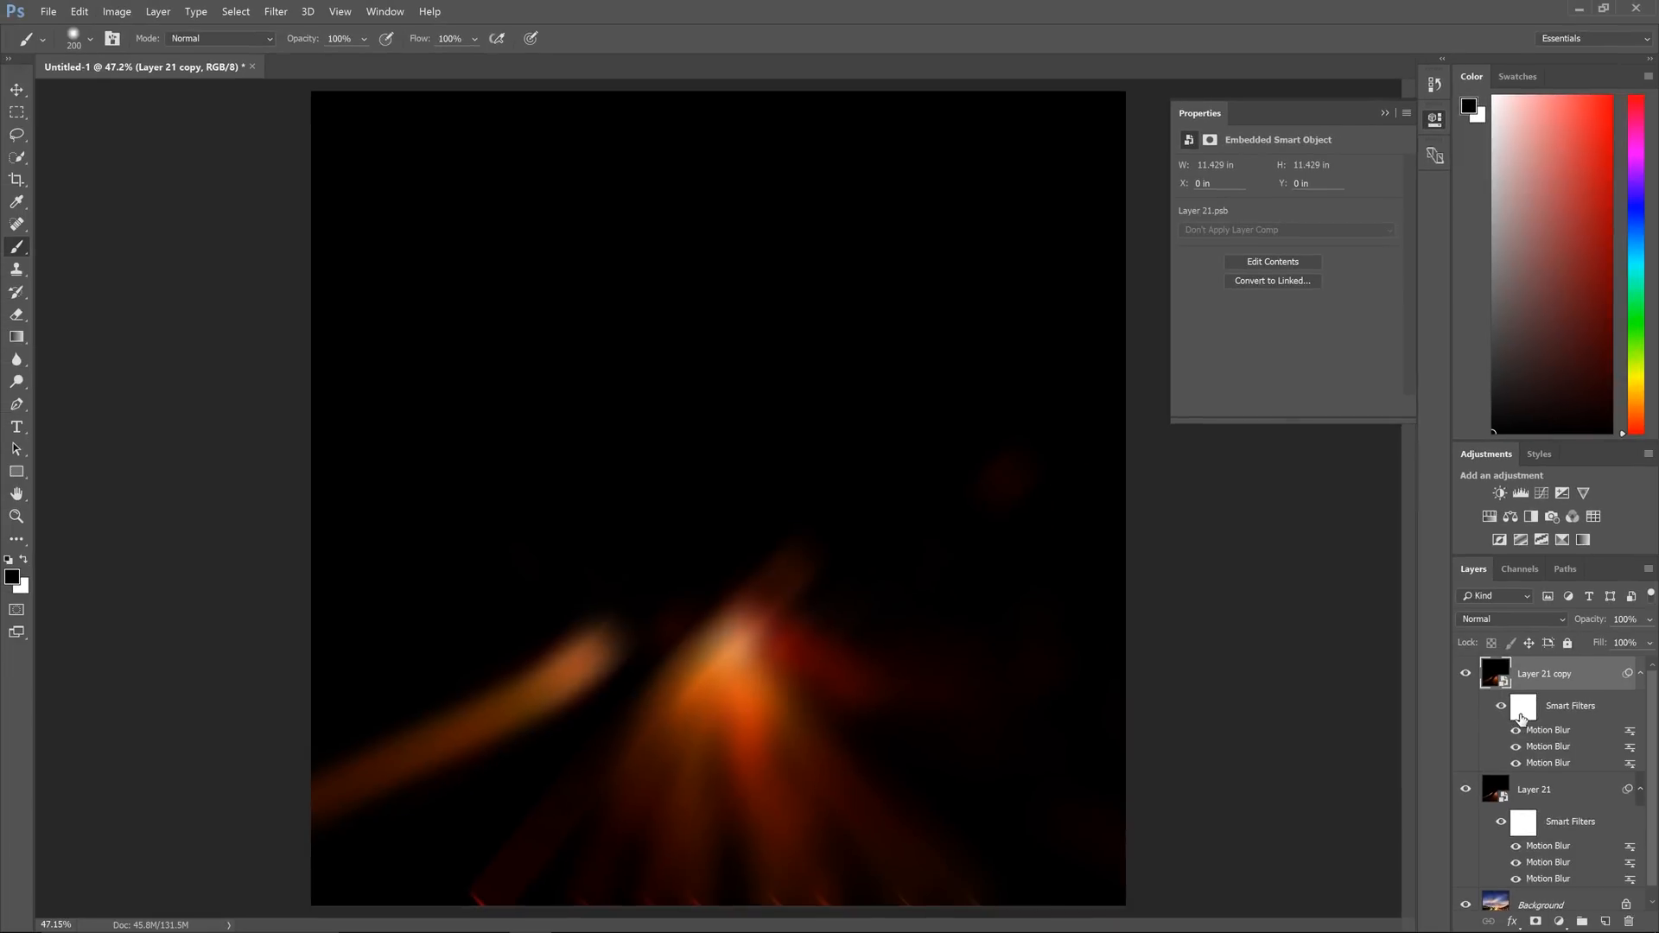
pyautogui.doubleClick(1545, 747)
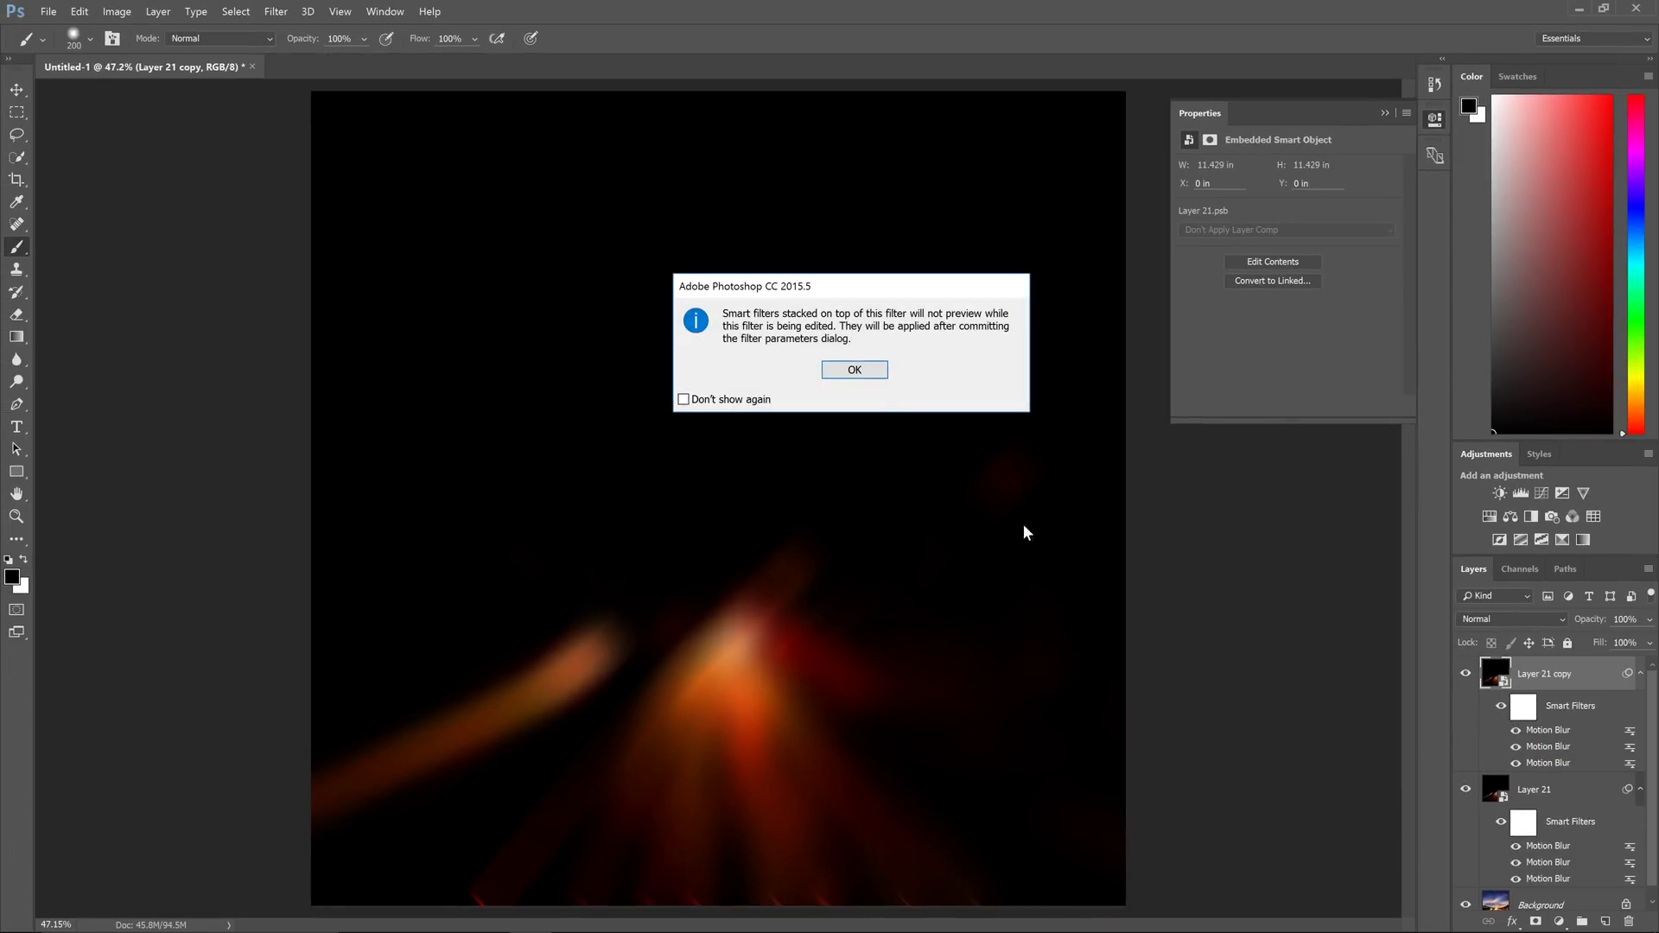
pyautogui.click(854, 369)
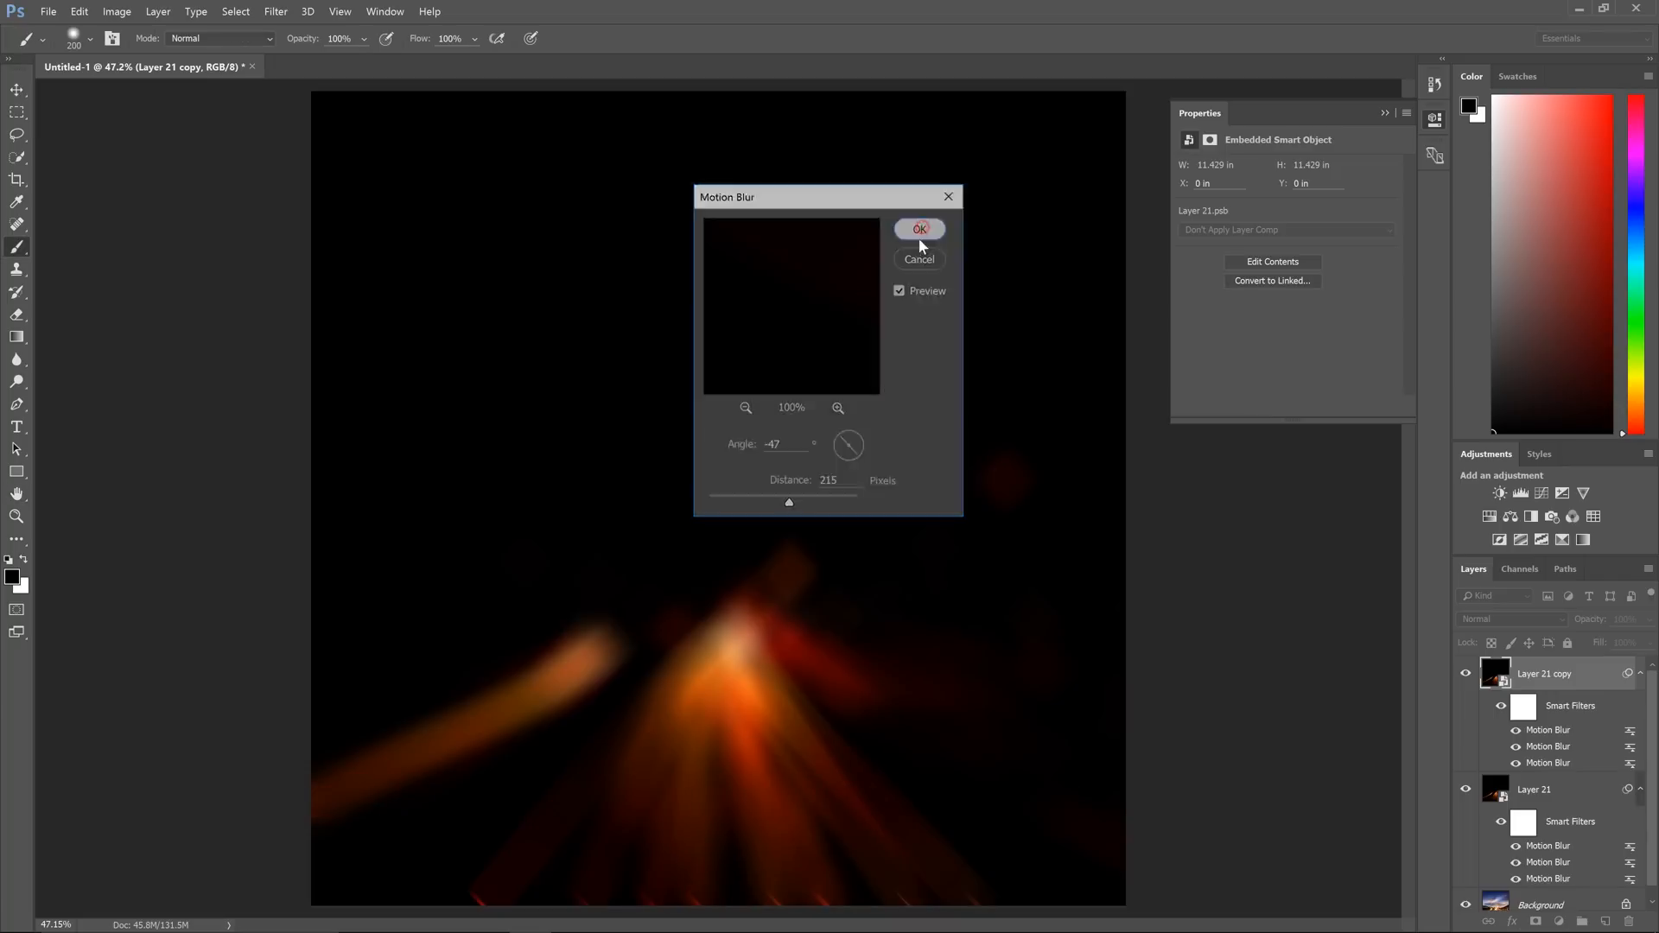
pyautogui.click(919, 228)
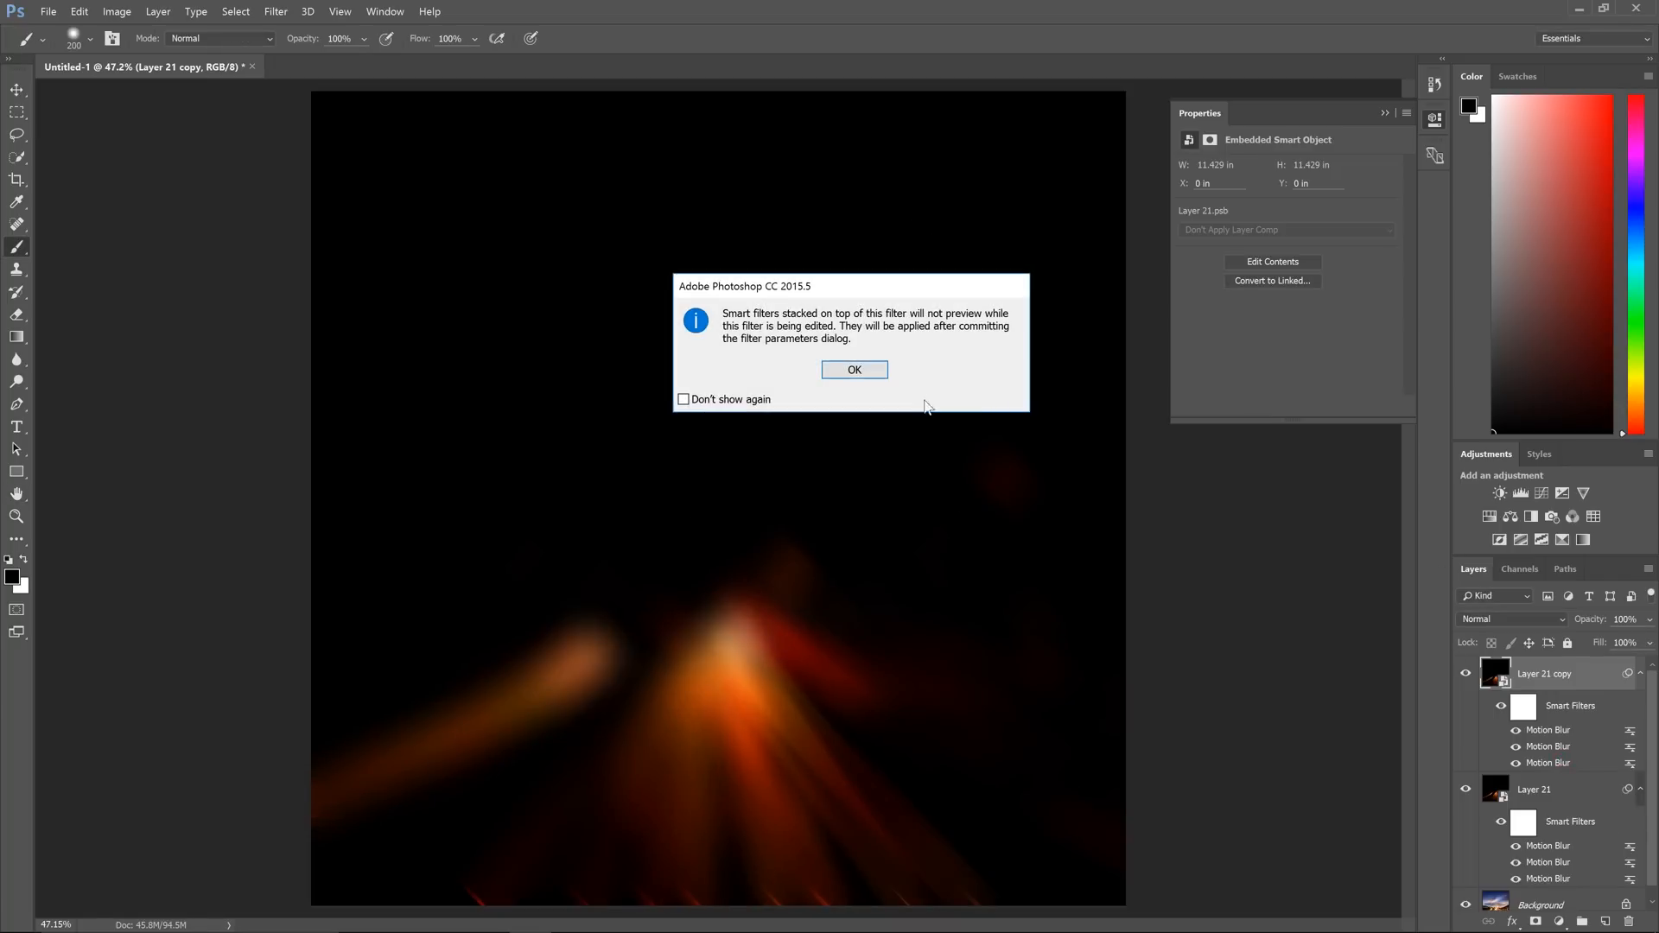
pyautogui.click(854, 370)
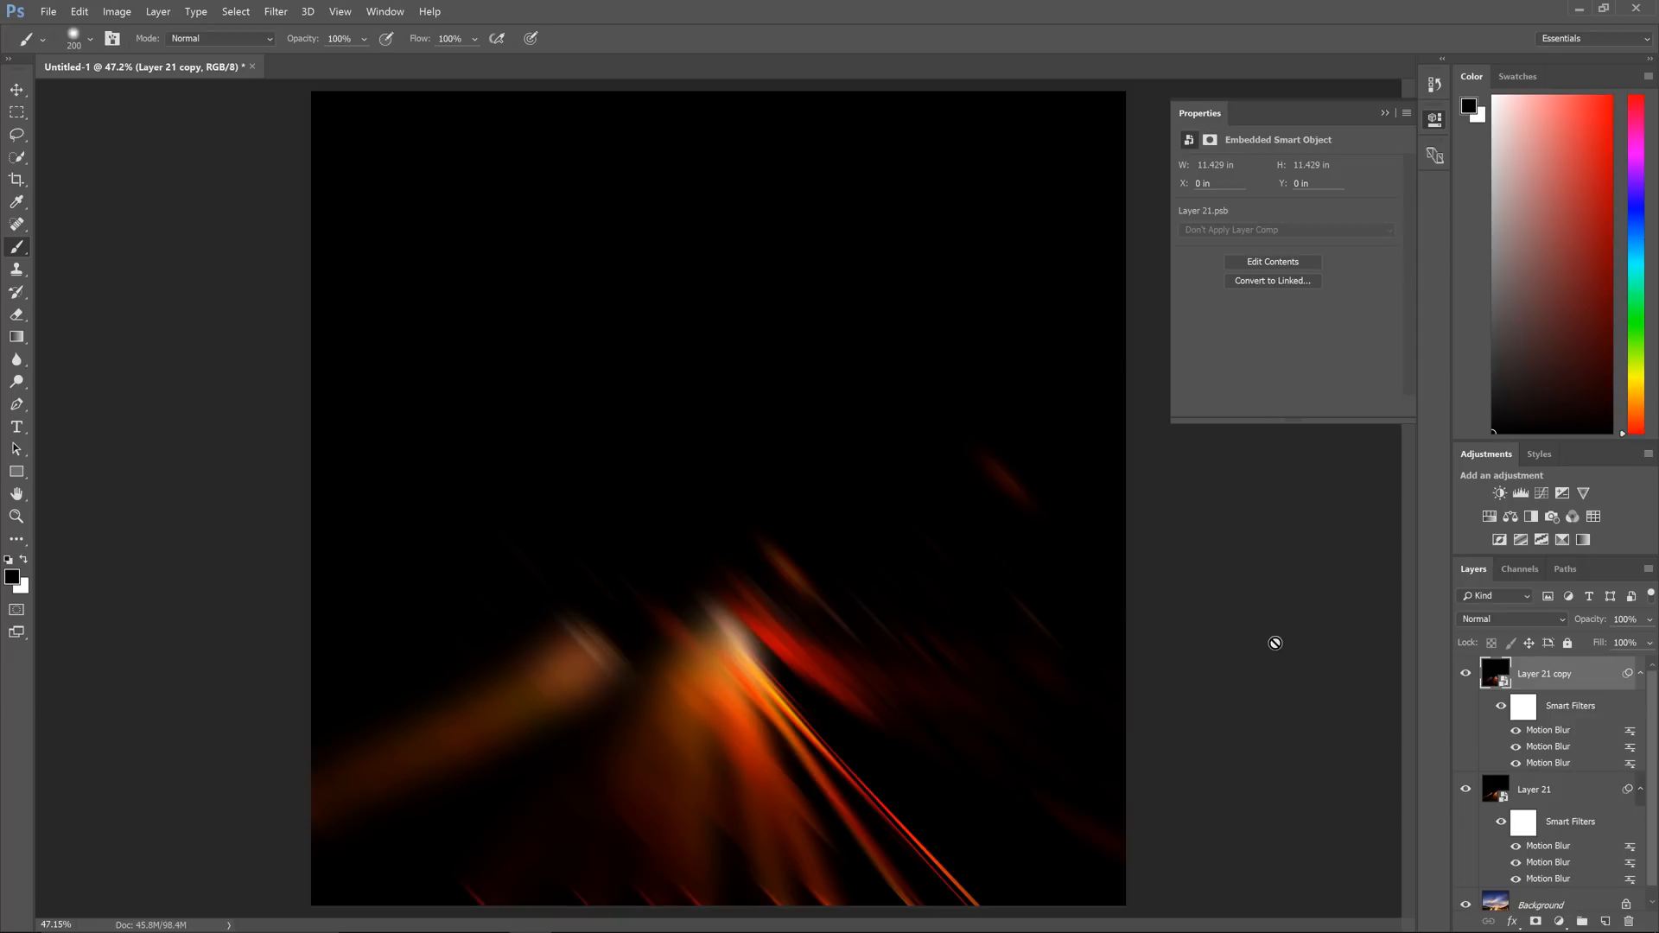
pyautogui.moveTo(1328, 633)
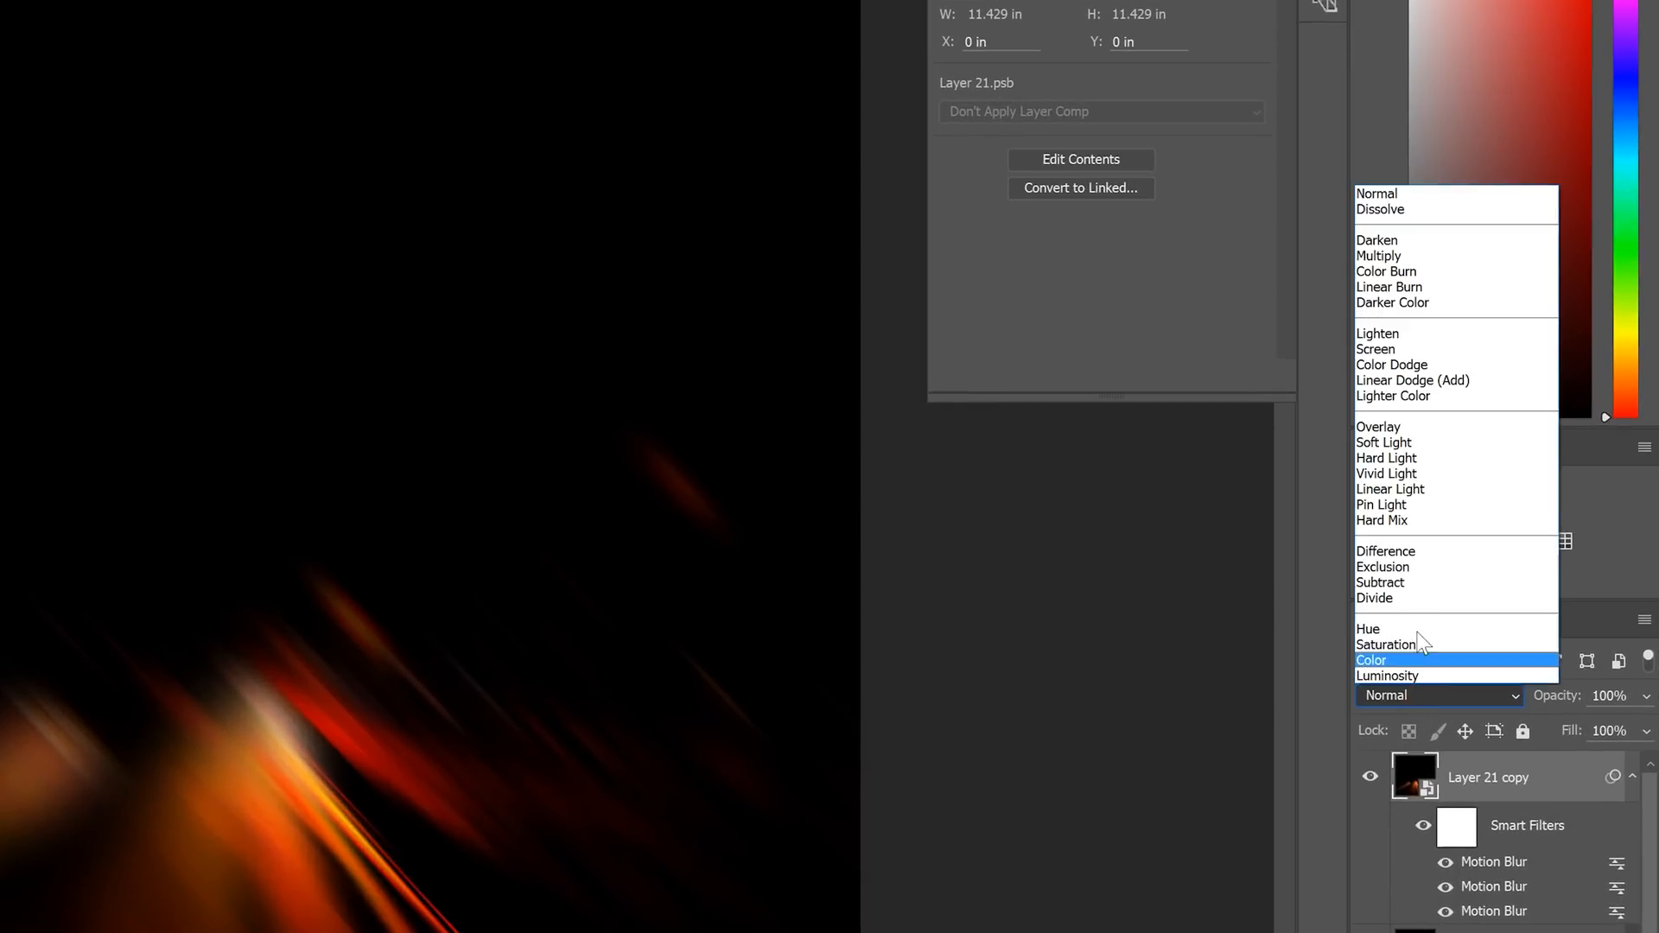
# Switch Layer 21 copy's blend mode to Screen
pyautogui.click(1375, 349)
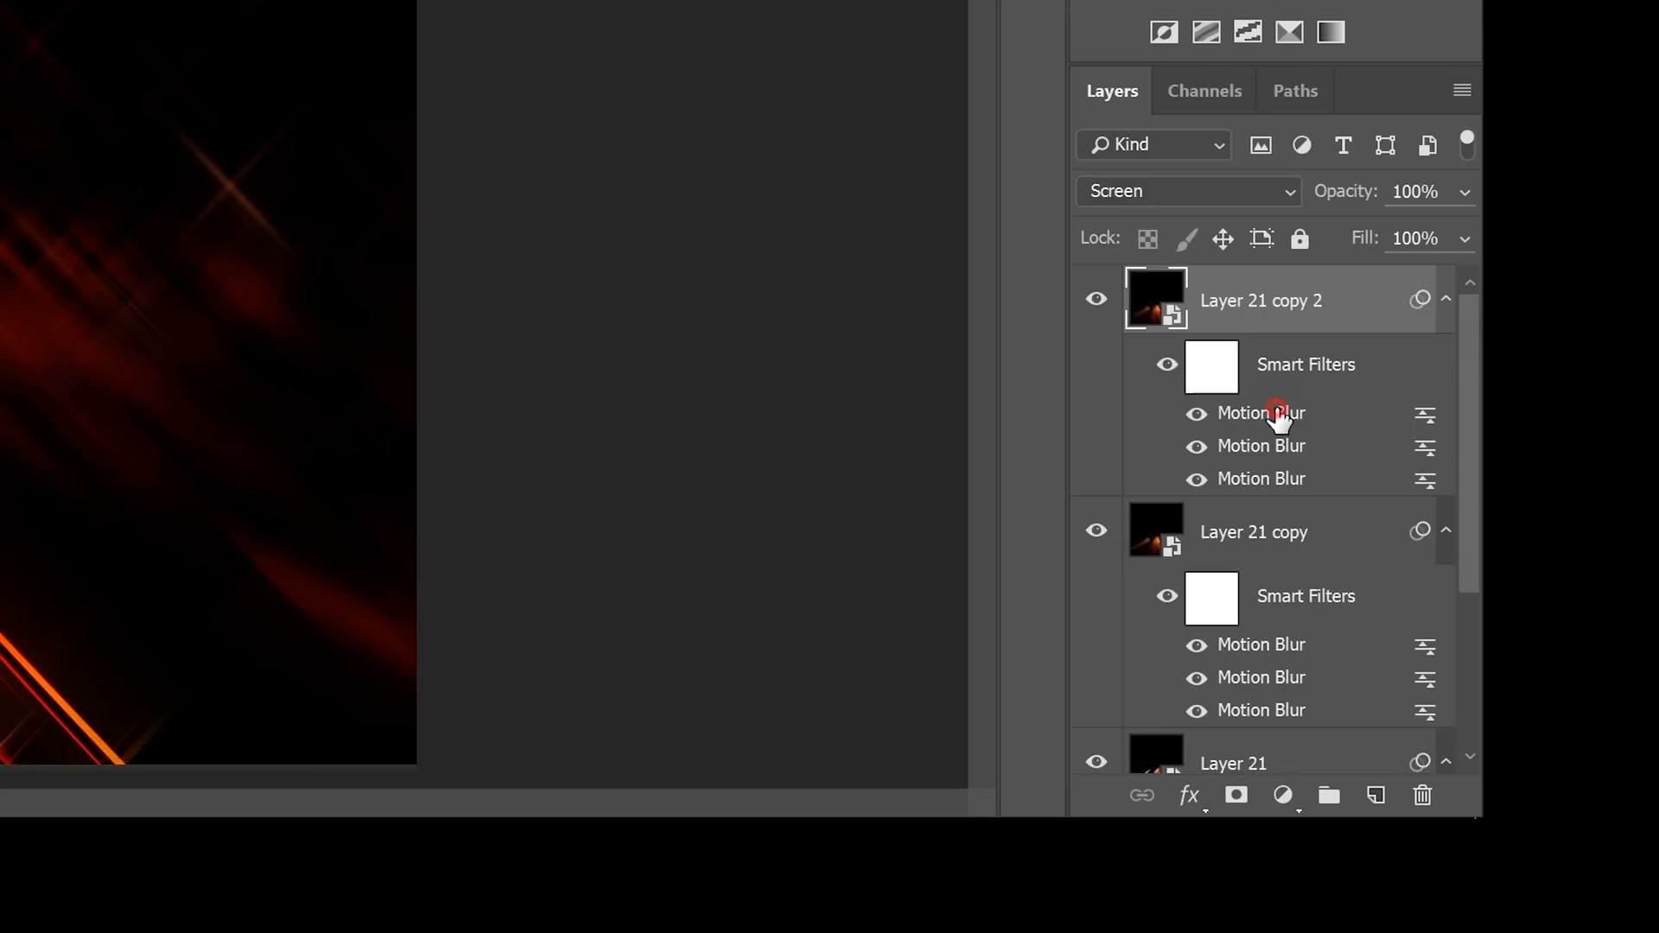
# Set Layer 21 copy 2's Motion Blur filters to a 2° angle, dismissing the warnings
pyautogui.doubleClick(1261, 413)
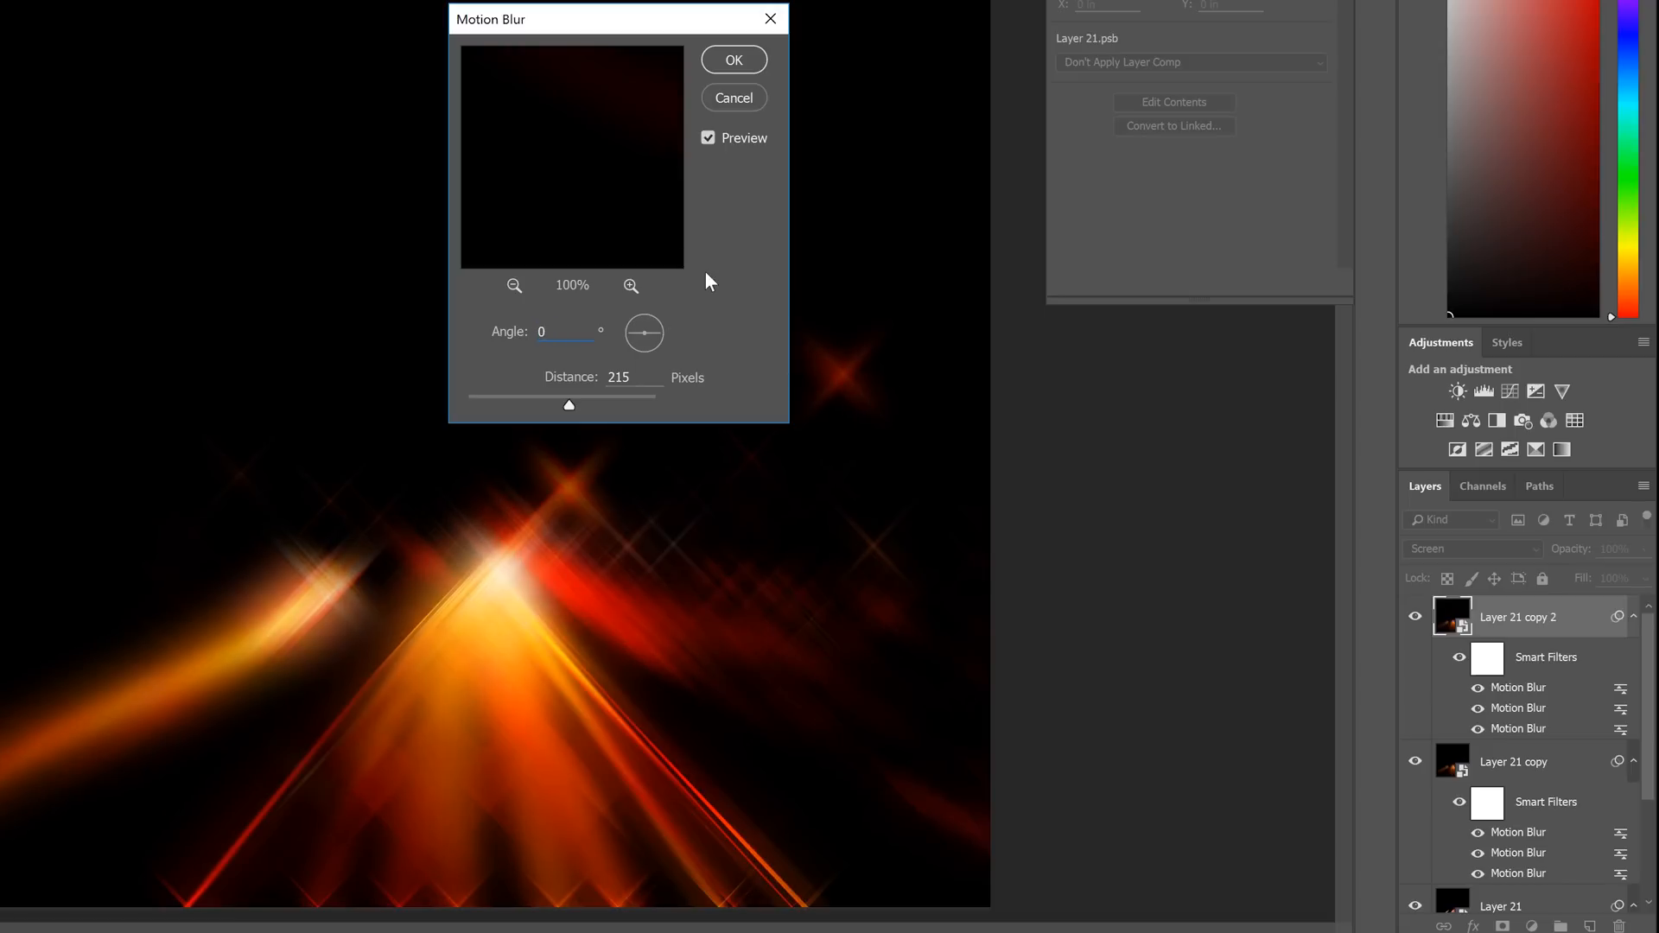
pyautogui.click(513, 287)
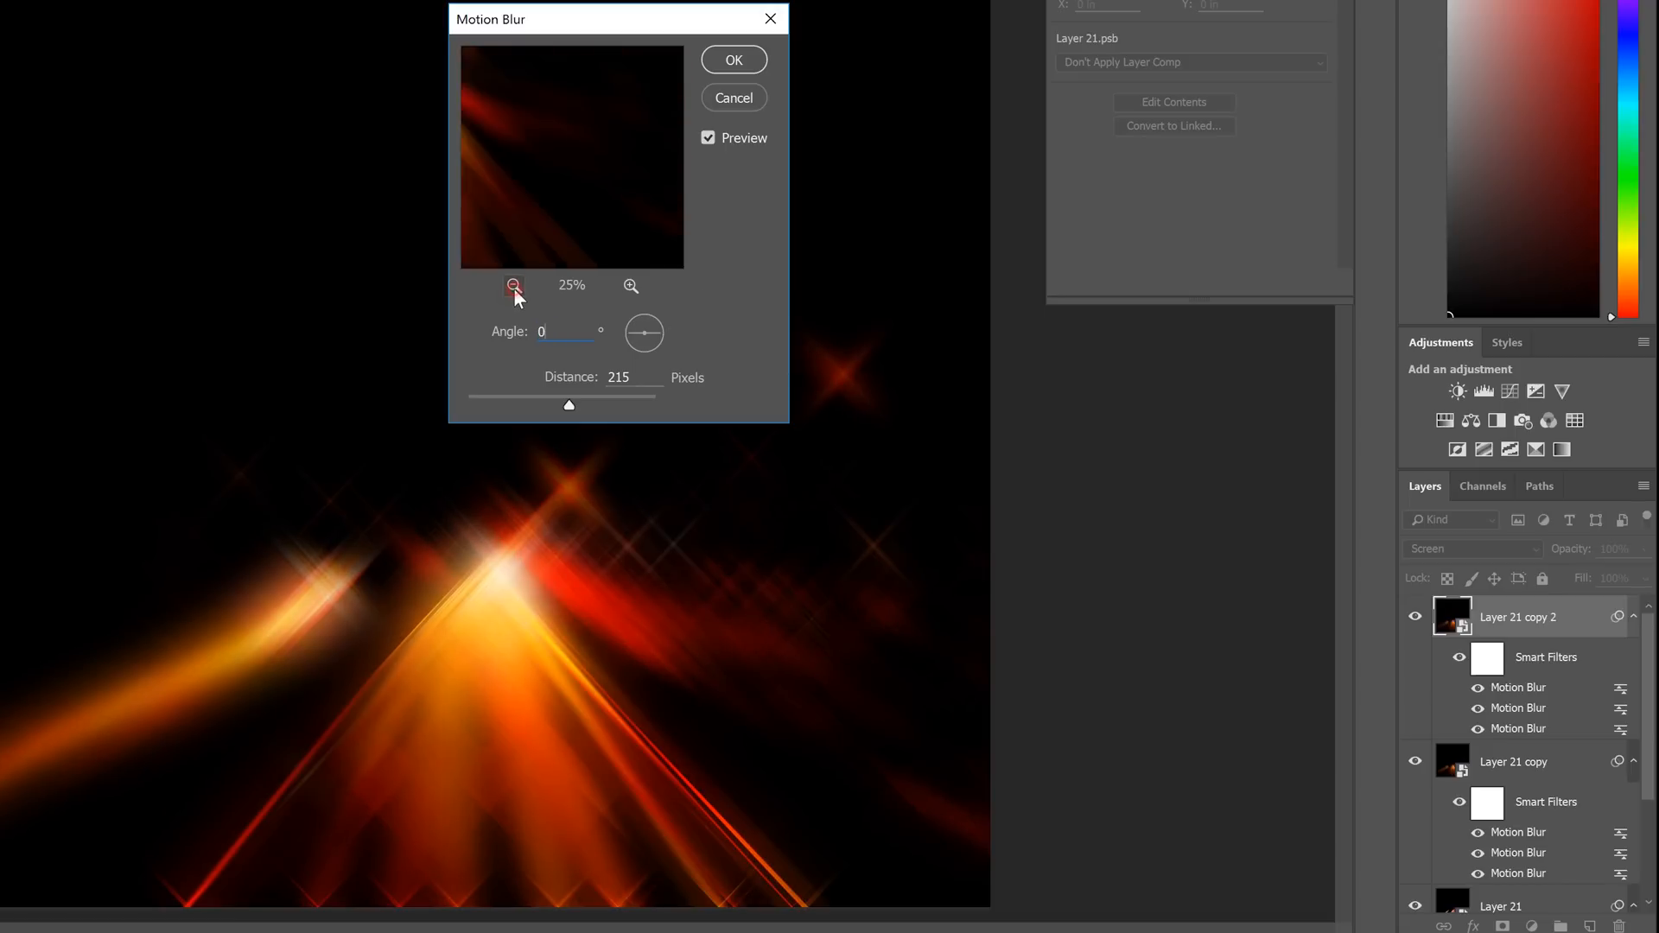
pyautogui.click(513, 287)
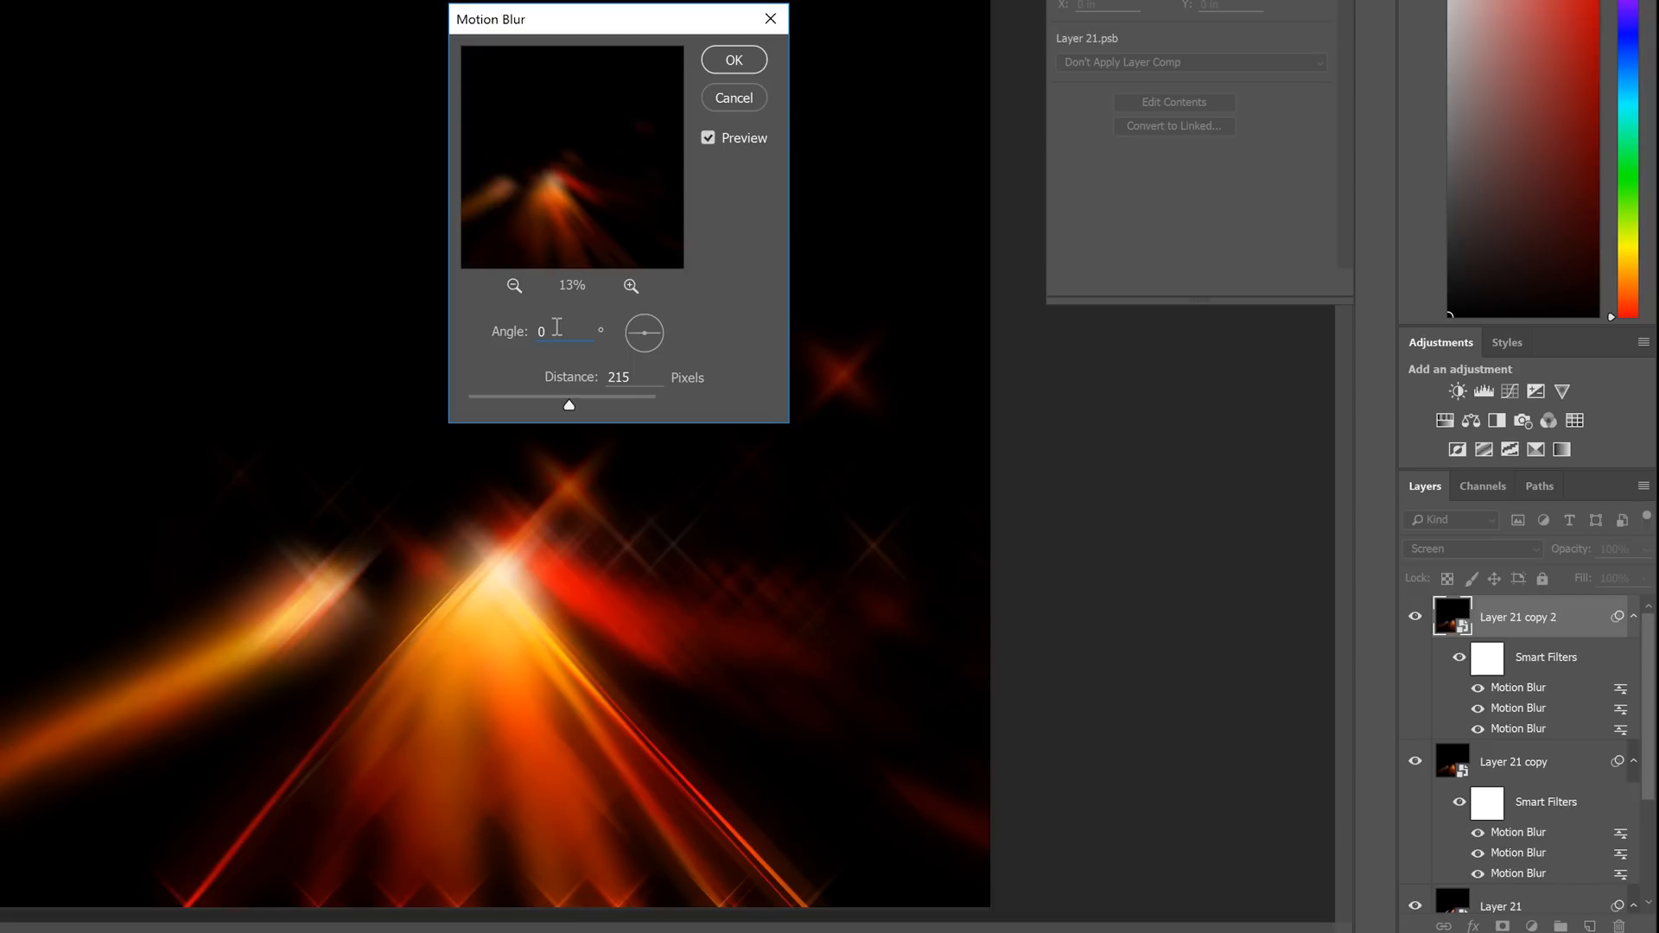
pyautogui.write('2')
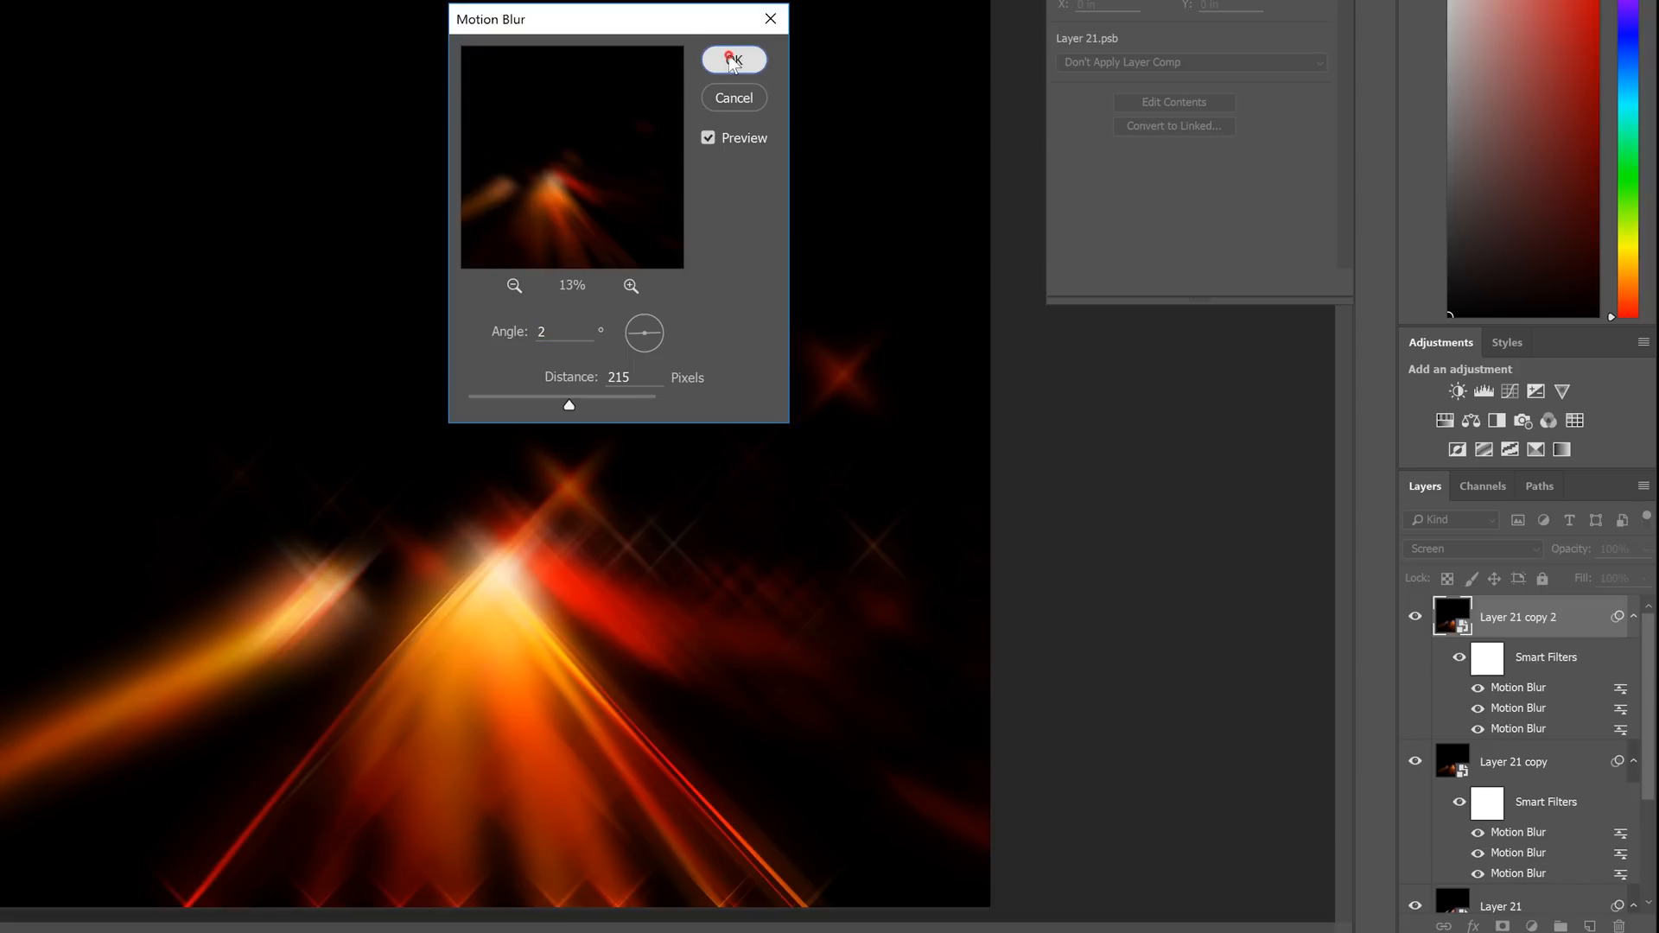
pyautogui.click(732, 59)
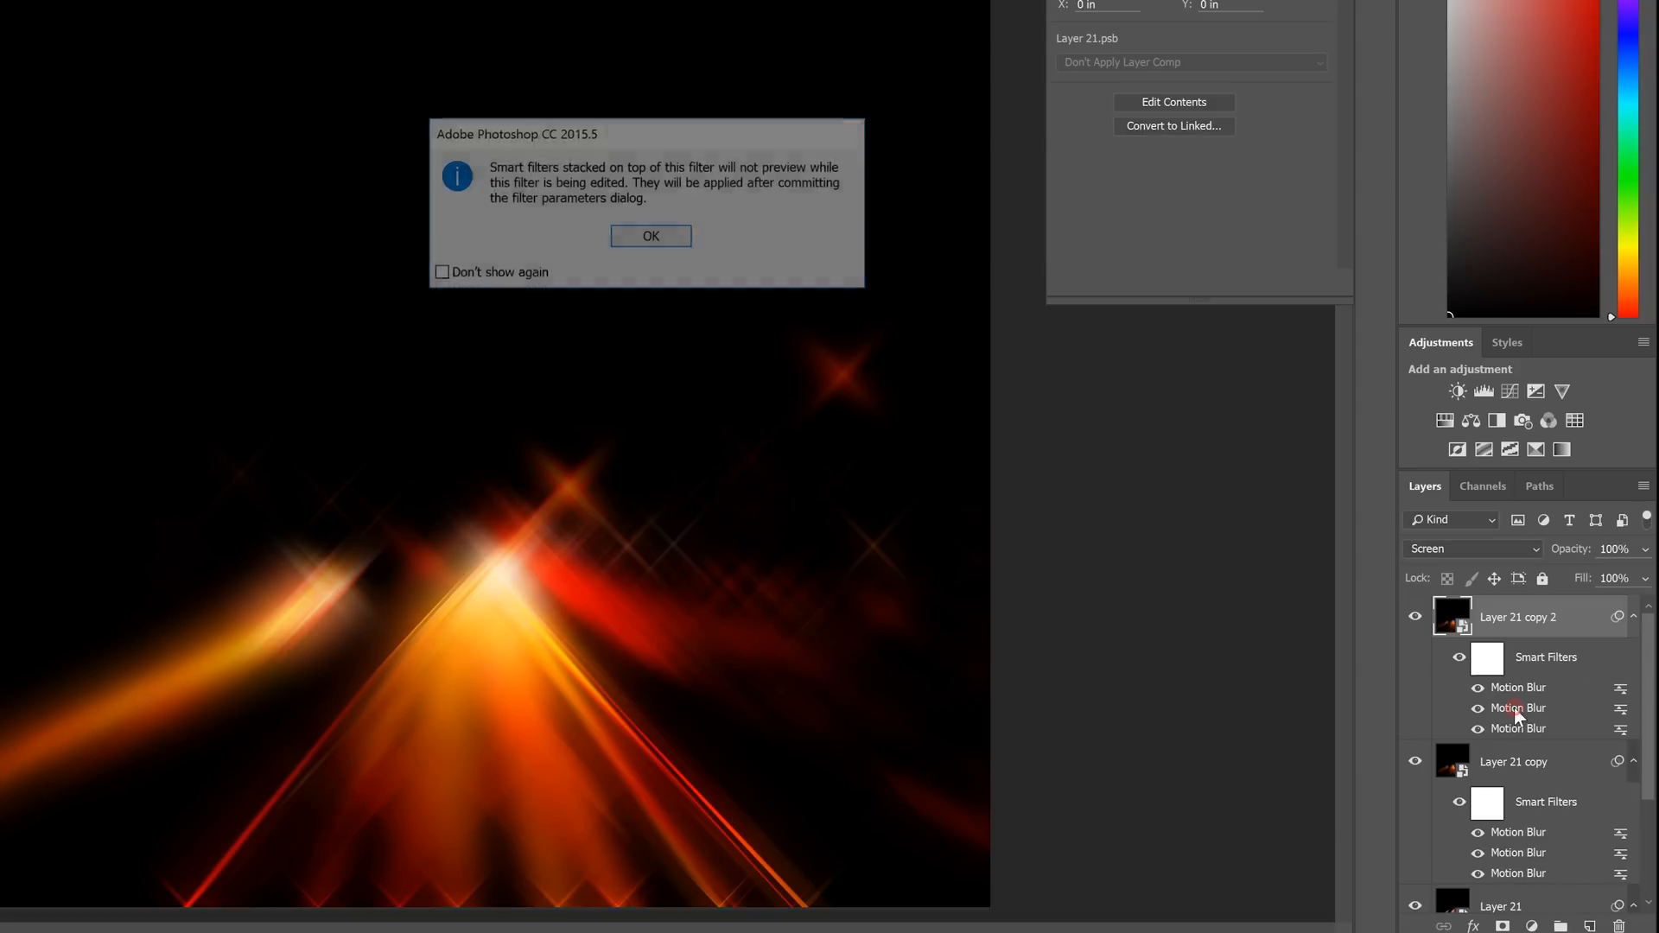
pyautogui.click(649, 235)
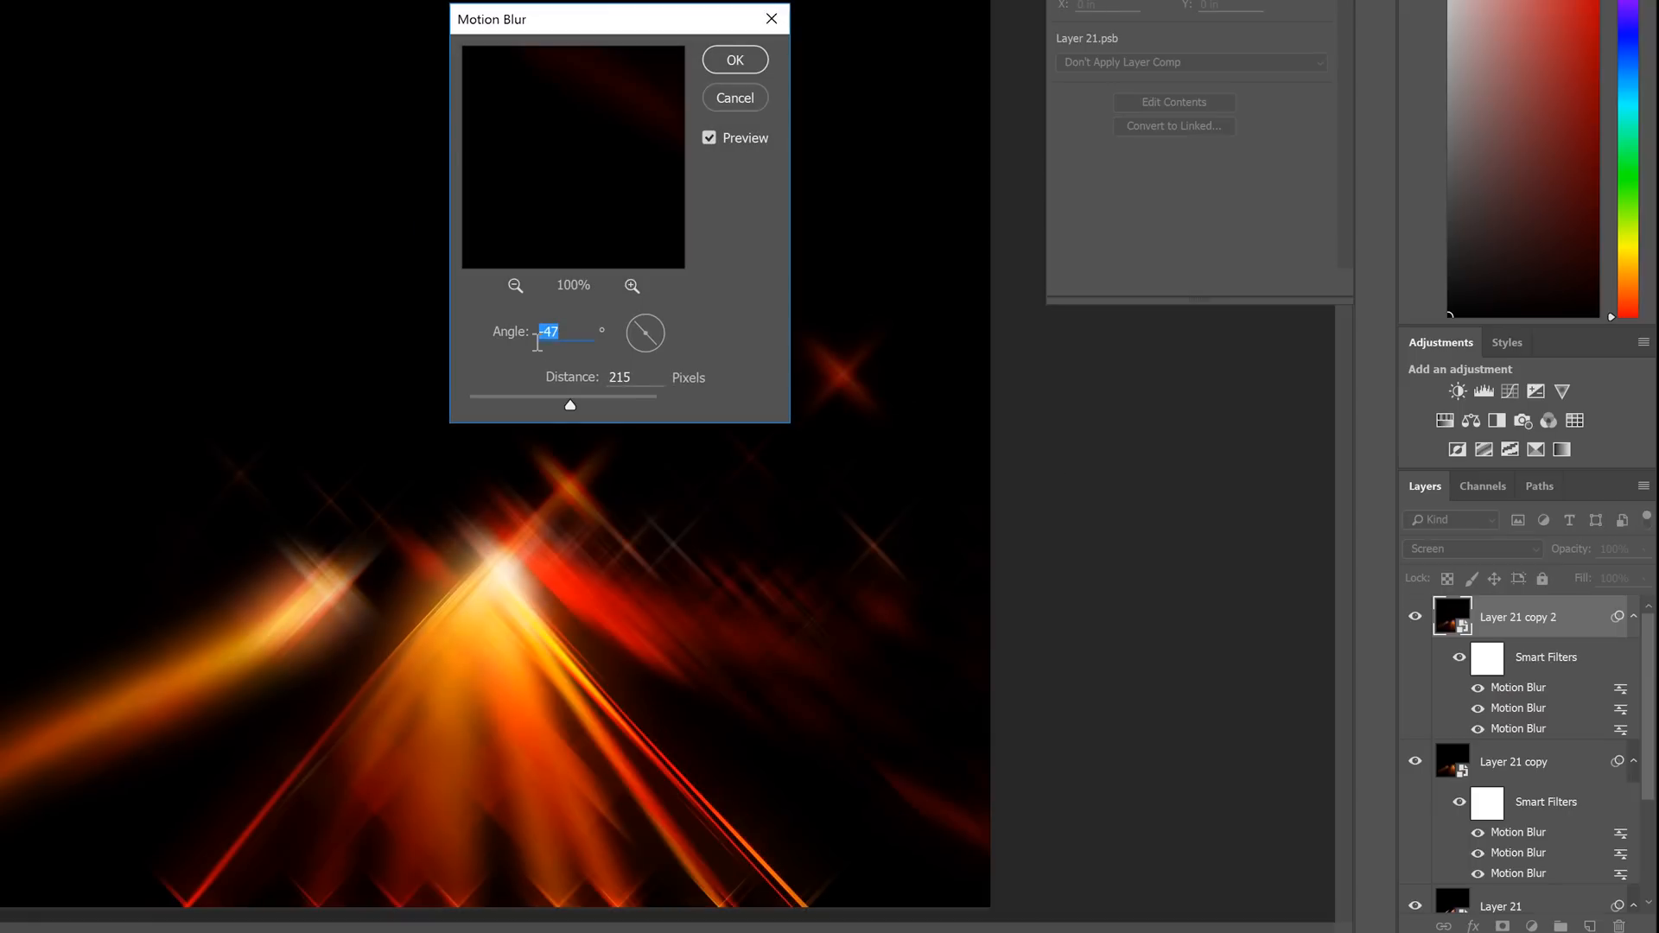
pyautogui.click(734, 59)
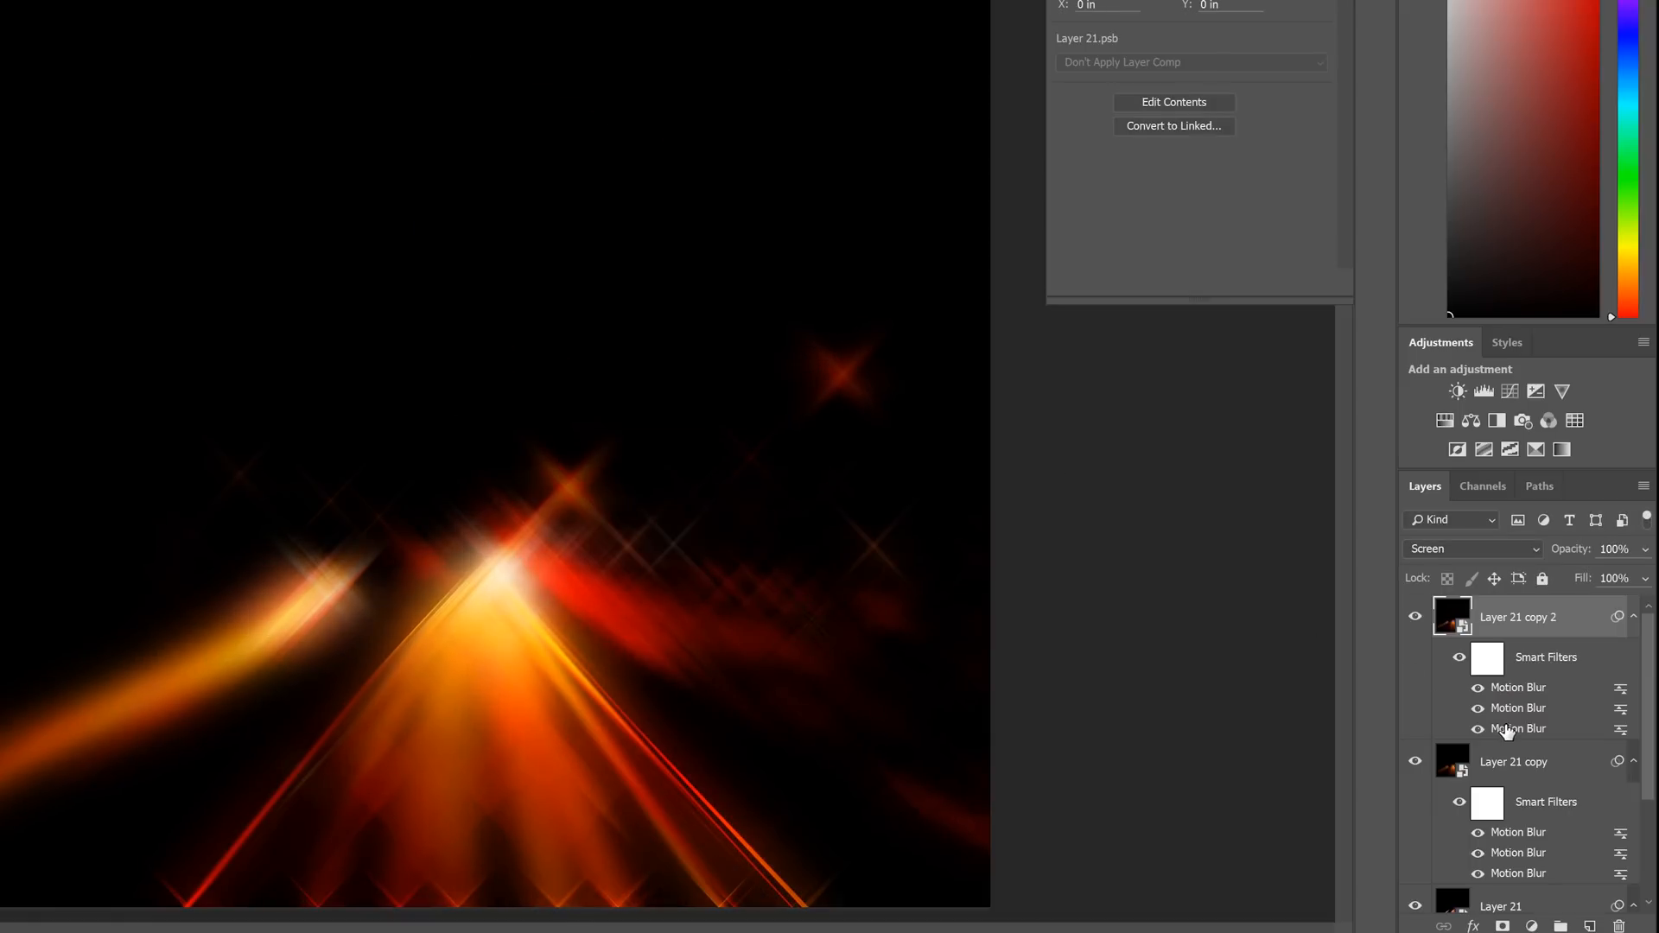
pyautogui.doubleClick(1517, 728)
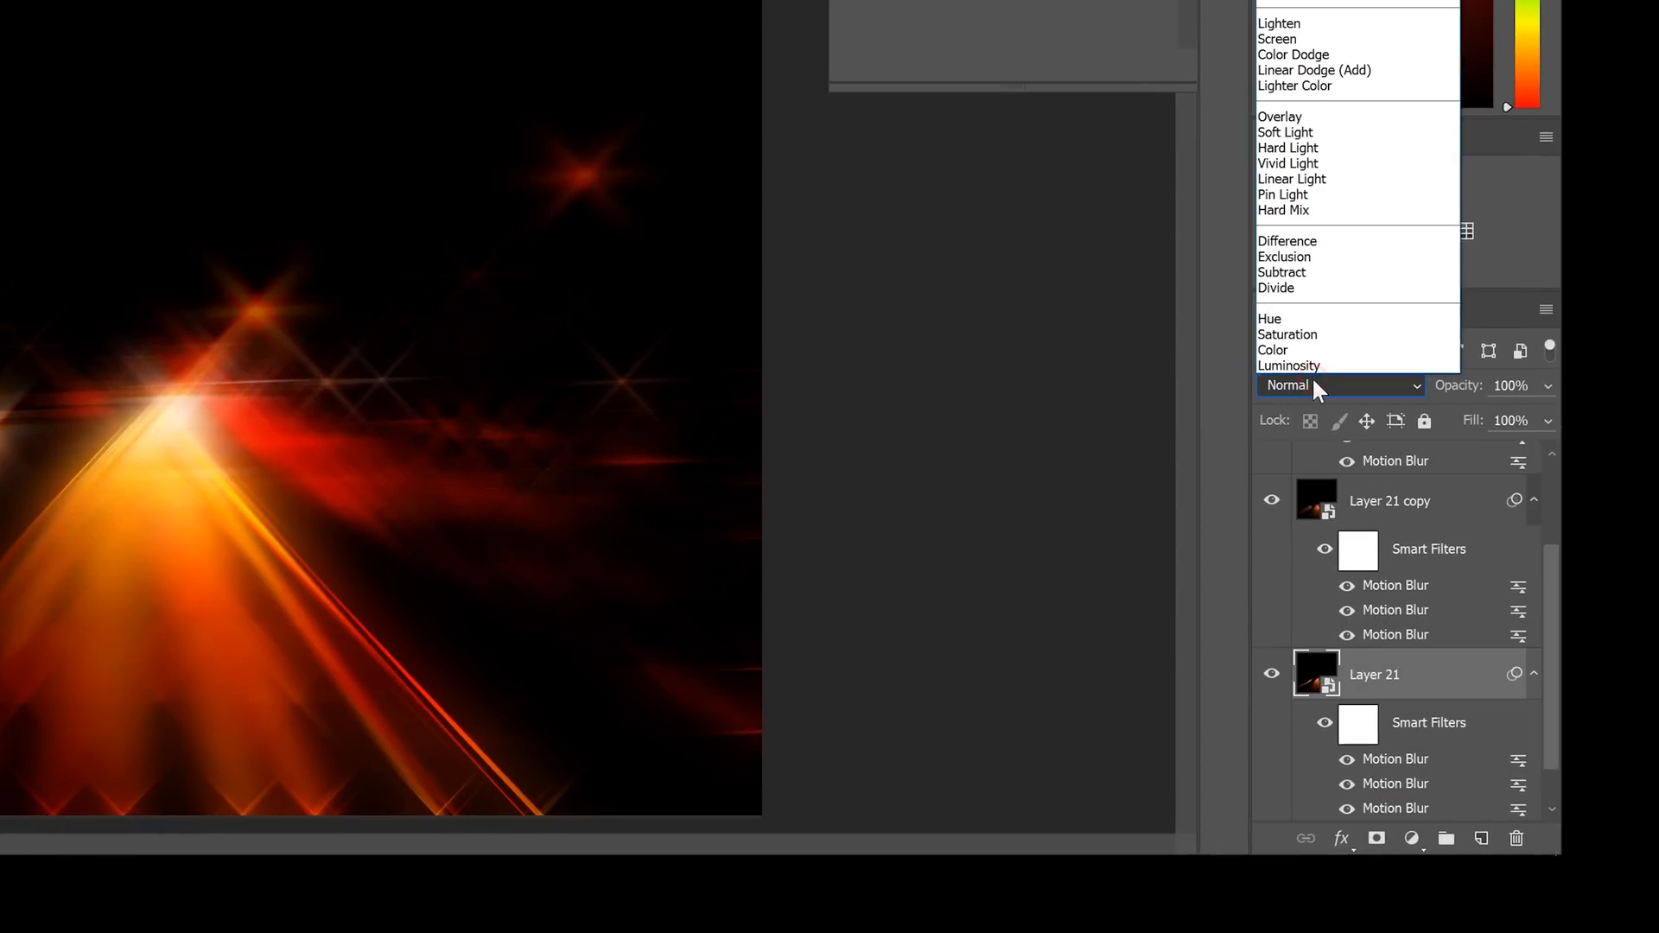
# Set Layer 21 to Screen blending and add a Levels adjustment layer above the flares
pyautogui.click(1277, 38)
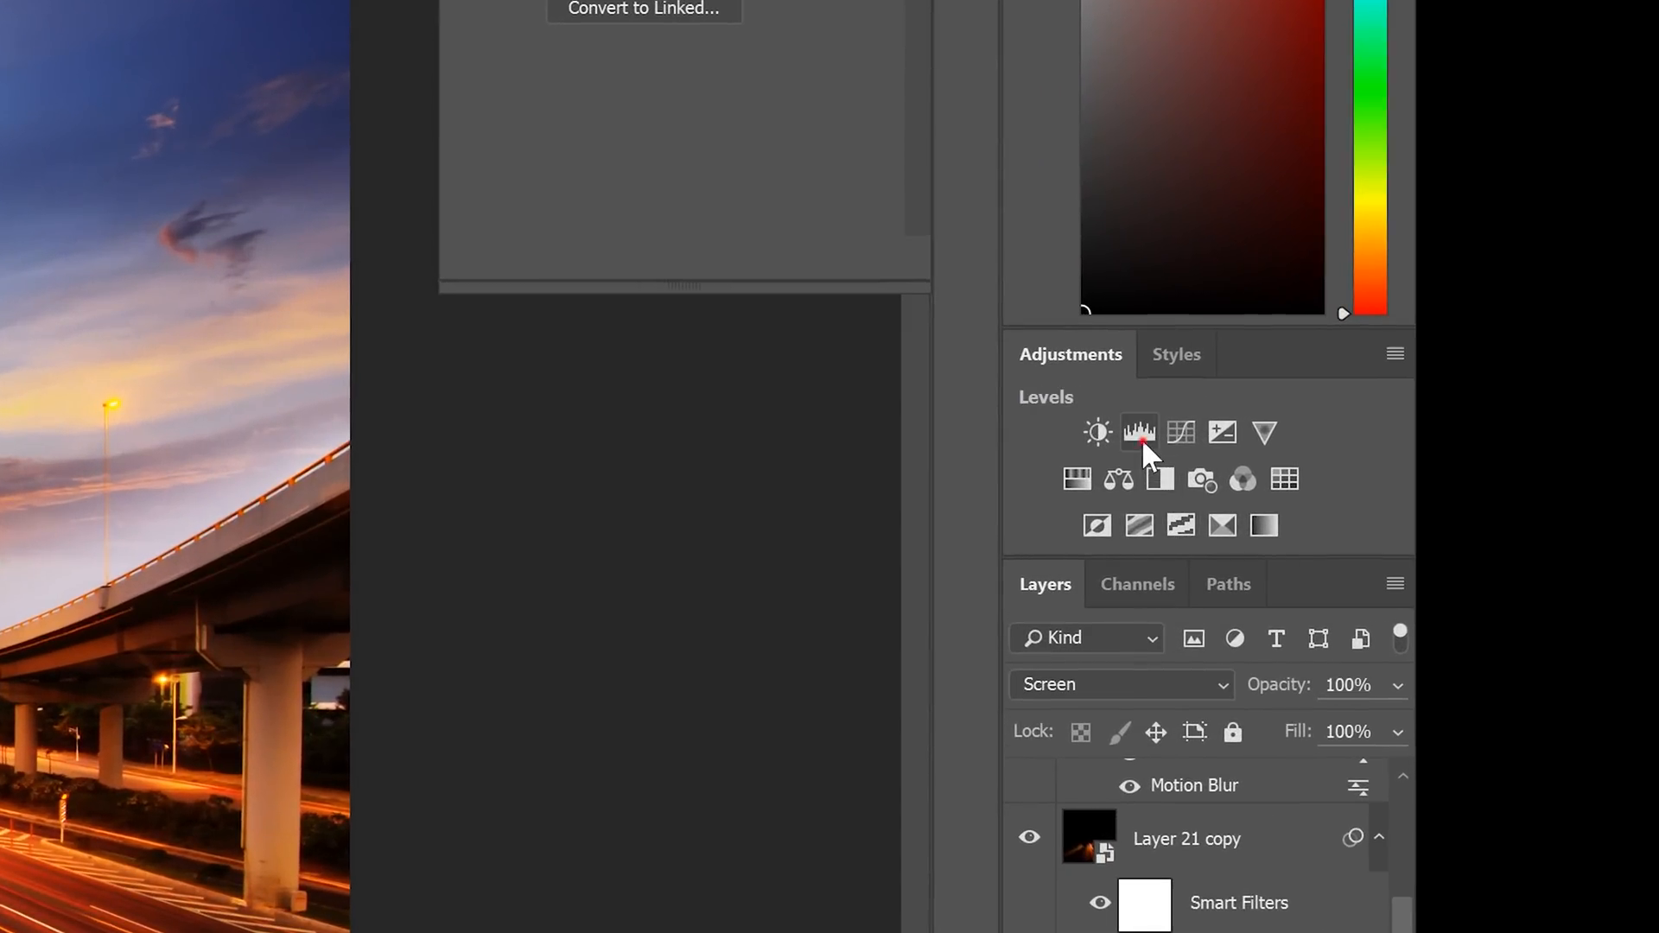
pyautogui.click(1139, 432)
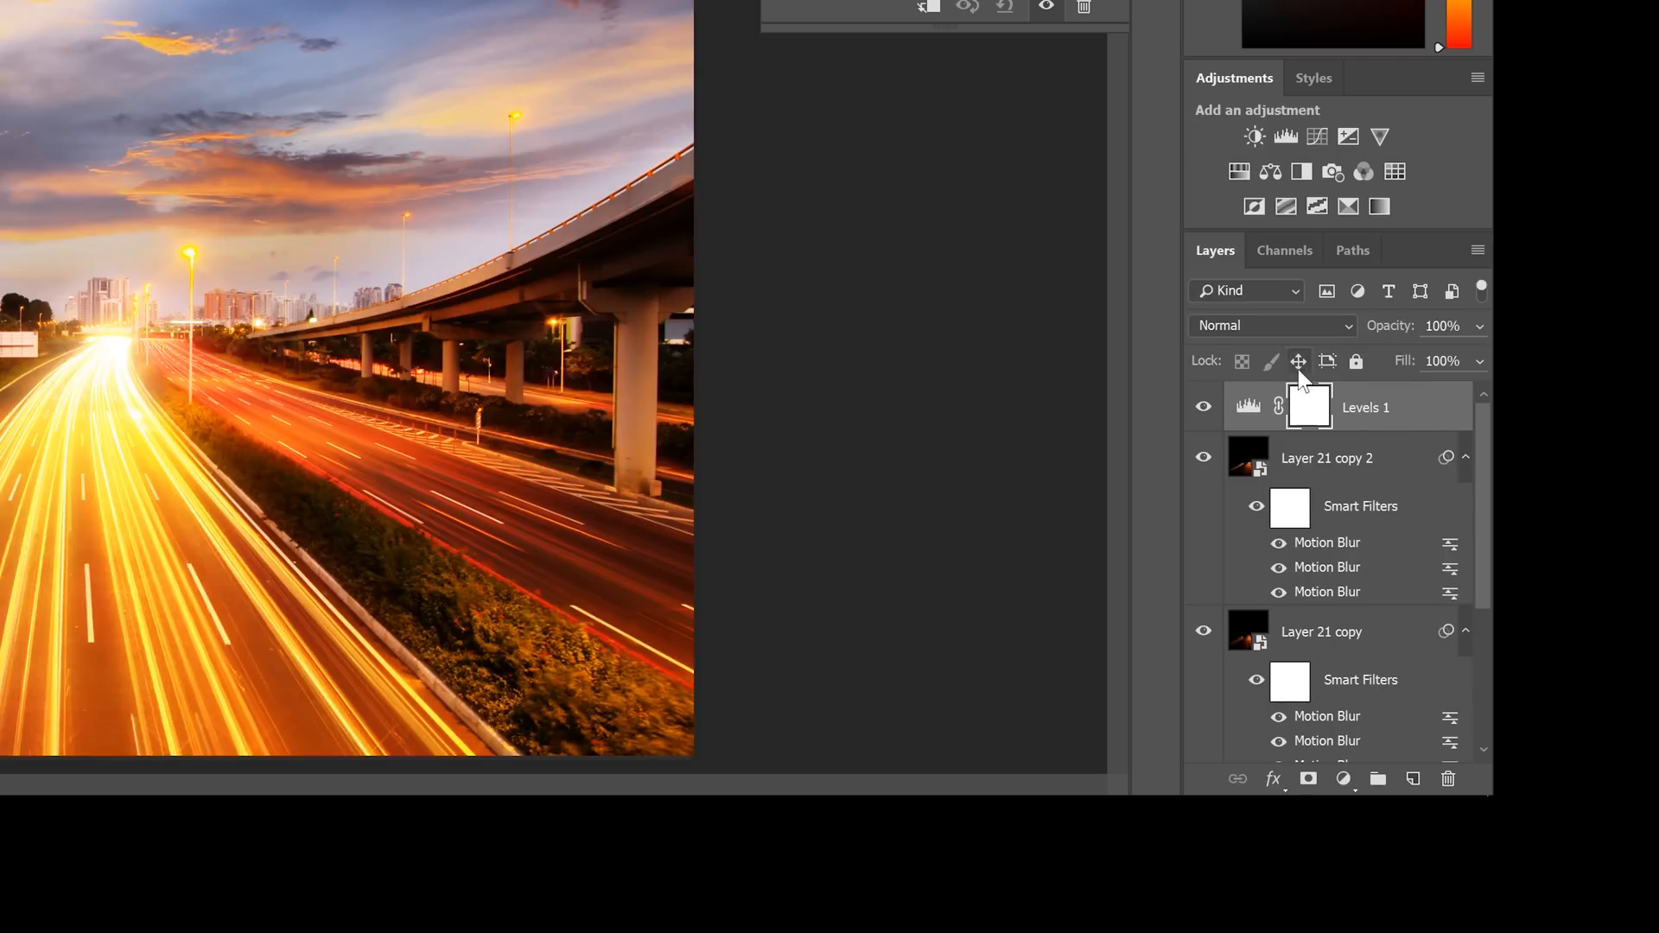
pyautogui.doubleClick(1308, 406)
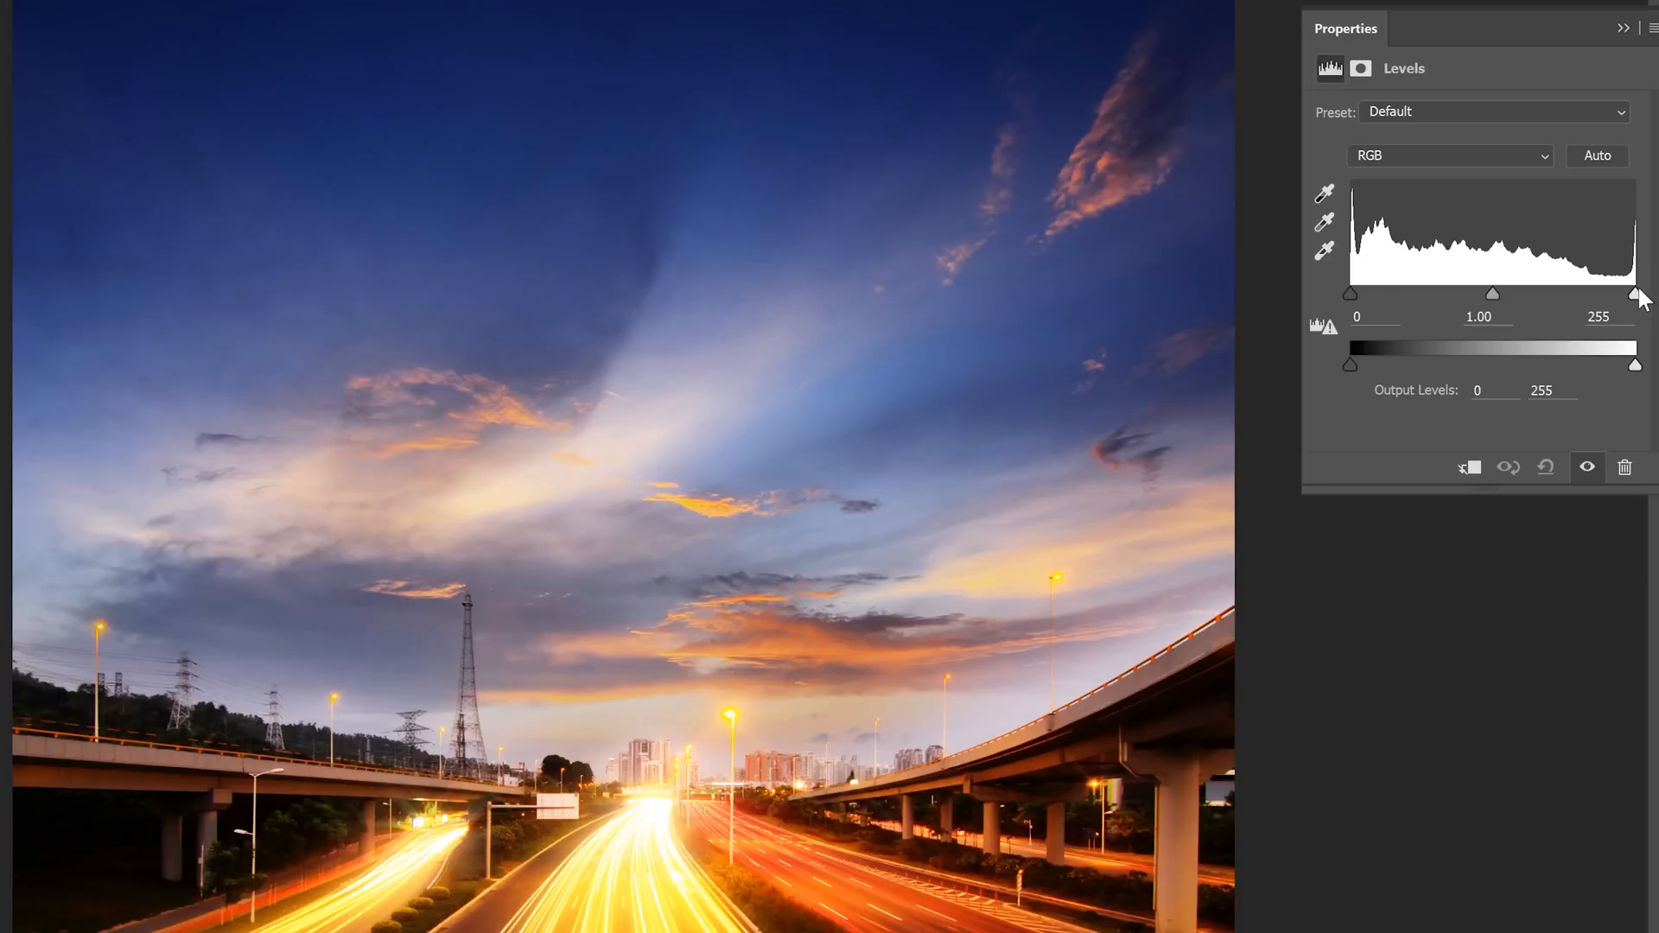
pyautogui.moveTo(1635, 293); pyautogui.dragTo(1558, 294)
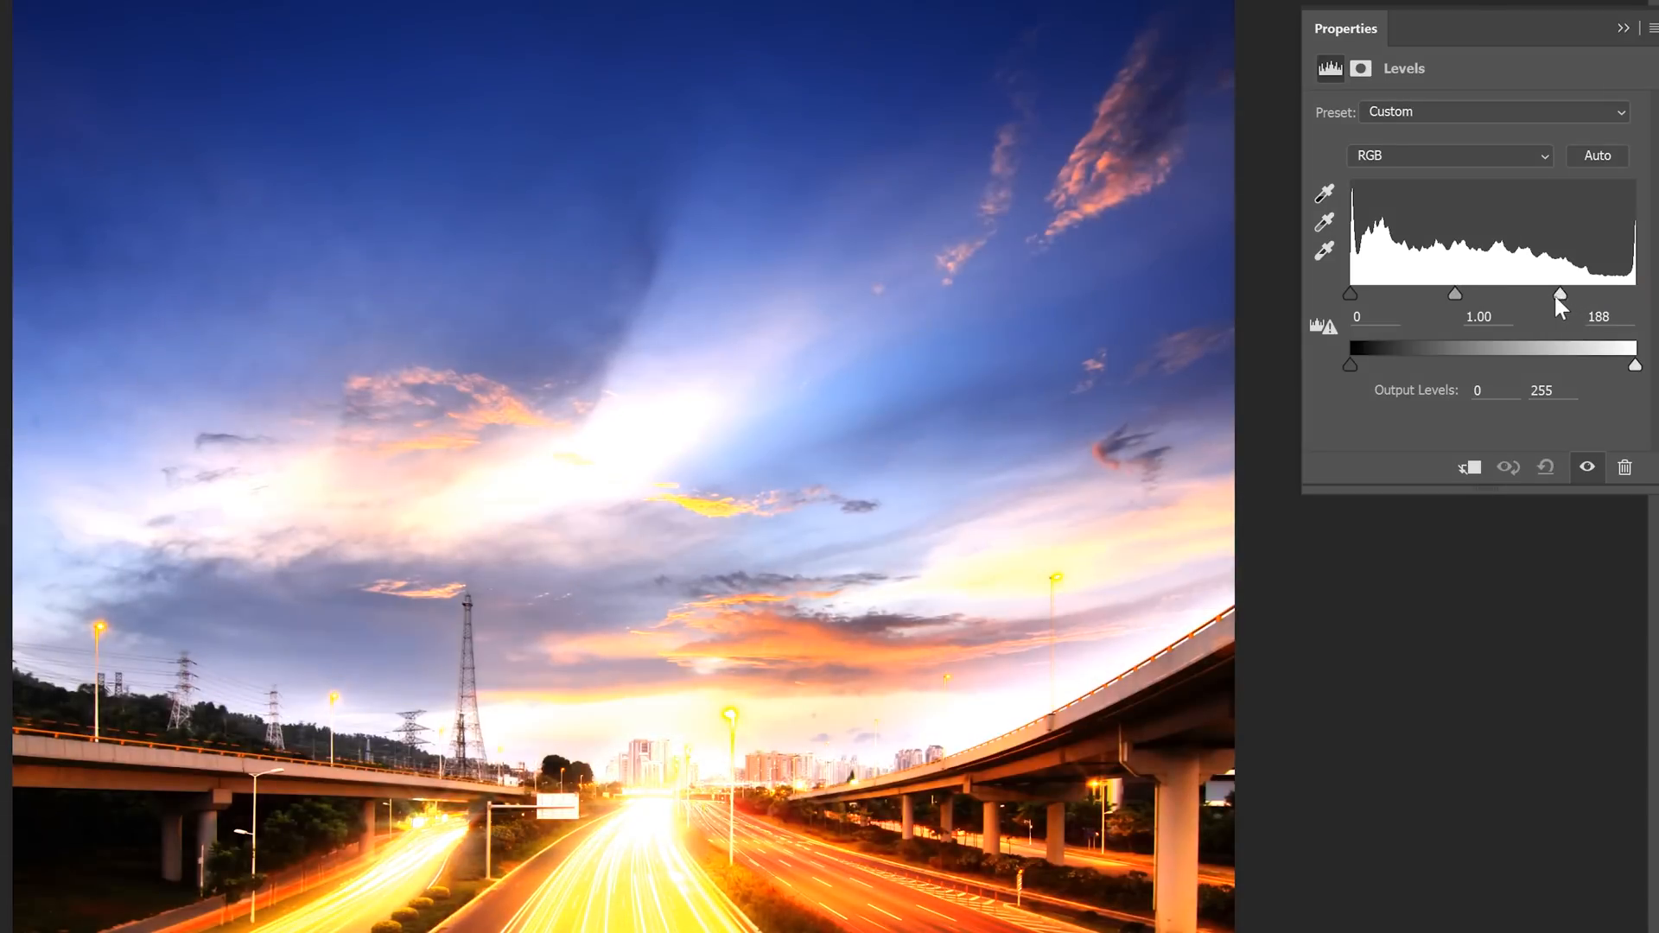
pyautogui.moveTo(1560, 296); pyautogui.dragTo(1465, 295)
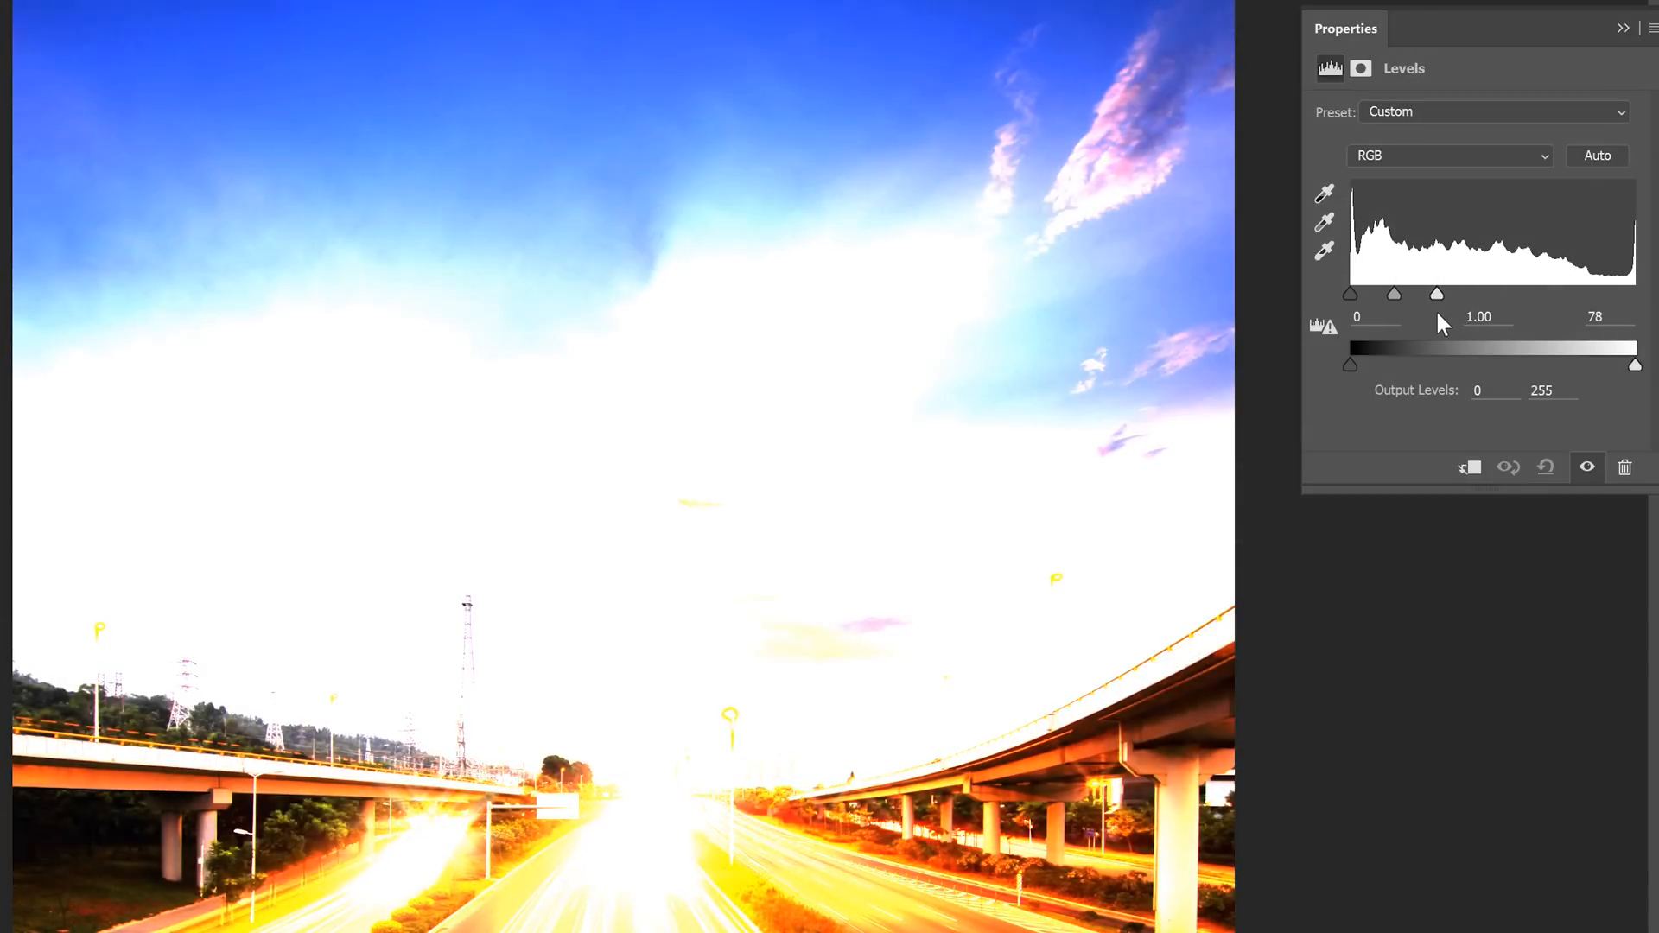
pyautogui.moveTo(1436, 294); pyautogui.dragTo(1448, 294)
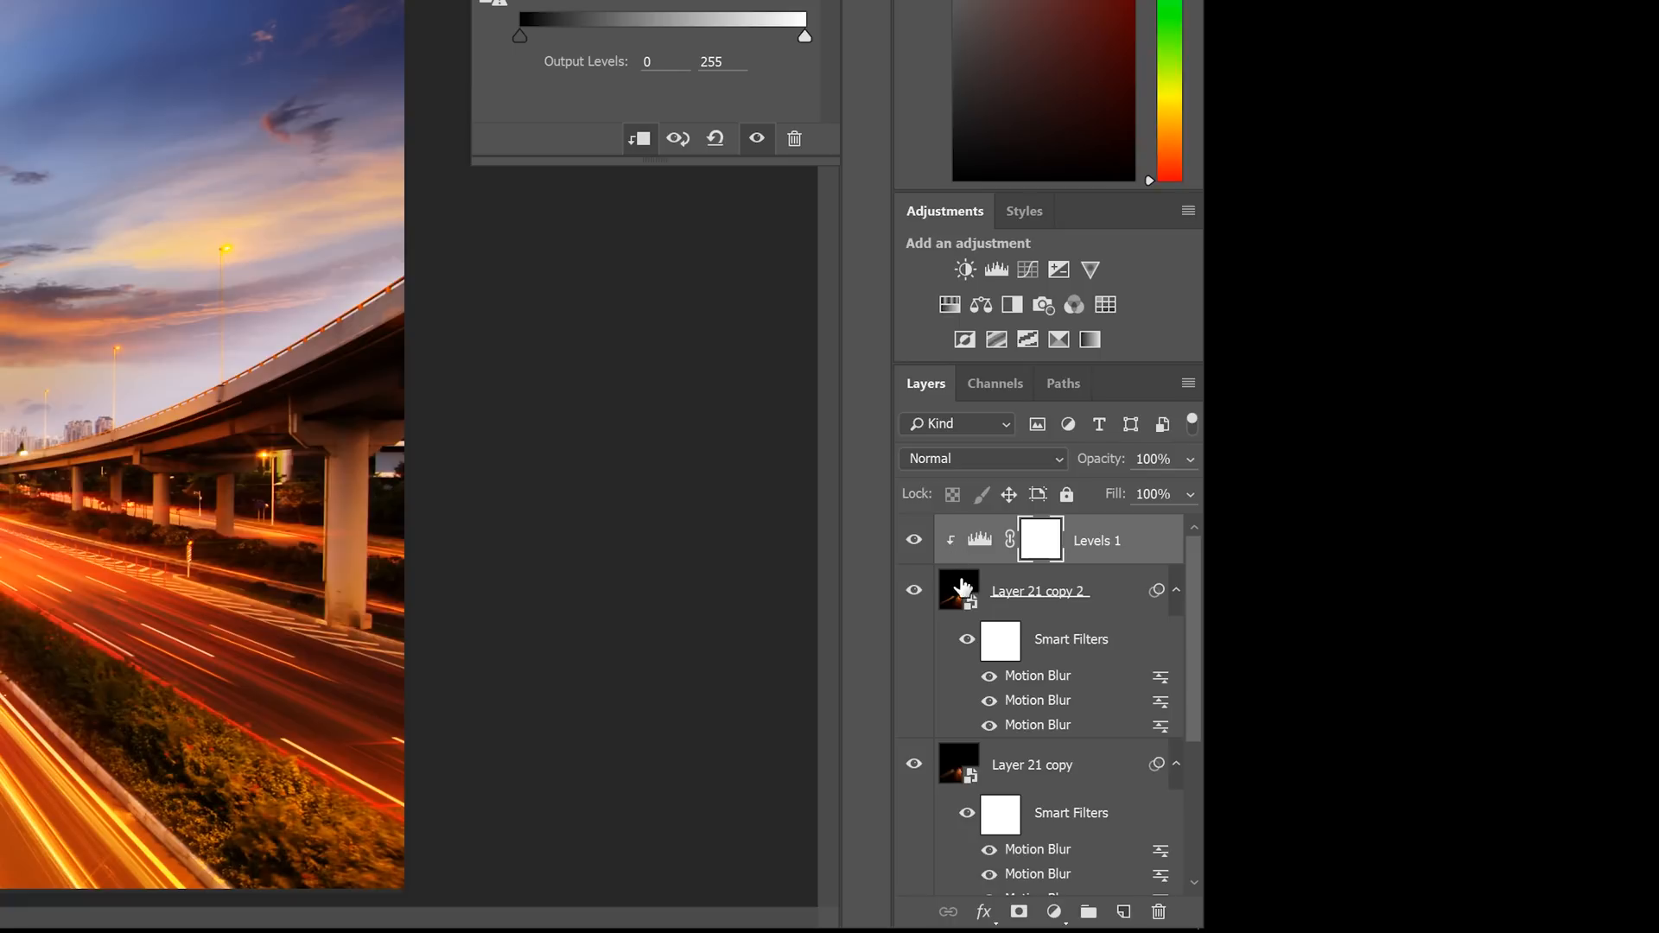
pyautogui.moveTo(958, 570)
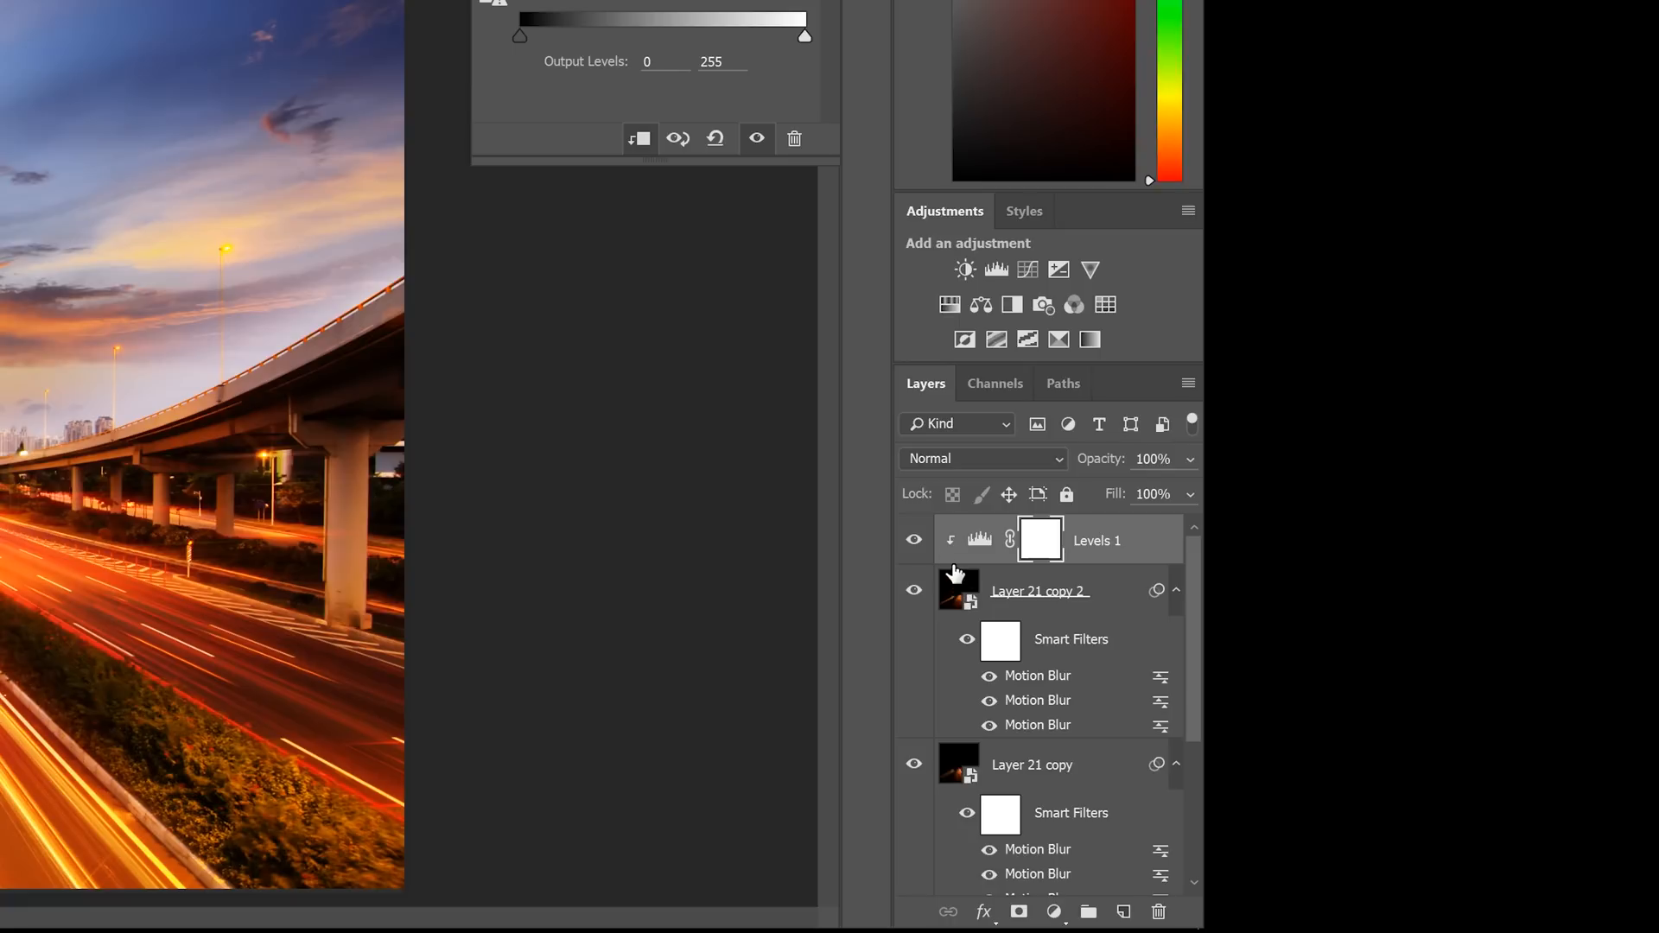
pyautogui.moveTo(526, 107)
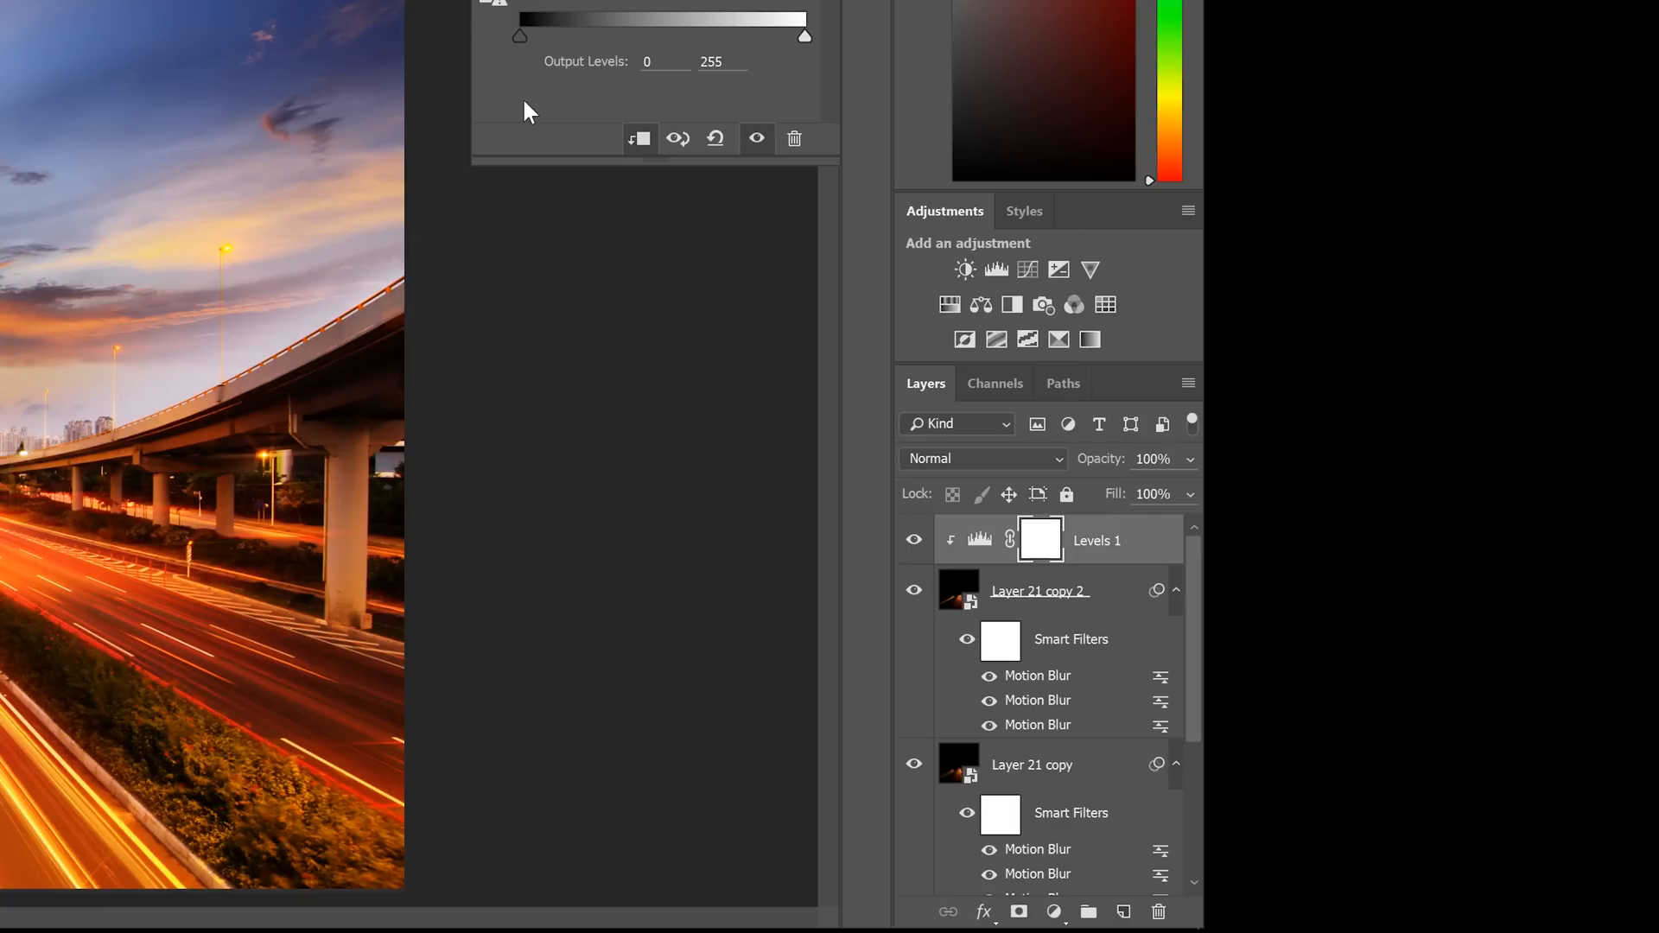
pyautogui.moveTo(1136, 135)
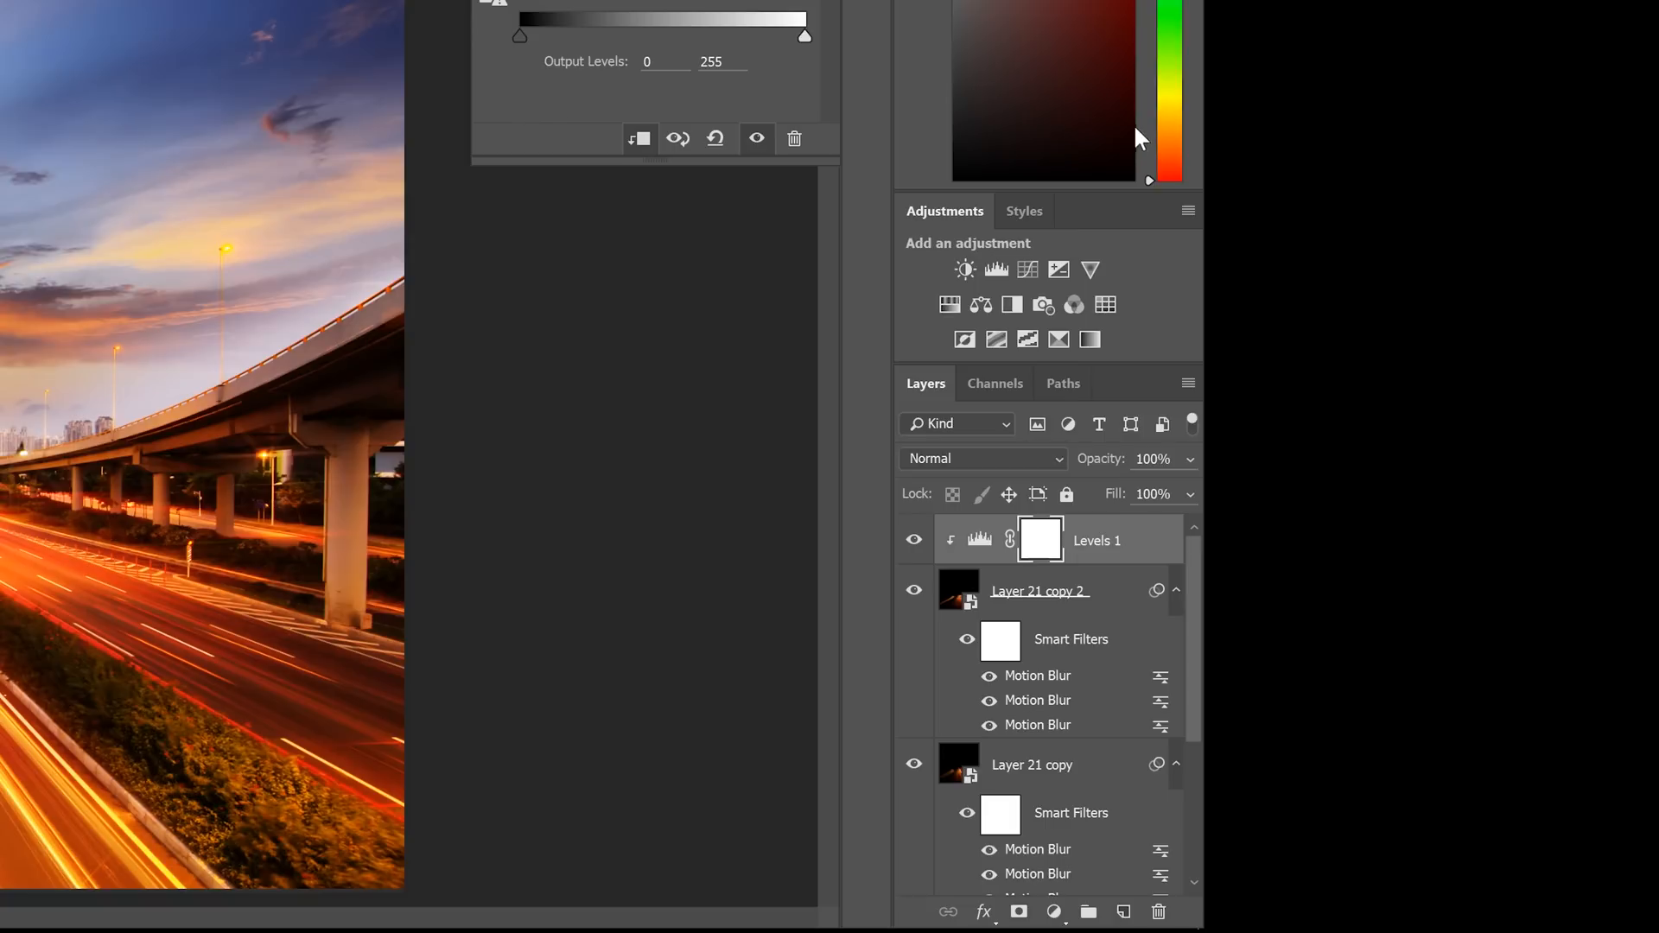
pyautogui.moveTo(1066, 364)
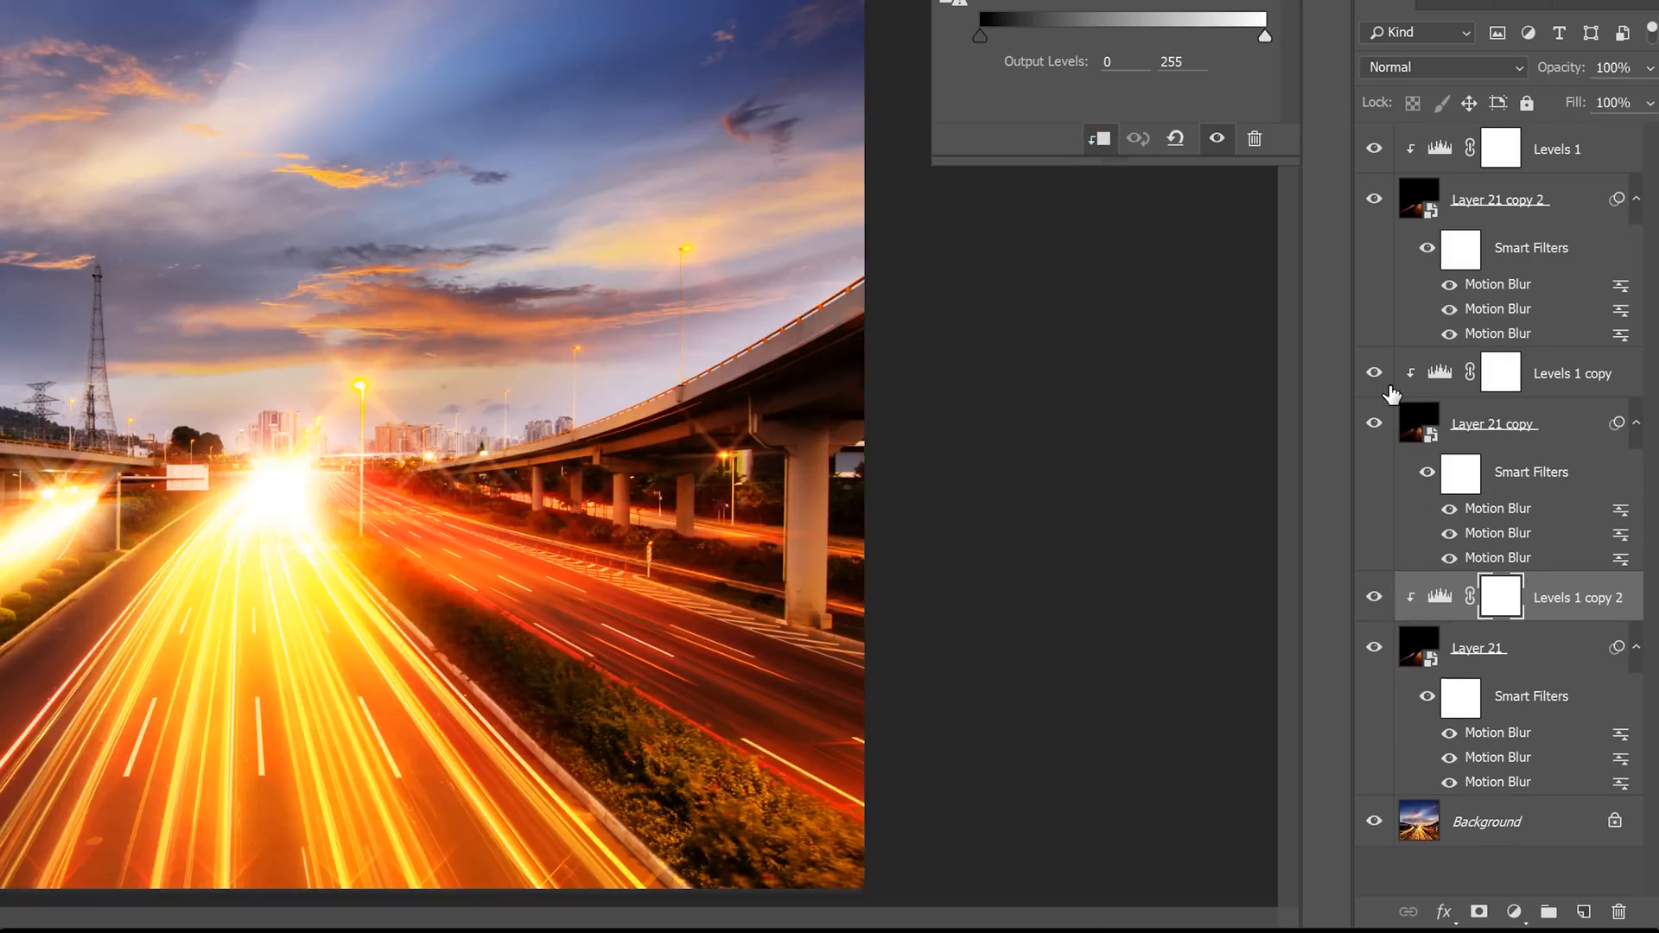
pyautogui.moveTo(1565, 625)
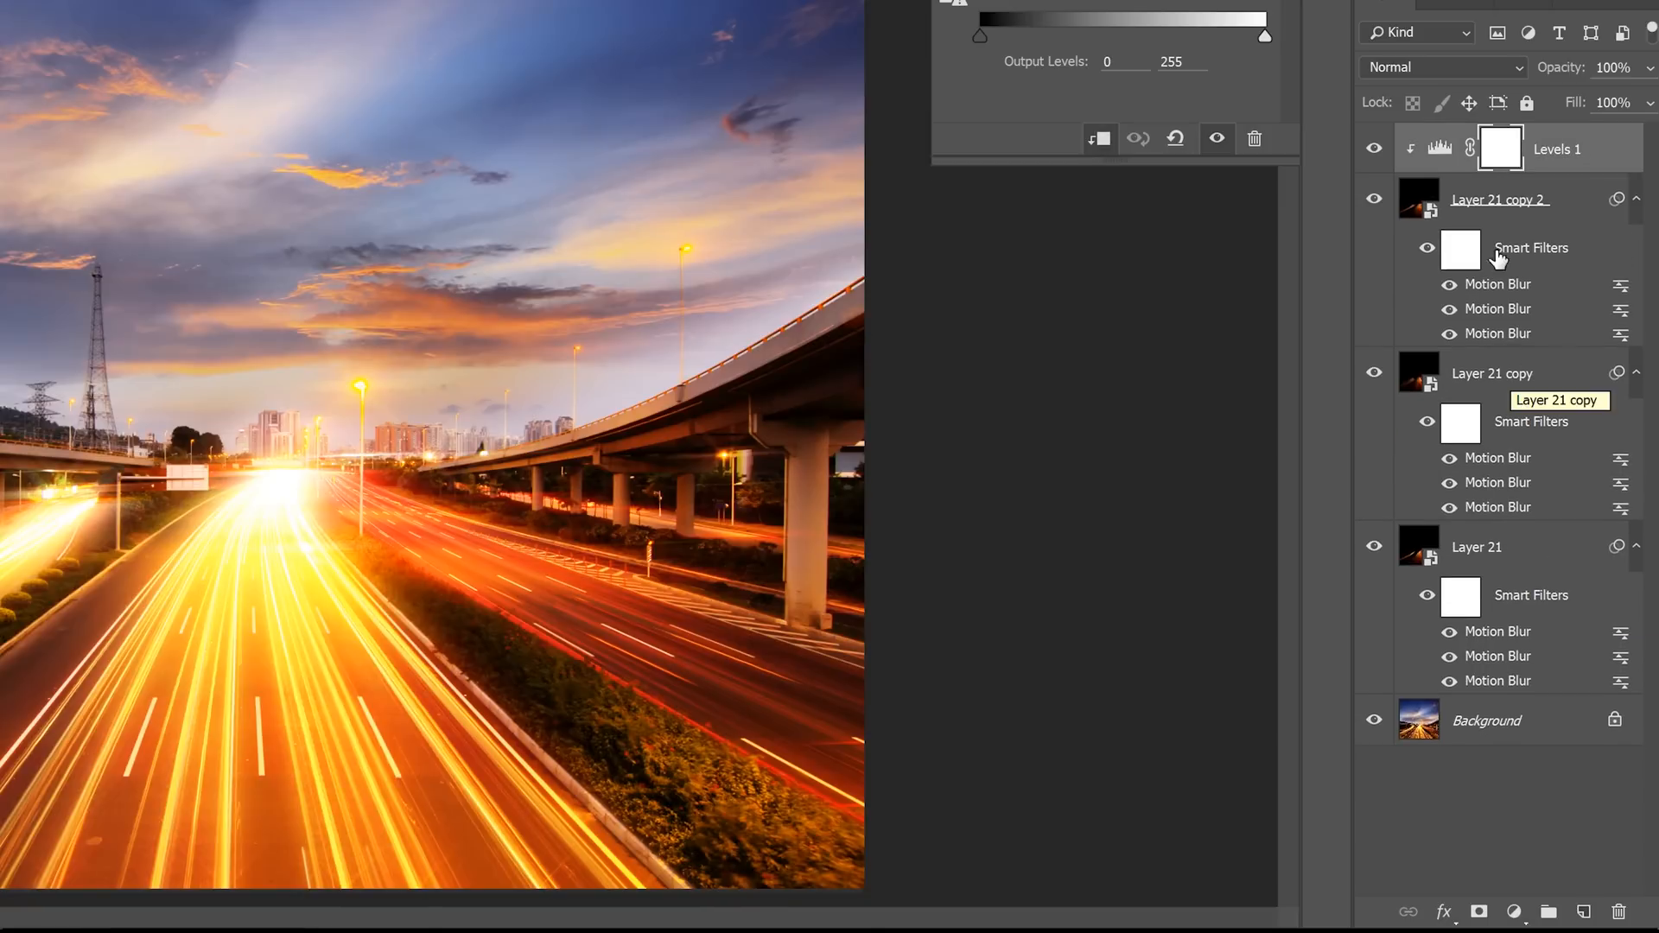
pyautogui.moveTo(1495, 197)
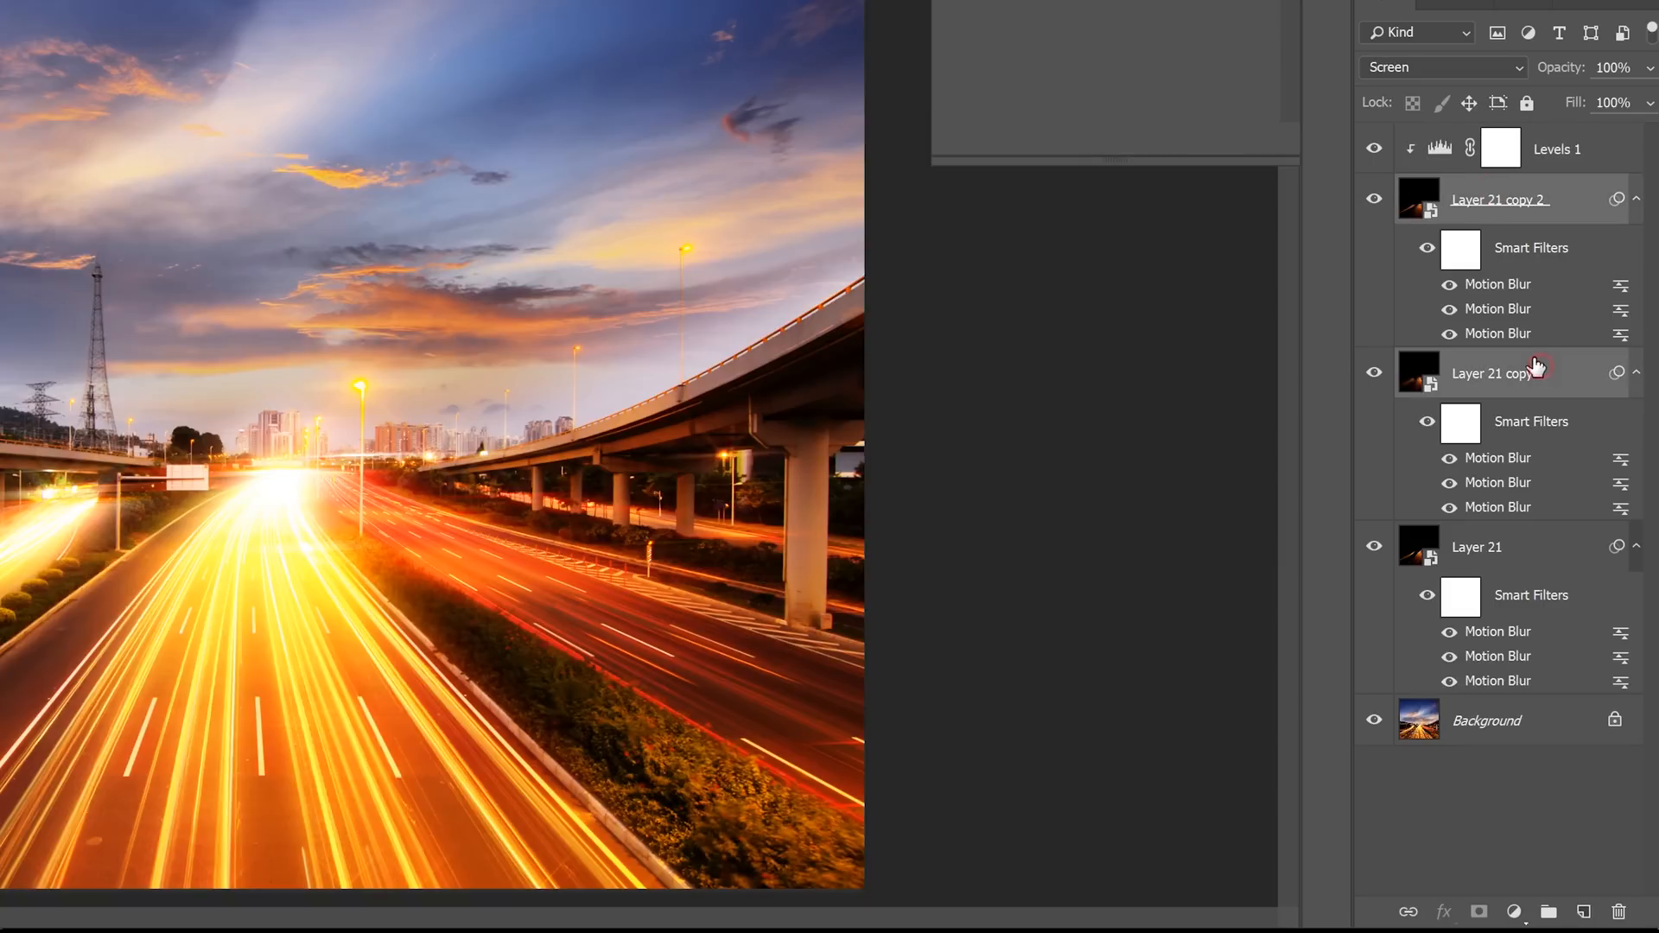
# Bring up the layer options menu for the selected flare layers
pyautogui.rightClick(1493, 373)
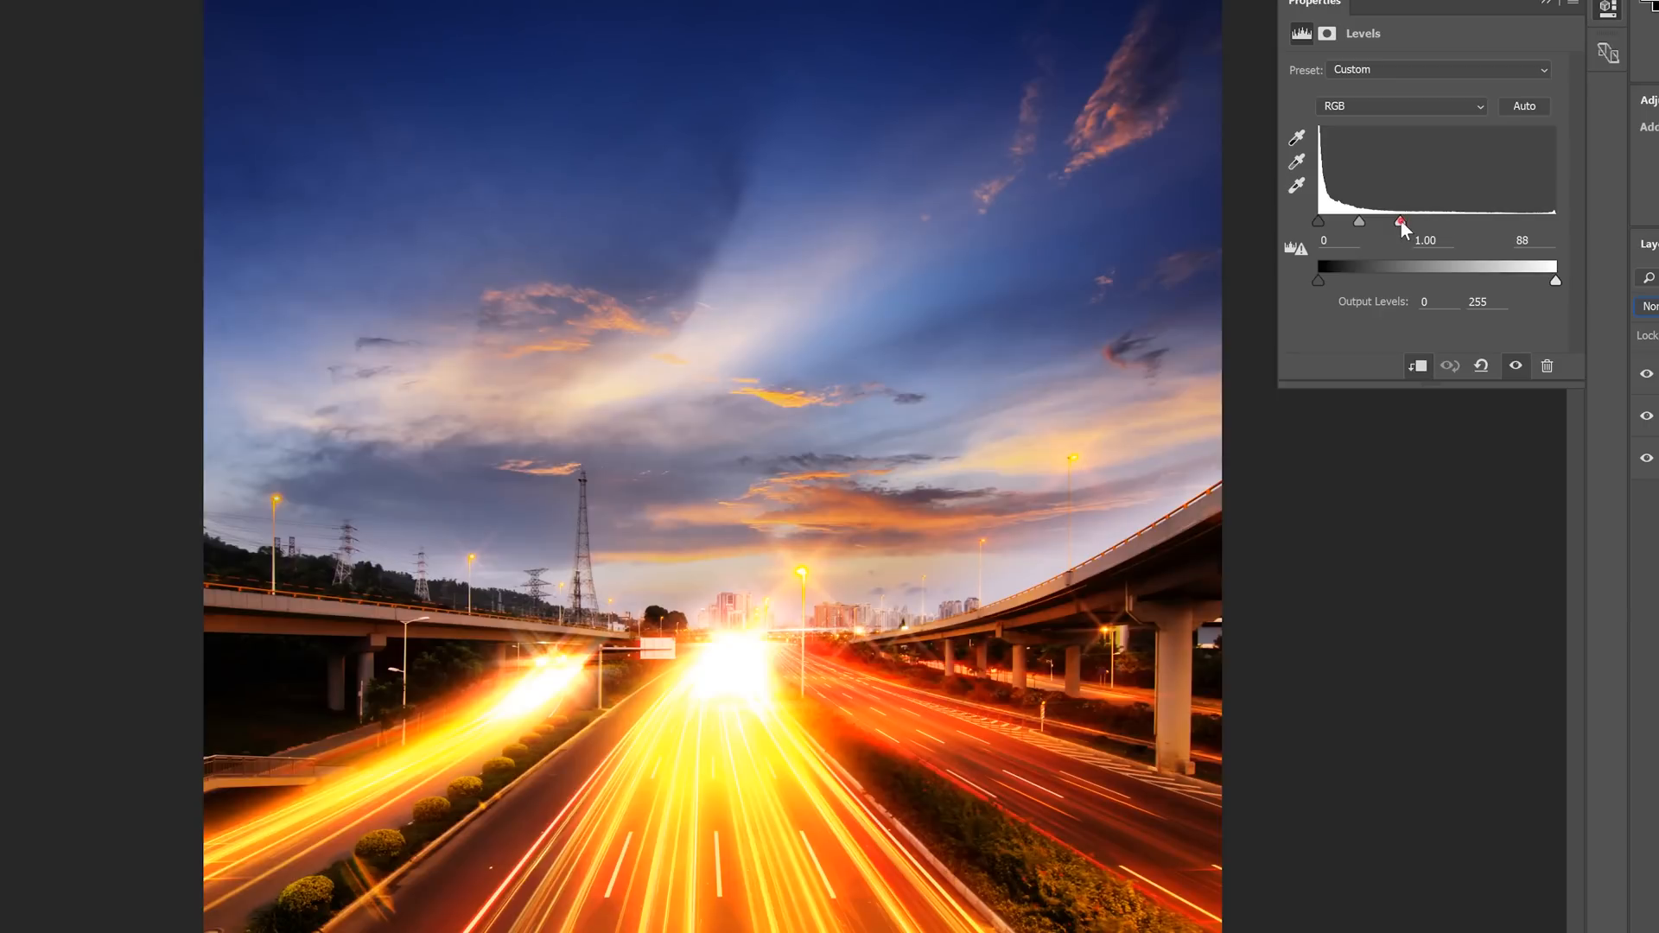
# Pull the Levels white input point left to about 34 so the highway lights bloom into star flares
pyautogui.moveTo(1401, 223); pyautogui.dragTo(1335, 223)
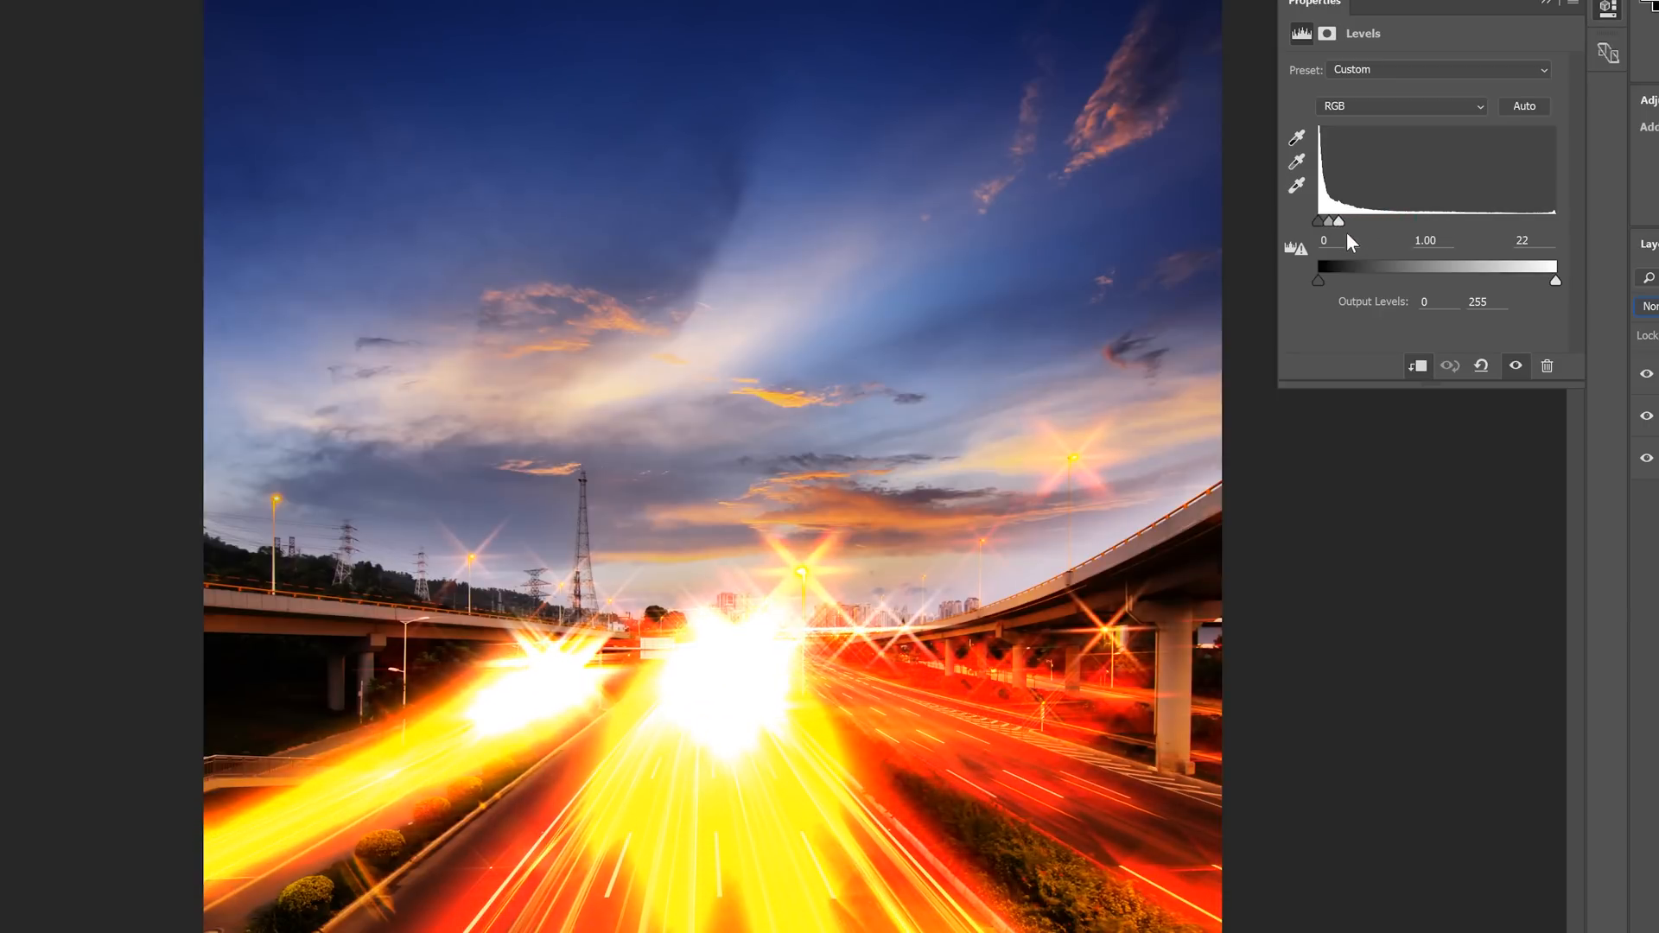
pyautogui.moveTo(1338, 223); pyautogui.dragTo(1345, 223)
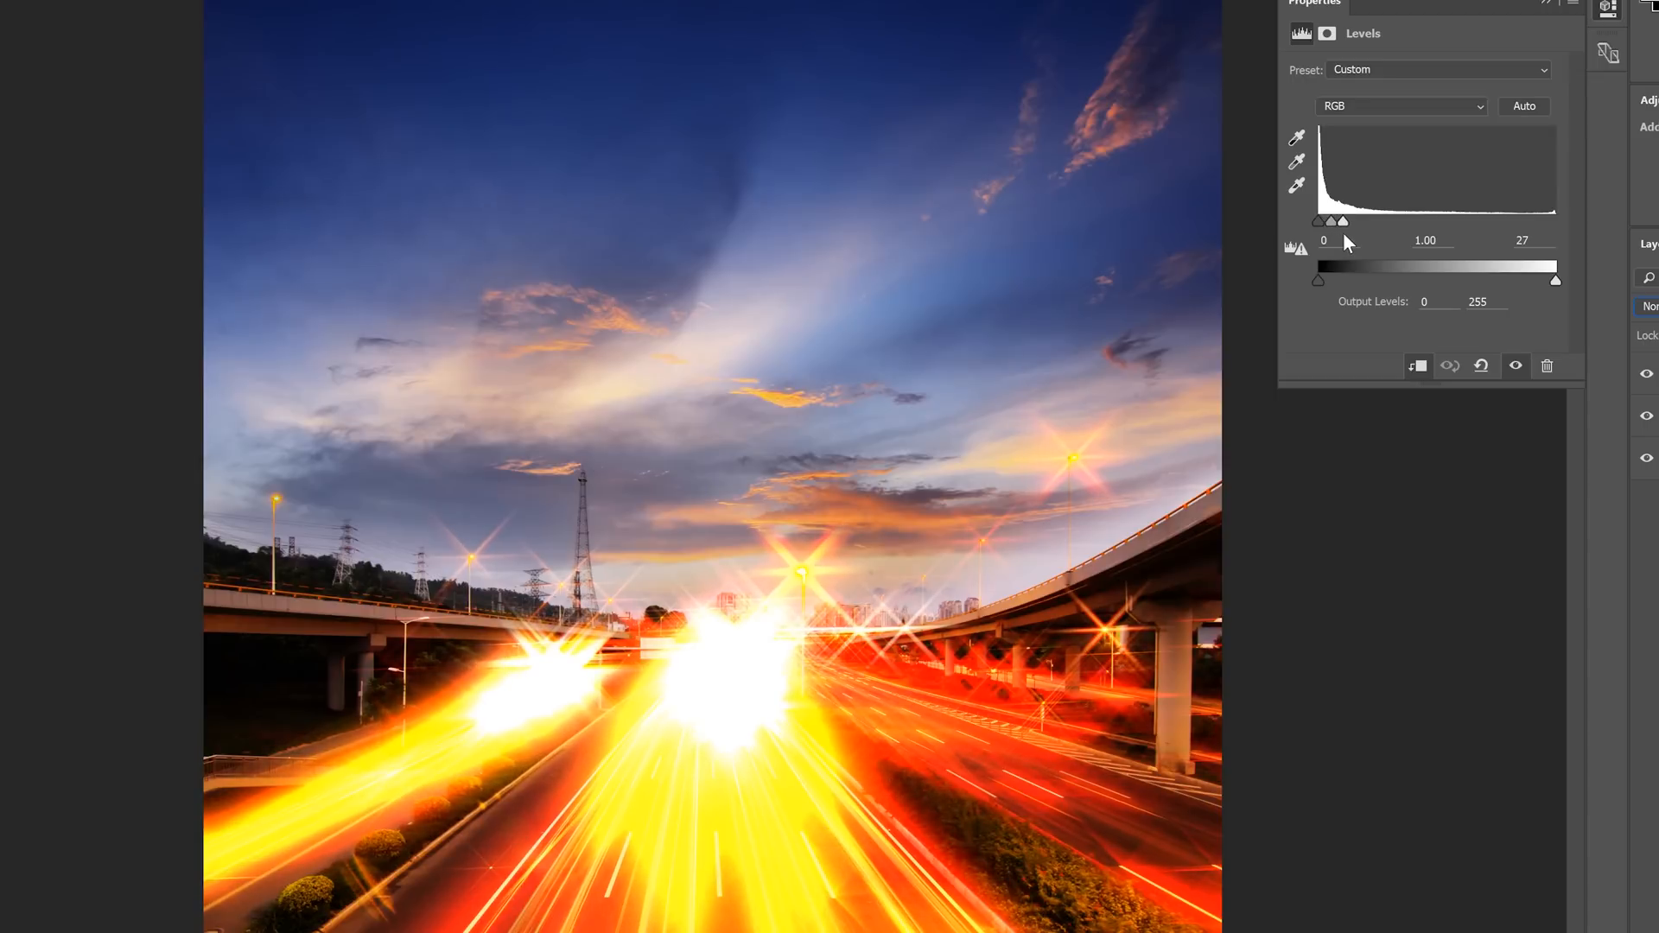
pyautogui.moveTo(1341, 221); pyautogui.dragTo(1350, 222)
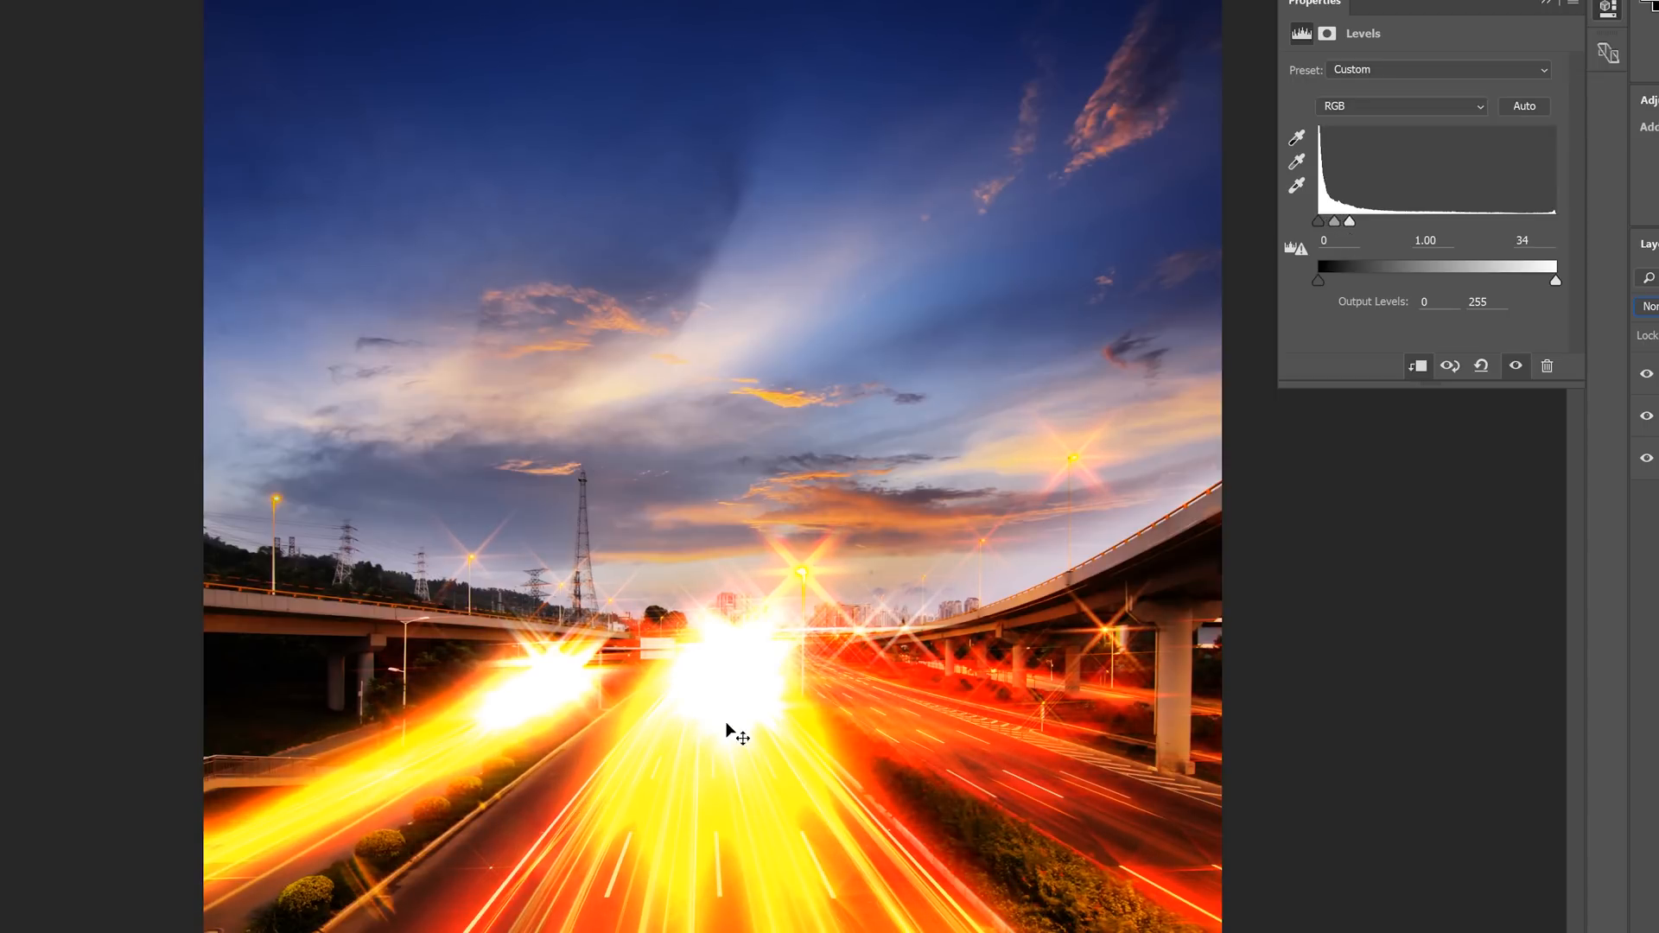
pyautogui.moveTo(747, 694)
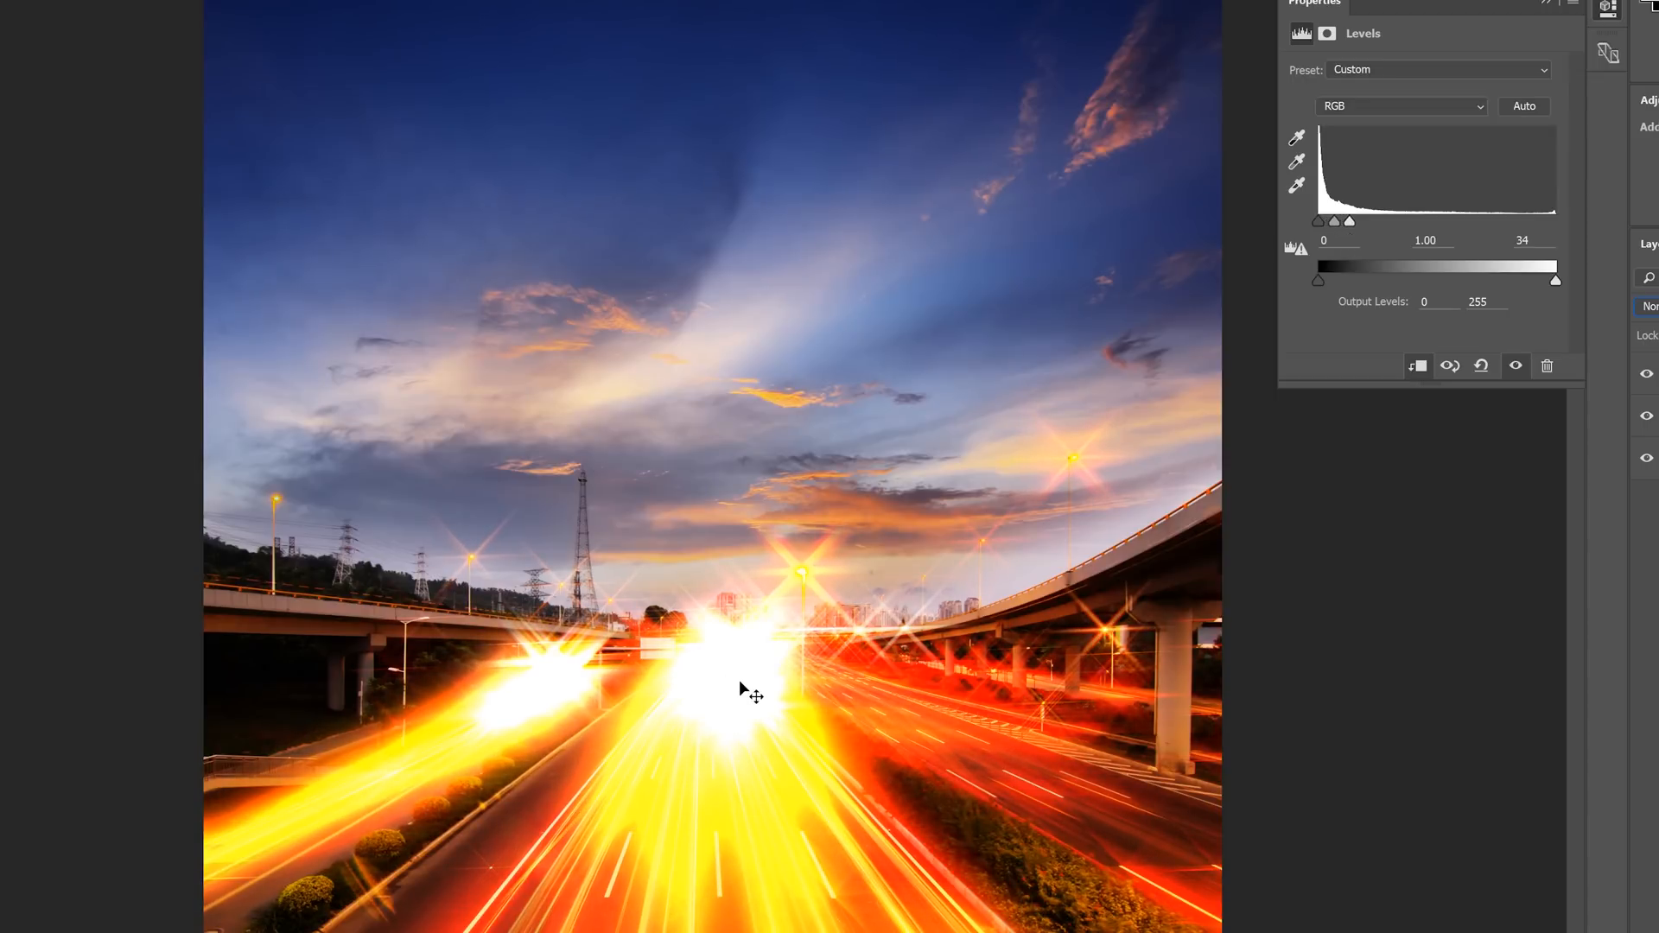
pyautogui.moveTo(857, 567)
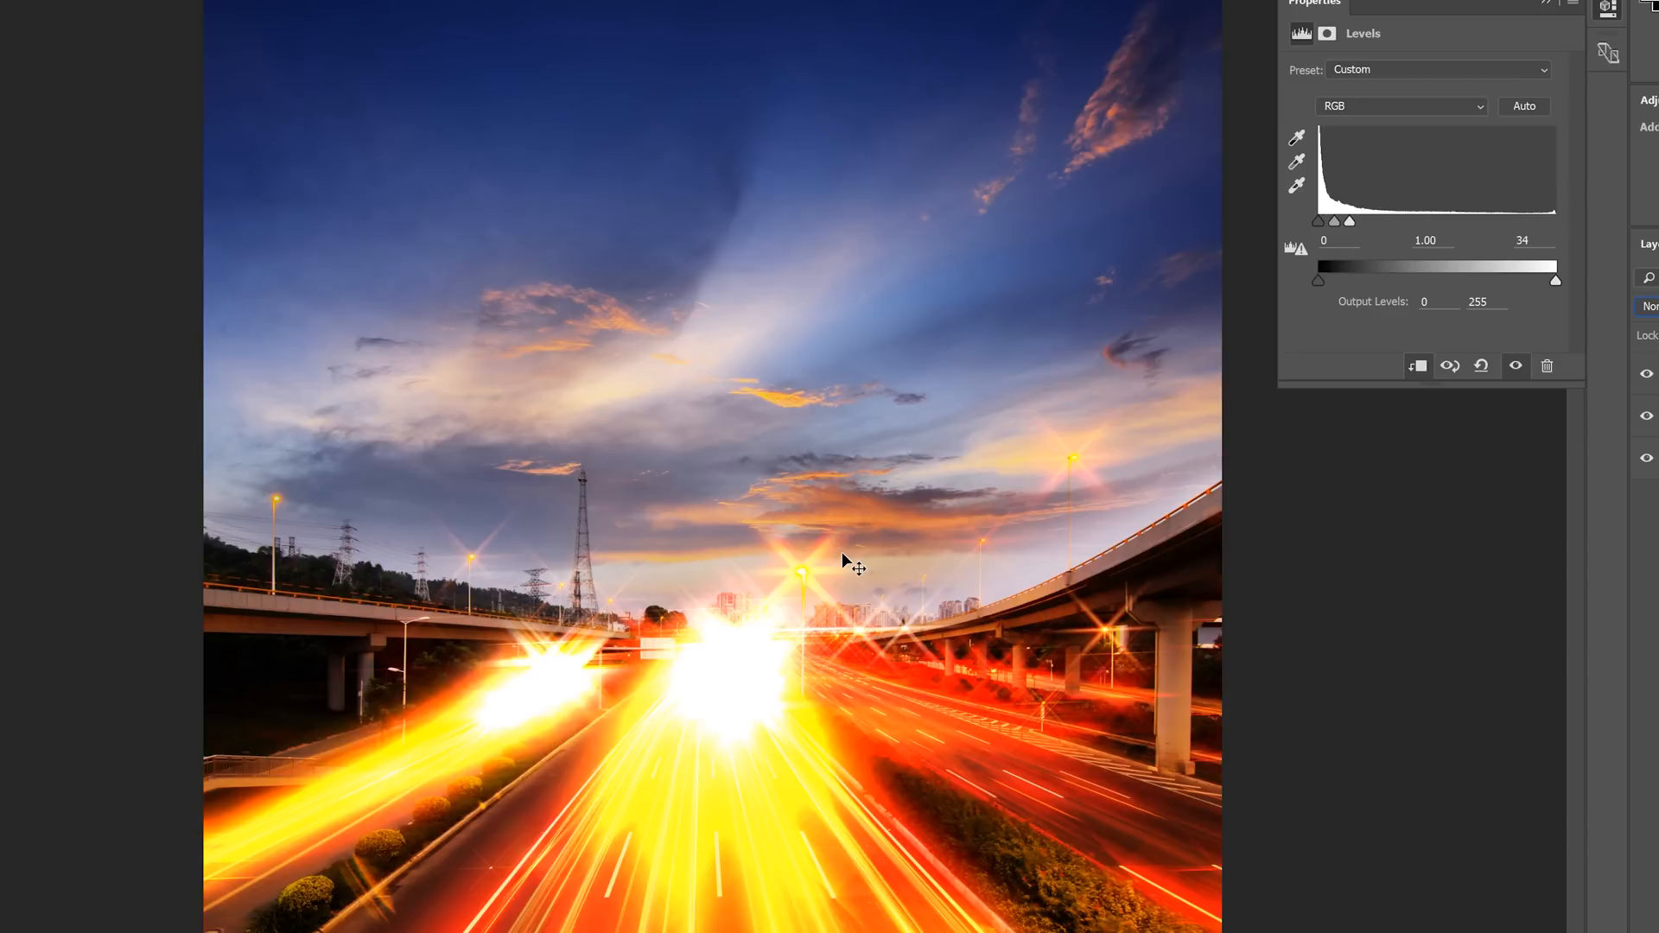
pyautogui.moveTo(750, 544)
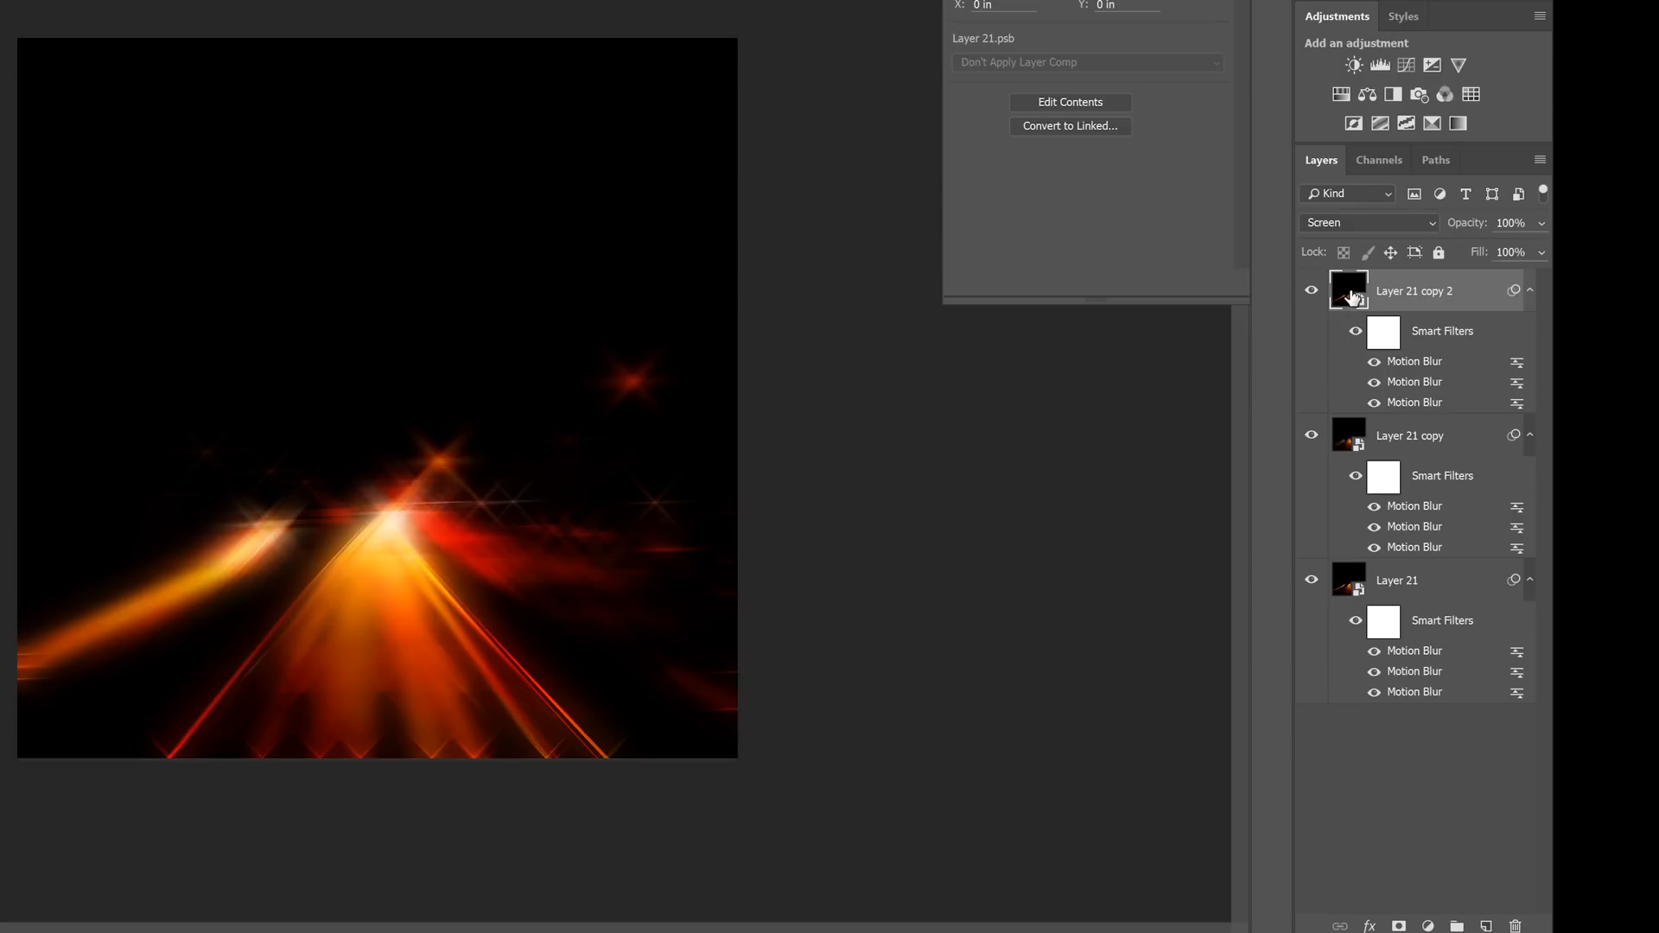
# Inside the flare smart object, brush 50% black over the left, lower-left and right light trails
pyautogui.click(654, 65)
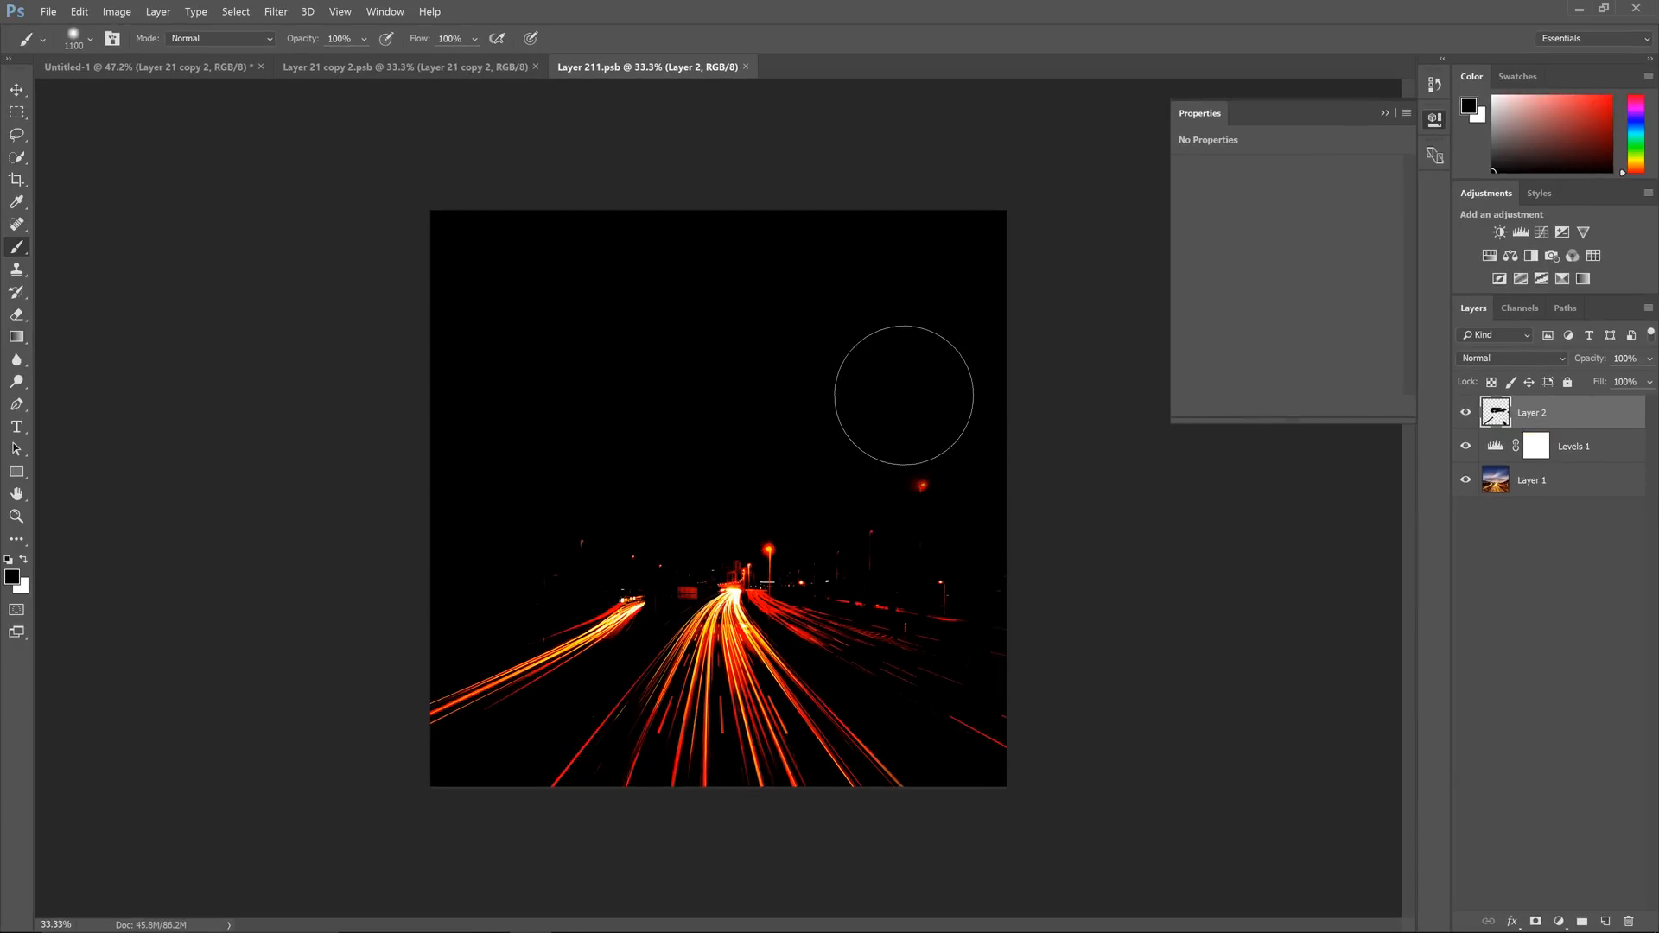
pyautogui.moveTo(898, 397)
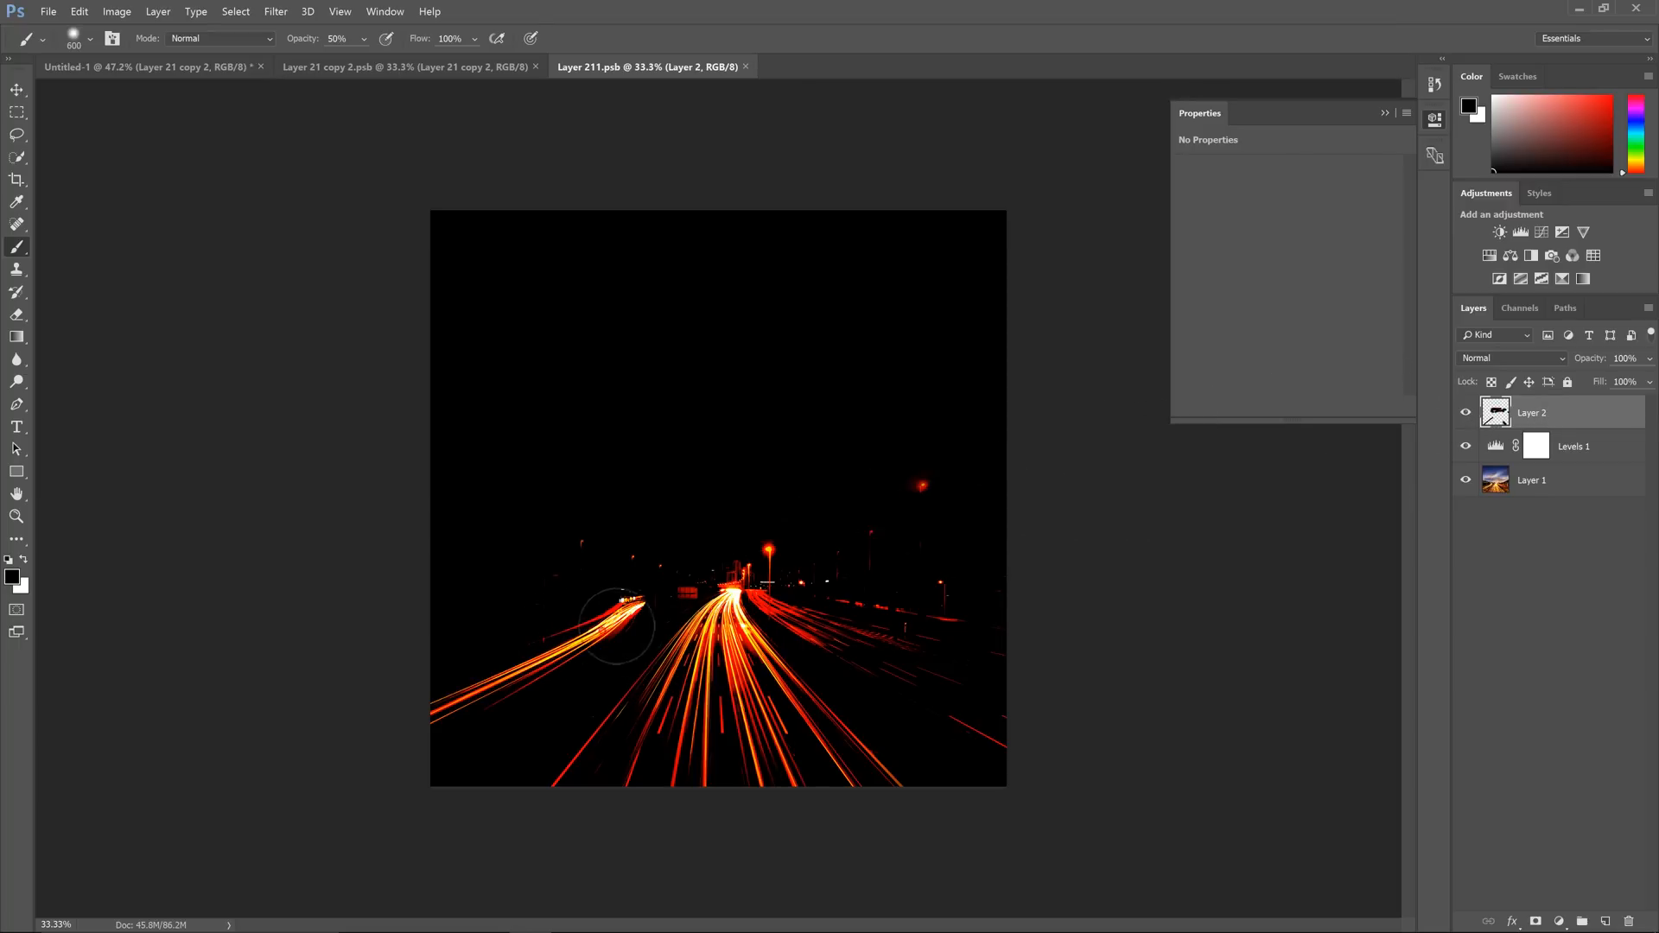
pyautogui.moveTo(618, 629); pyautogui.dragTo(652, 618)
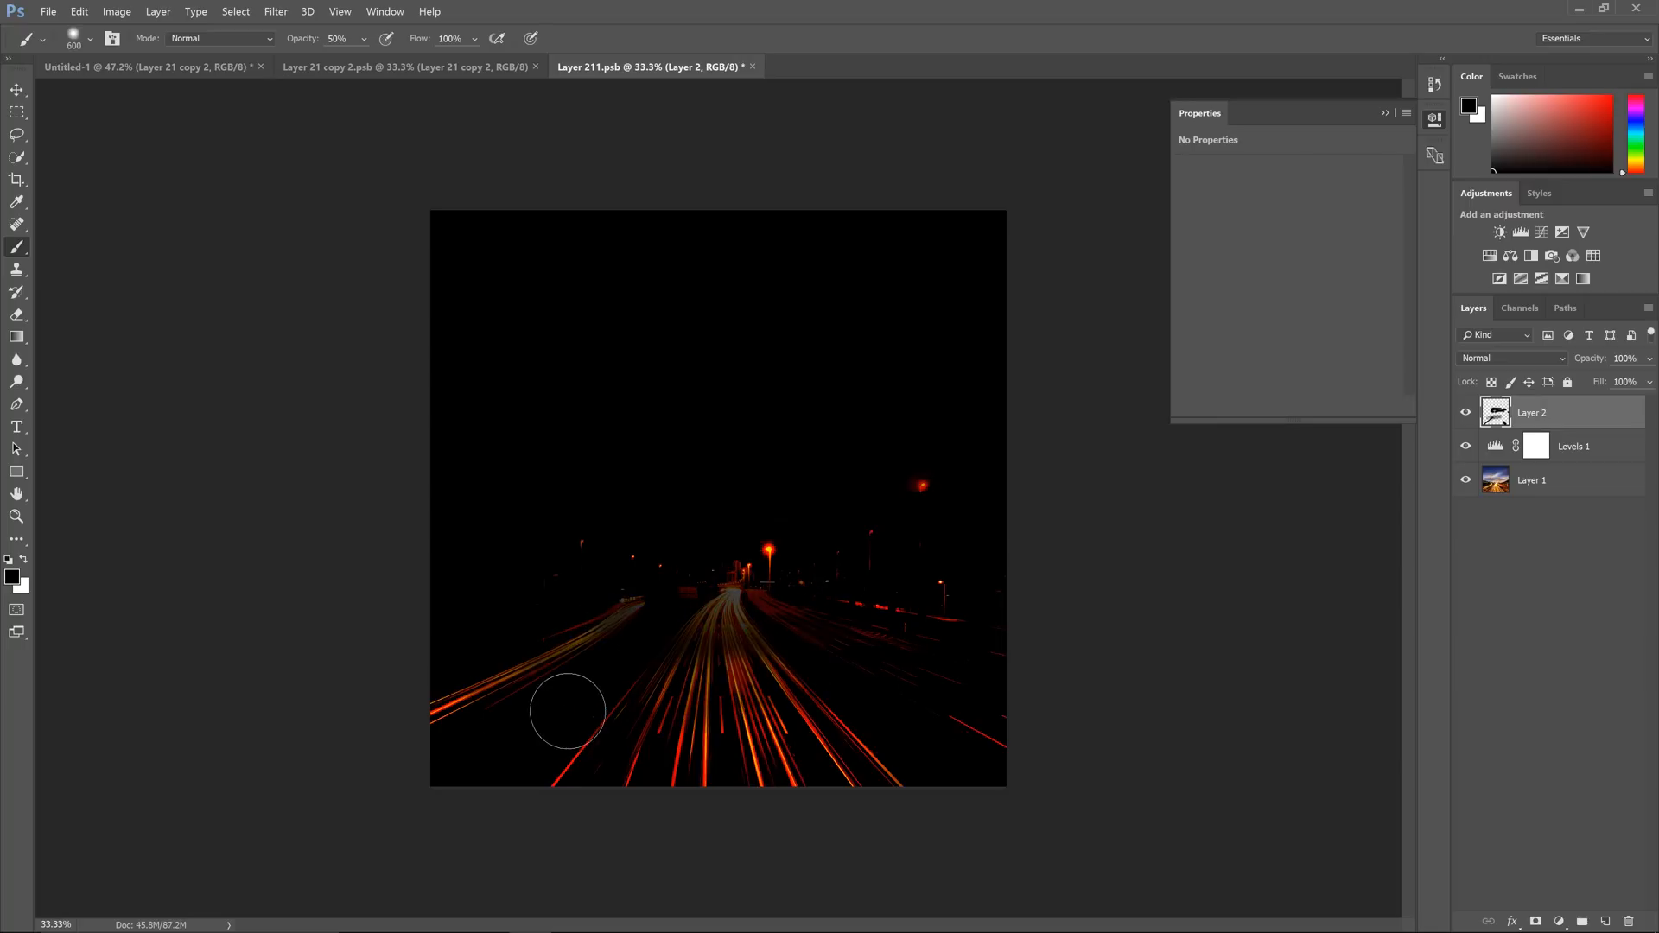
pyautogui.moveTo(568, 710); pyautogui.dragTo(964, 648)
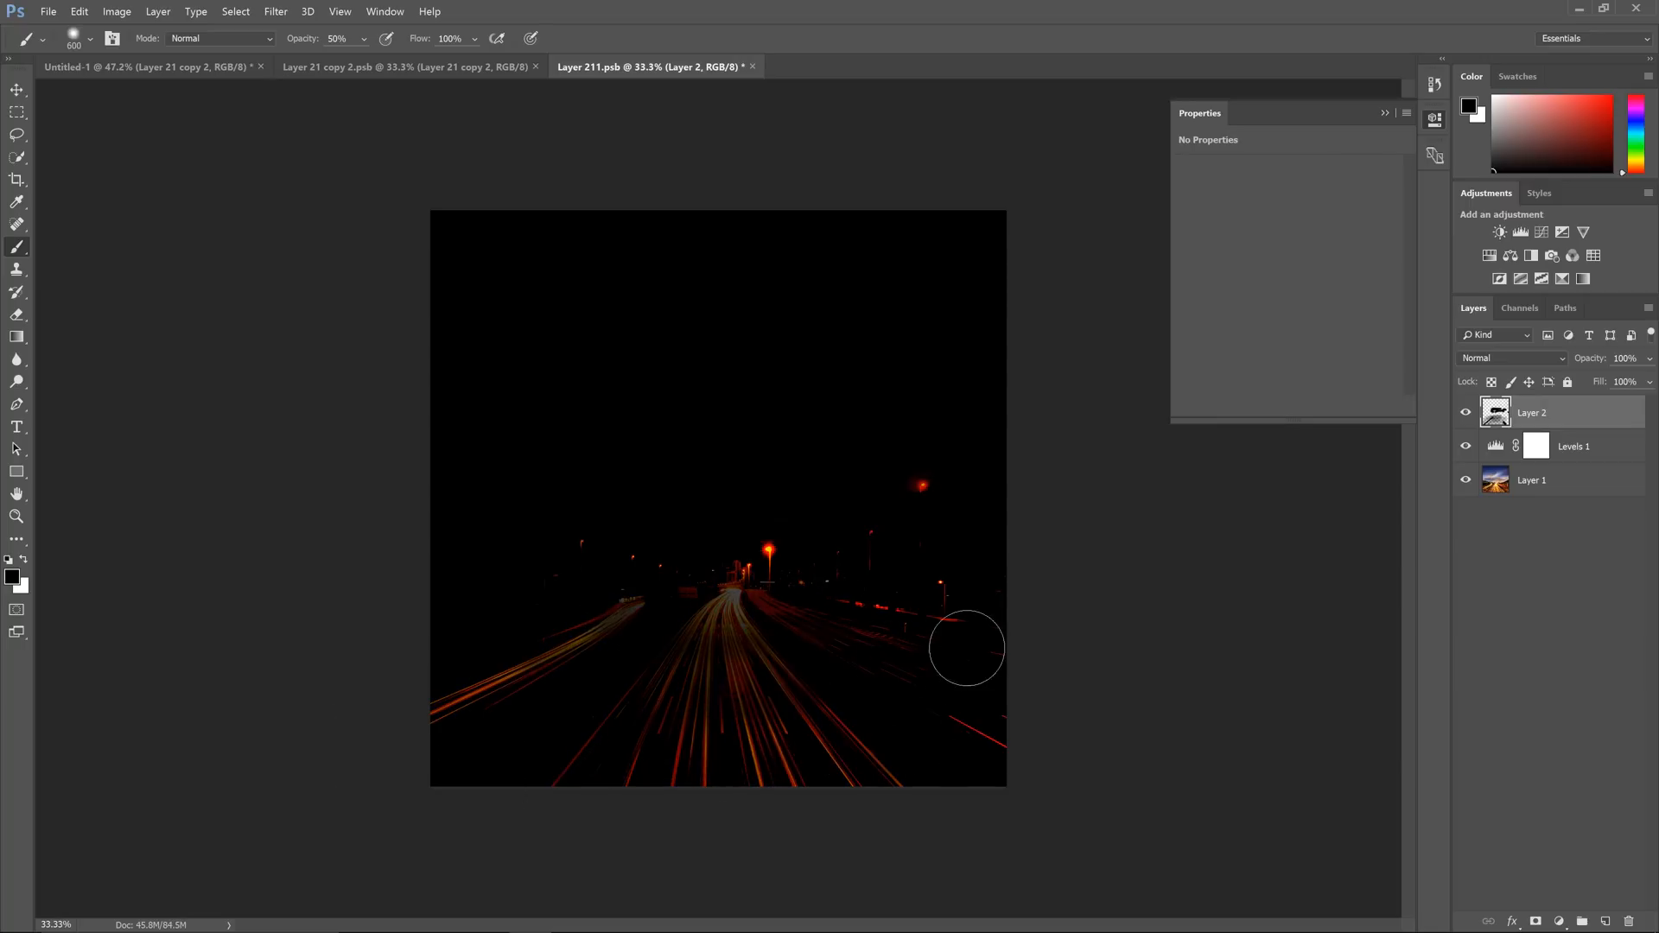
pyautogui.moveTo(966, 646); pyautogui.dragTo(631, 632)
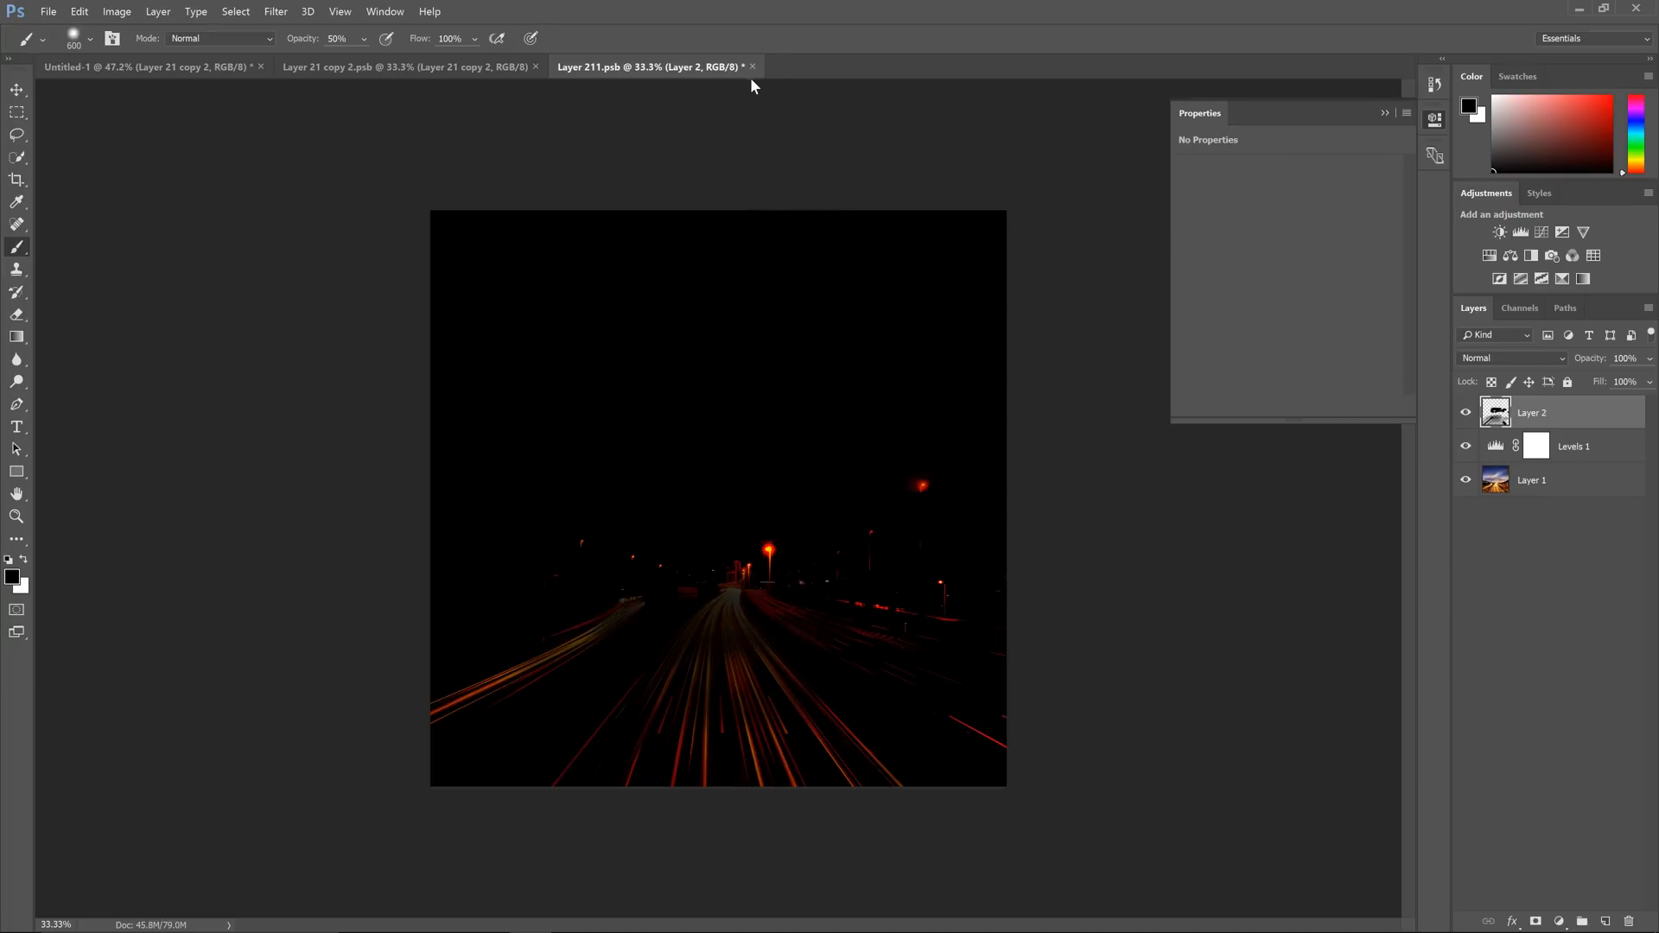
# Close and save both nested smart objects, re-showing the top flare layer, to return to the composition
pyautogui.click(753, 66)
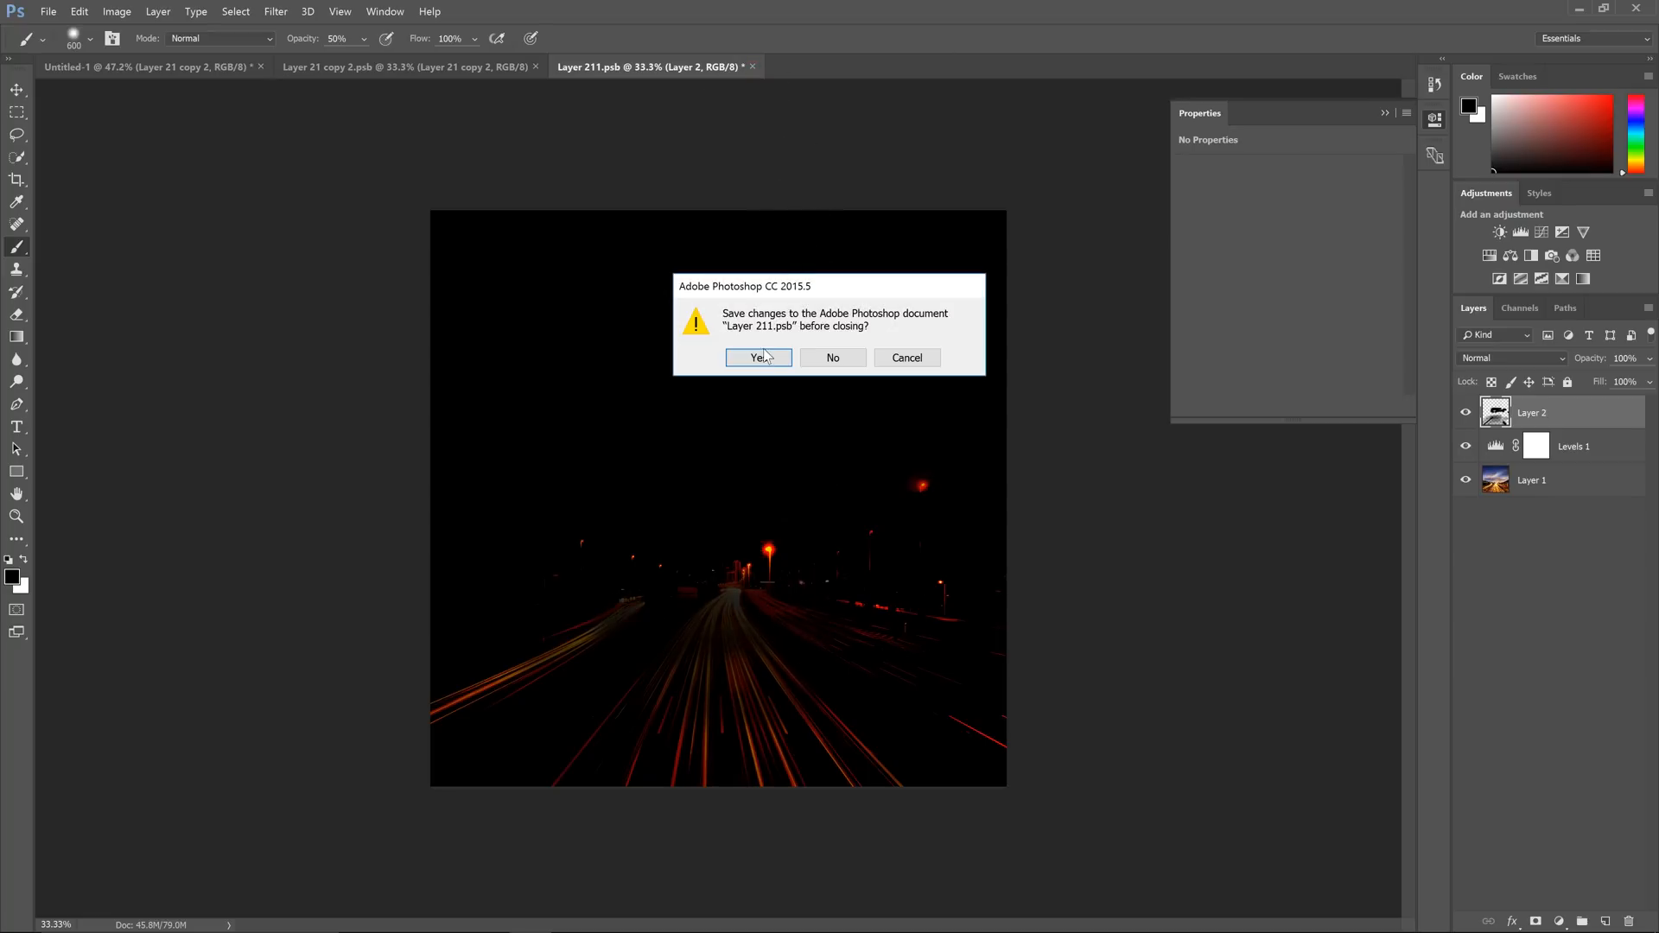
pyautogui.click(759, 358)
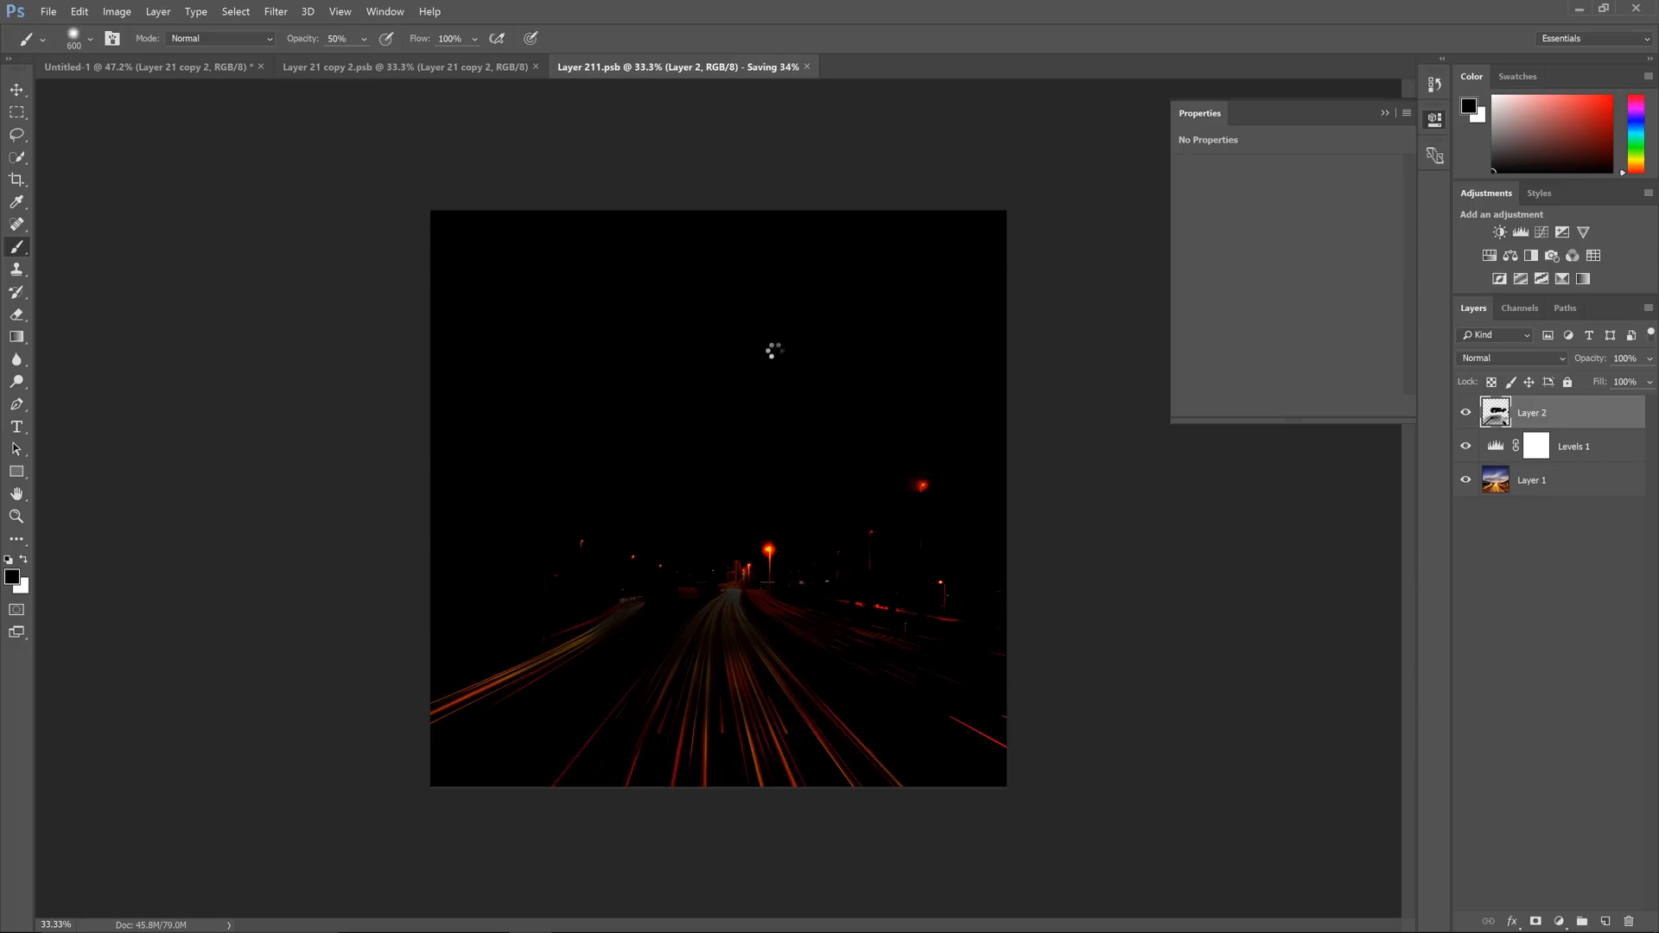
pyautogui.moveTo(1050, 401)
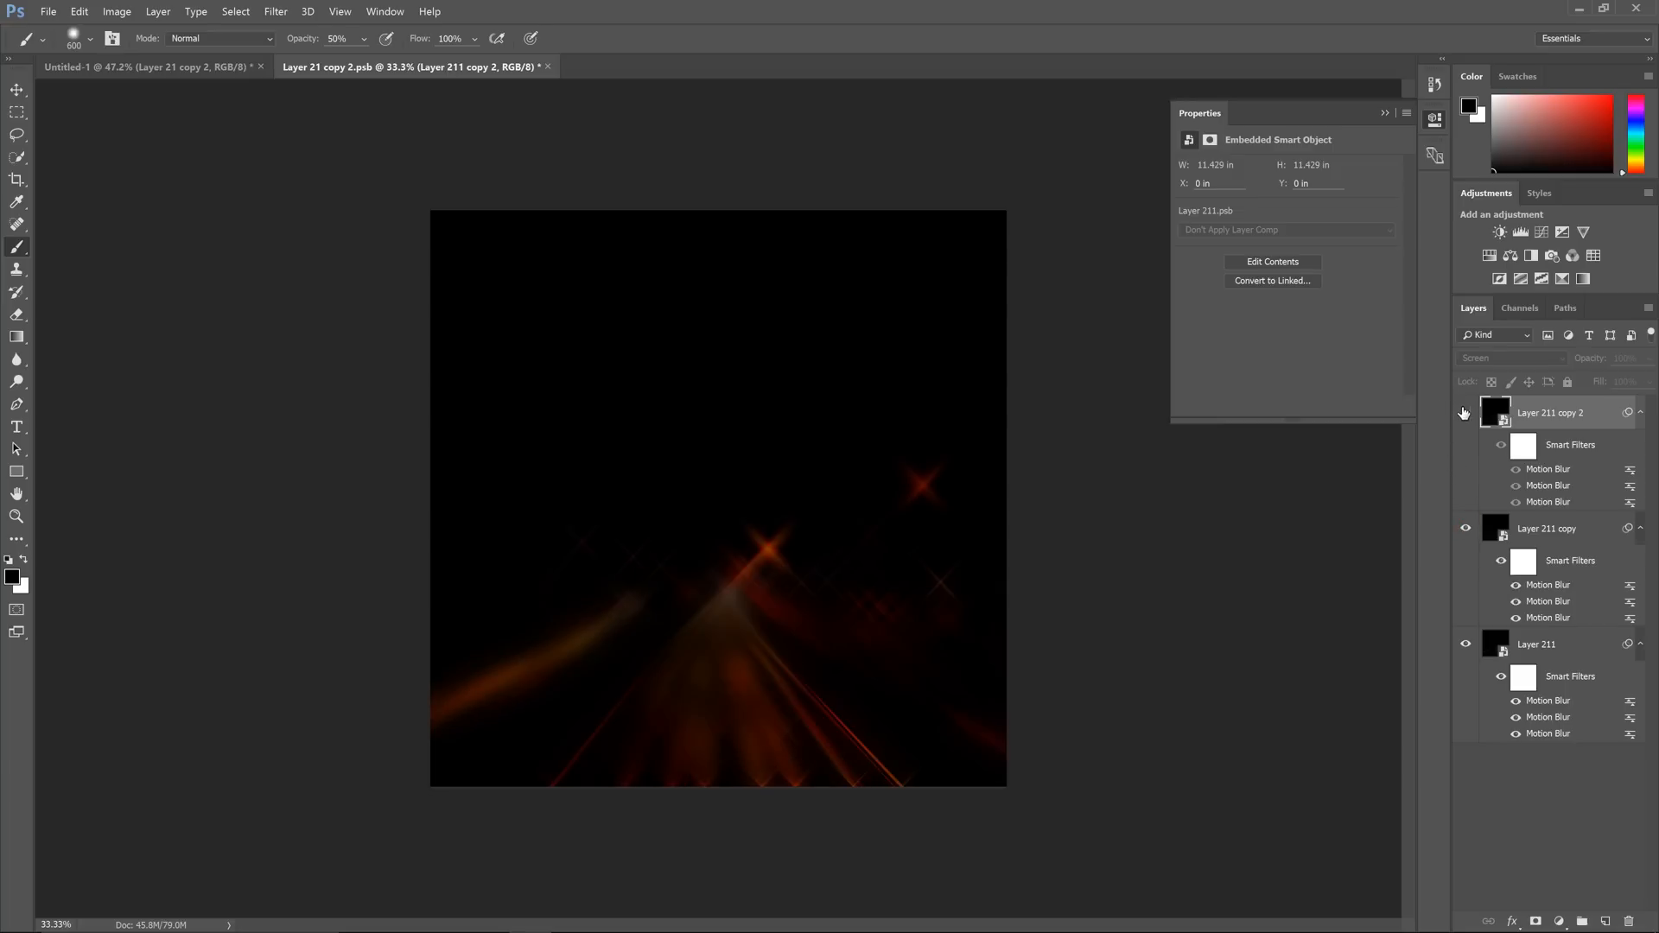
pyautogui.click(1465, 411)
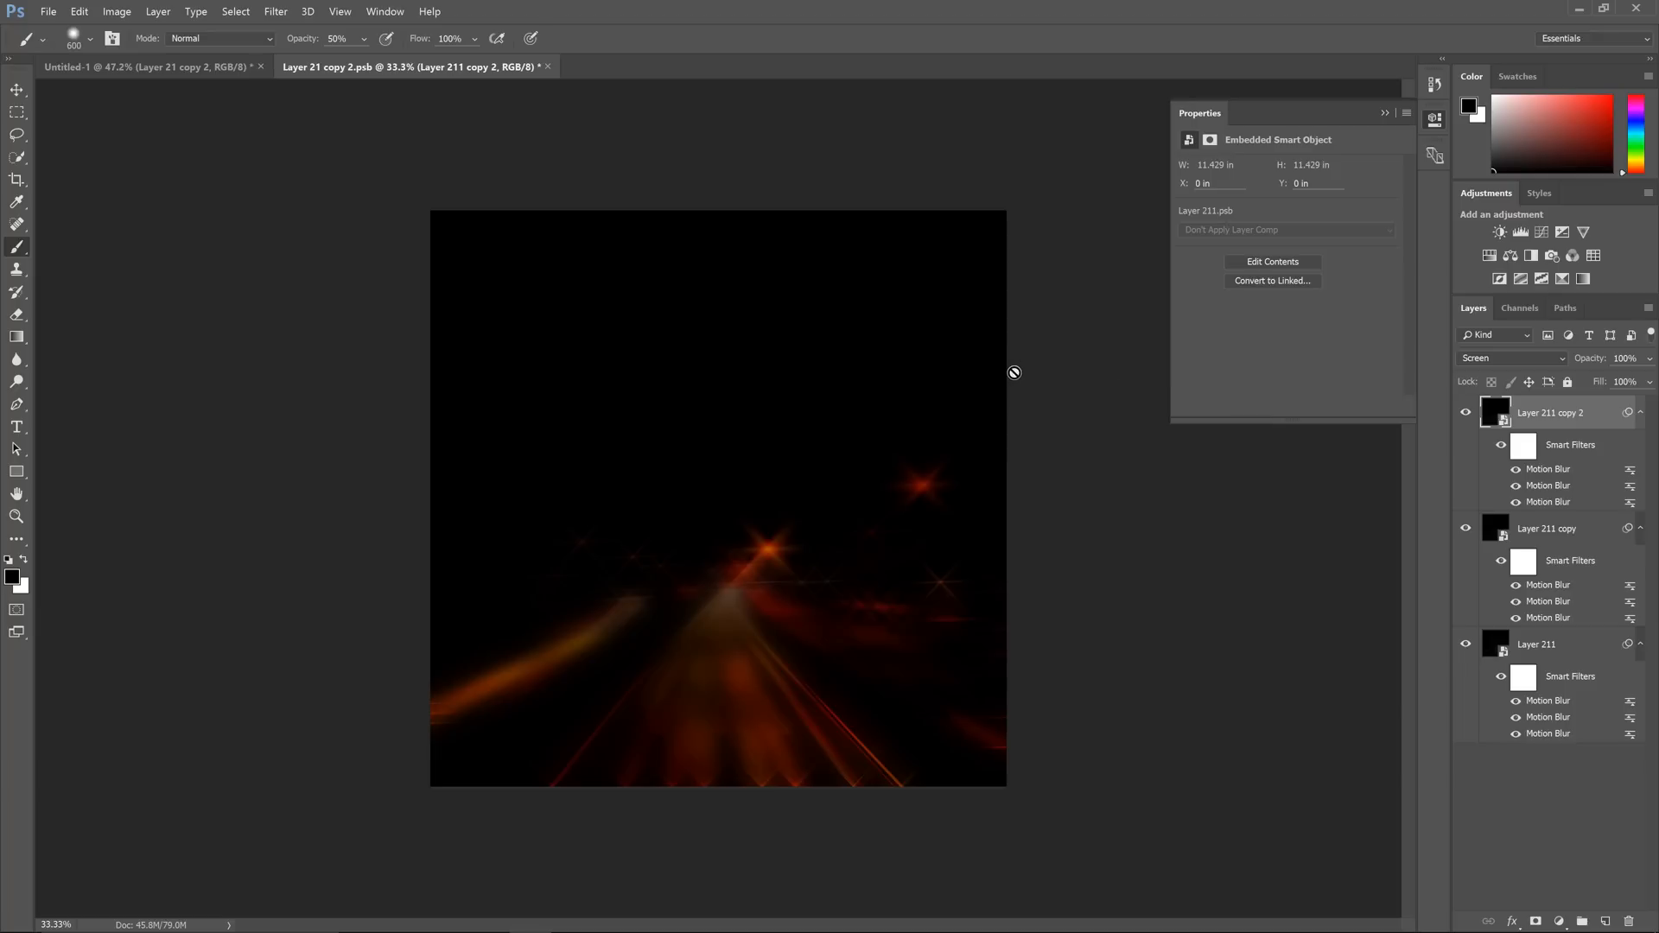
pyautogui.moveTo(1006, 362)
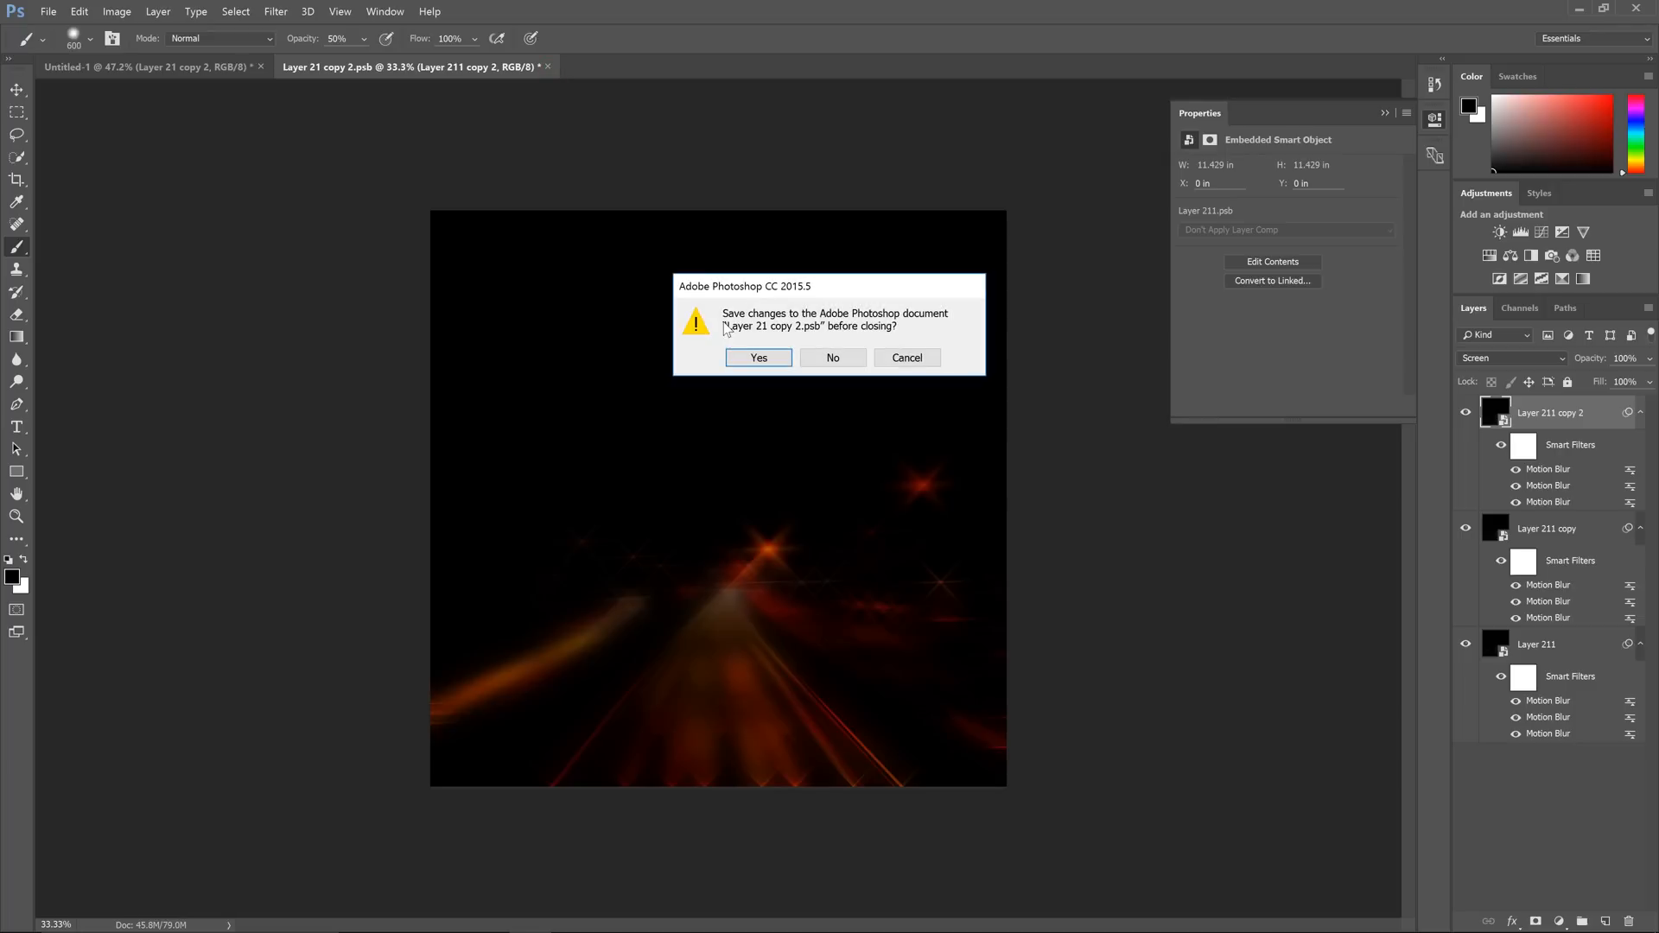
pyautogui.click(831, 358)
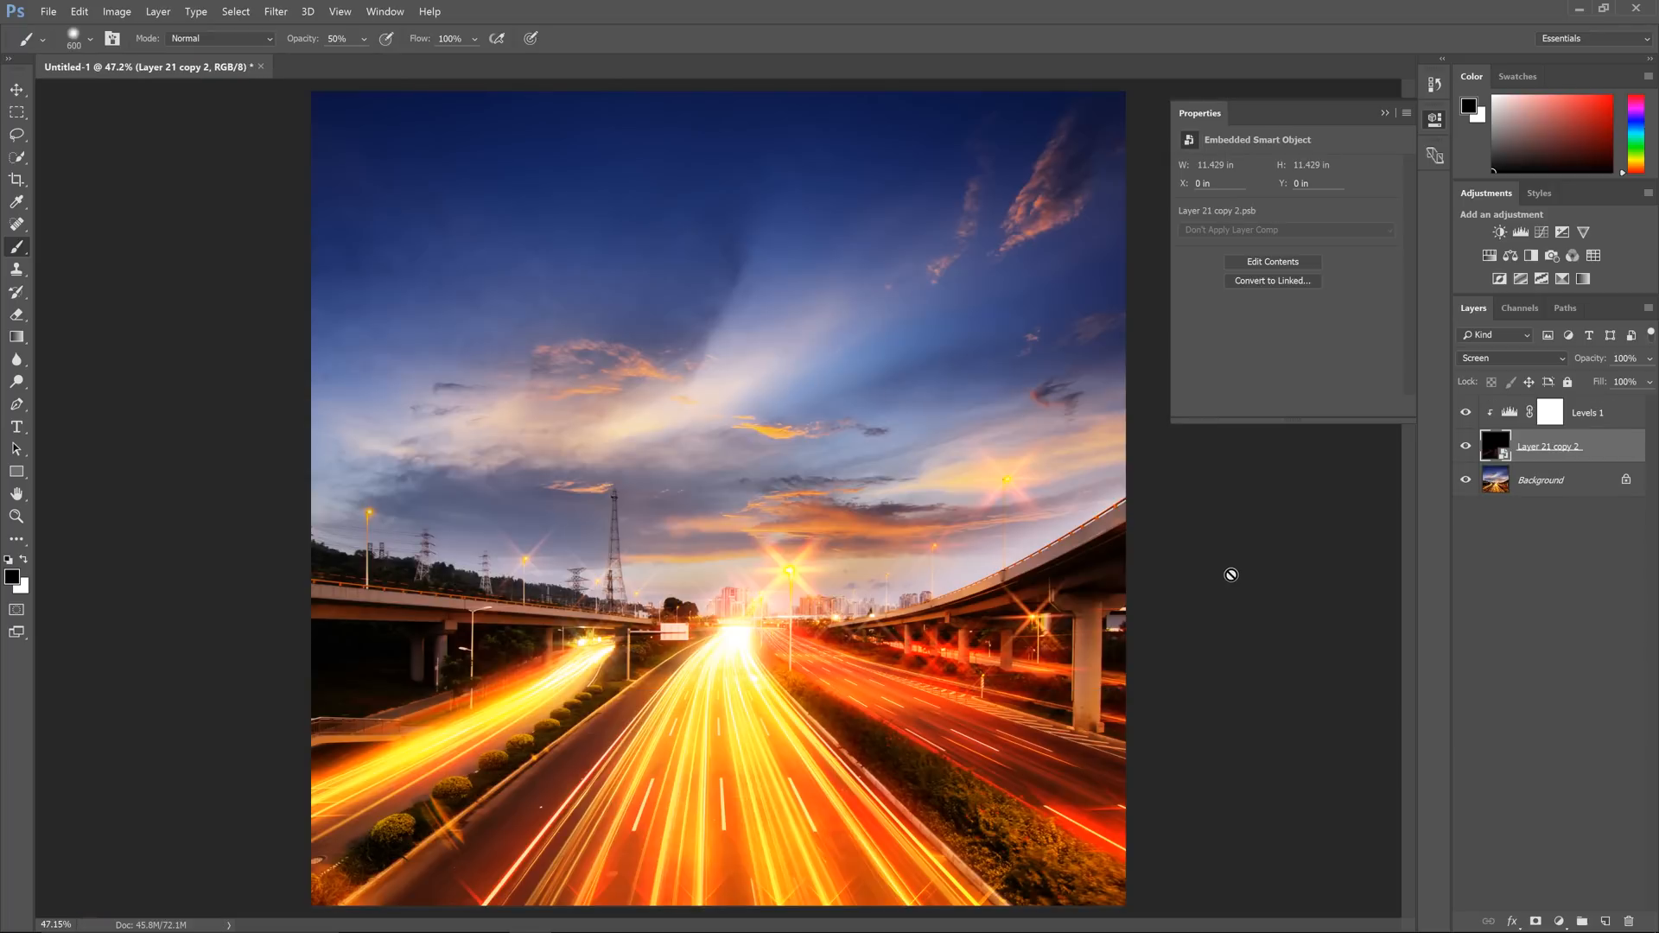
pyautogui.moveTo(1223, 567)
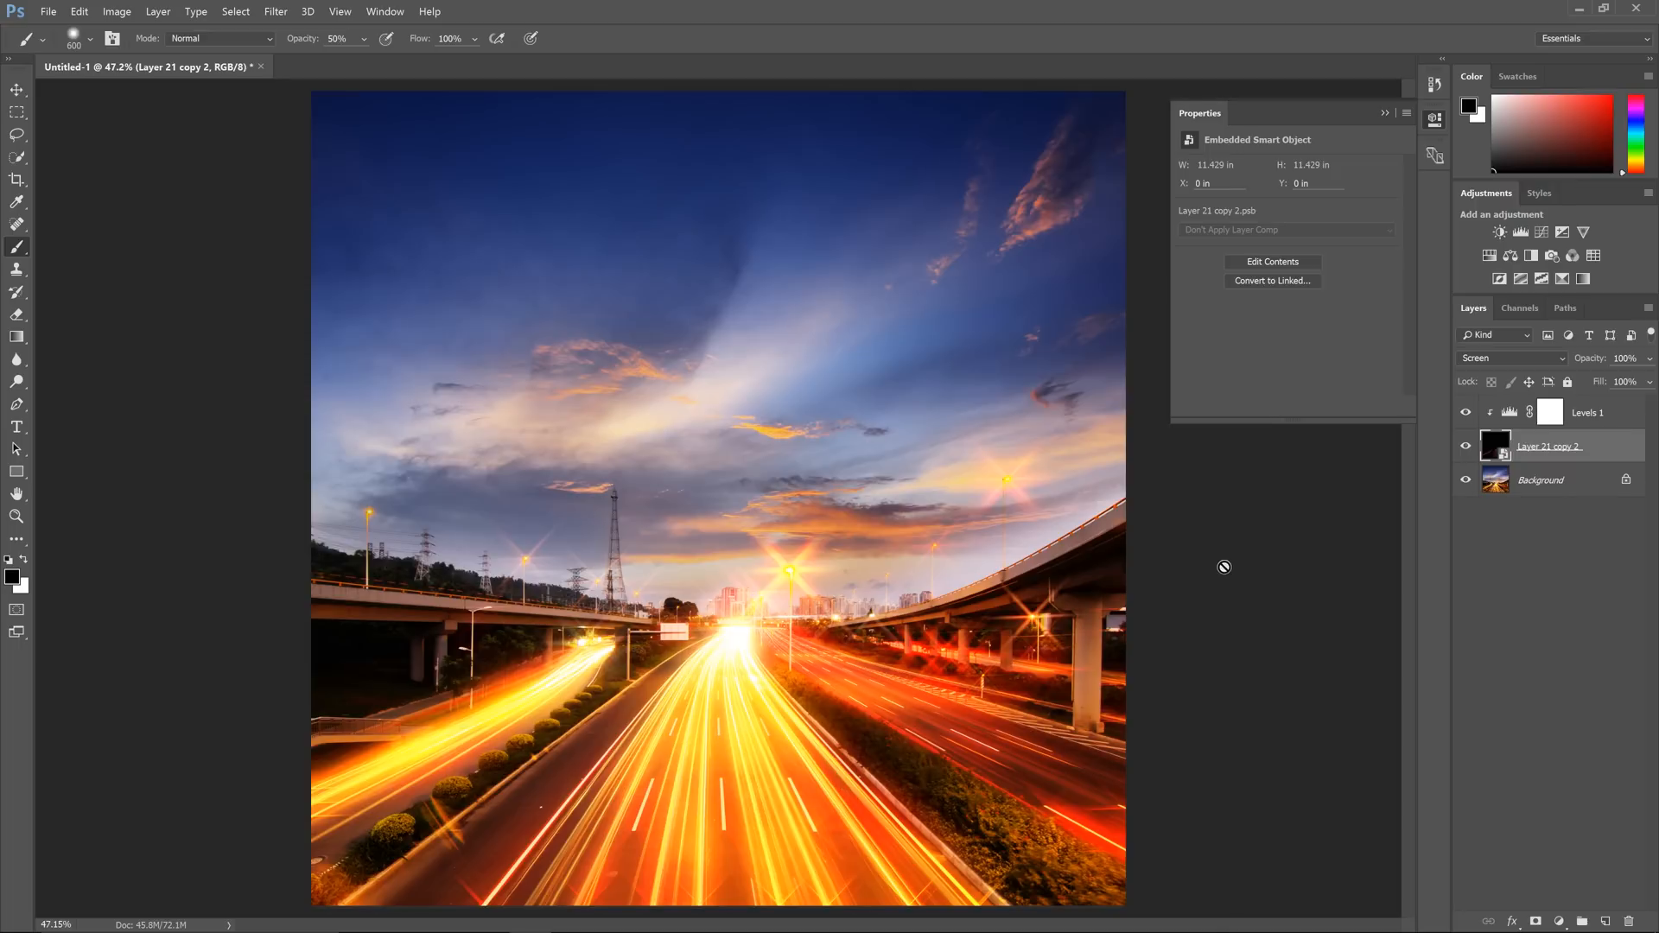
pyautogui.moveTo(1227, 541)
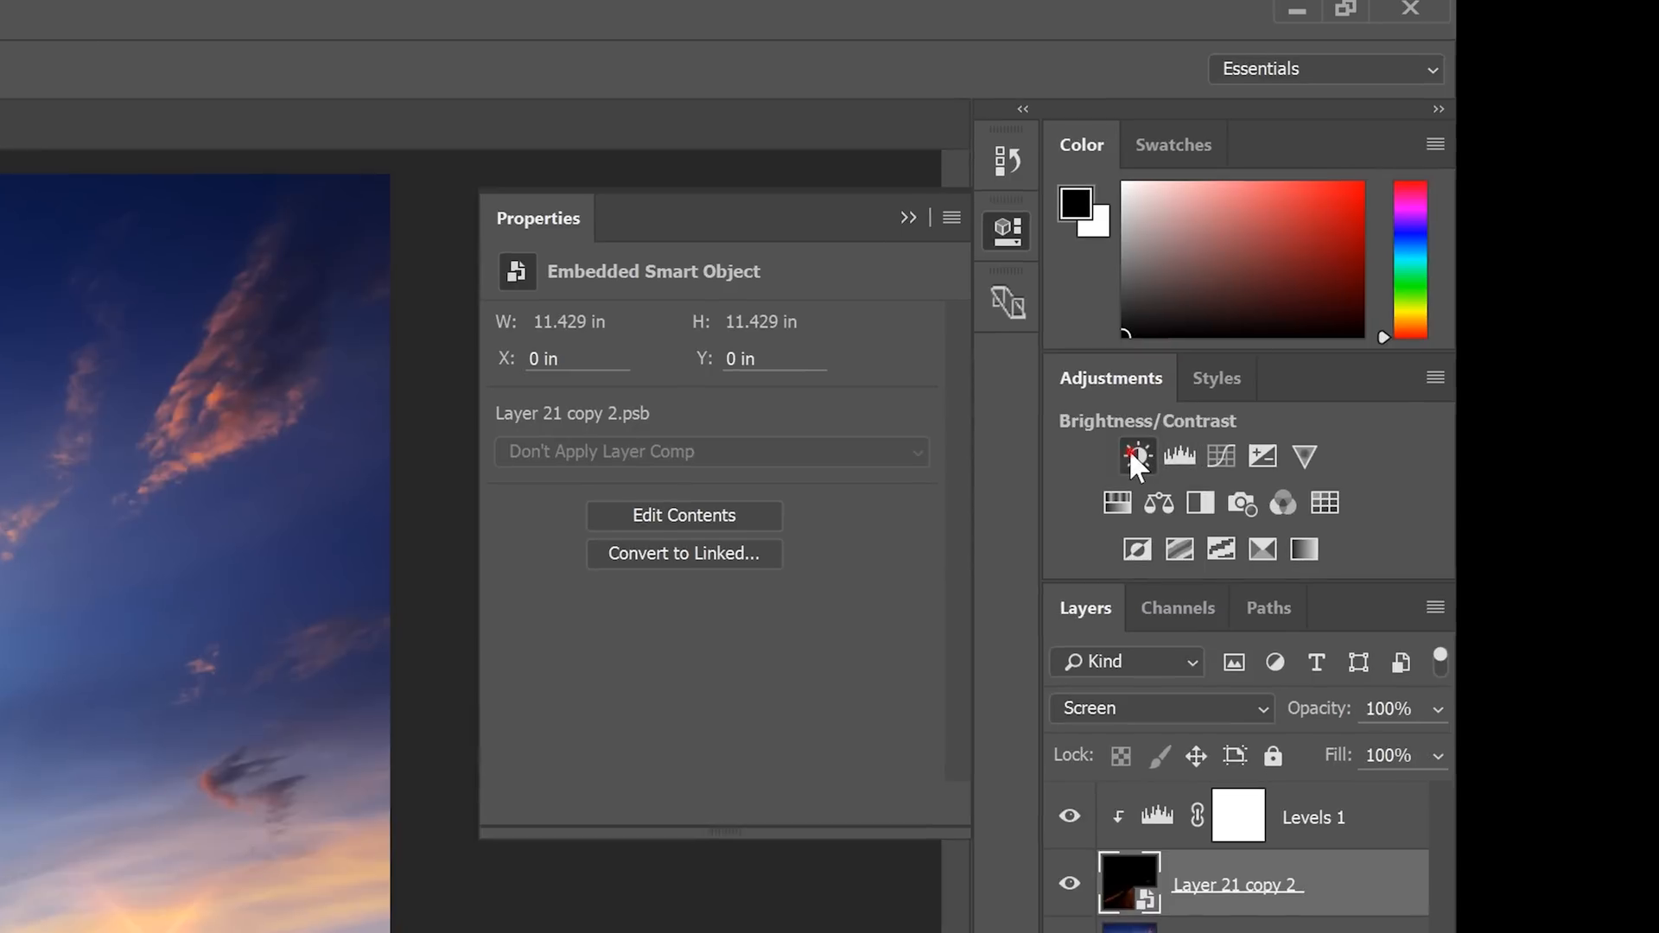
# Add a Brightness/Contrast adjustment over the background and drag brightness down to -150
pyautogui.click(1137, 456)
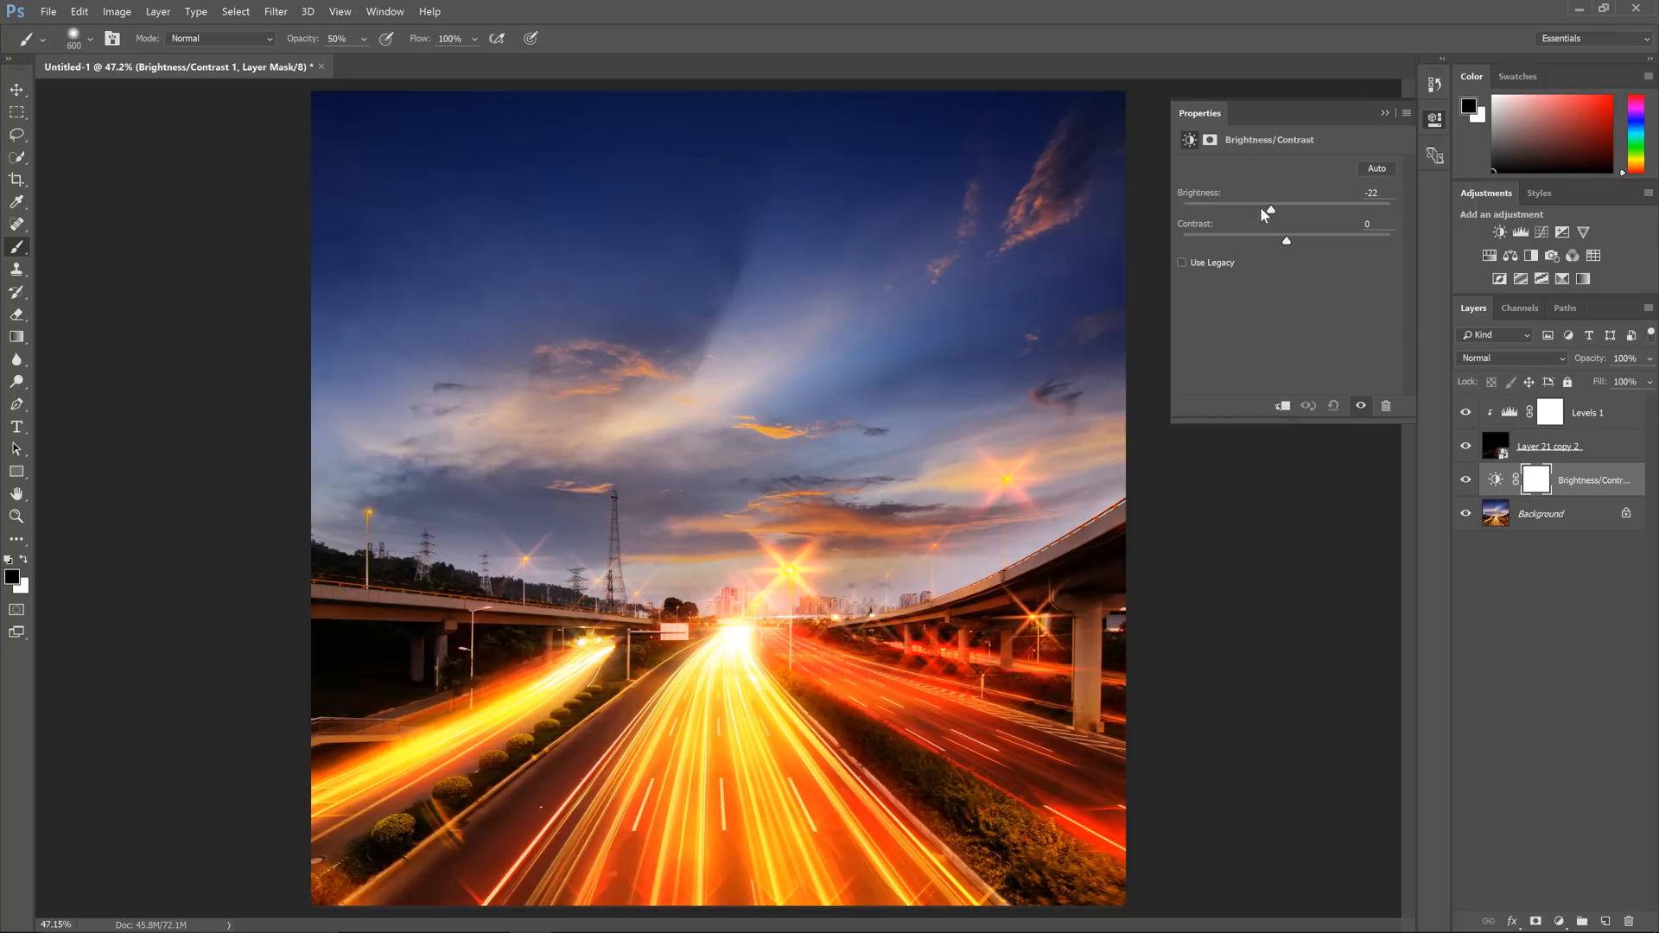
pyautogui.moveTo(1267, 212); pyautogui.dragTo(1182, 209)
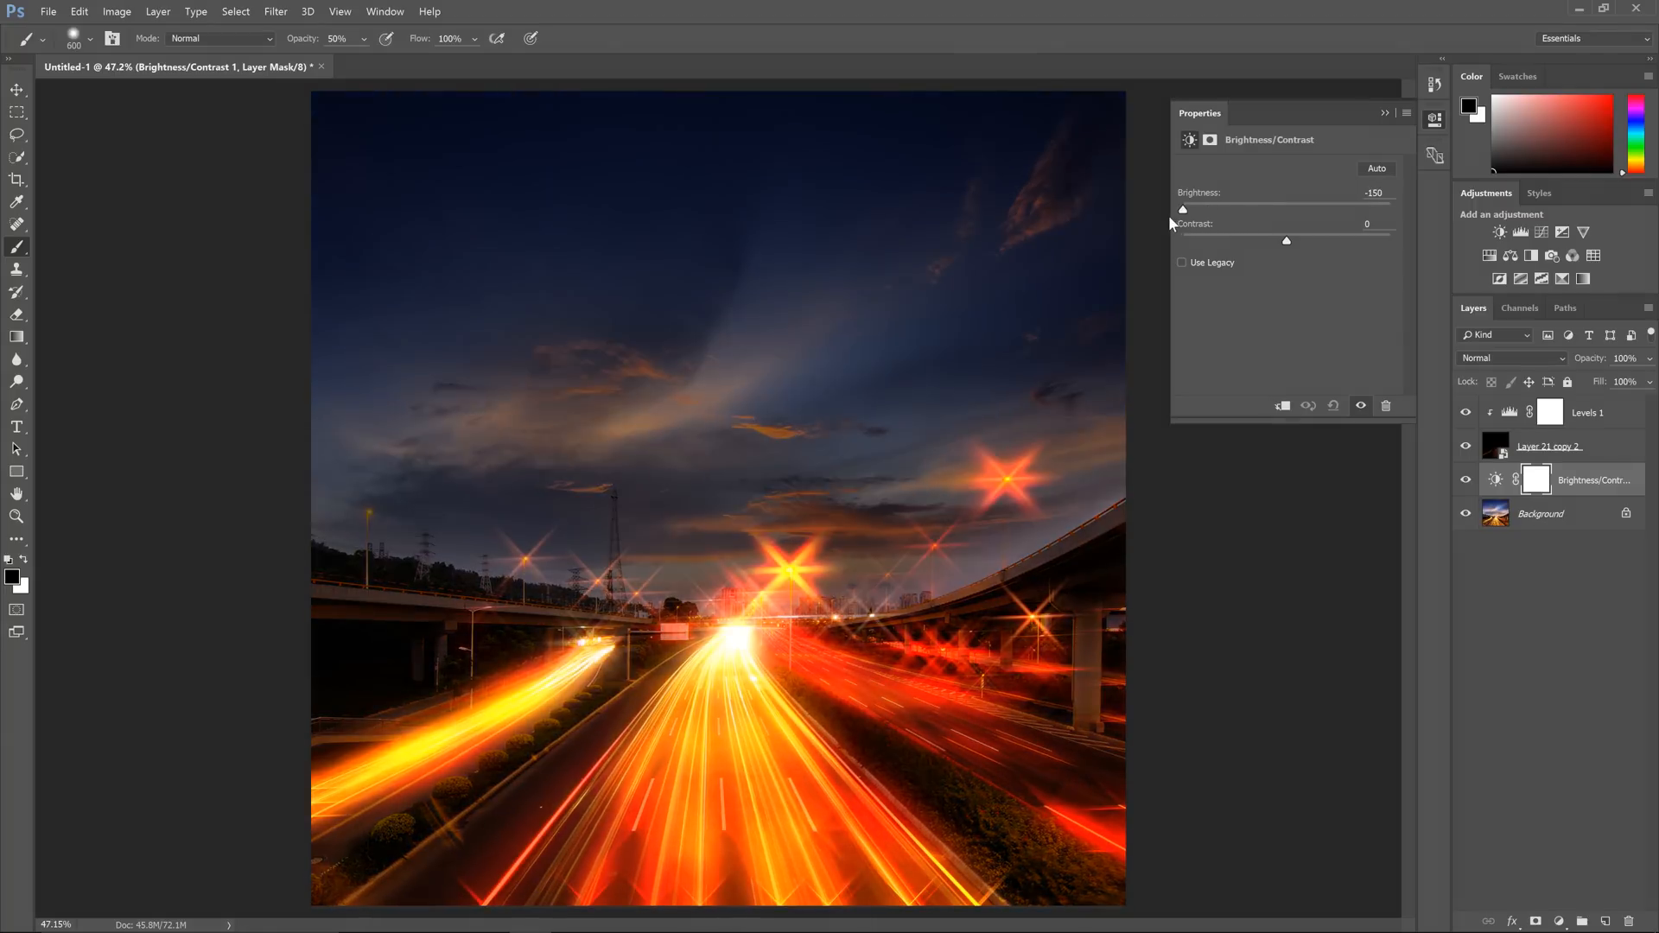
pyautogui.moveTo(1181, 209); pyautogui.dragTo(1234, 210)
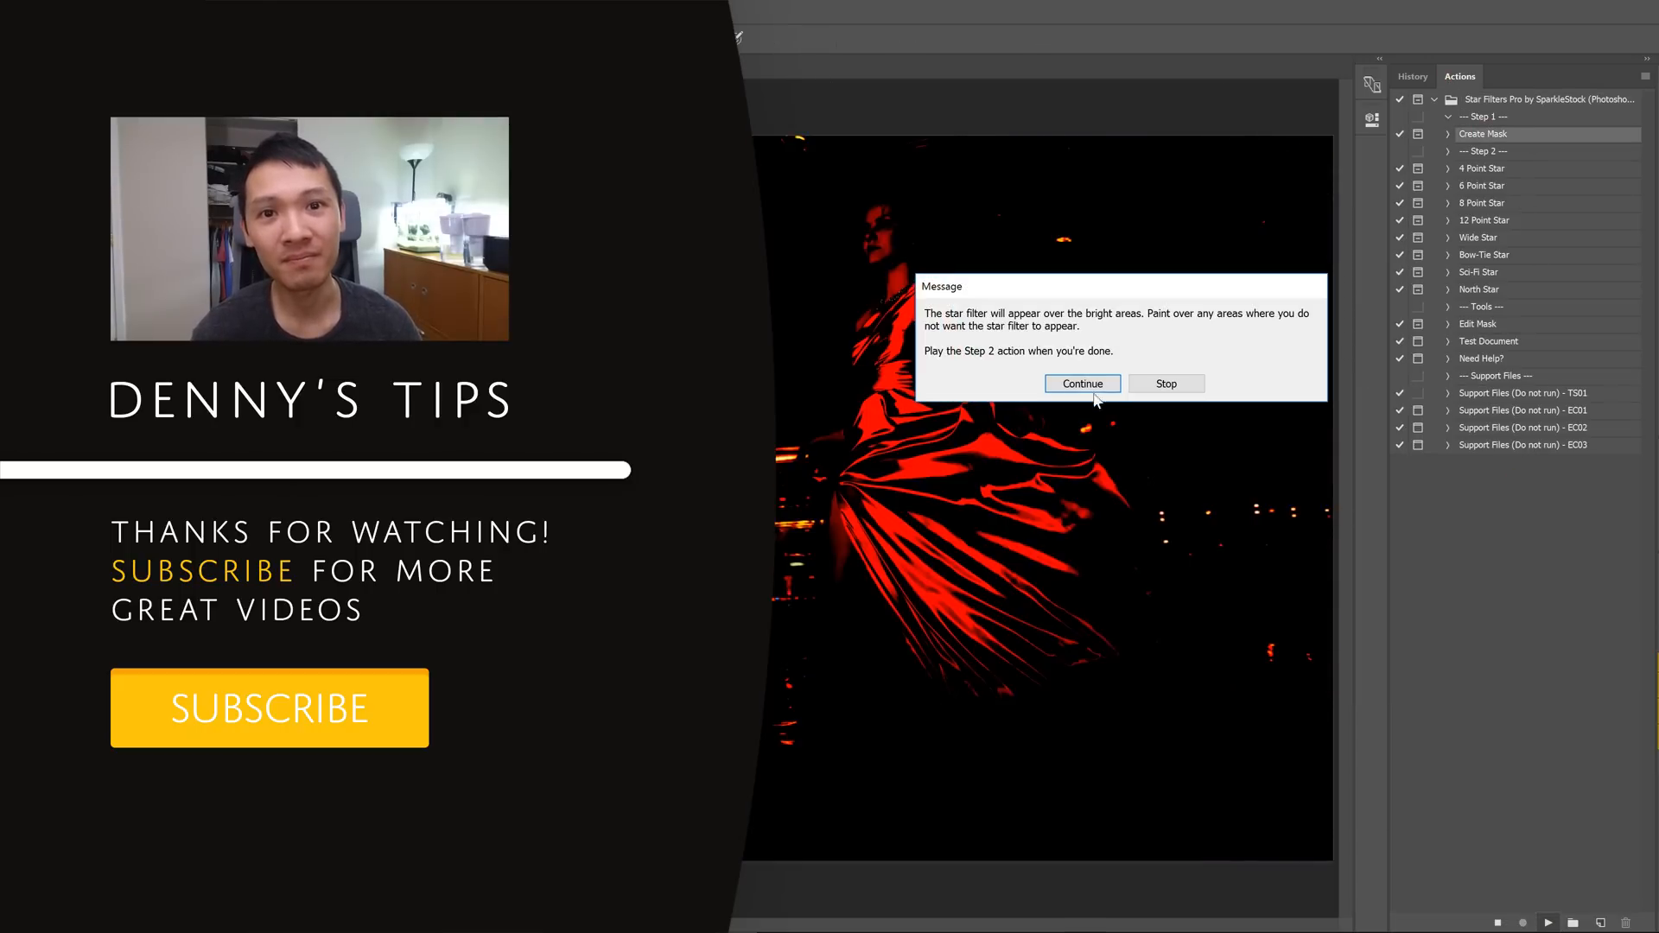
# Dismiss the Star Filters Pro masking prompt and choose the 12 Point Star action
pyautogui.click(1081, 384)
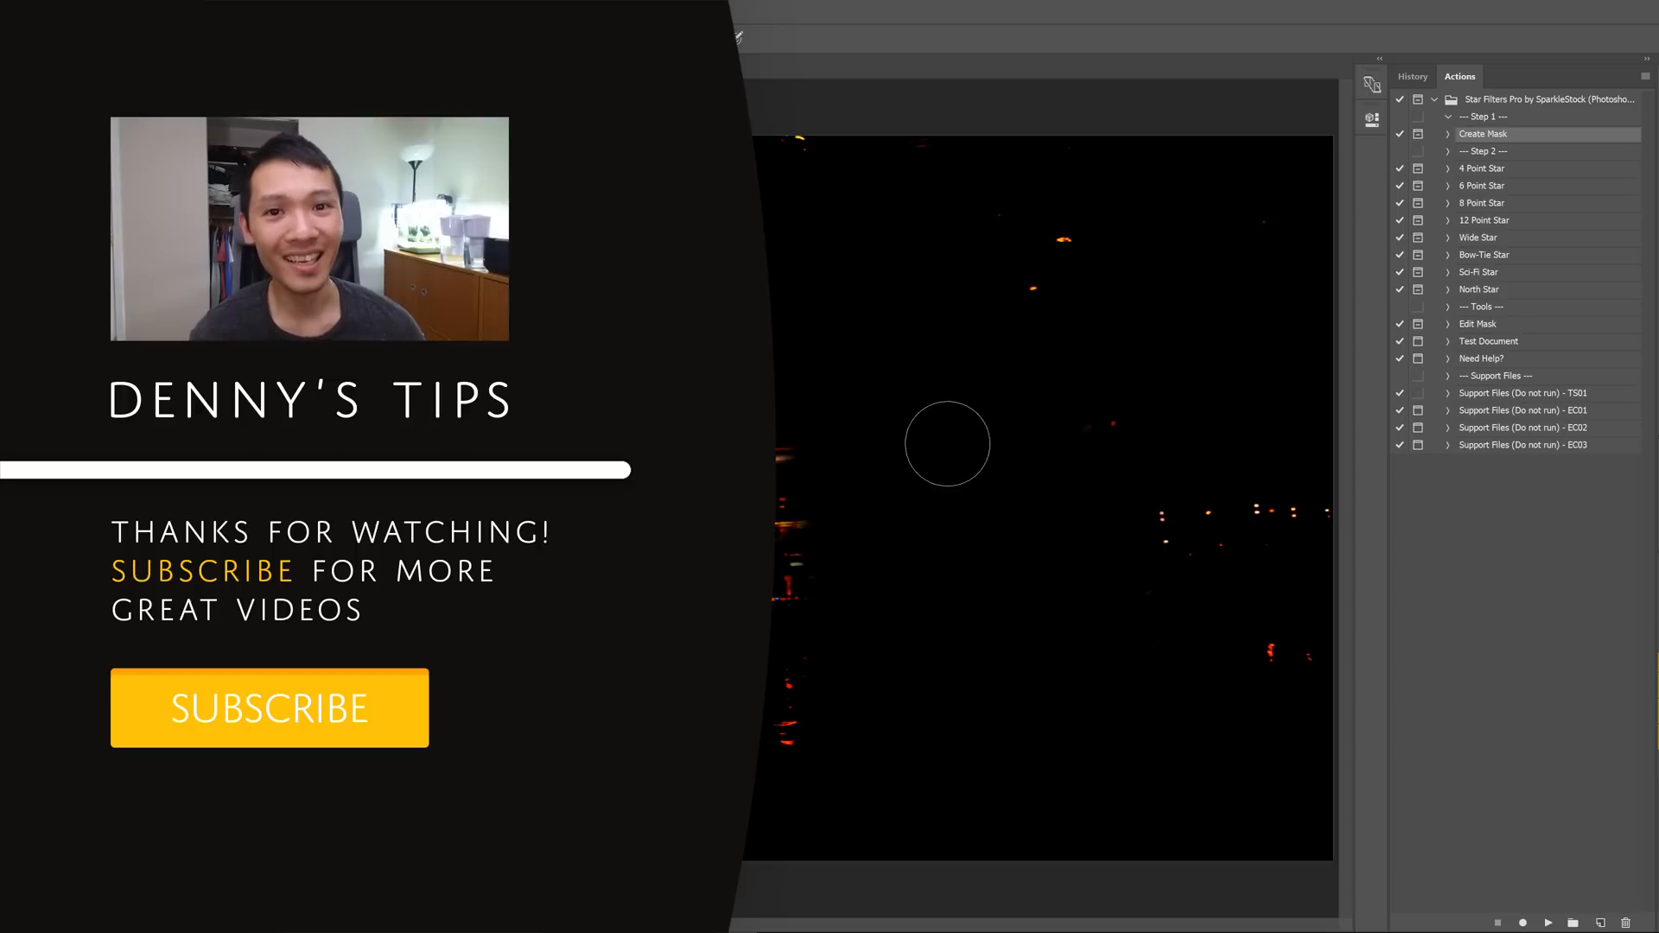
pyautogui.click(1482, 222)
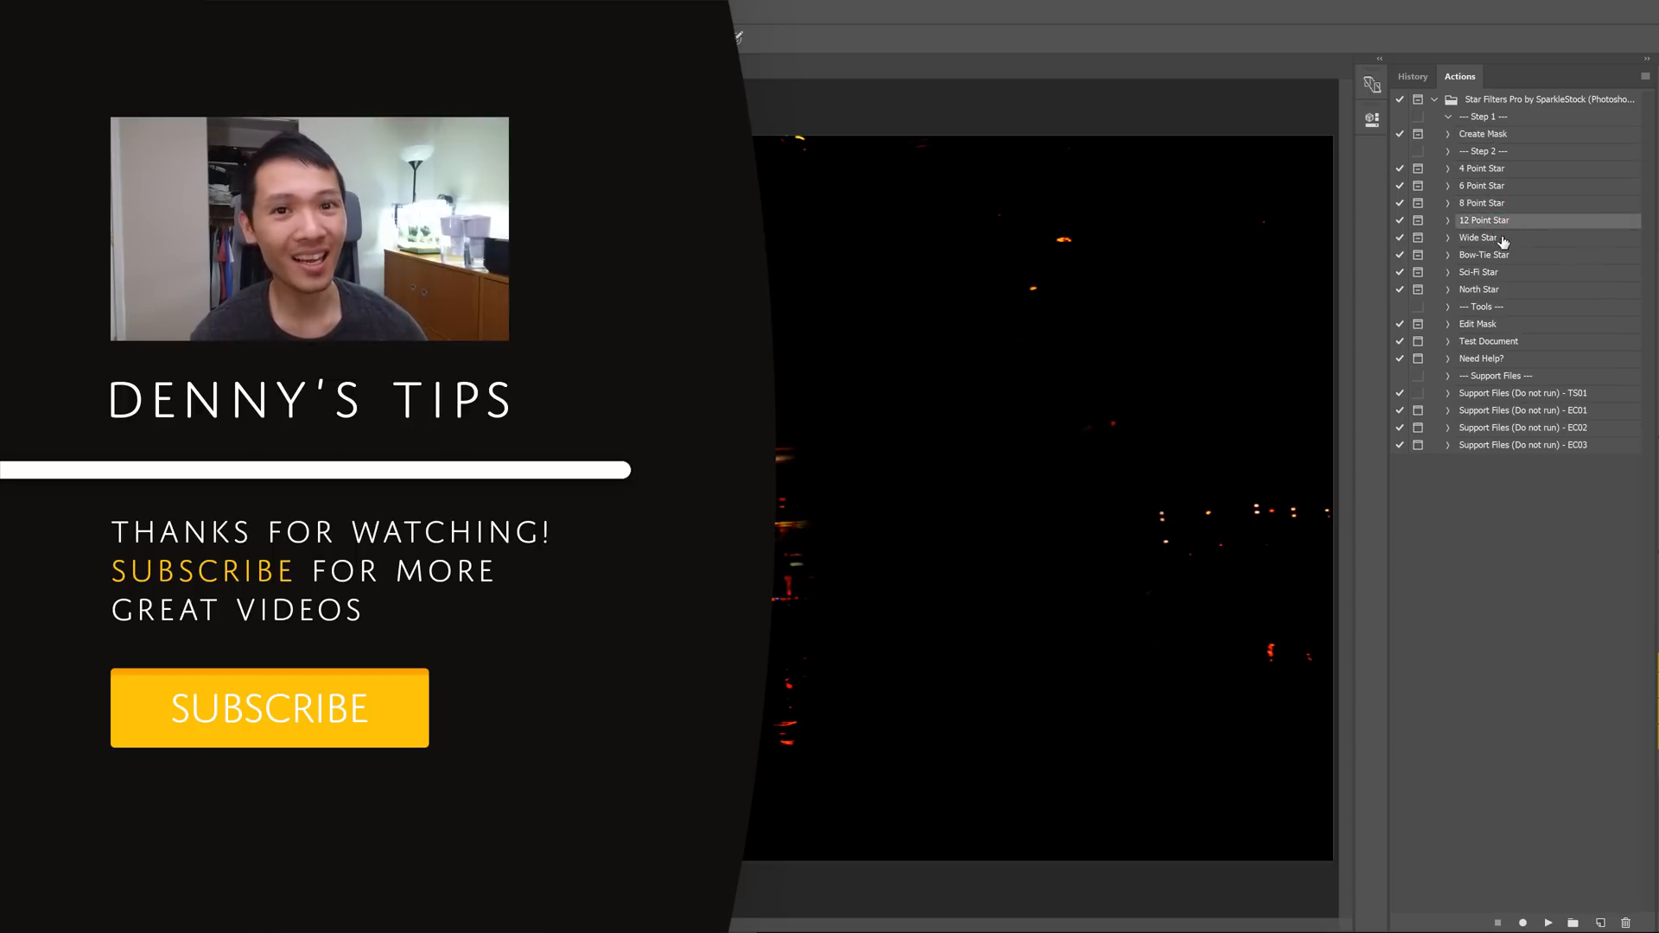